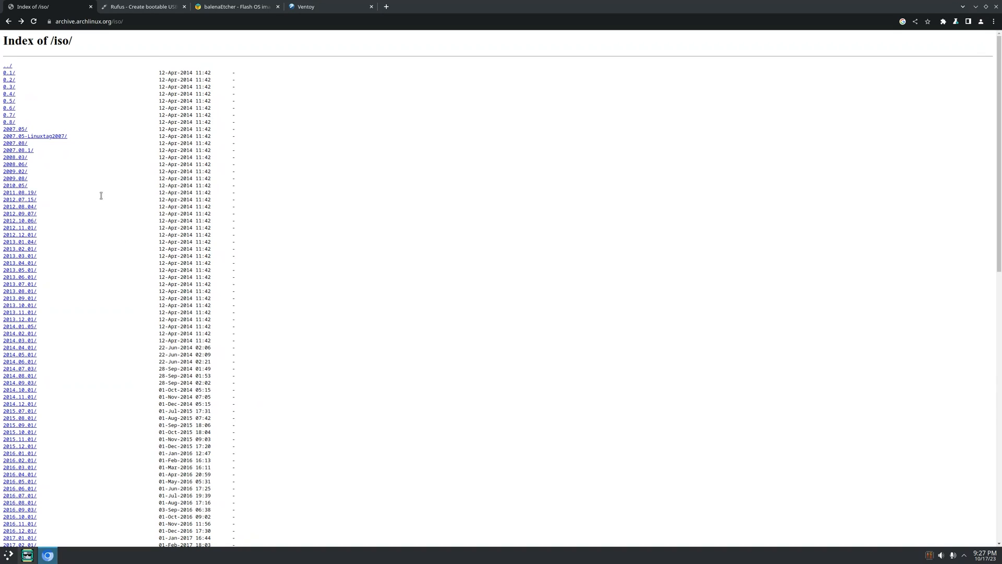
{"action": "mouse_move", "coordinate": [72, 30]}
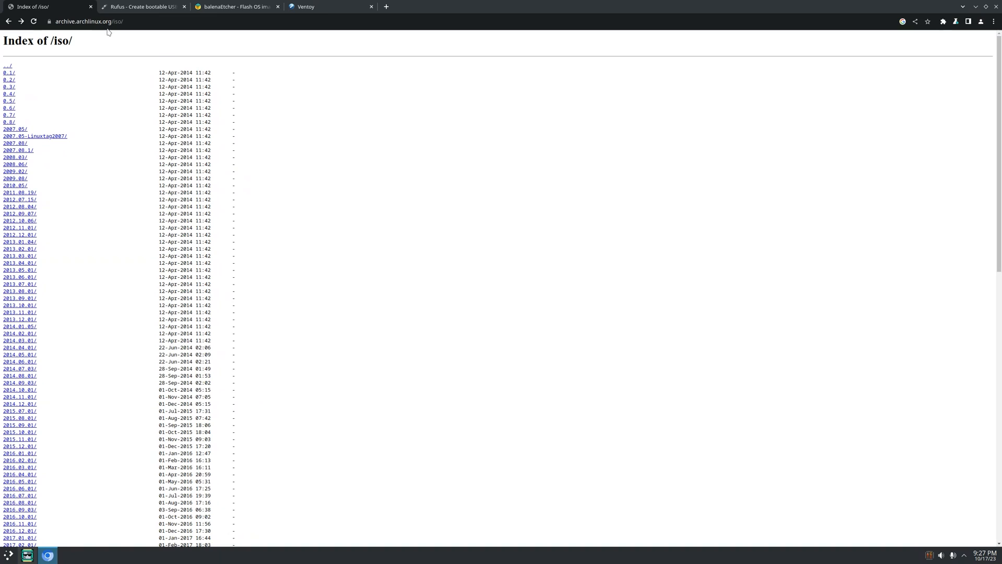
{"action": "mouse_move", "coordinate": [116, 105]}
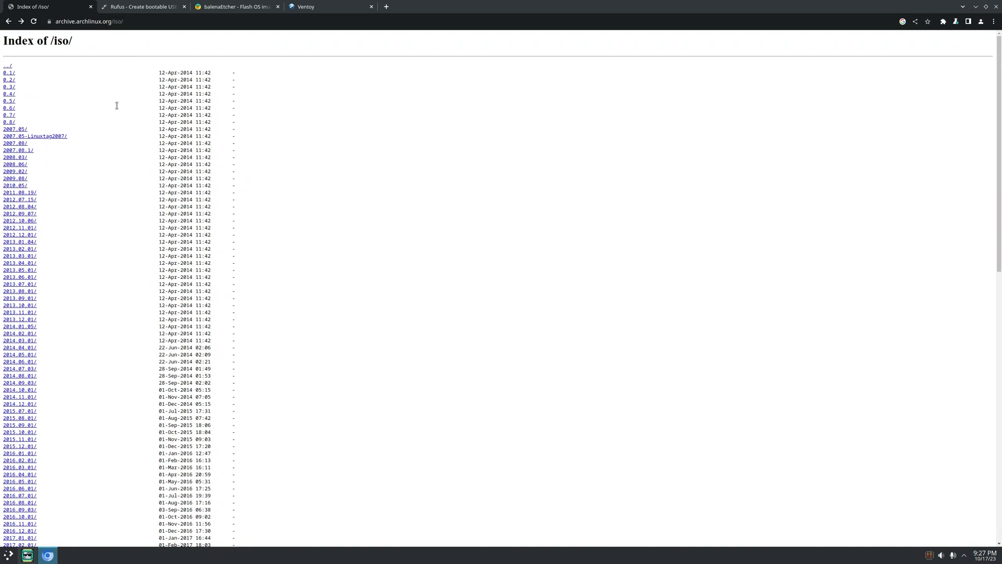
Open the 2023.10.14 release folder in the Arch Linux ISO archive listing.
{"action": "scroll", "scroll_direction": "down", "scroll_amount": 3}
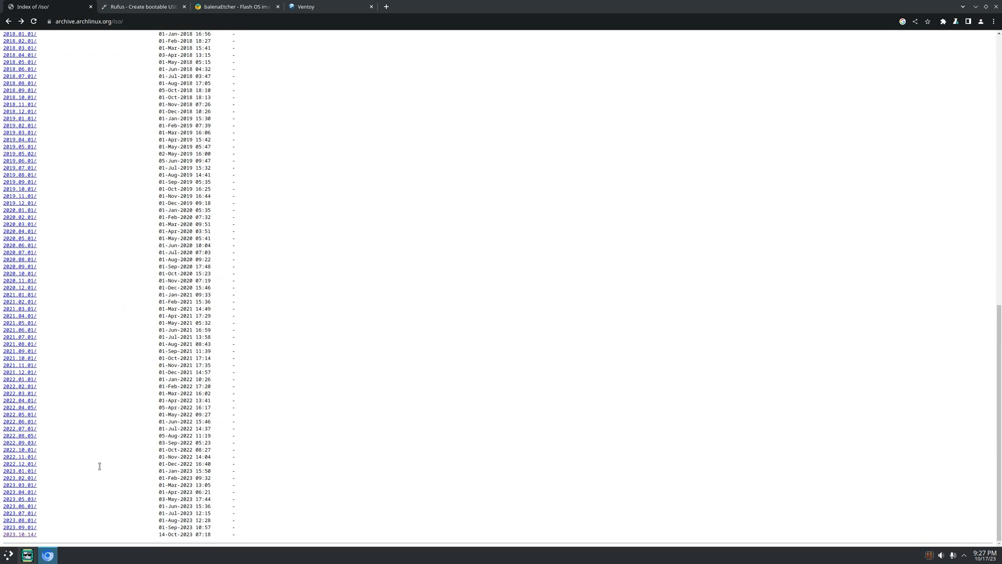
{"action": "left_click", "coordinate": [18, 534]}
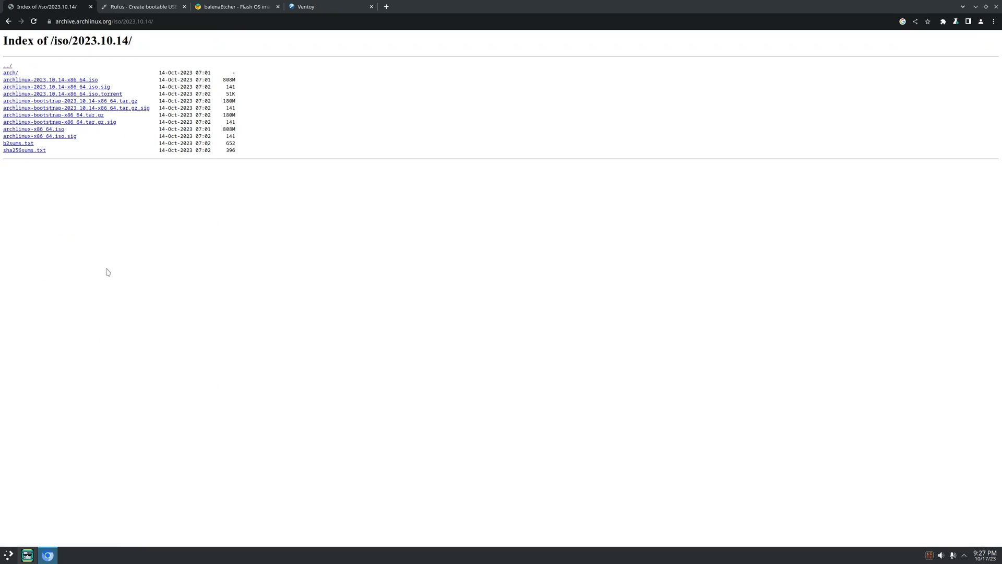
{"action": "mouse_move", "coordinate": [80, 79]}
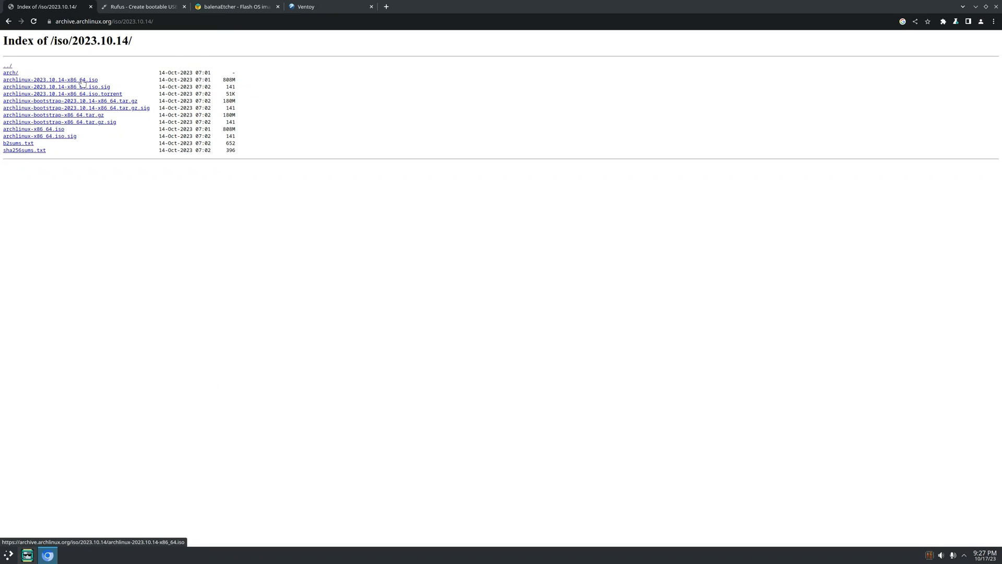
{"action": "mouse_move", "coordinate": [107, 237]}
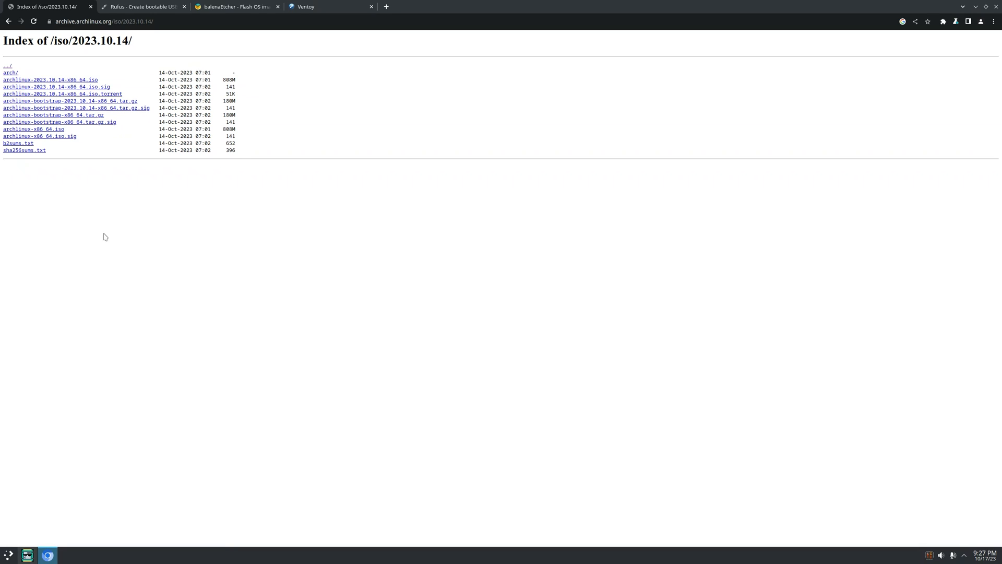
Review the Rufus, balenaEtcher and Ventoy pages, ending on Ventoy.
{"action": "left_click", "coordinate": [141, 6]}
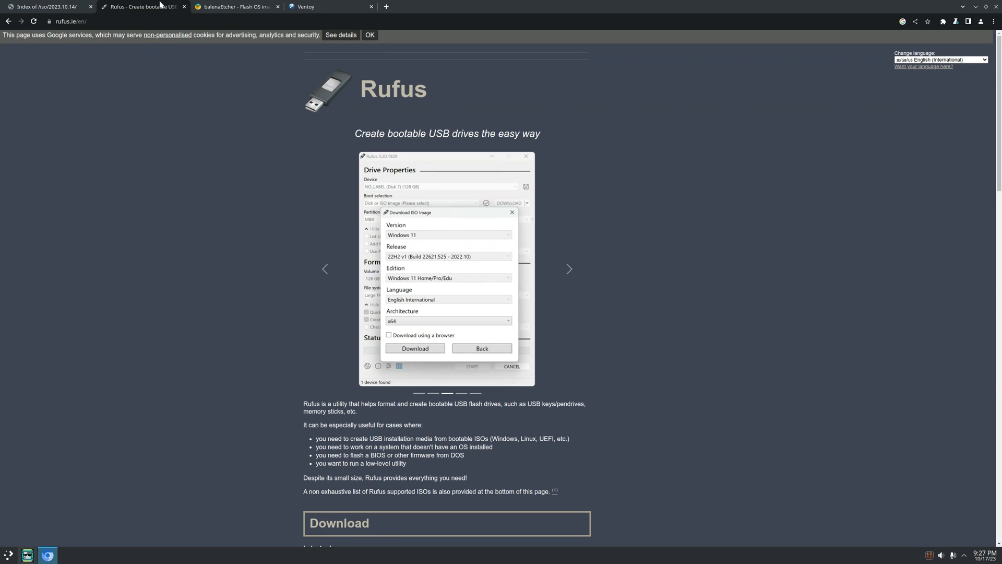
{"action": "left_click", "coordinate": [237, 6]}
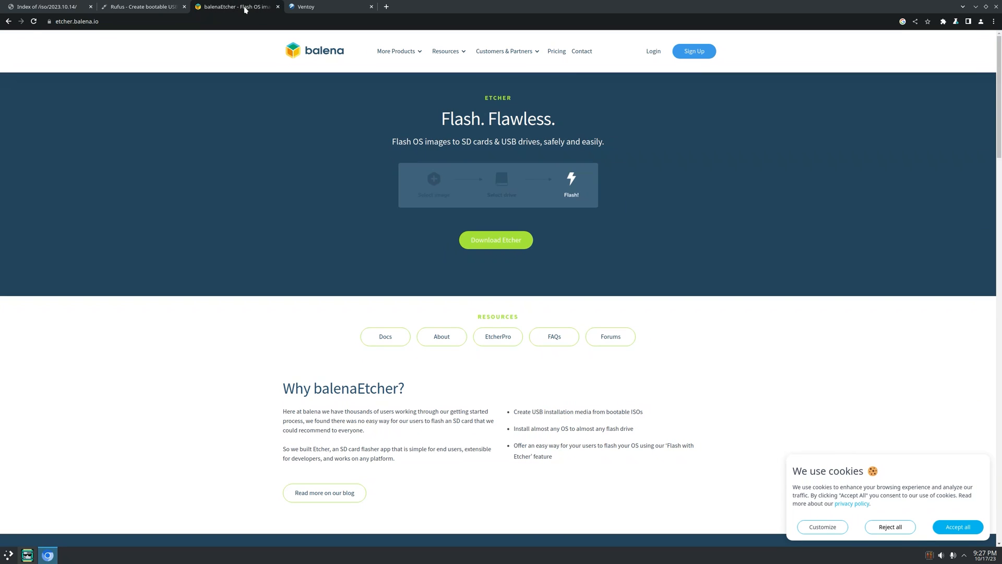
{"action": "left_click", "coordinate": [317, 6]}
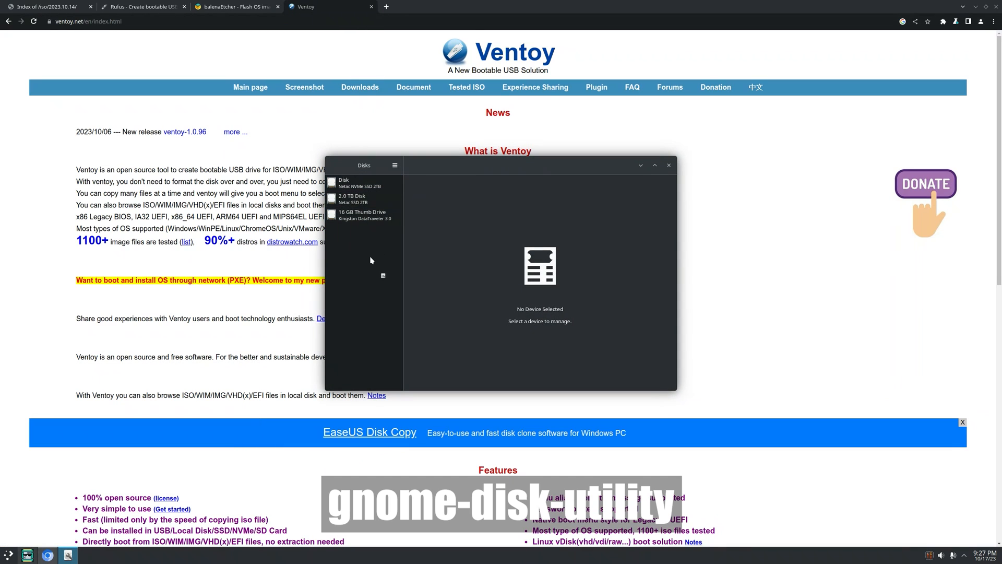
Start Restore Disk Image on the 16 GB Thumb Drive and go to choose an image.
{"action": "left_click", "coordinate": [361, 215]}
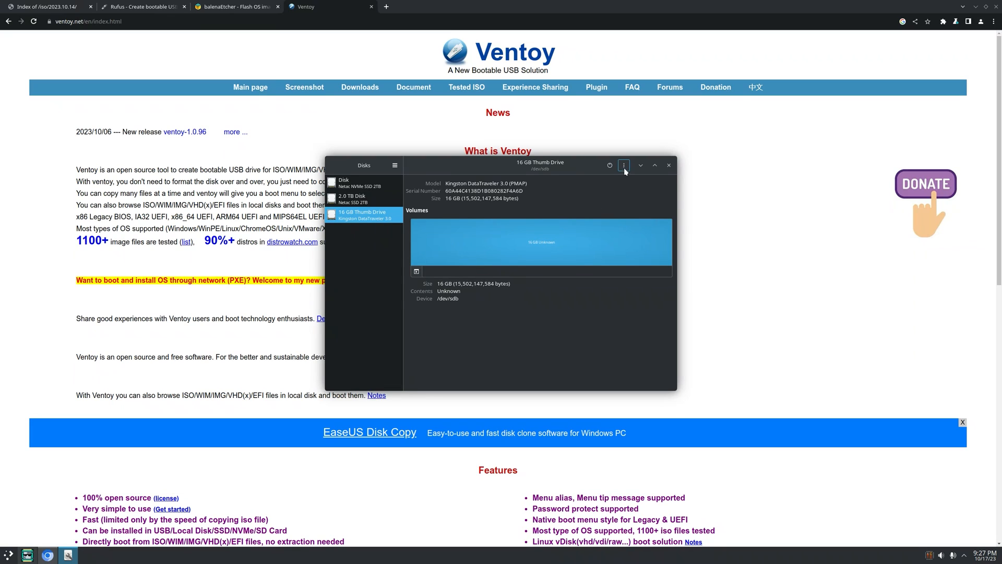
{"action": "left_click", "coordinate": [623, 165]}
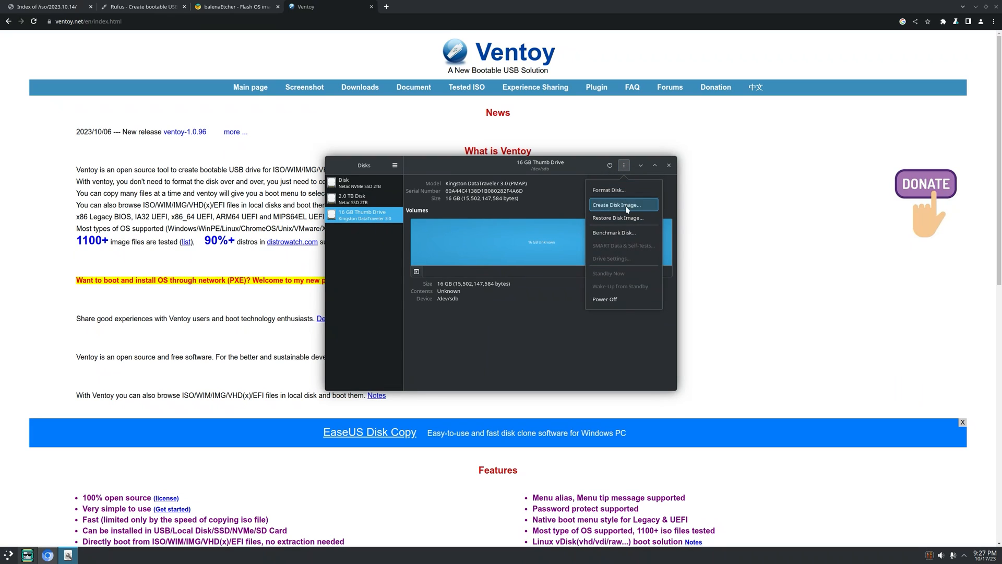
{"action": "left_click", "coordinate": [617, 217]}
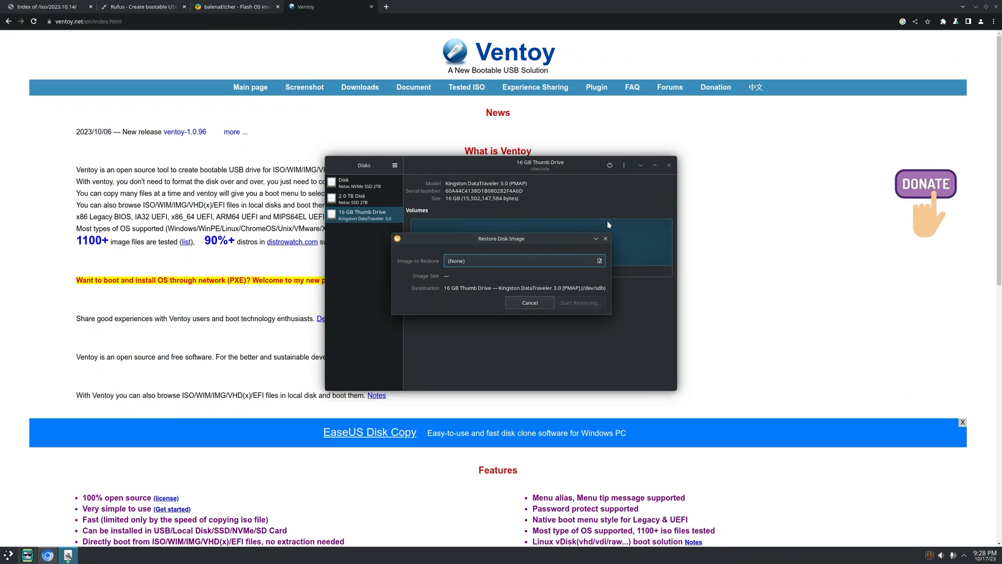
{"action": "left_click", "coordinate": [599, 261]}
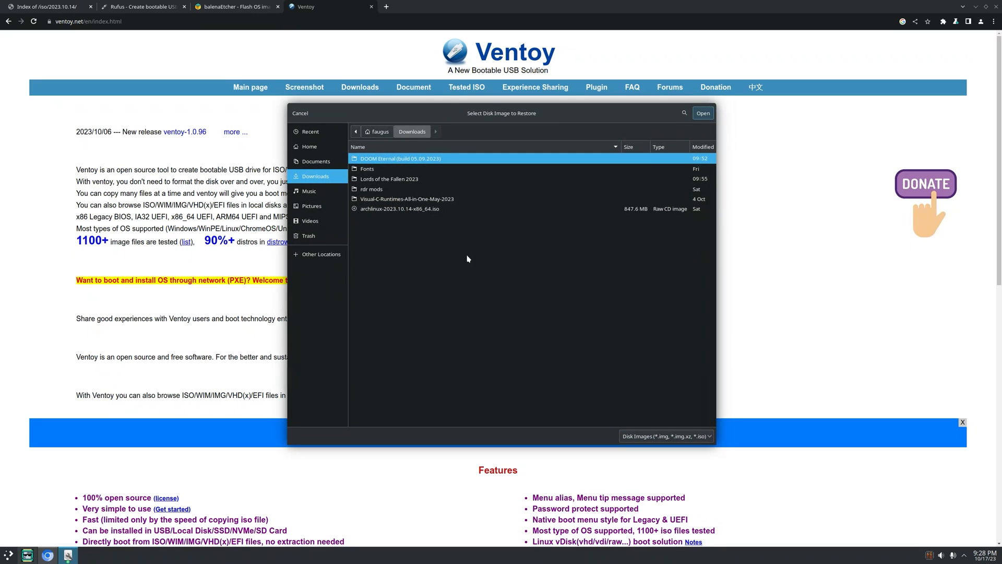
Restore archlinux-2023.10.14-x86_64.iso onto the thumb drive, confirming the overwrite.
{"action": "left_click", "coordinate": [399, 208]}
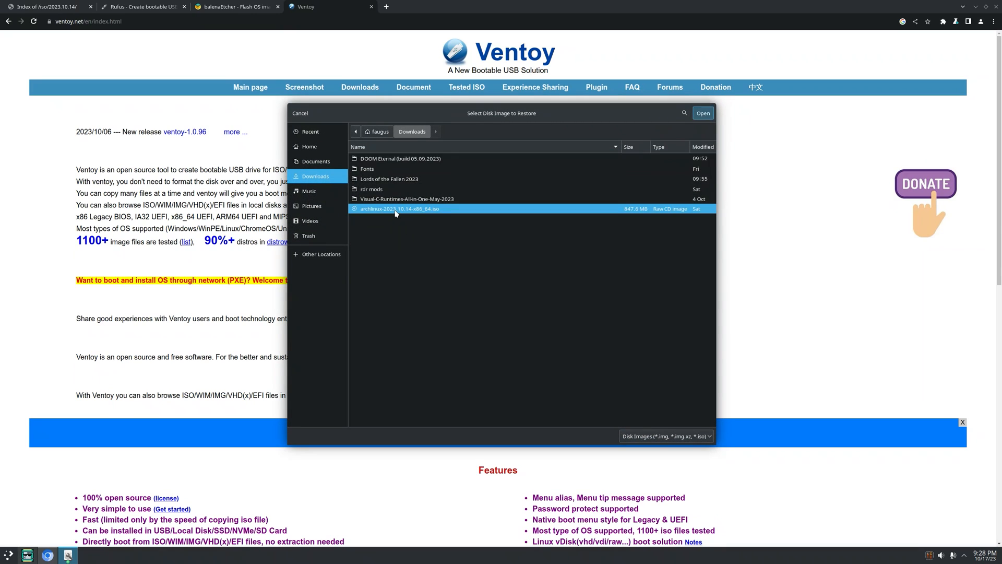
{"action": "left_click", "coordinate": [702, 112]}
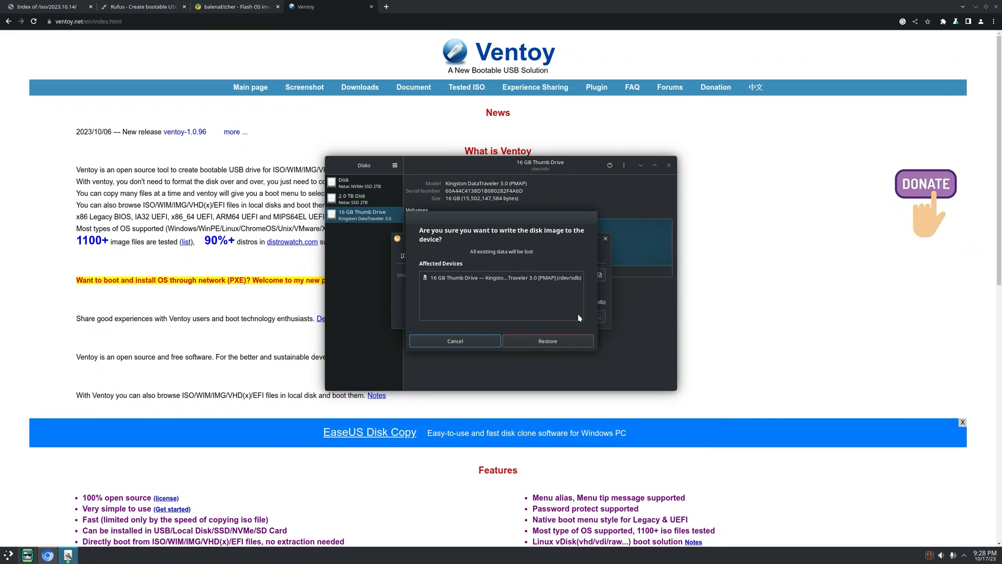
{"action": "left_click", "coordinate": [547, 341]}
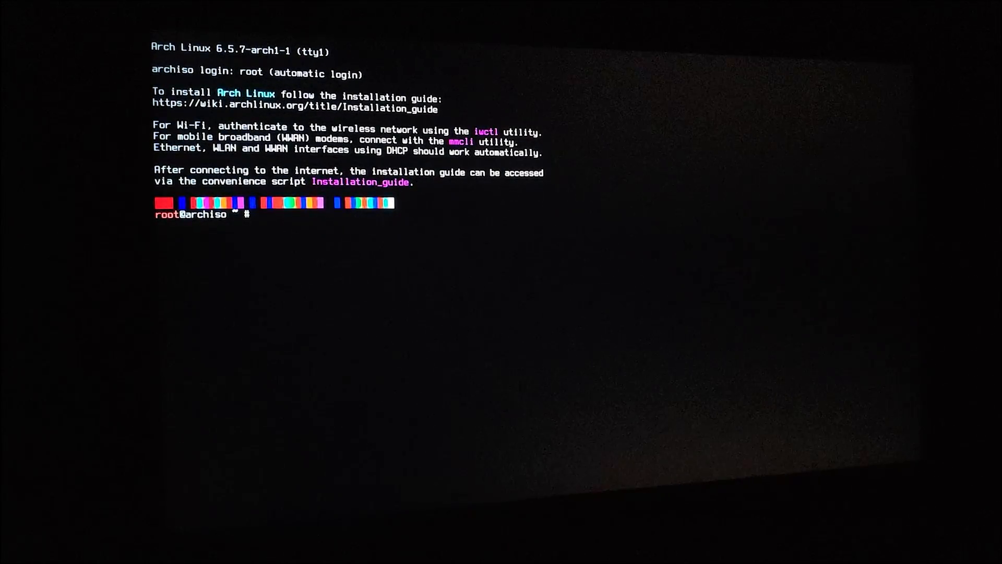
Run archinstall from the root prompt and keep English as the installer language.
{"action": "type", "text": "archinstall"}
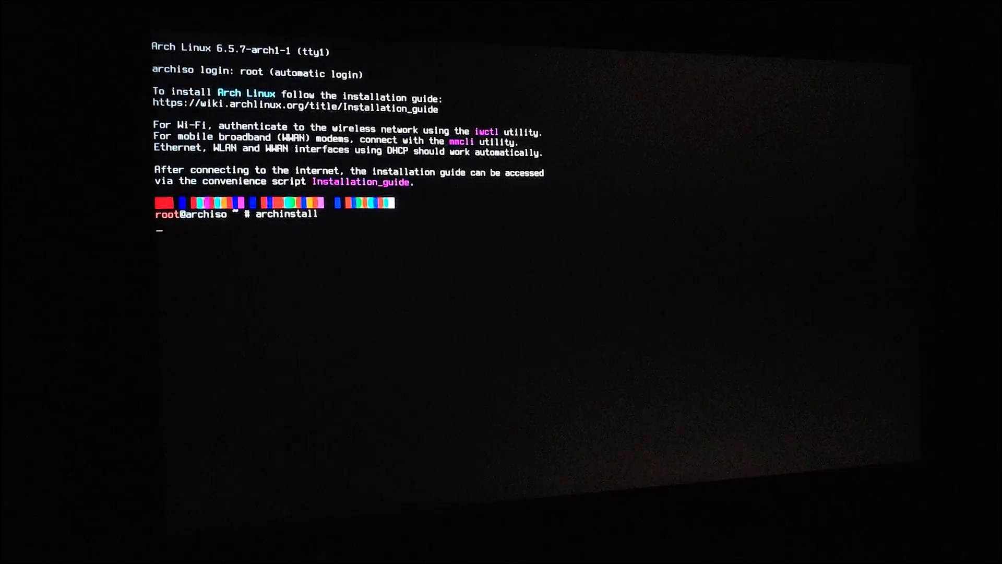
{"action": "key", "text": "Return"}
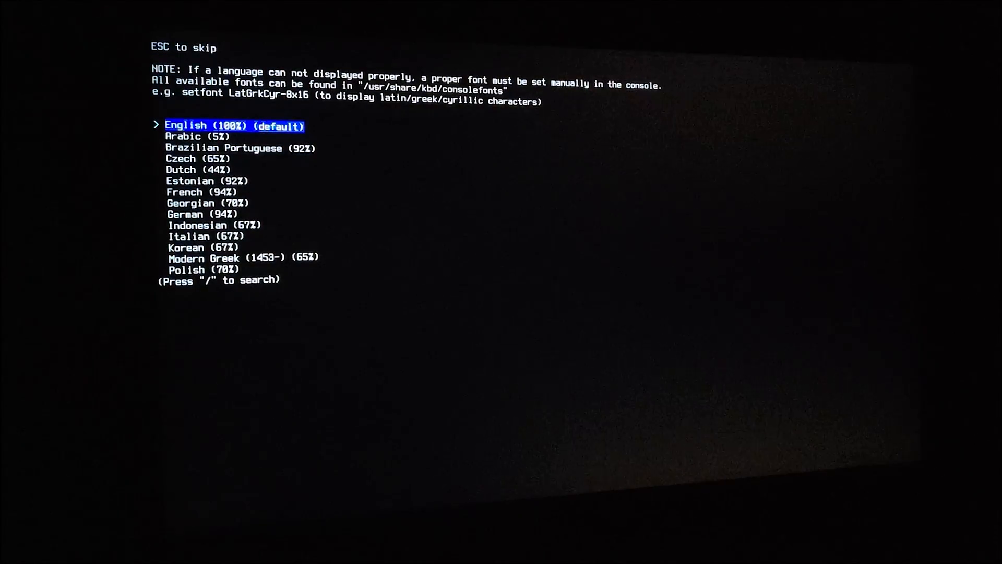
{"action": "key", "text": "Return"}
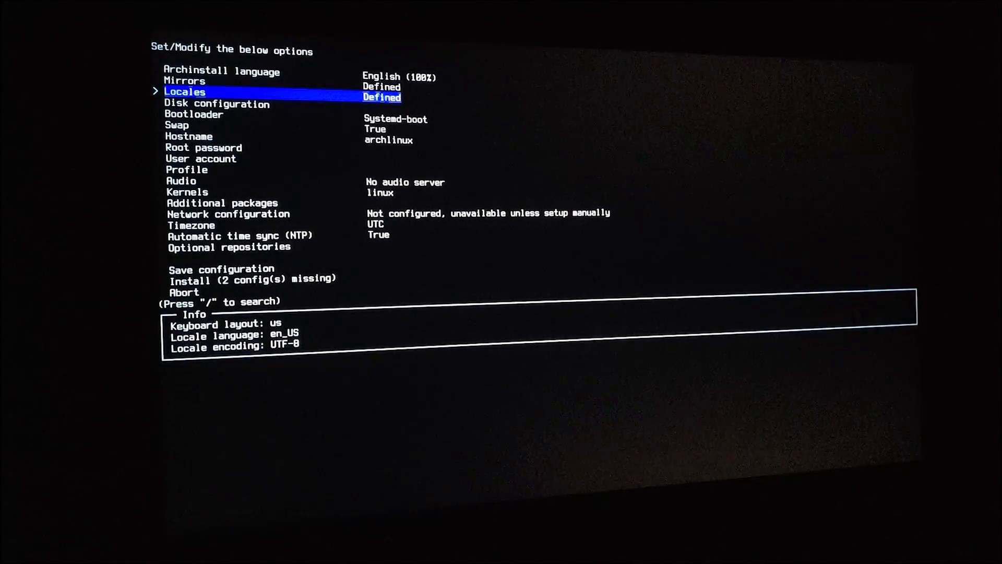
Review the Locales sub-options: us layout, en_US, UTF-8.
{"action": "key", "text": "Return"}
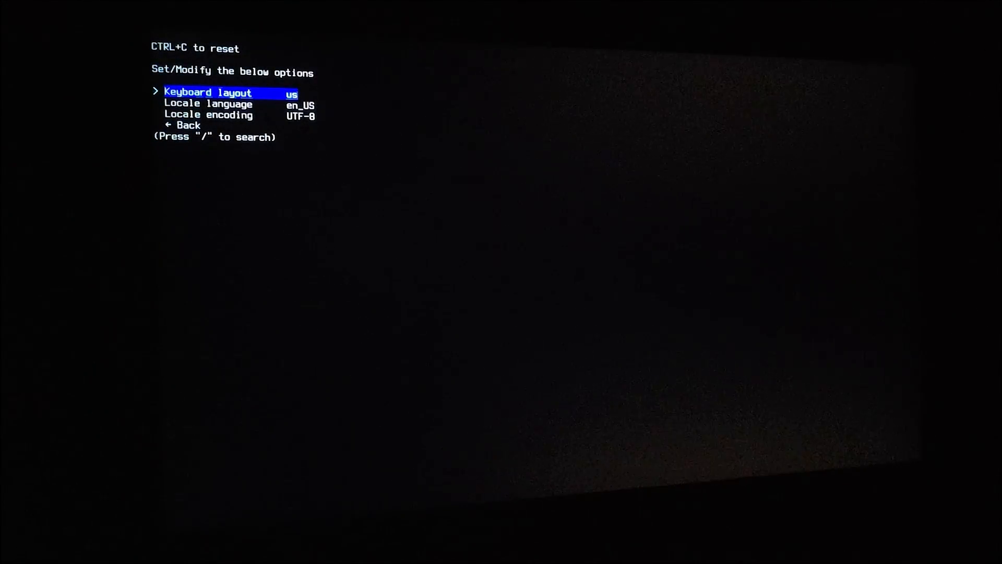
{"action": "key", "text": "Down"}
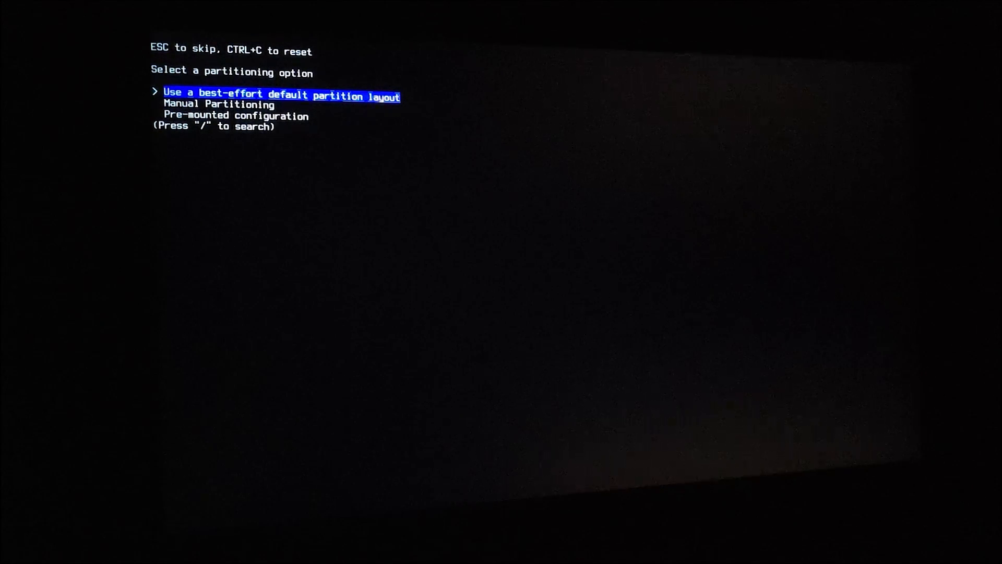
Choose manual partitioning and select the nvme0n1p3 boot partition for editing.
{"action": "key", "text": "Down"}
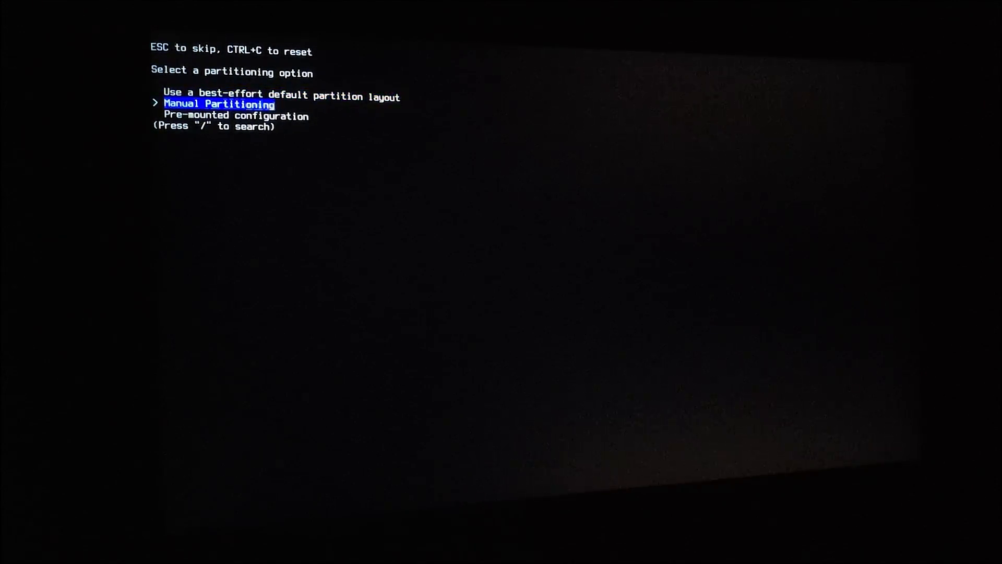
{"action": "key", "text": "Down"}
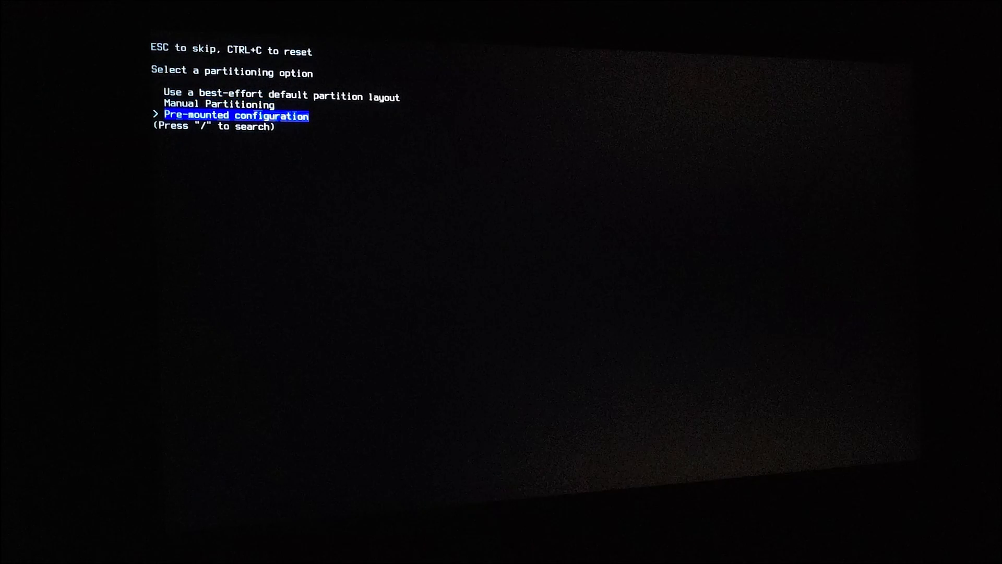
{"action": "key", "text": "up"}
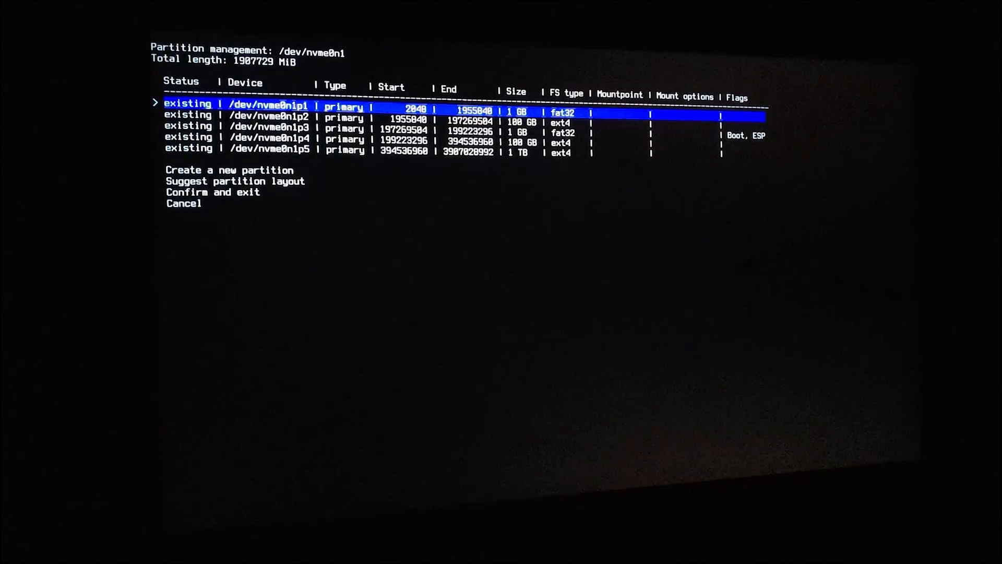
{"action": "key", "text": "Down"}
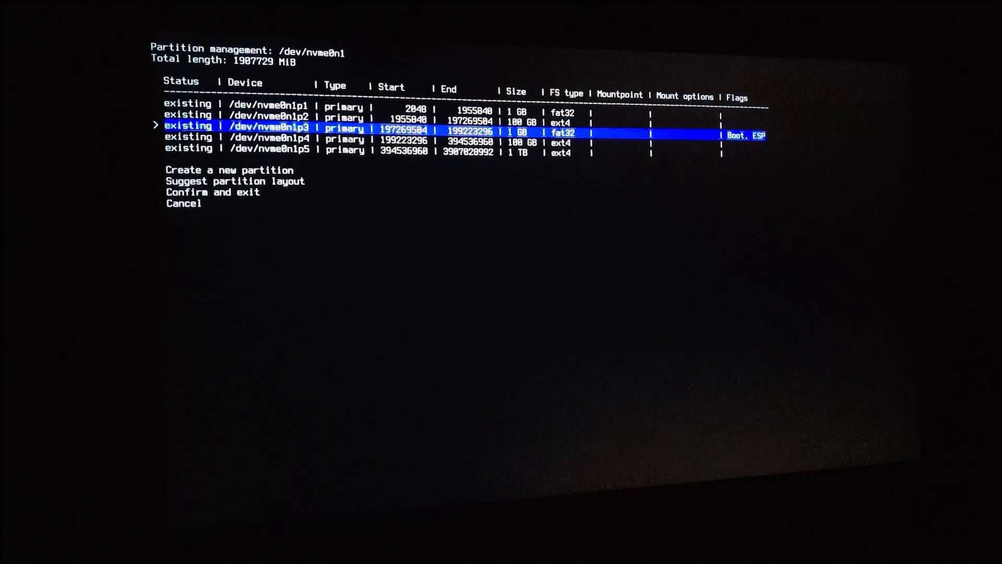
{"action": "key", "text": "Return"}
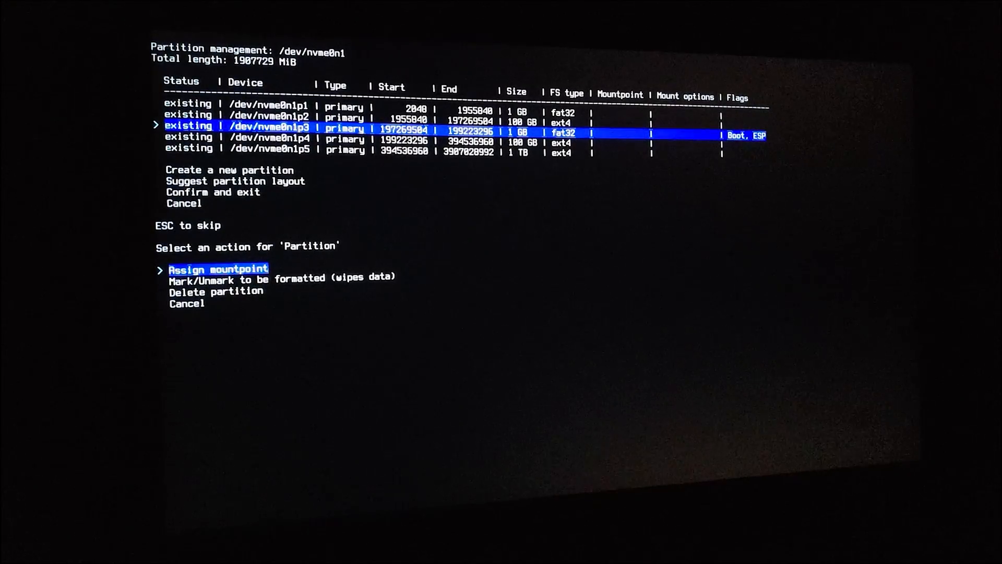
Assign mountpoint /boot to nvme0n1p3, mark it for FAT32 formatting and apply.
{"action": "key", "text": "Return"}
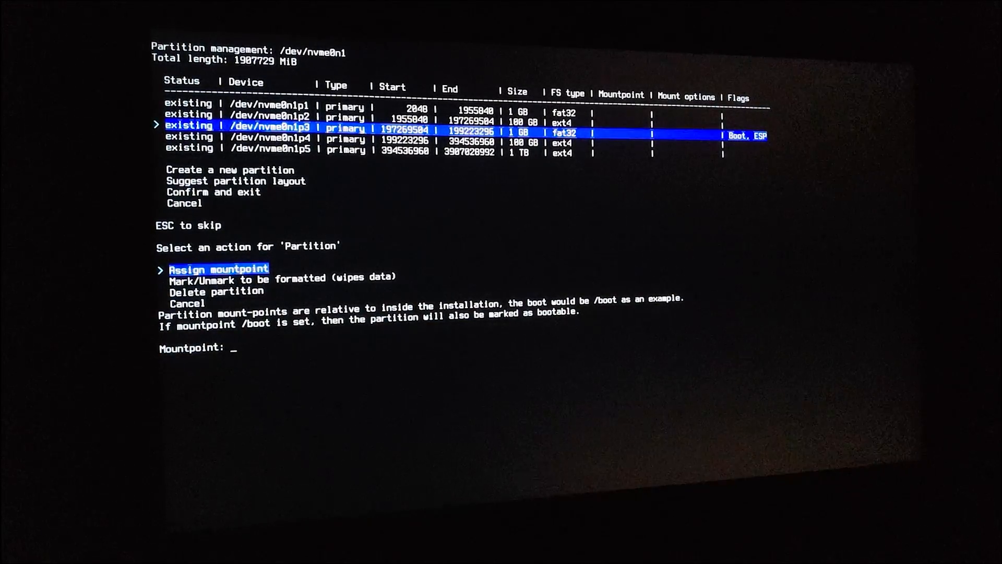
{"action": "type", "text": "/boot"}
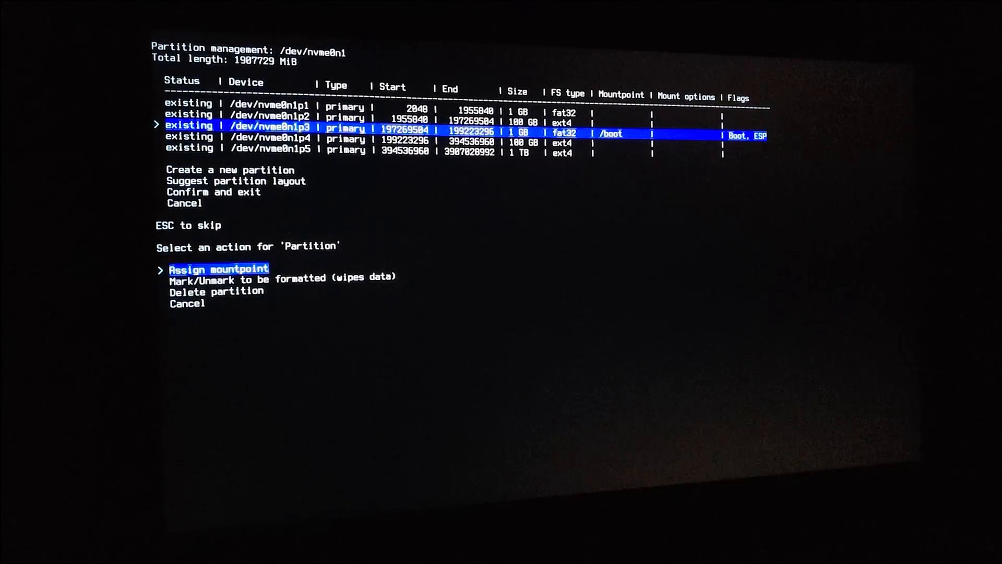
{"action": "key", "text": "Down"}
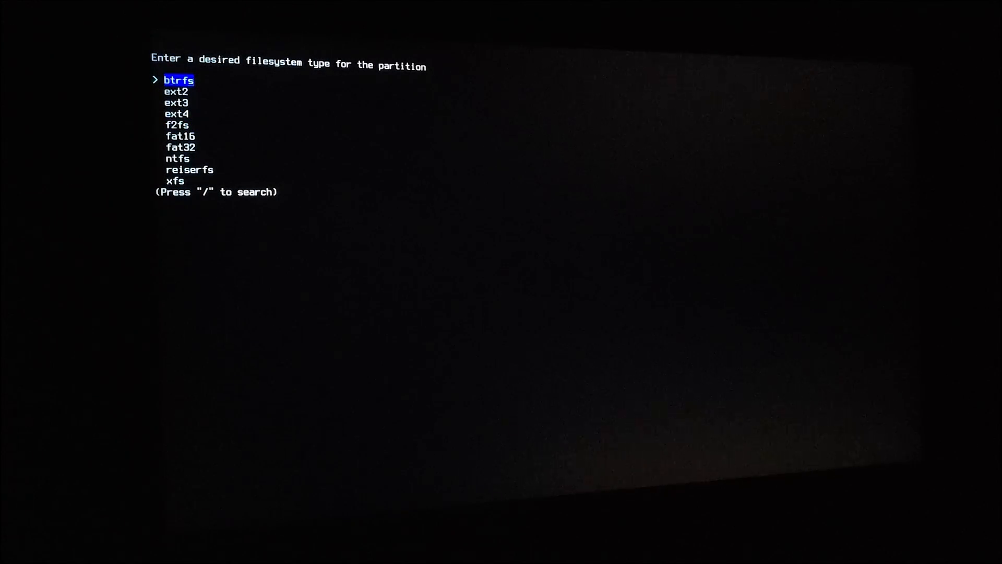
{"action": "key", "text": "down"}
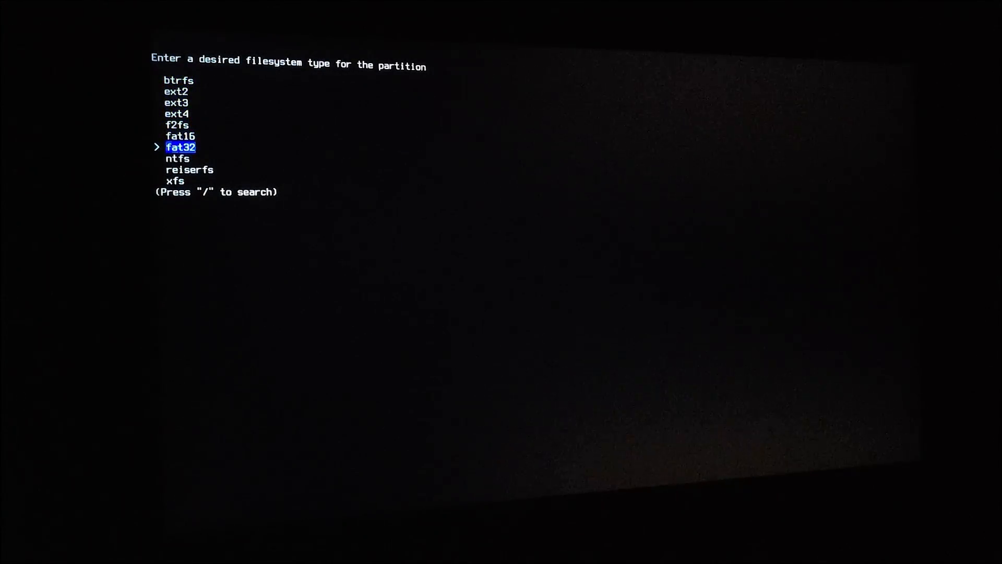
{"action": "key", "text": "Return"}
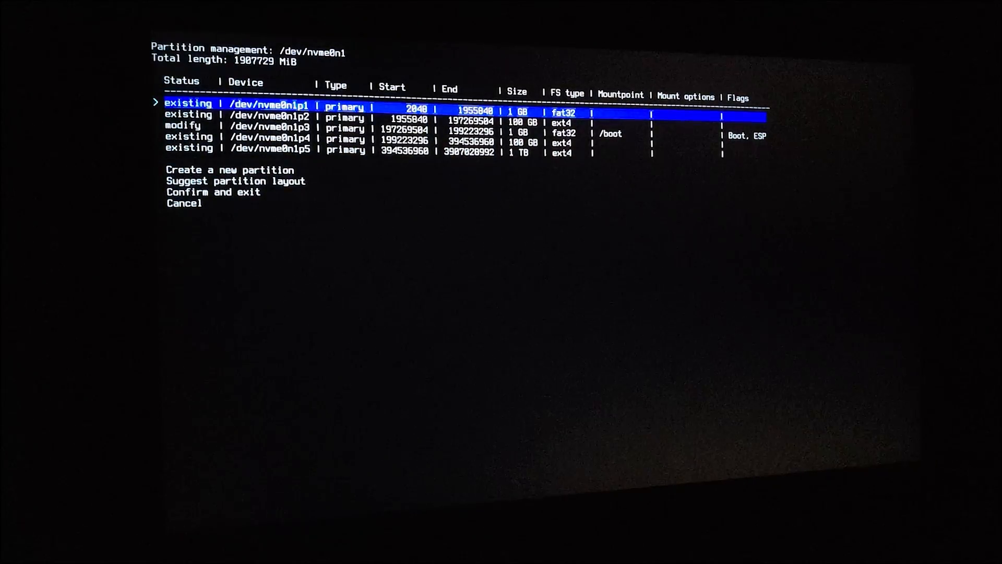
Mount nvme0n1p4 at /, mark it to be formatted as ext4, then confirm and exit partitioning.
{"action": "key", "text": "Down"}
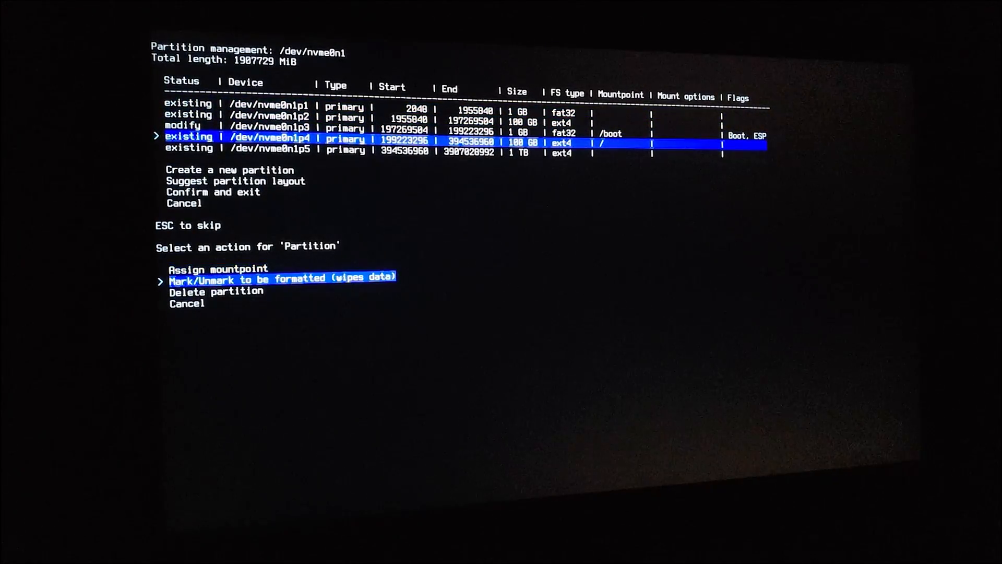
{"action": "key", "text": "Return"}
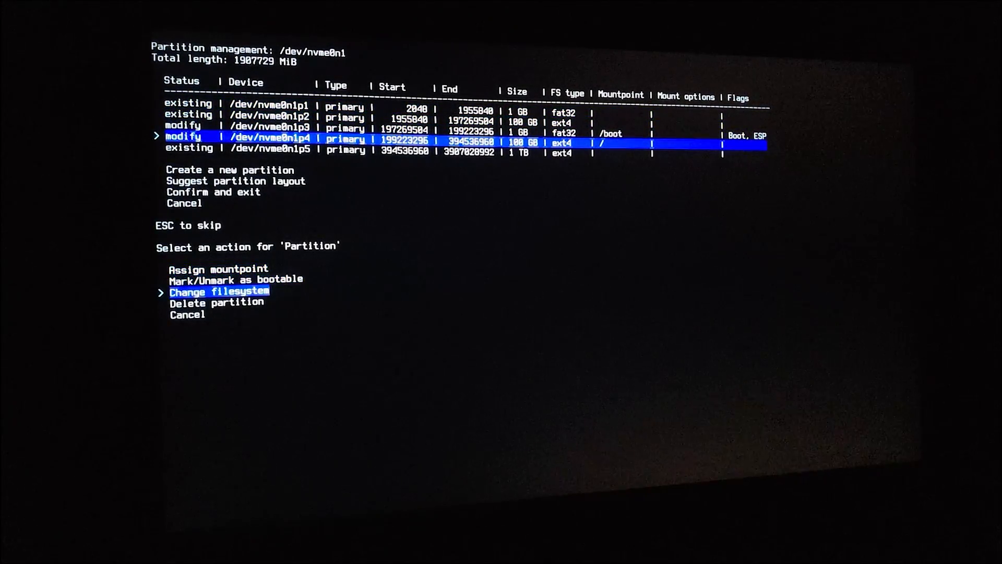
{"action": "key", "text": "Return"}
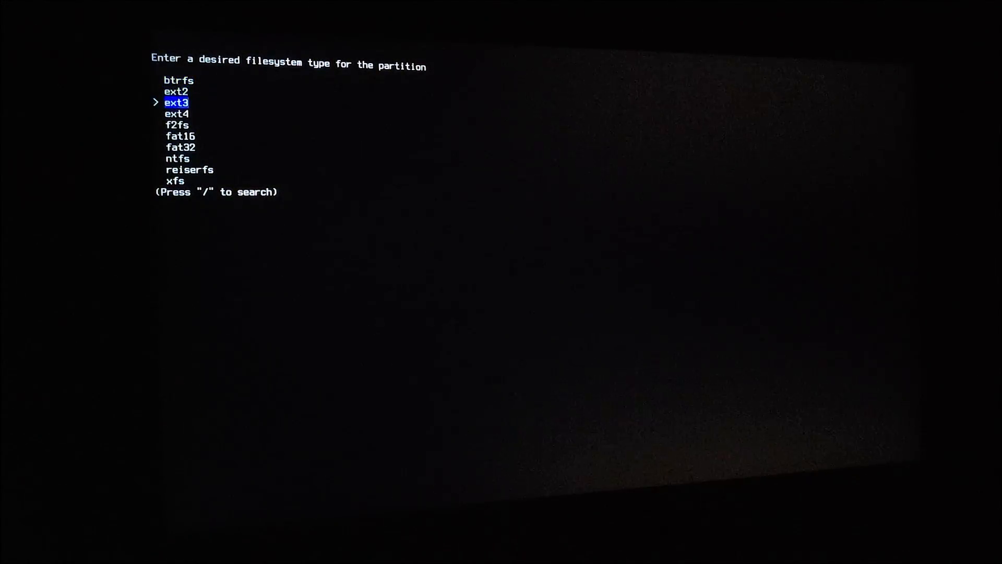
{"action": "key", "text": "Down"}
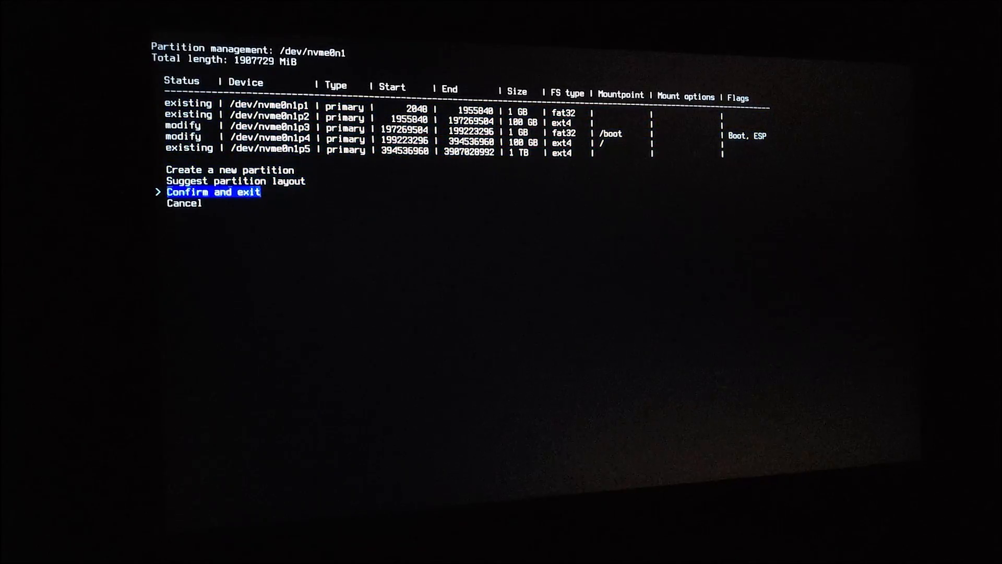
{"action": "key", "text": "Return"}
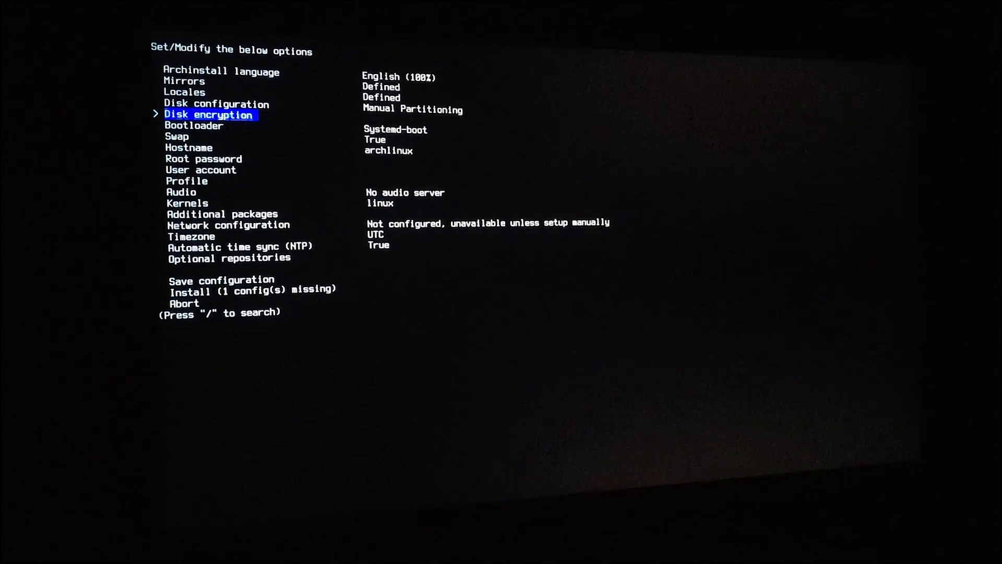
Switch the bootloader to Grub and add a user account with its password.
{"action": "key", "text": "Down"}
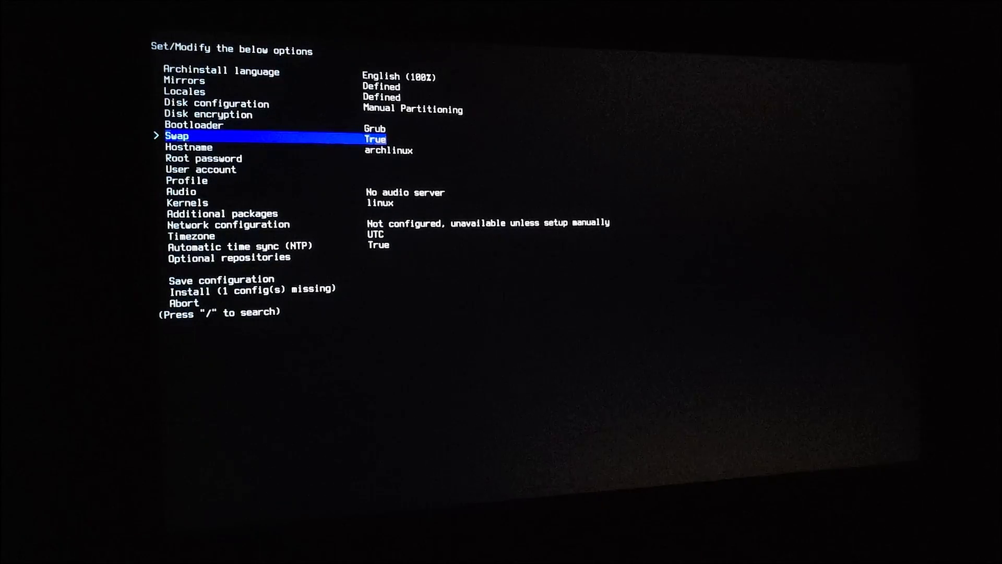
{"action": "key", "text": "Down"}
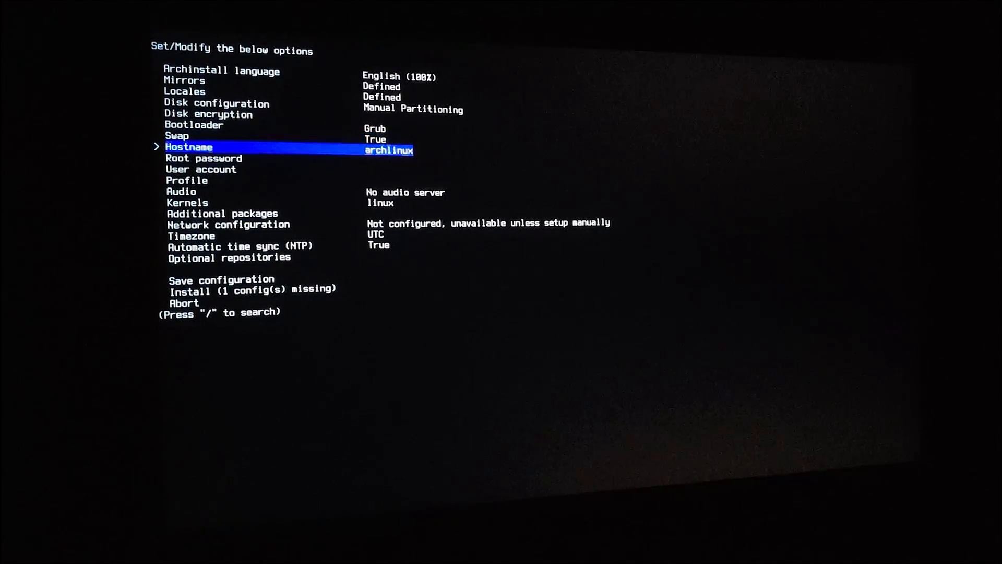
{"action": "key", "text": "Down"}
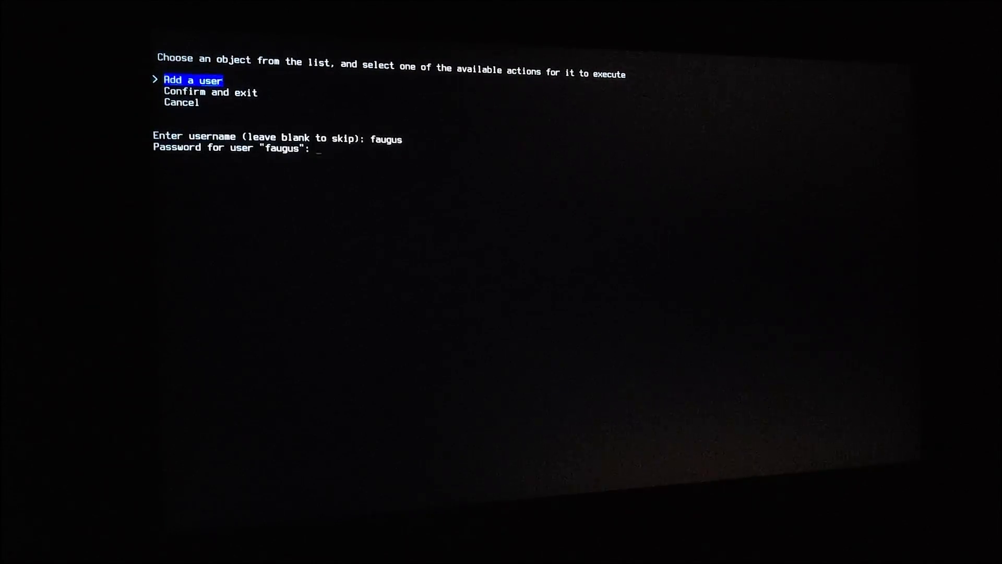
{"action": "key", "text": "Return"}
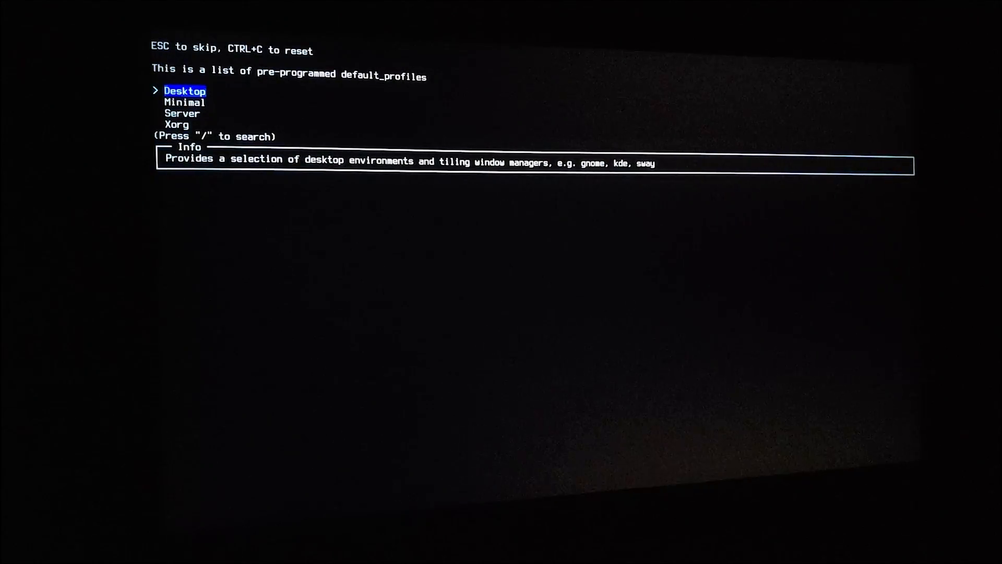
Choose the Desktop profile and move through the desktop environment list.
{"action": "key", "text": "Return"}
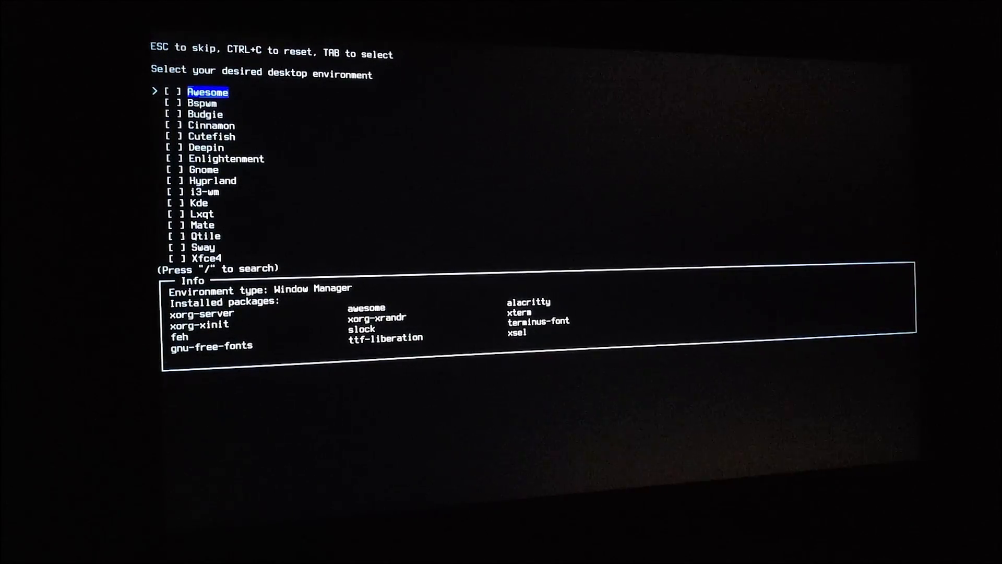
{"action": "key", "text": "Down"}
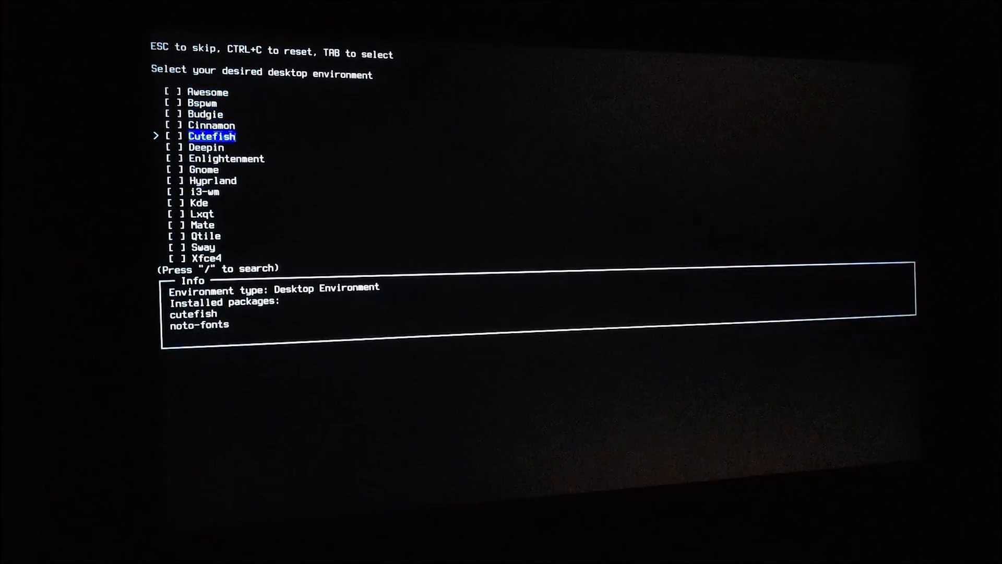
{"action": "key", "text": "Down"}
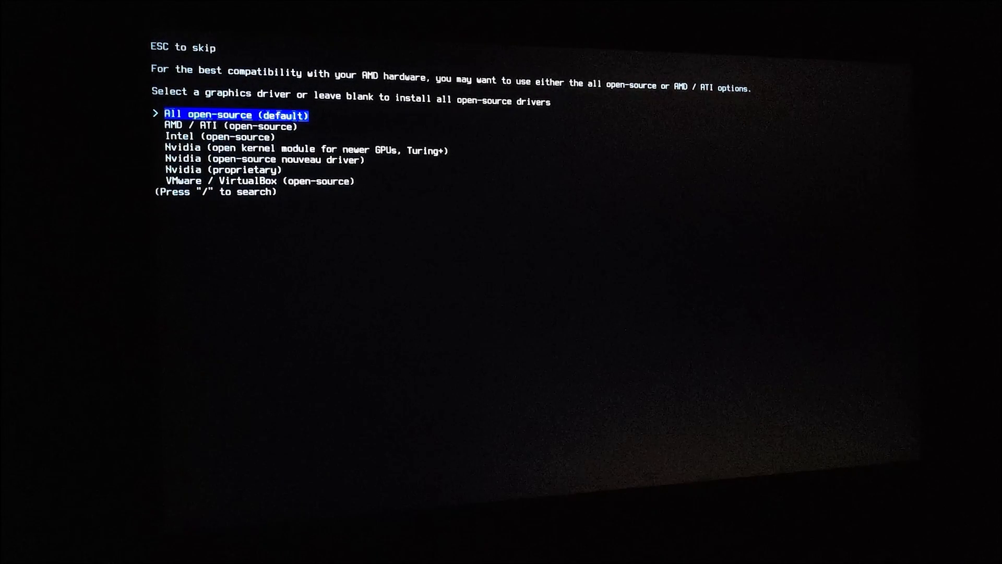
Pick the AMD / ATI open-source driver with sddm greeter and return to the main menu.
{"action": "key", "text": "Down"}
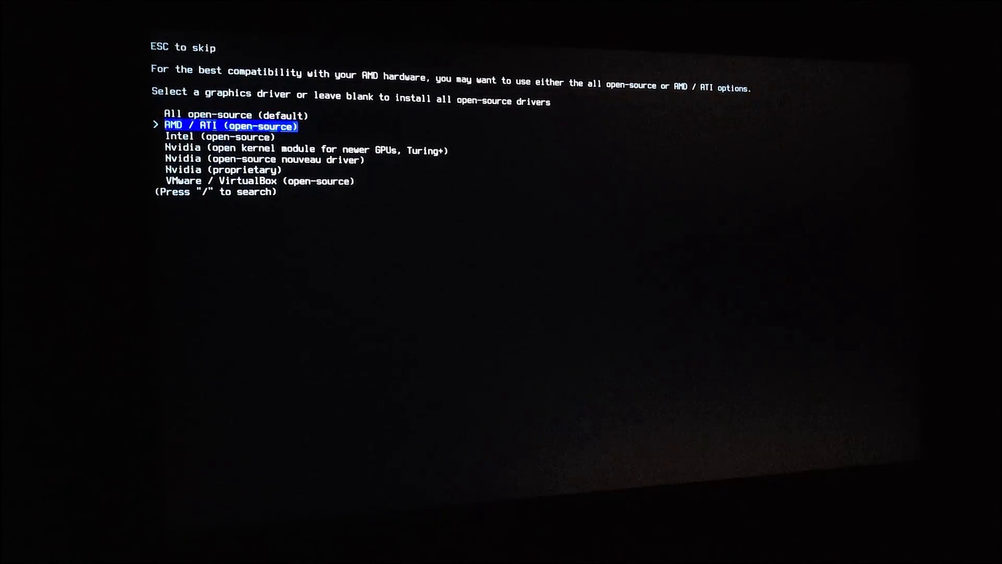
{"action": "key", "text": "Down"}
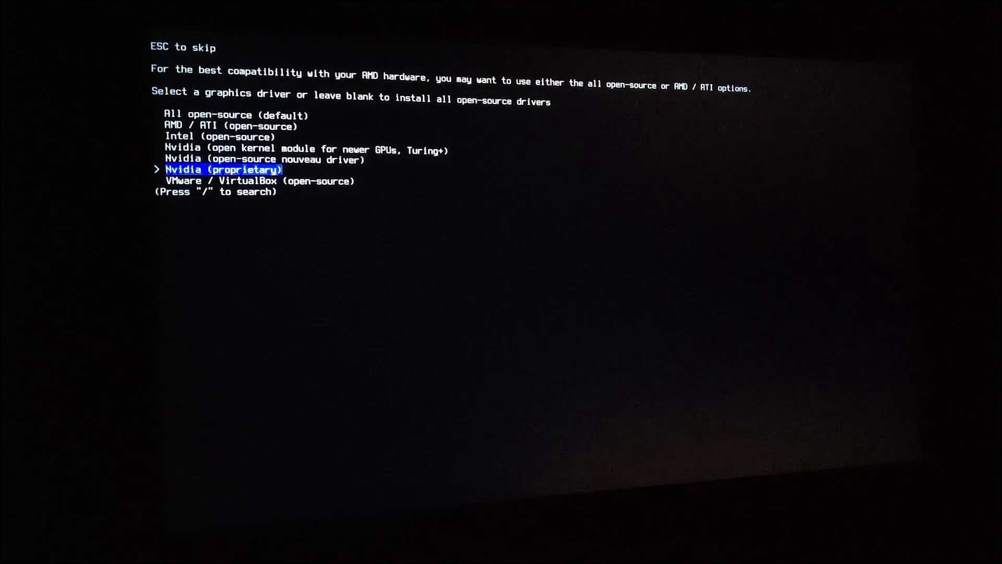
{"action": "key", "text": "up"}
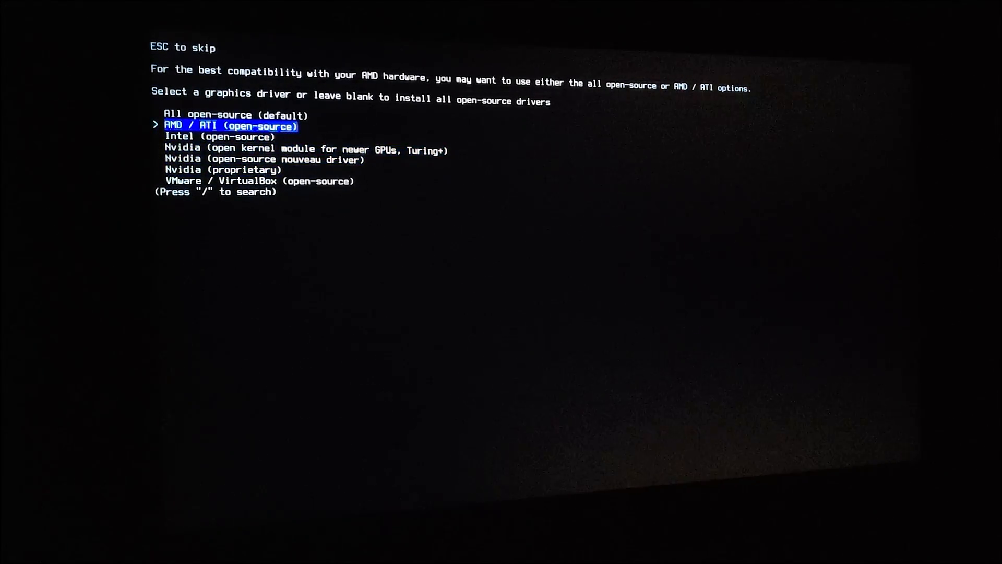
{"action": "key", "text": "Return"}
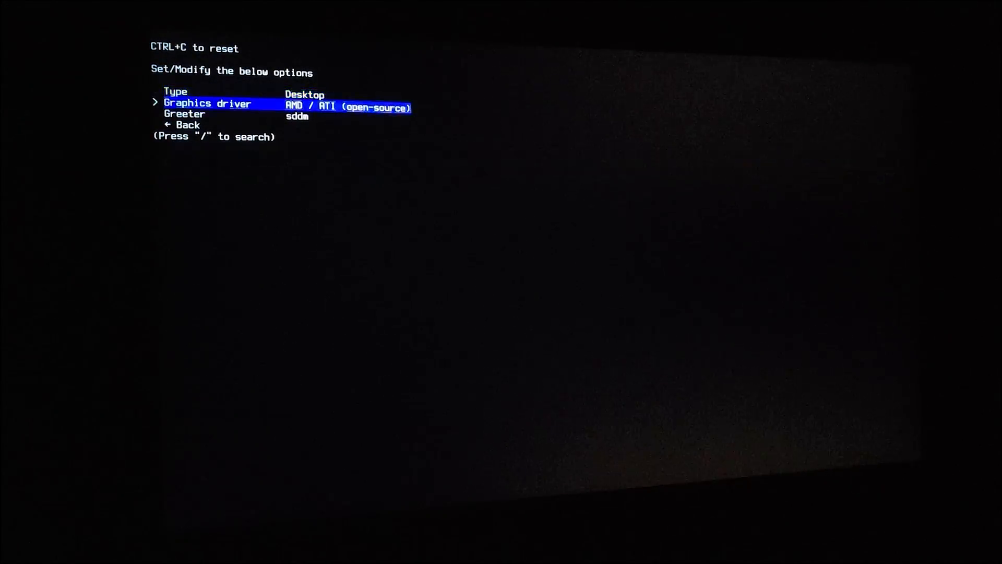
{"action": "key", "text": "Down"}
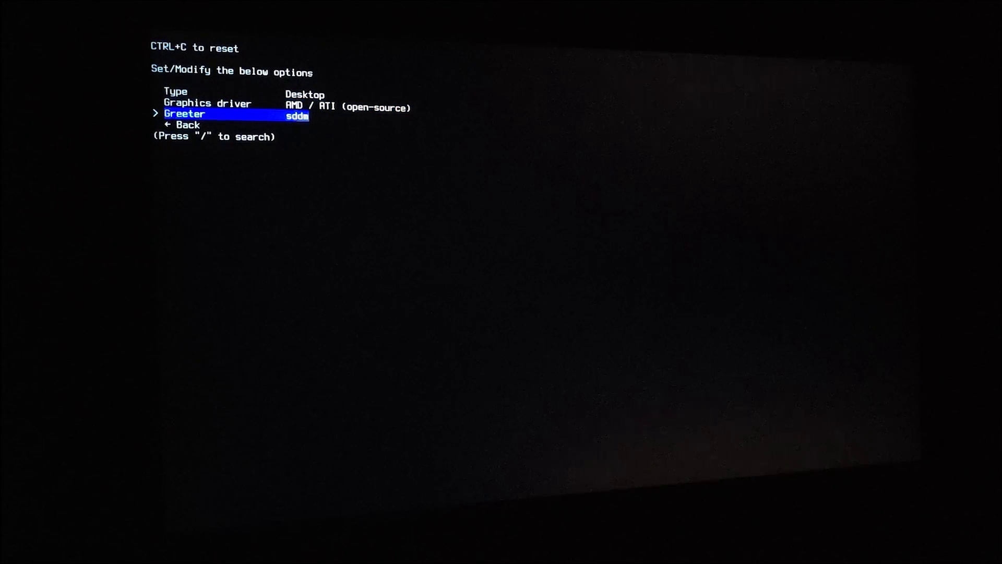
{"action": "key", "text": "Return"}
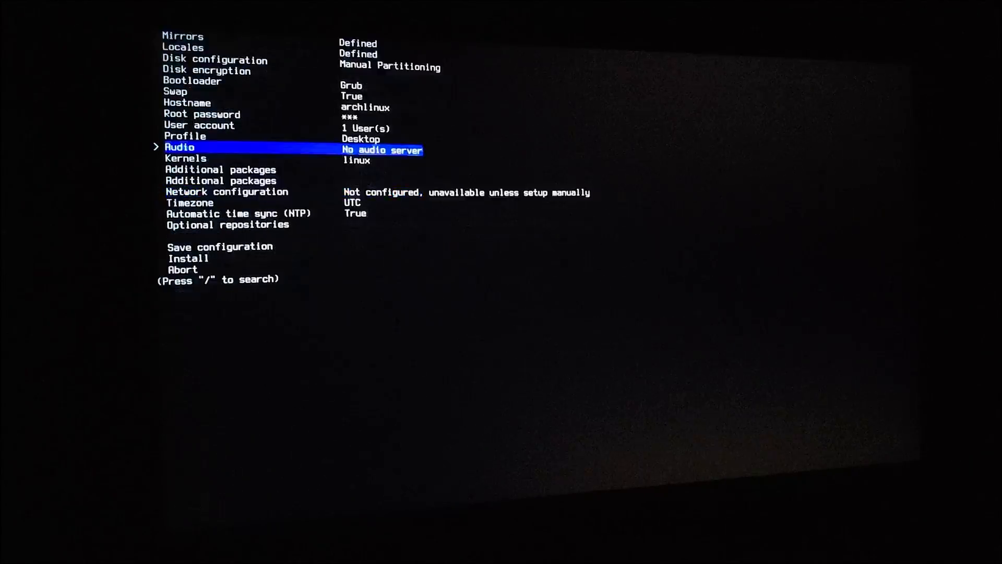
Set audio to Pipewire and networking to NetworkManager.
{"action": "key", "text": "Return"}
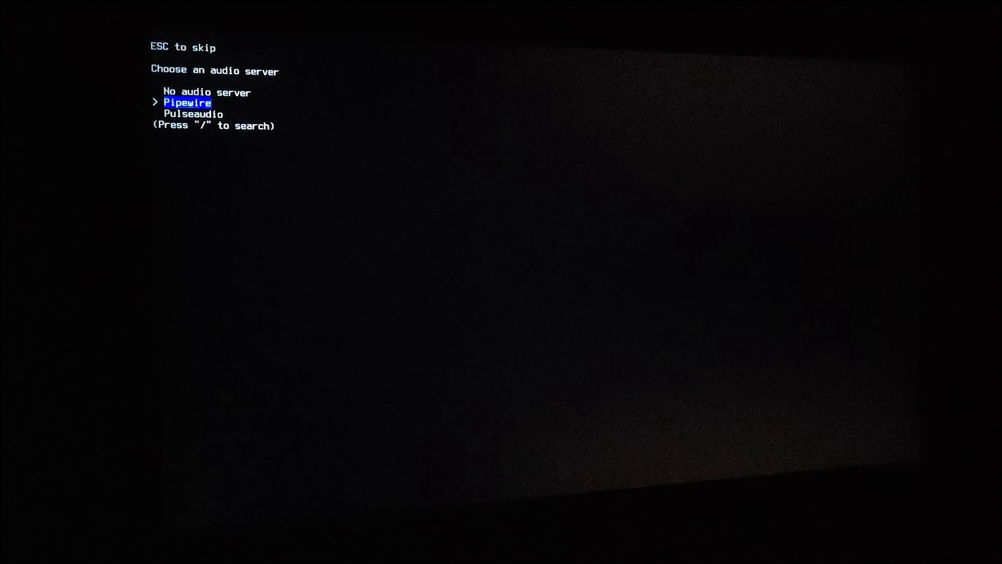
{"action": "key", "text": "Return"}
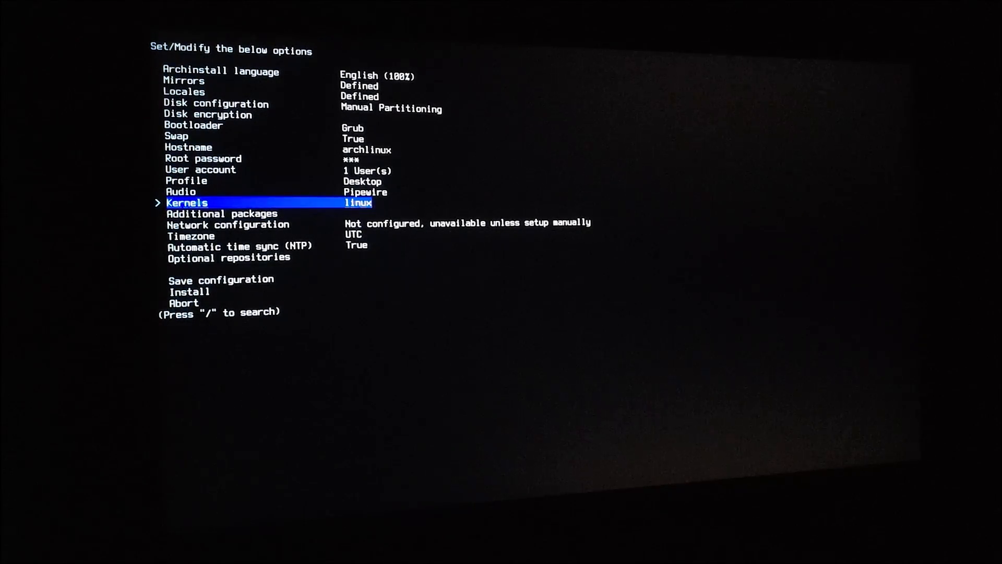
{"action": "key", "text": "Down"}
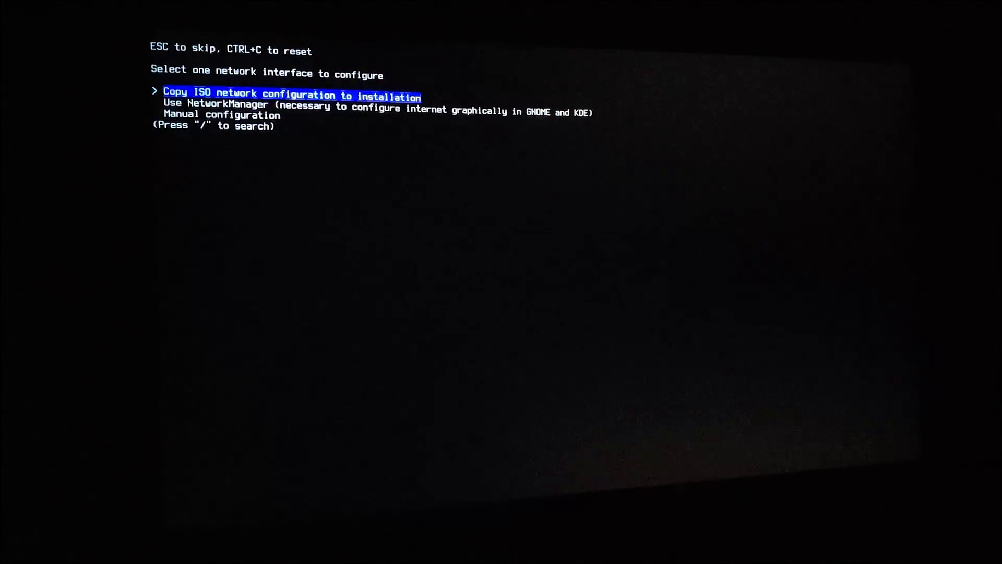
{"action": "key", "text": "Down"}
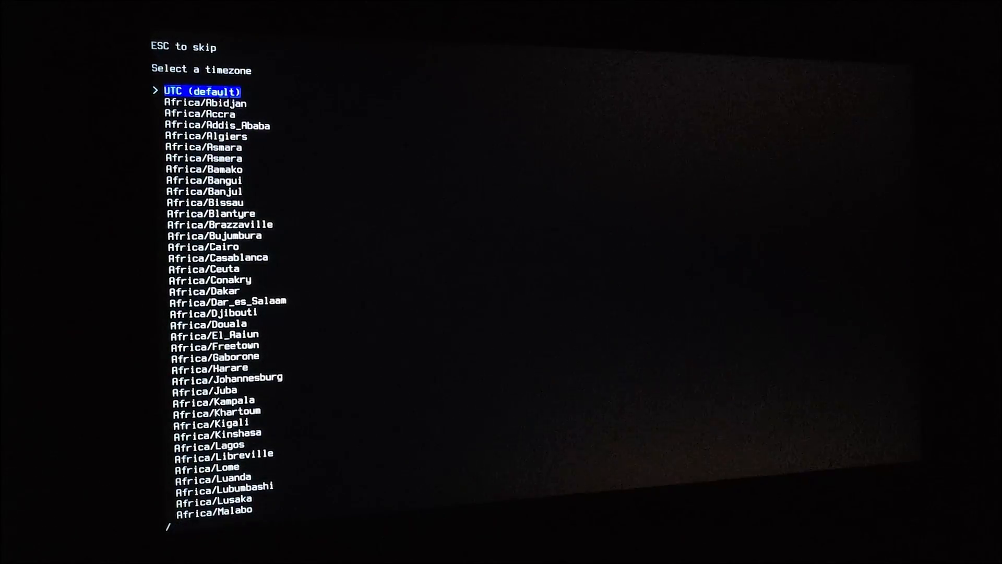
Set the timezone to America/Sao_Paulo and start the installation.
{"action": "type", "text": "sao"}
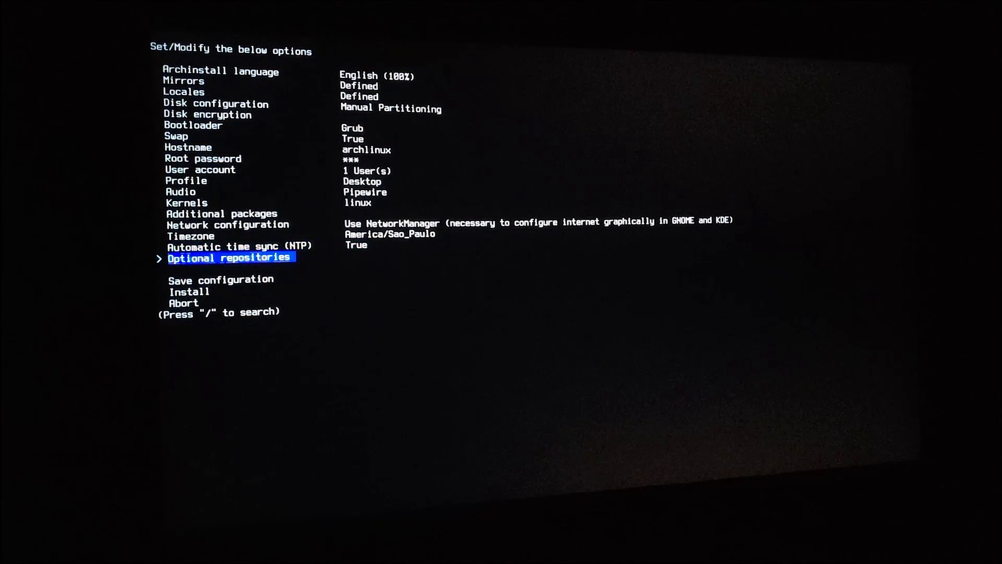
{"action": "key", "text": "Return"}
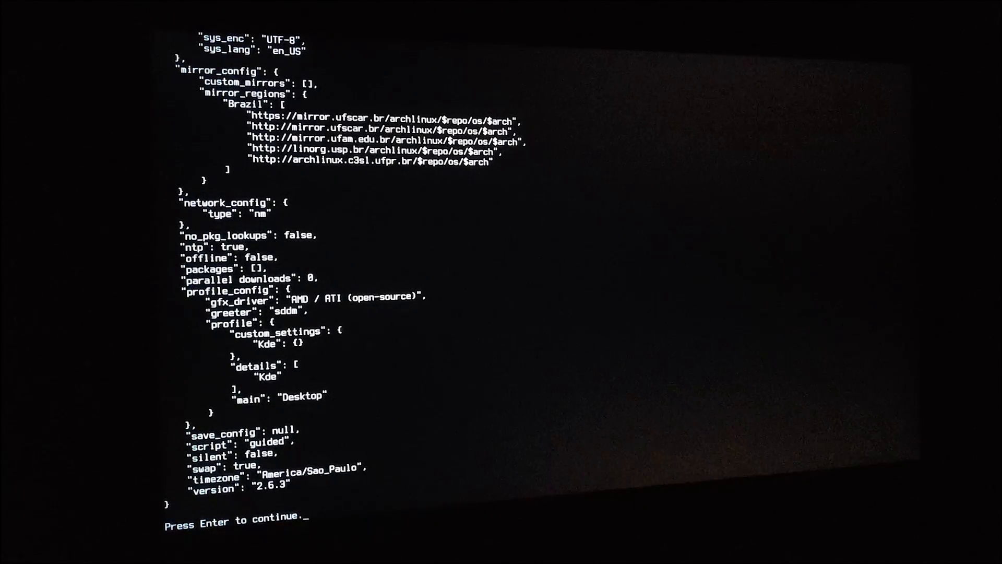
Continue past the config summary and decline the post-install chroot.
{"action": "key", "text": "Return"}
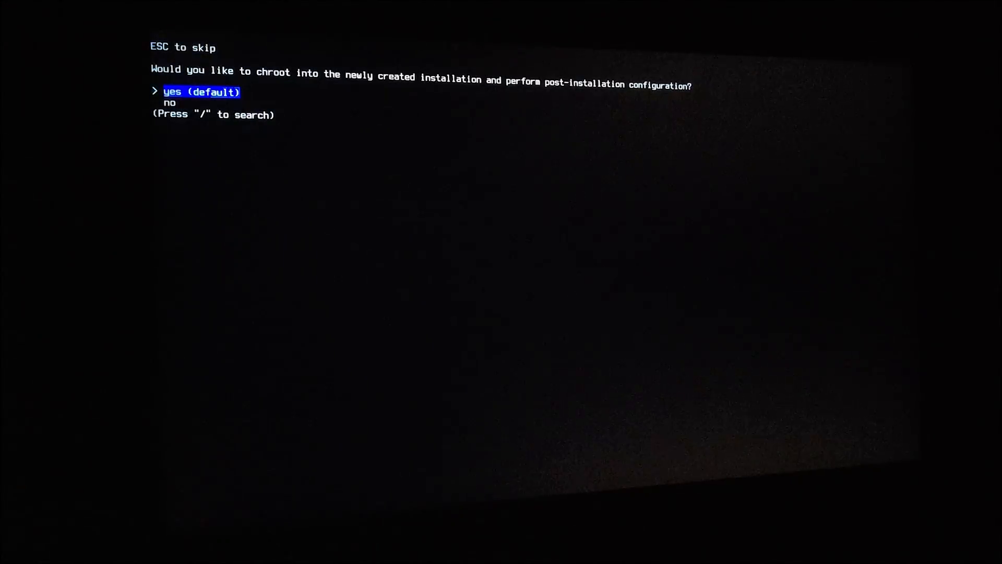
{"action": "key", "text": "Down"}
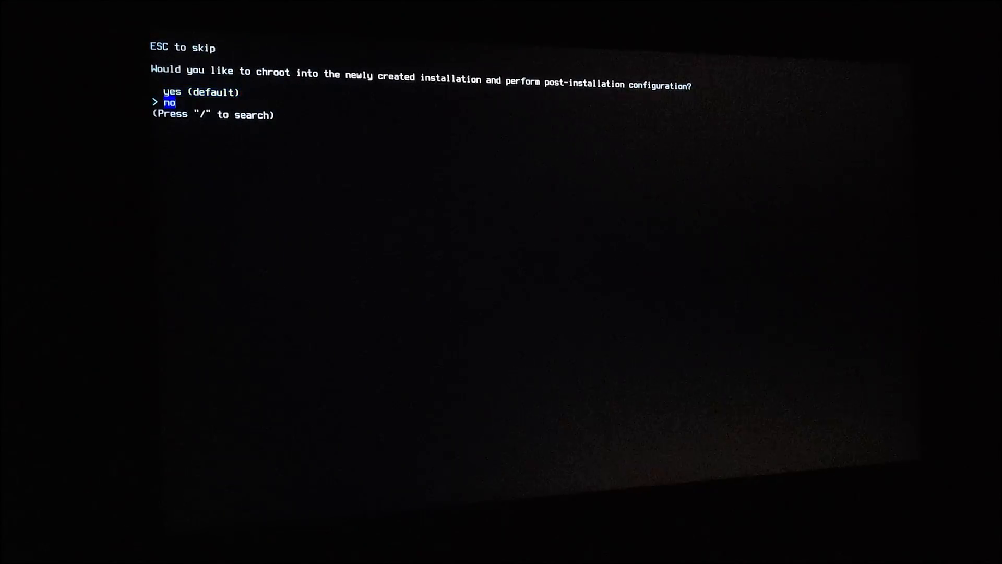
{"action": "key", "text": "up"}
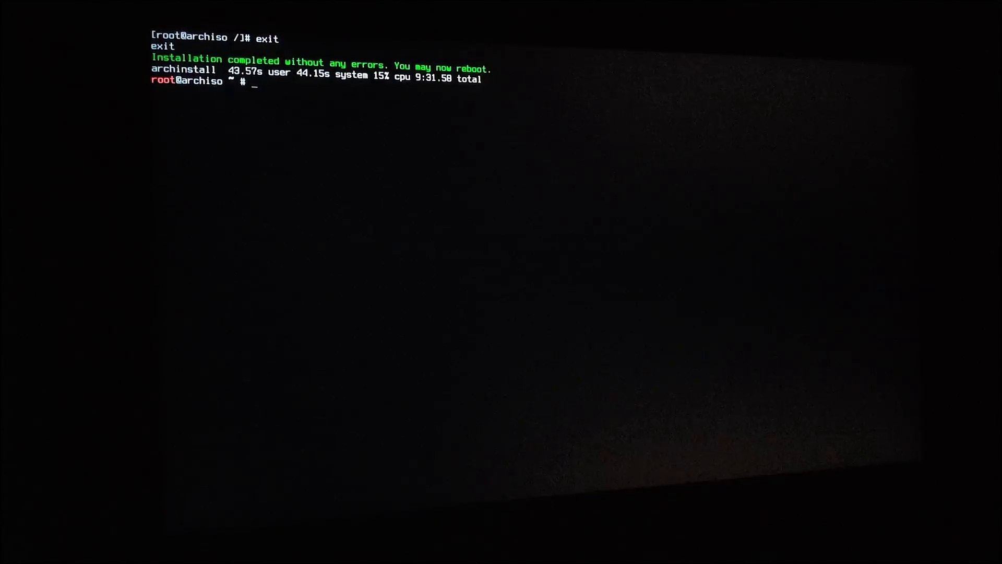
Reboot into the newly installed system.
{"action": "type", "text": "reboot"}
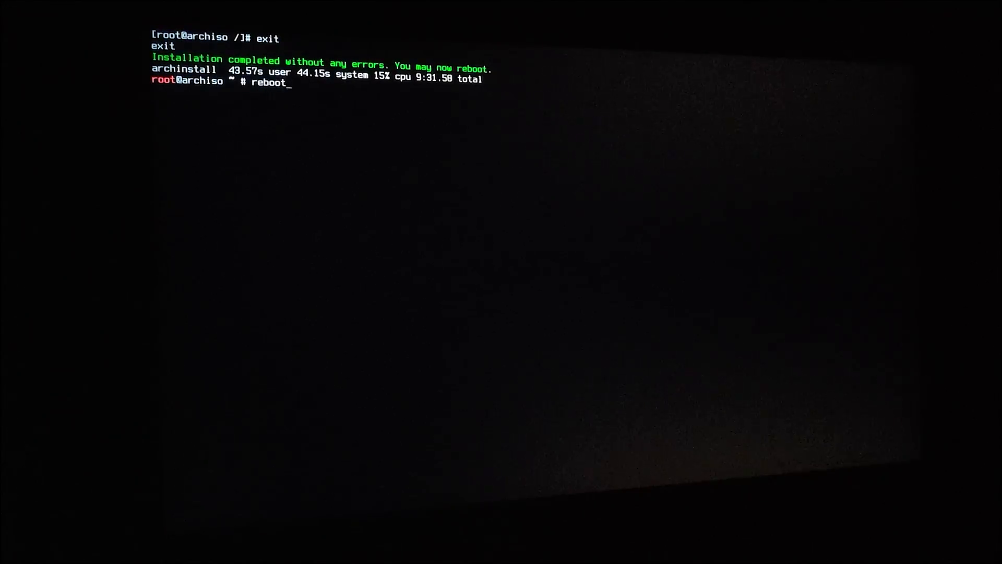
{"action": "key", "text": "Return"}
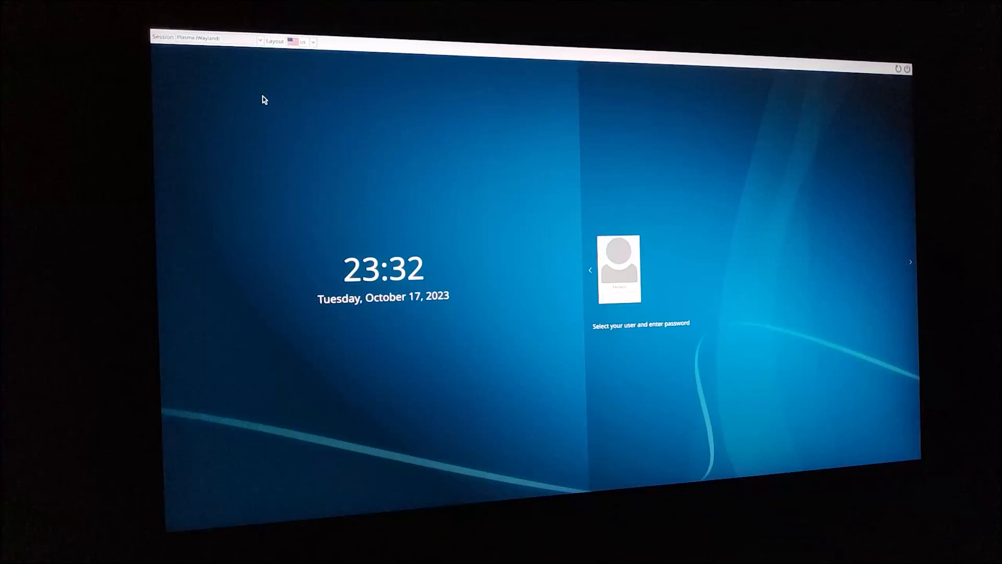
Choose the Plasma (X11) session on the SDDM login screen instead of Wayland.
{"action": "left_click", "coordinate": [258, 40]}
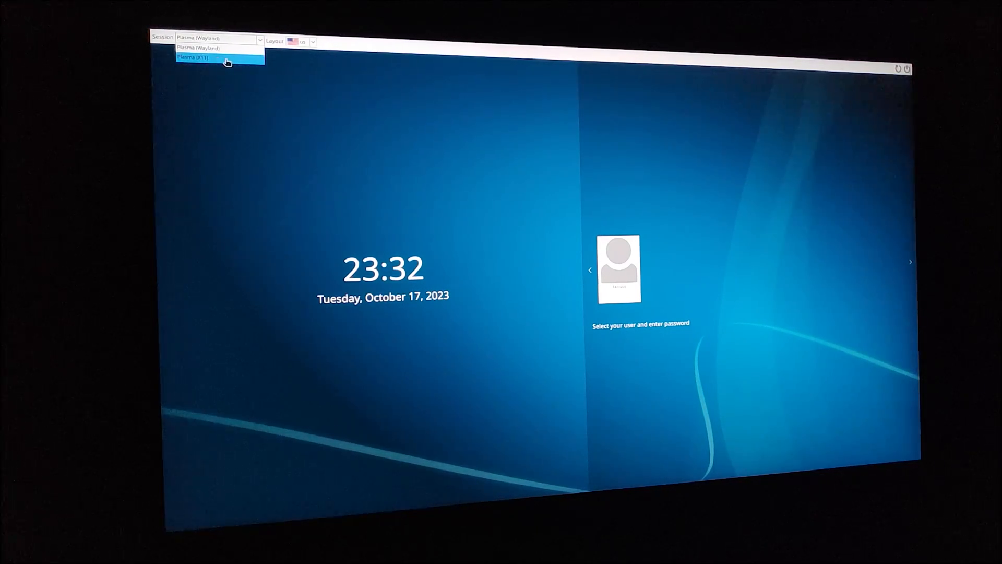
{"action": "mouse_move", "coordinate": [199, 47]}
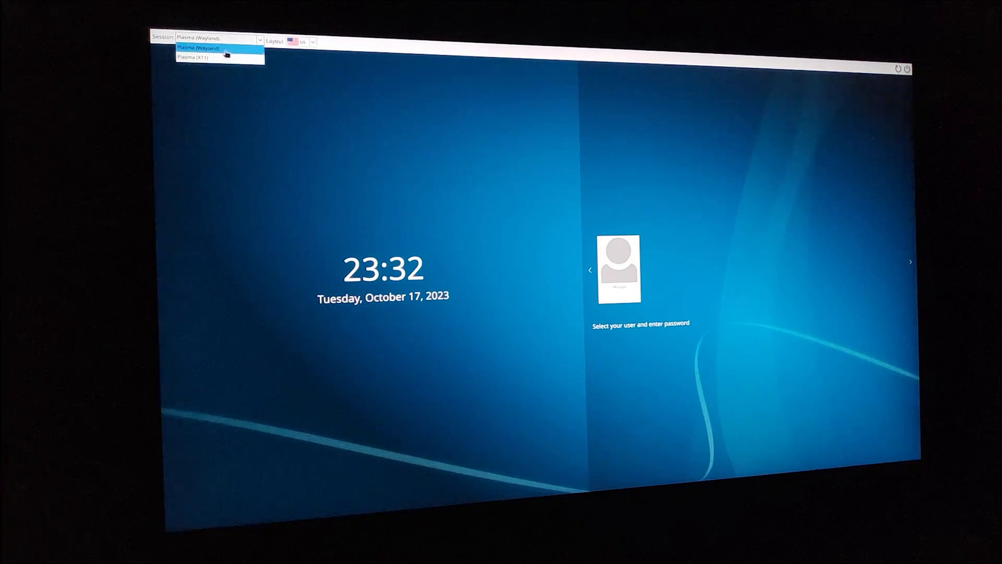
{"action": "mouse_move", "coordinate": [217, 57]}
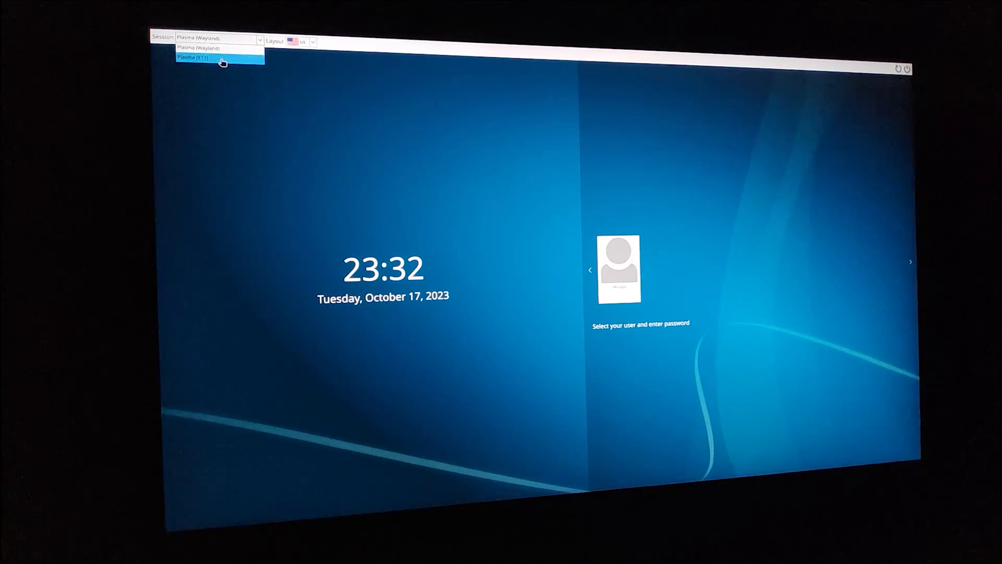
{"action": "left_click", "coordinate": [198, 57]}
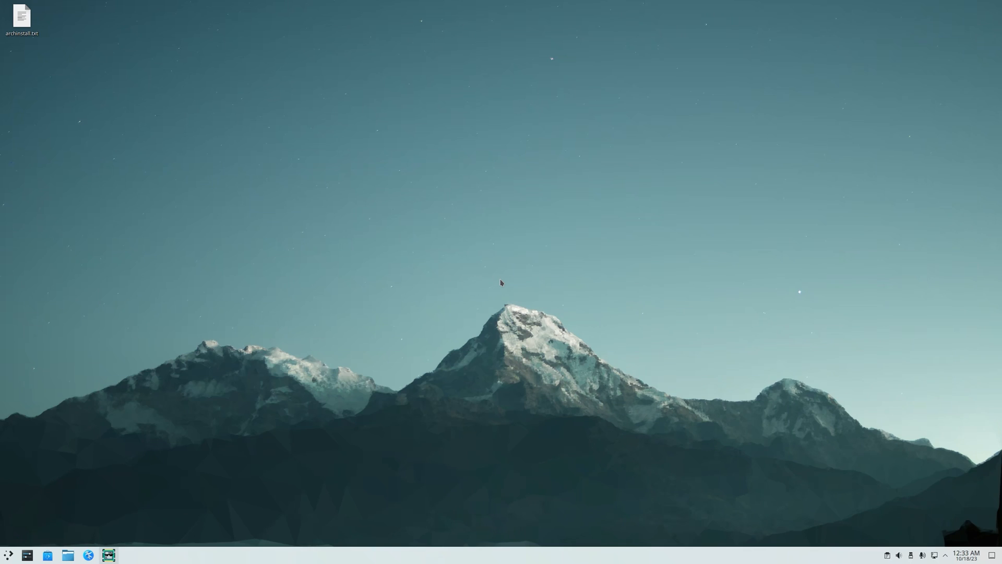
From the desktop menu reach Display Settings and choose a 144 Hz refresh rate.
{"action": "right_click", "coordinate": [500, 283]}
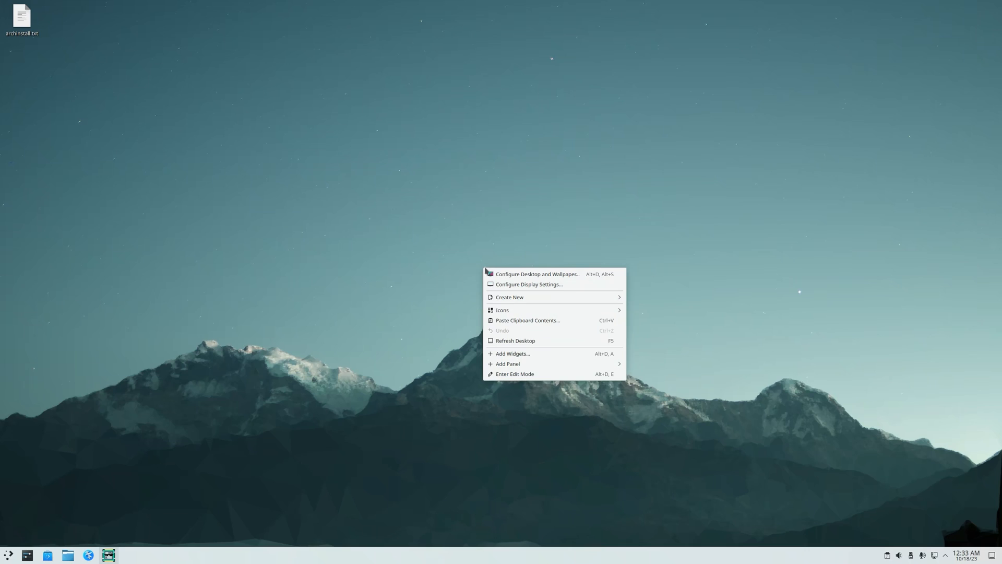
{"action": "left_click", "coordinate": [528, 284]}
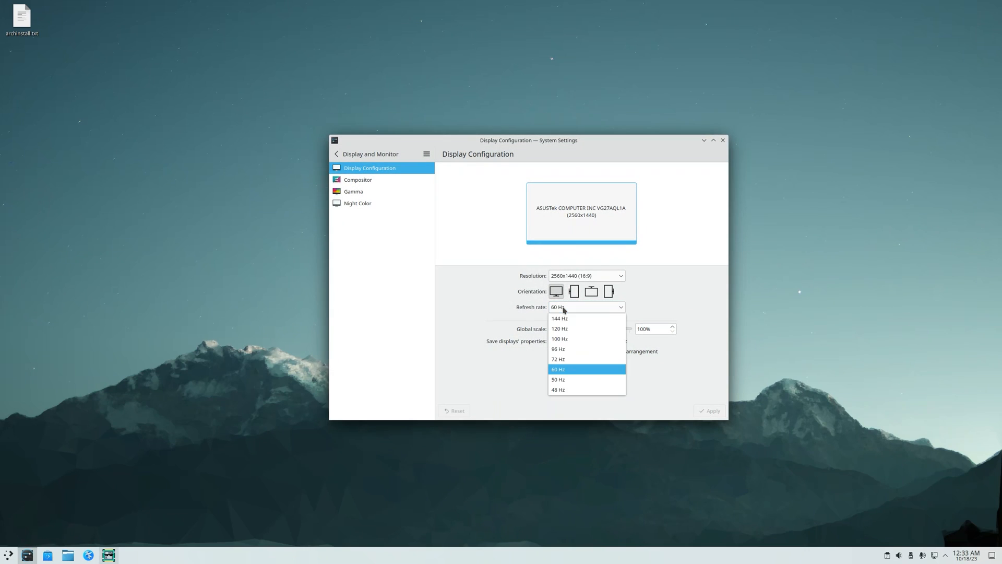
{"action": "left_click", "coordinate": [560, 318]}
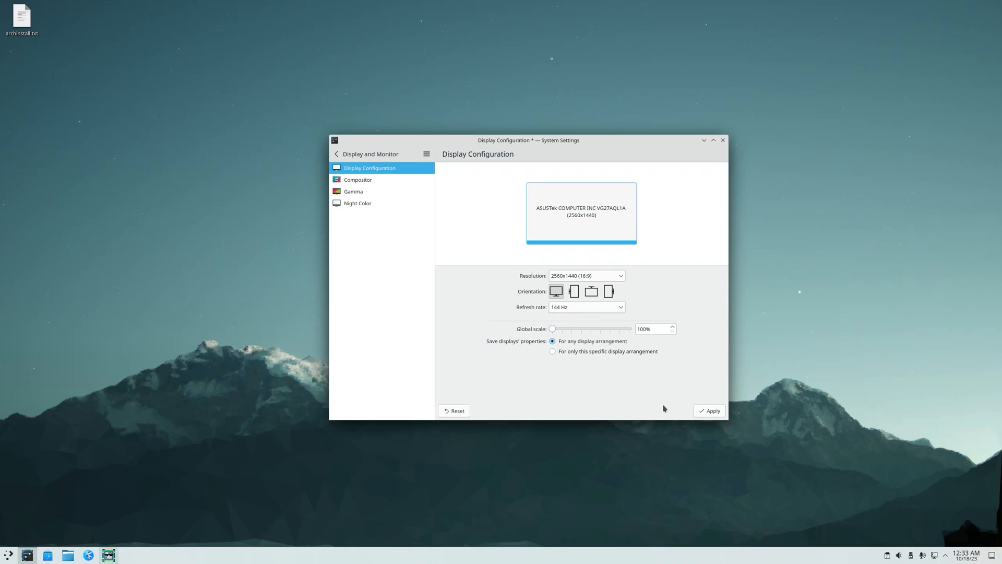
{"action": "left_click", "coordinate": [709, 411]}
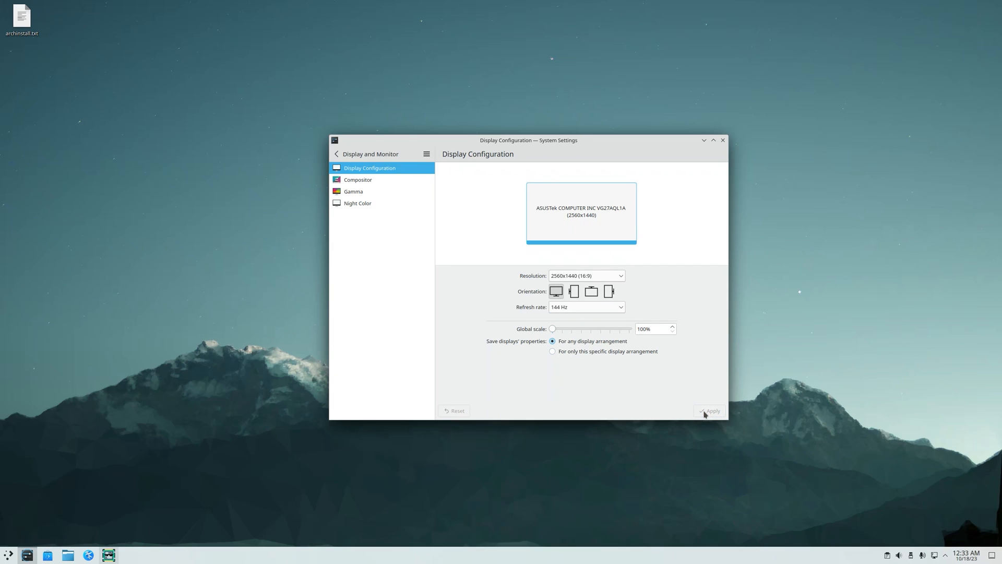
Apply and keep the 144 Hz display configuration.
{"action": "left_click", "coordinate": [710, 410]}
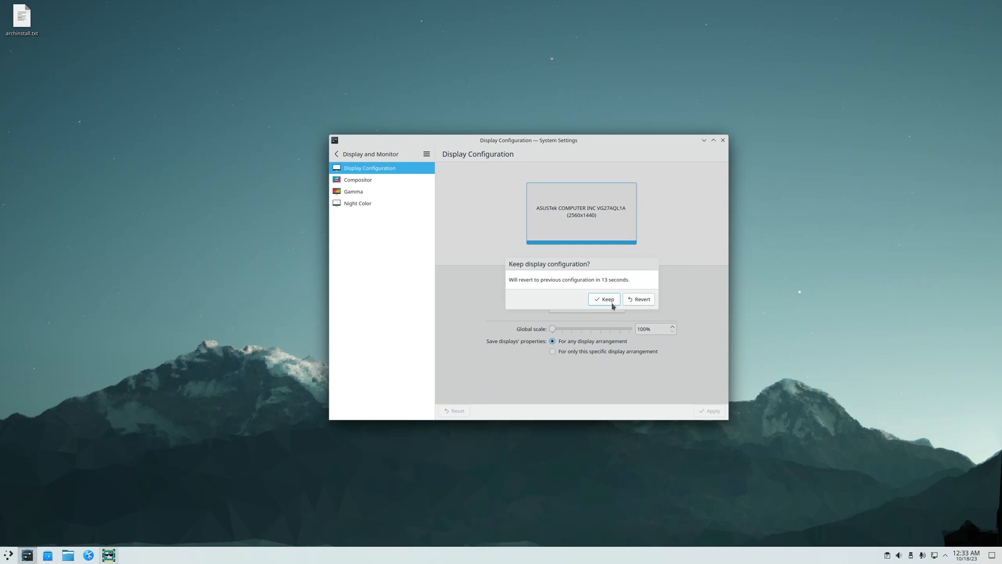
{"action": "left_click", "coordinate": [603, 300]}
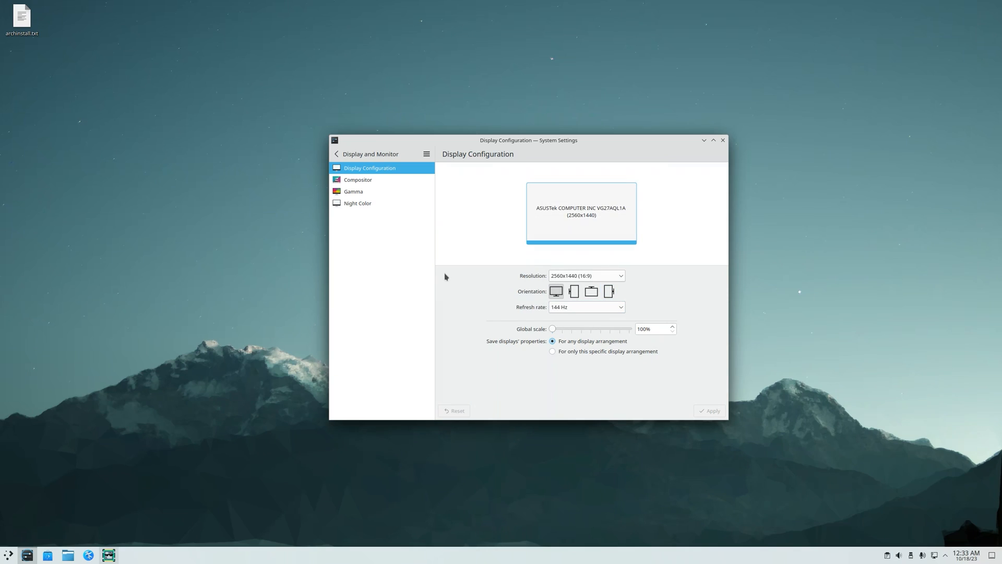
{"action": "left_click", "coordinate": [357, 179]}
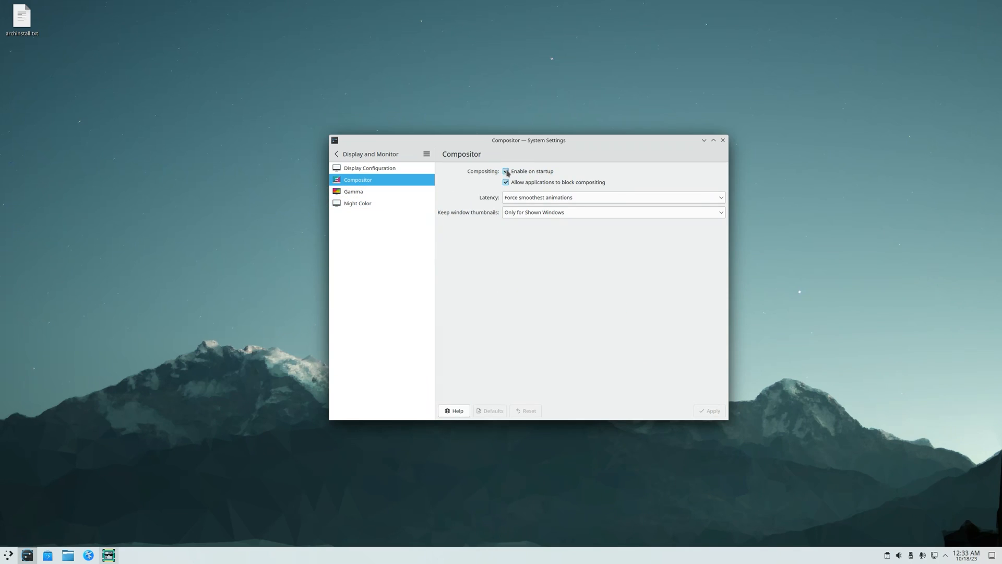
Disable compositing on startup, apply it, close System Settings and bring up archinstall.txt in Kate.
{"action": "left_click", "coordinate": [505, 170]}
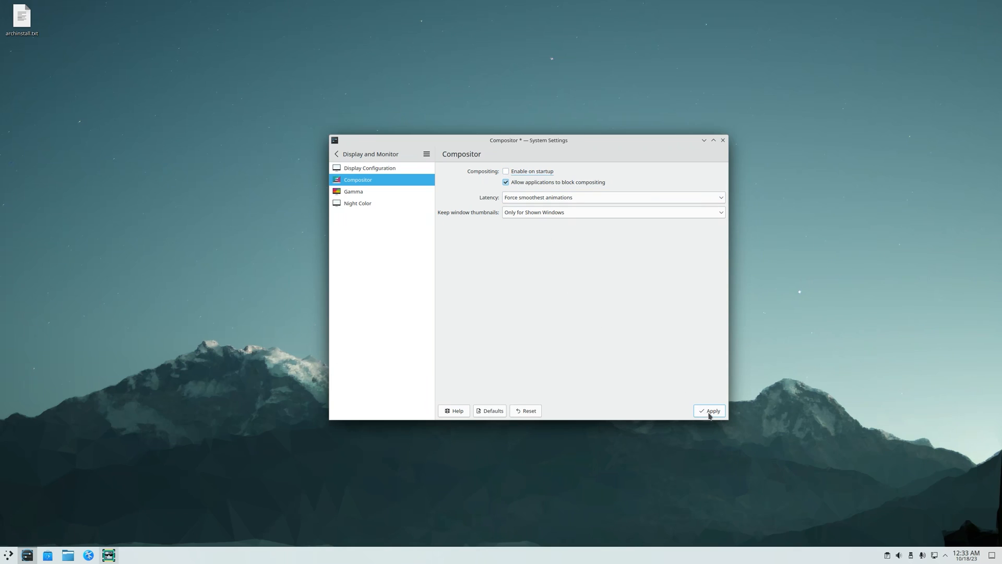
{"action": "left_click", "coordinate": [709, 411]}
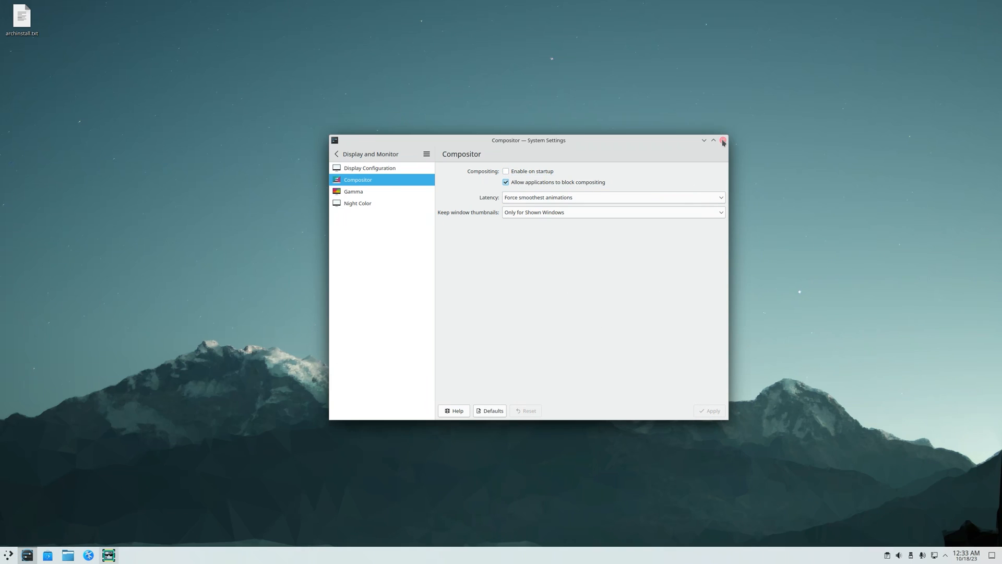
{"action": "left_click", "coordinate": [722, 140]}
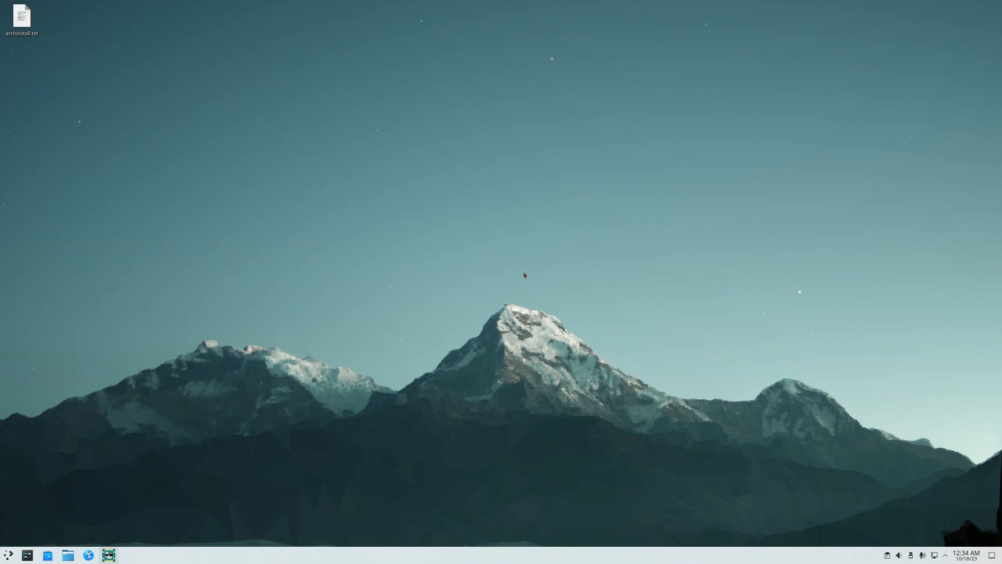
{"action": "mouse_move", "coordinate": [41, 33]}
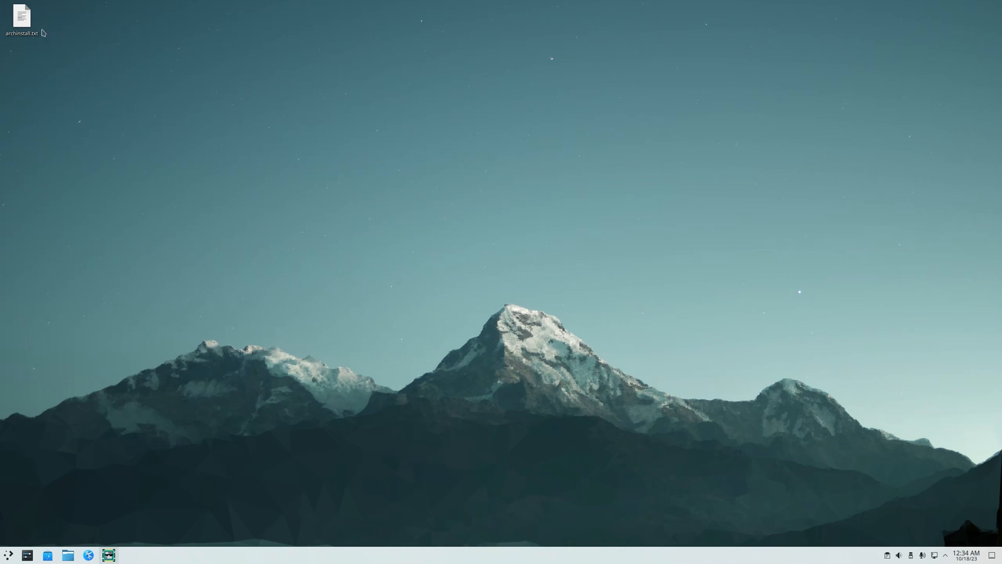
{"action": "double_click", "coordinate": [21, 16]}
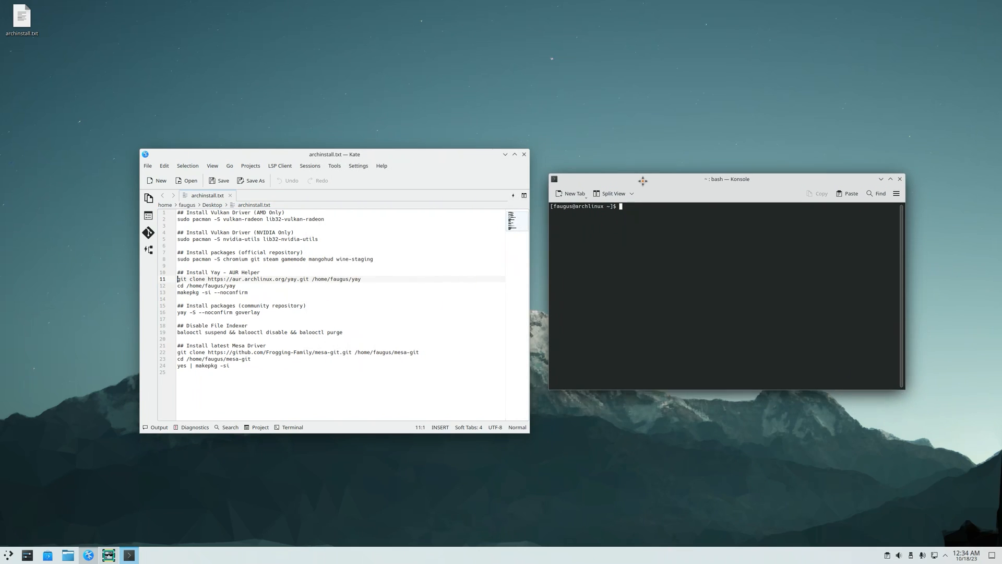
Run the vulkan-radeon install command from the notes in Konsole and authorise it with the password.
{"action": "left_click", "coordinate": [285, 212]}
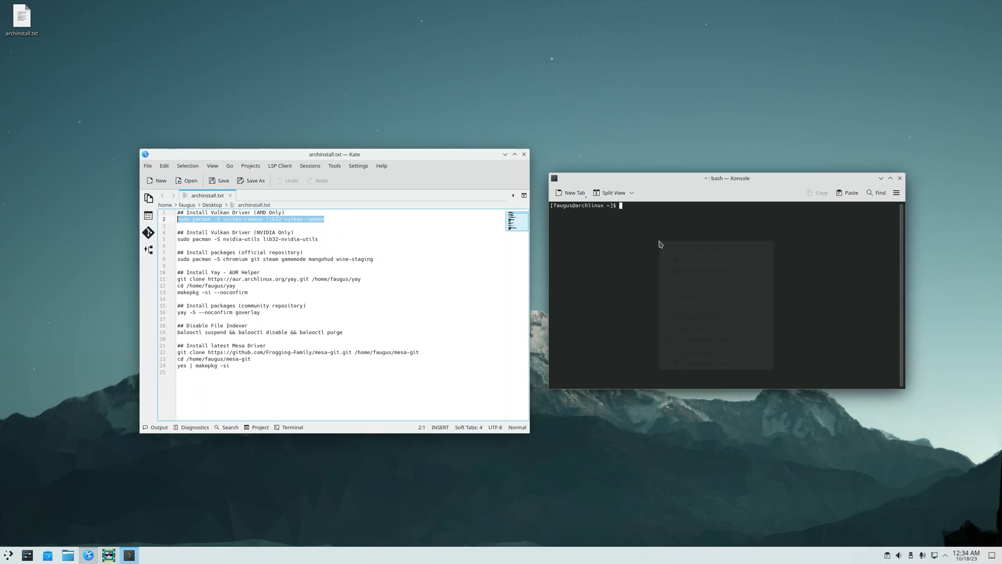
{"action": "right_click", "coordinate": [617, 255]}
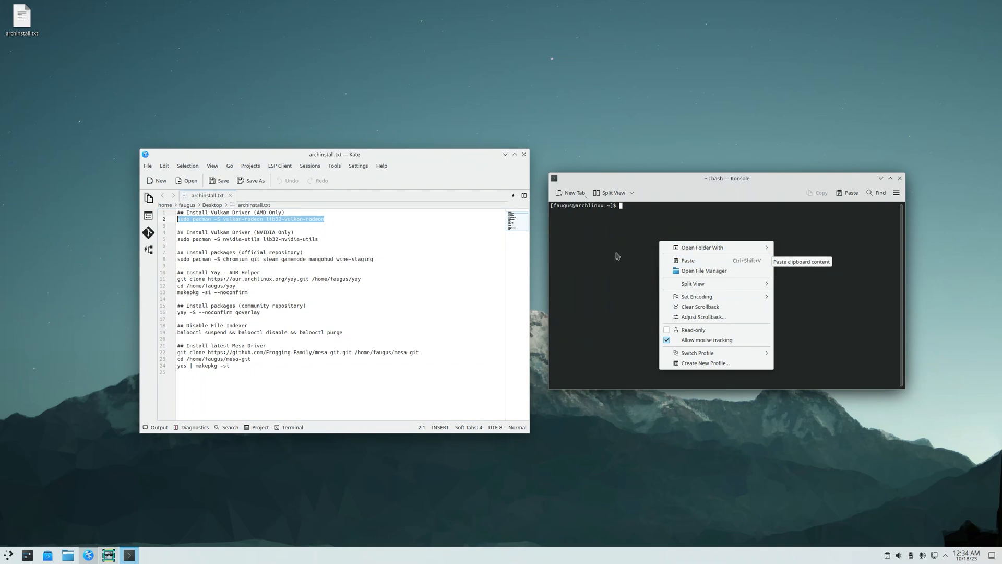
{"action": "left_click", "coordinate": [688, 260]}
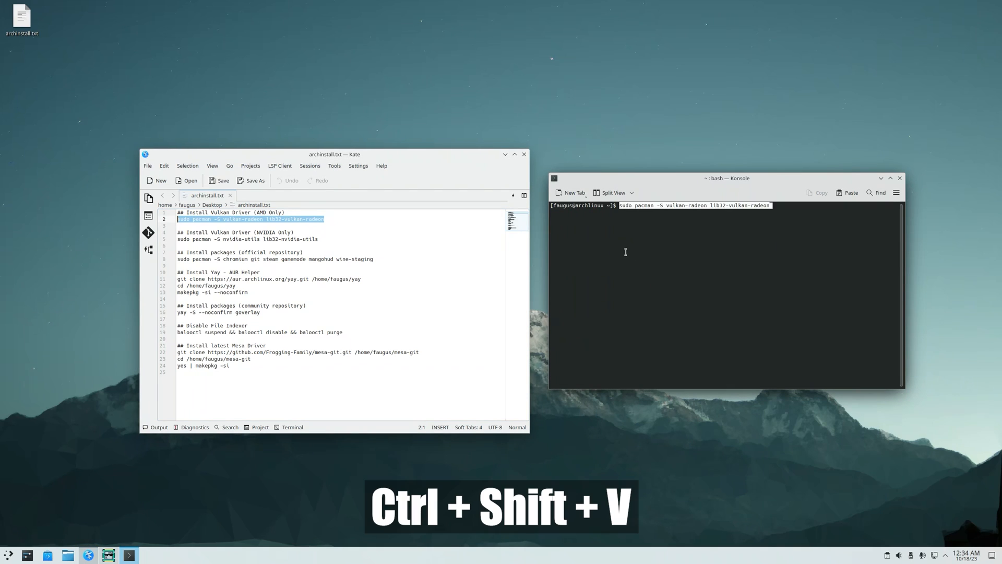
{"action": "key", "text": "Return"}
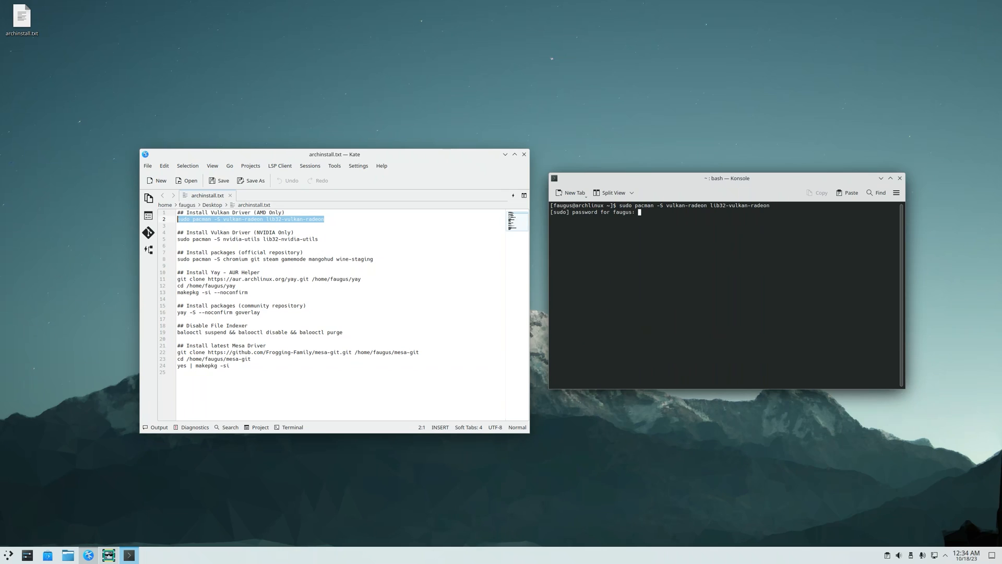
{"action": "key", "text": "Return"}
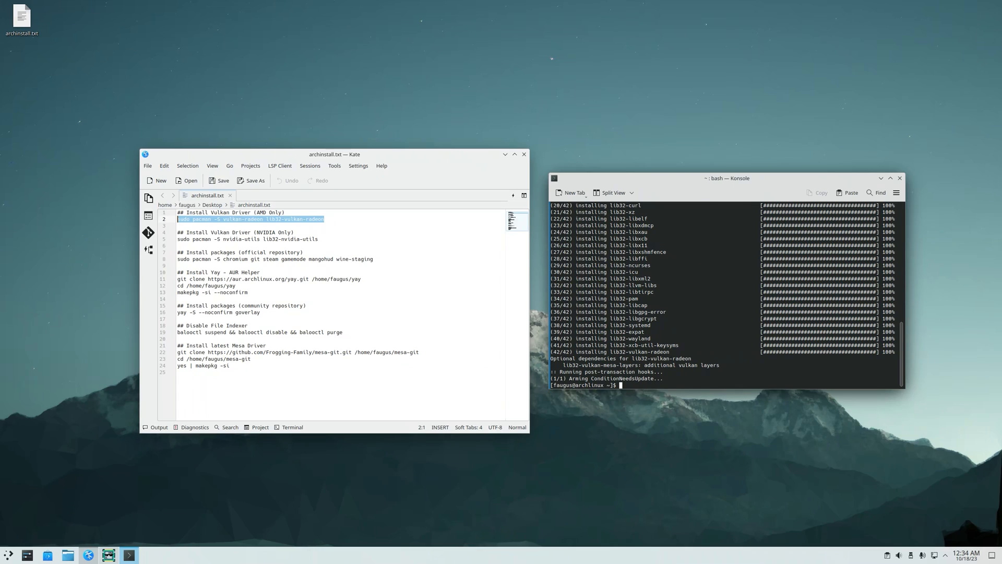
In the official-repository packages line of the notes, edit the gamemode entry.
{"action": "left_click", "coordinate": [248, 252]}
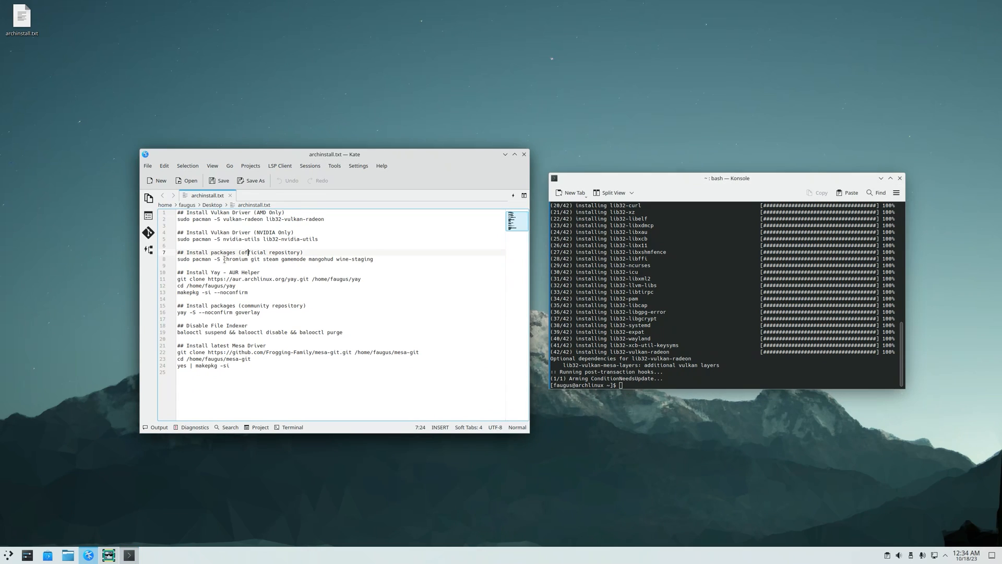
{"action": "double_click", "coordinate": [234, 259]}
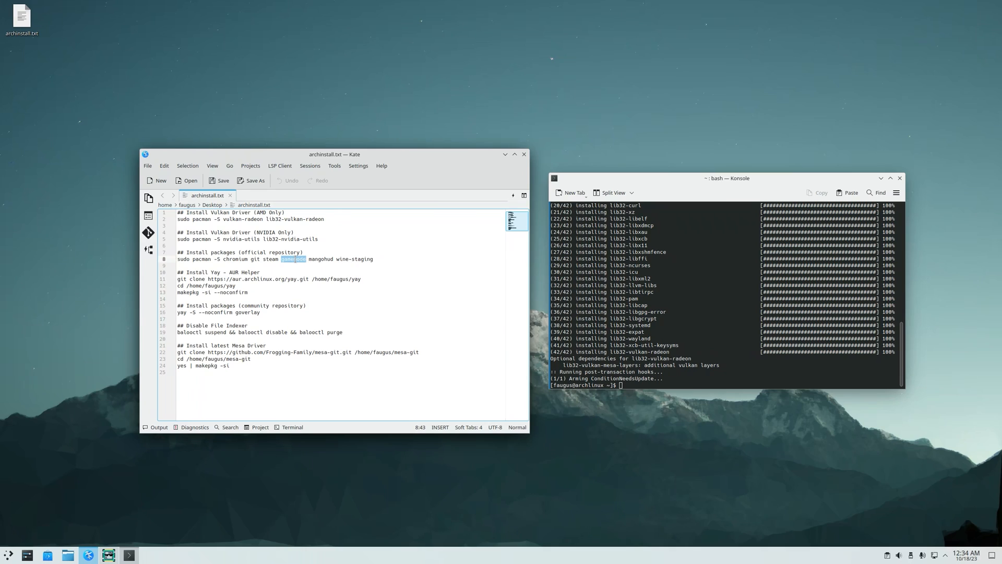
{"action": "type", "text": "gamemode"}
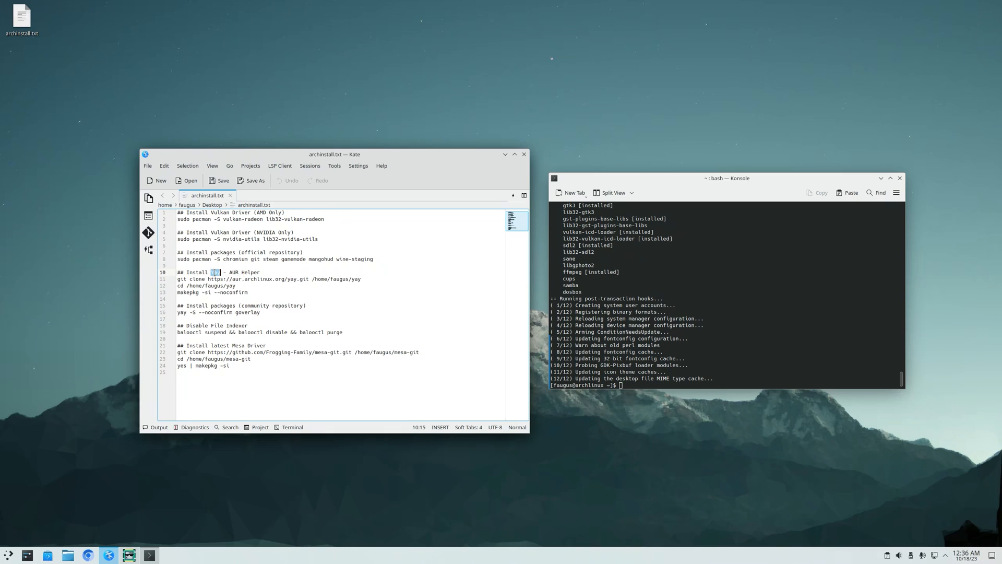
{"action": "mouse_move", "coordinate": [253, 292]}
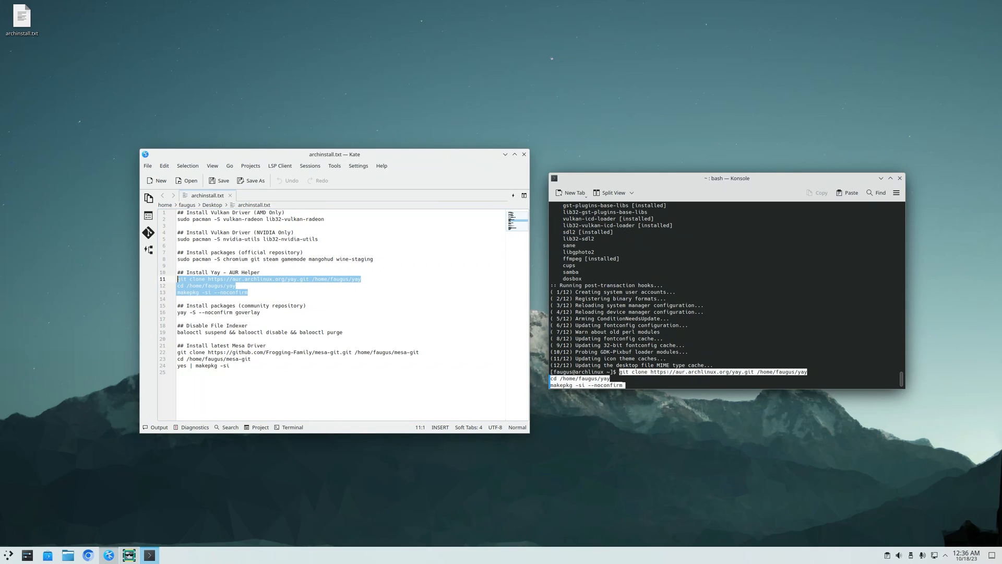
Run the yay clone-and-build commands, then select the yay goverlay install line in the notes.
{"action": "key", "text": "Return"}
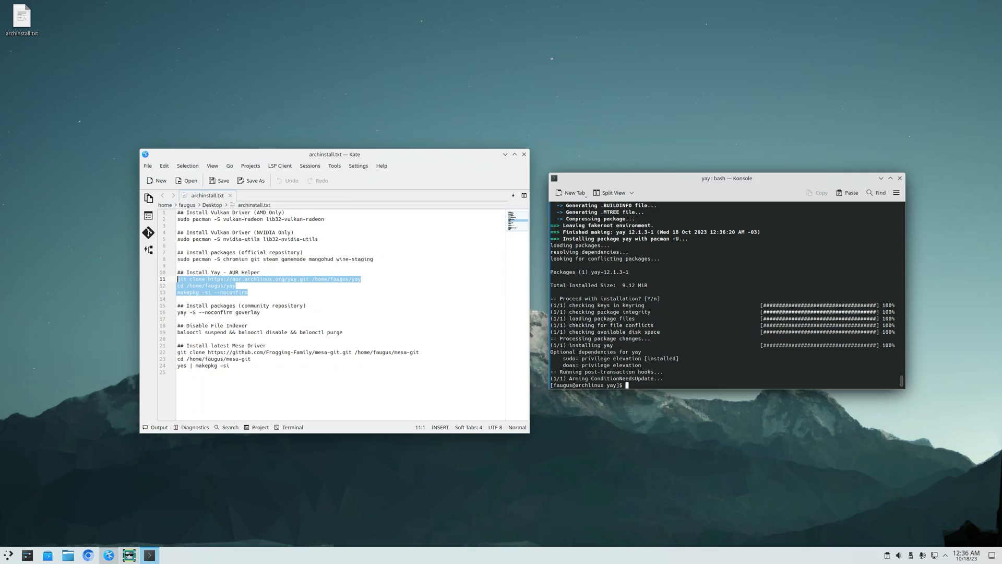
{"action": "left_click", "coordinate": [260, 312]}
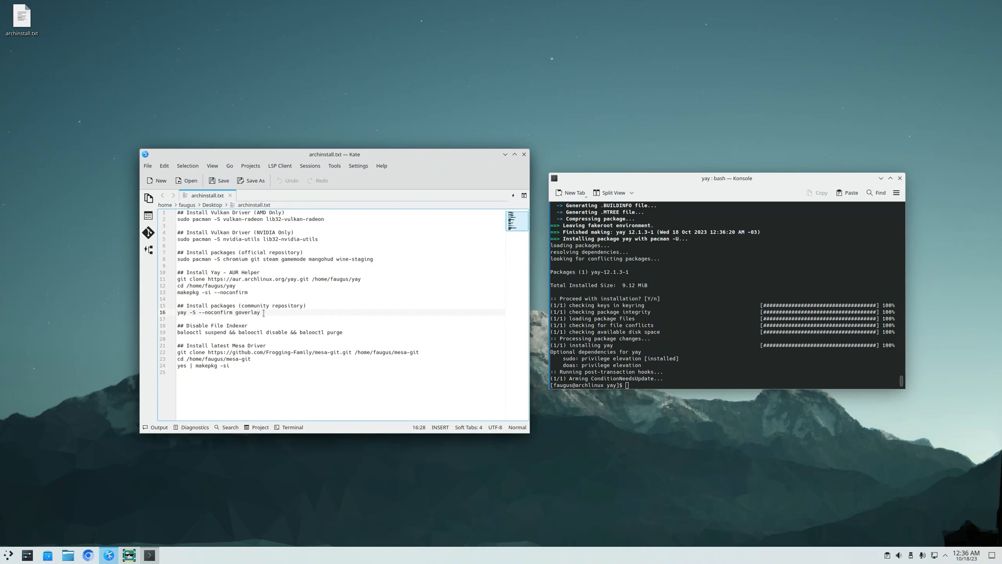
{"action": "triple_click", "coordinate": [217, 312]}
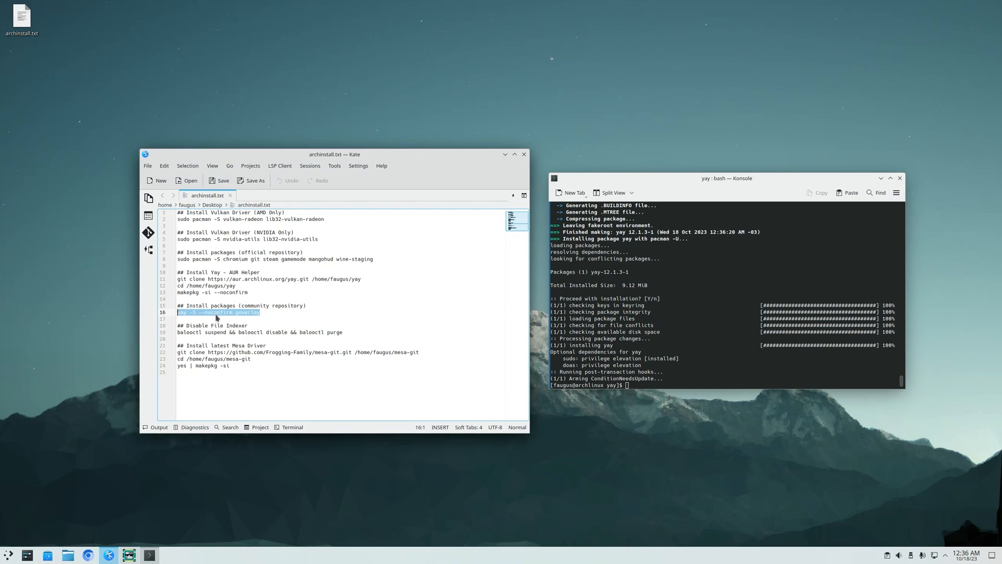
{"action": "mouse_move", "coordinate": [639, 317]}
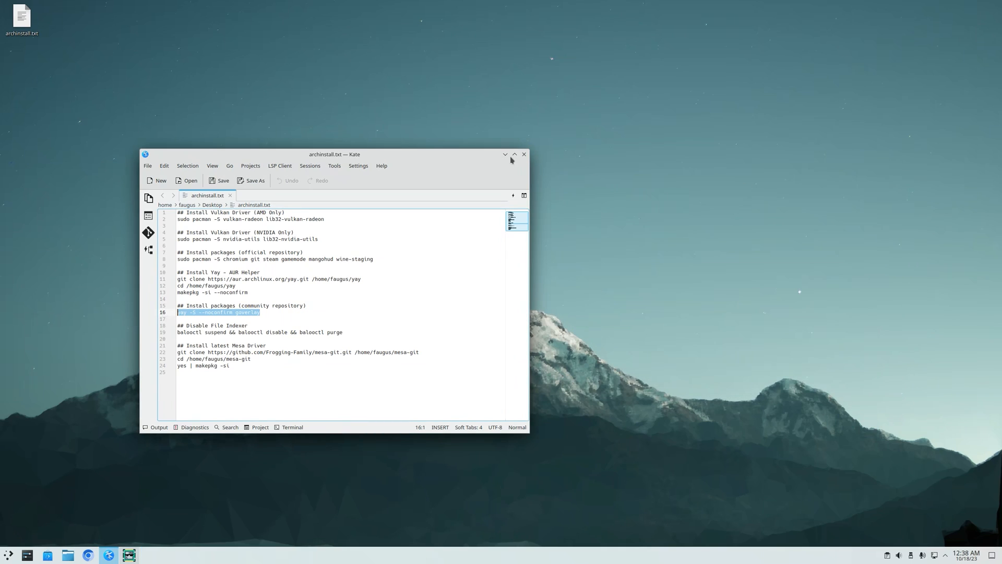
Close the Kate notes window, leaving the empty Plasma desktop.
{"action": "left_click", "coordinate": [523, 154]}
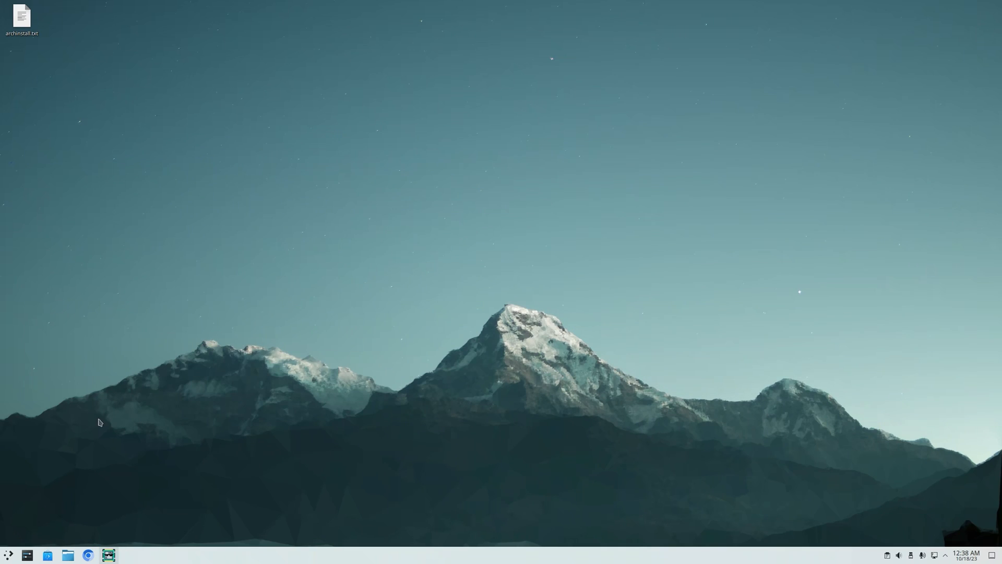
{"action": "left_click", "coordinate": [10, 554]}
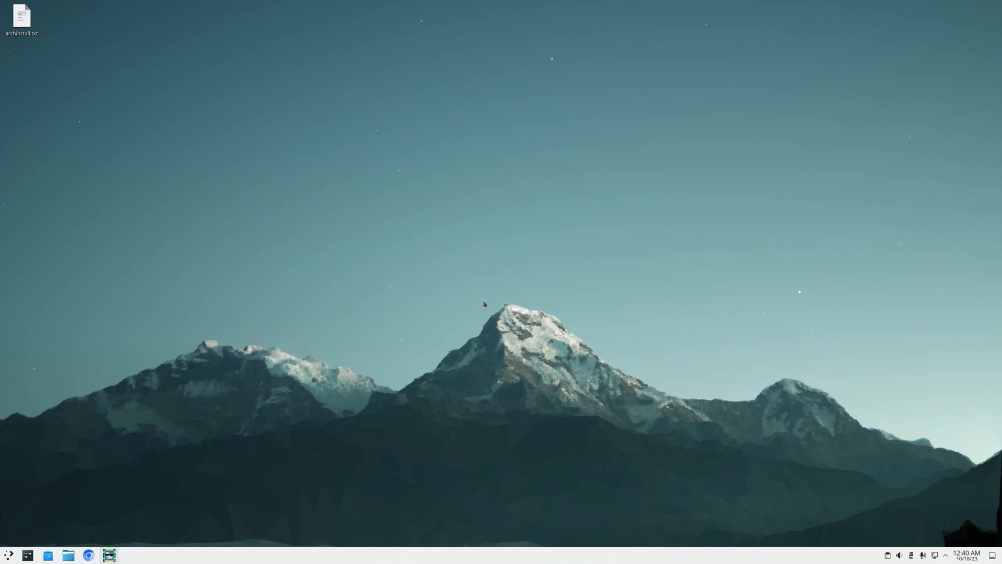
Launch GOverlay from the application menu (searching 'go') and save the MangoHud configuration.
{"action": "left_click", "coordinate": [9, 554]}
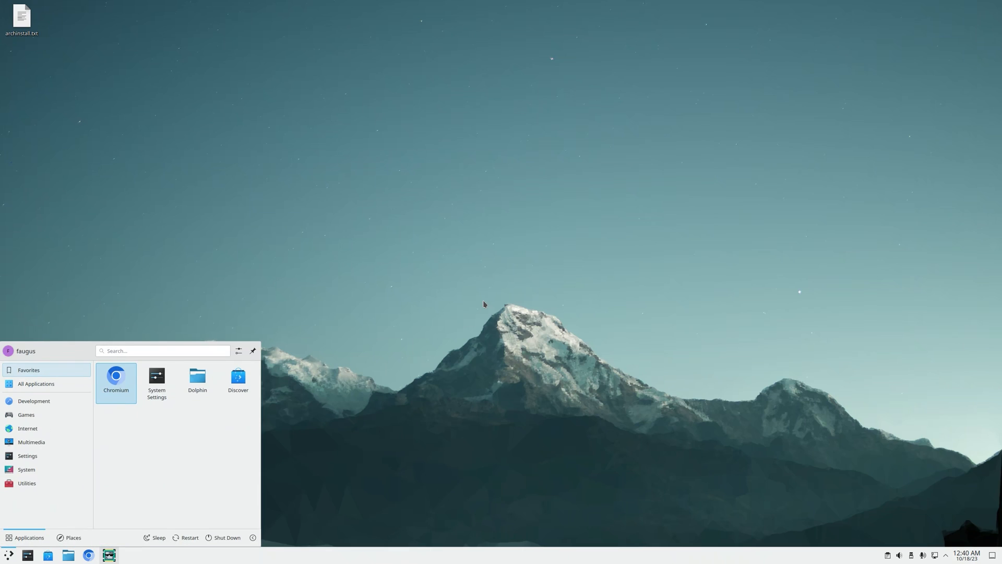
{"action": "type", "text": "go"}
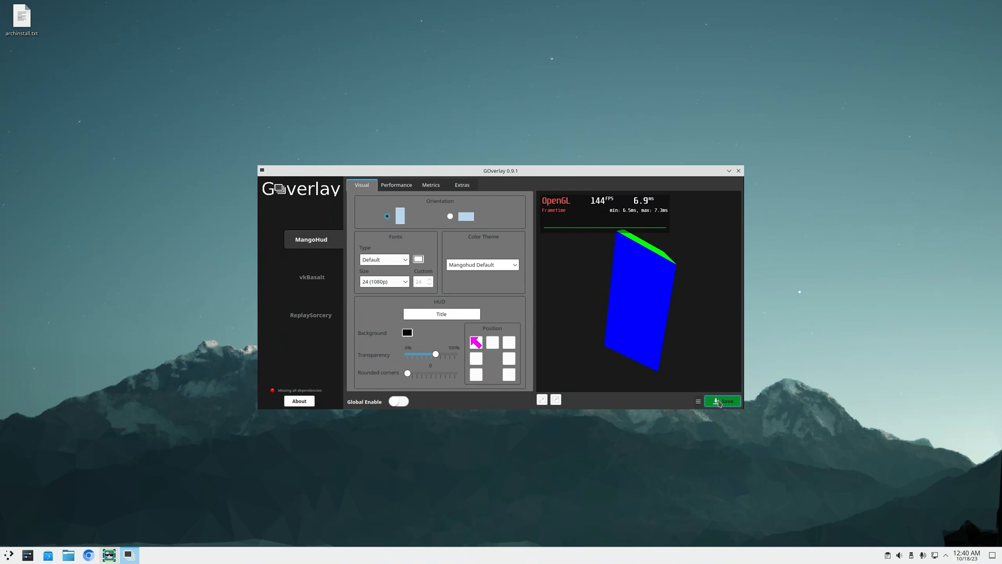
{"action": "left_click", "coordinate": [723, 401]}
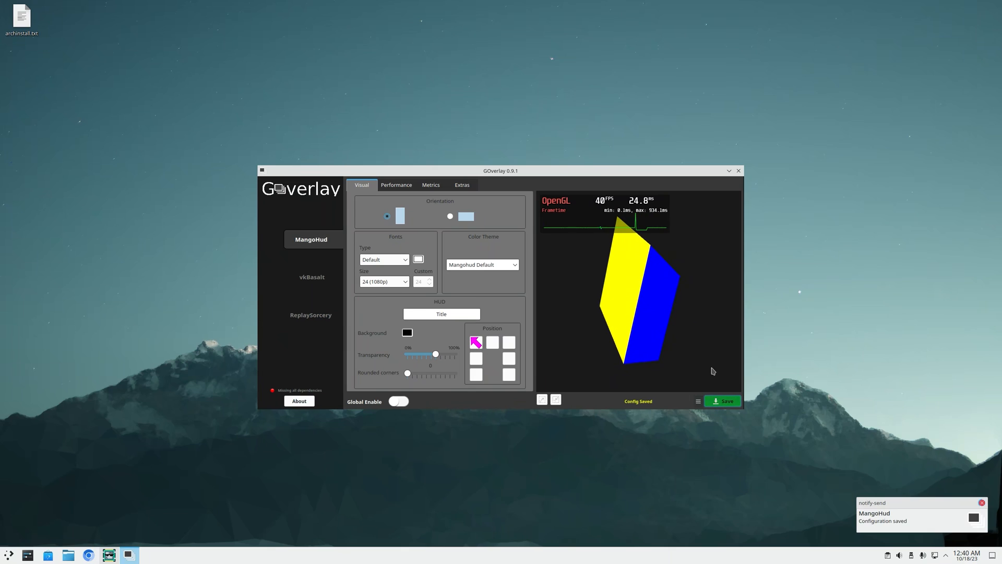
Close GOverlay and relaunch it from the taskbar with its overlay preview running.
{"action": "left_click", "coordinate": [8, 554]}
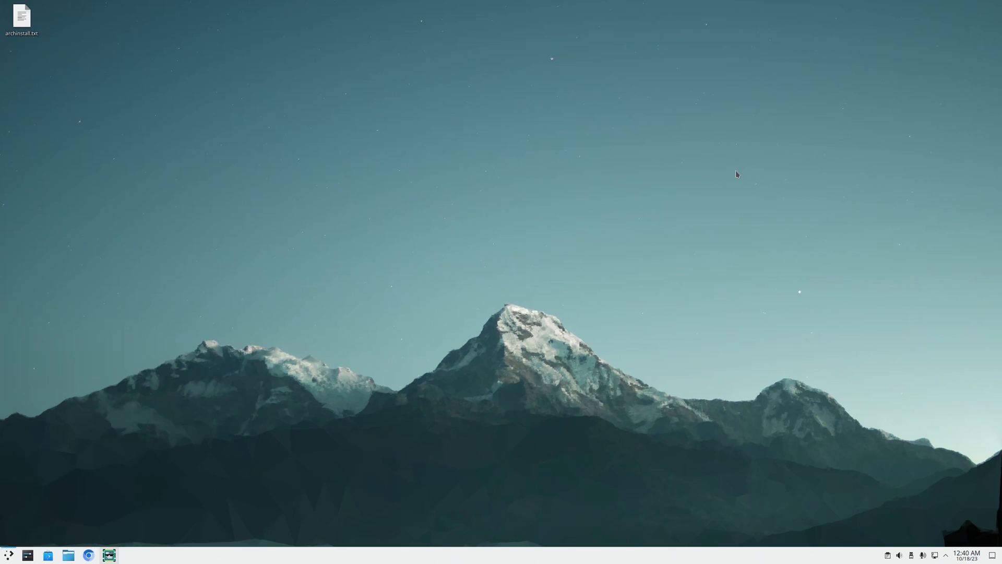
{"action": "left_click", "coordinate": [108, 554]}
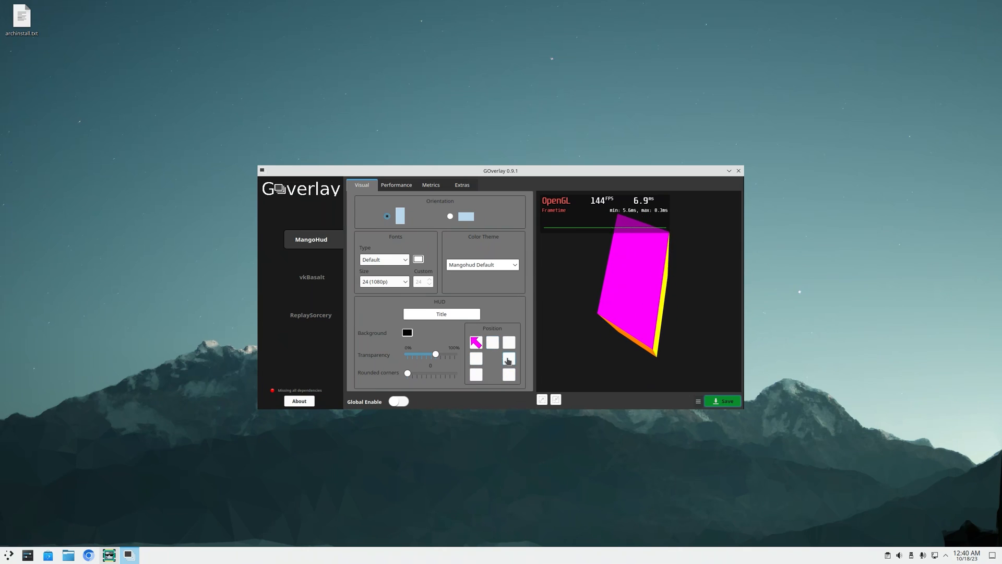
On Performance, select the GPU at PCI ID 09:00.0 and leave the FPS limit Unset.
{"action": "left_click", "coordinate": [395, 185]}
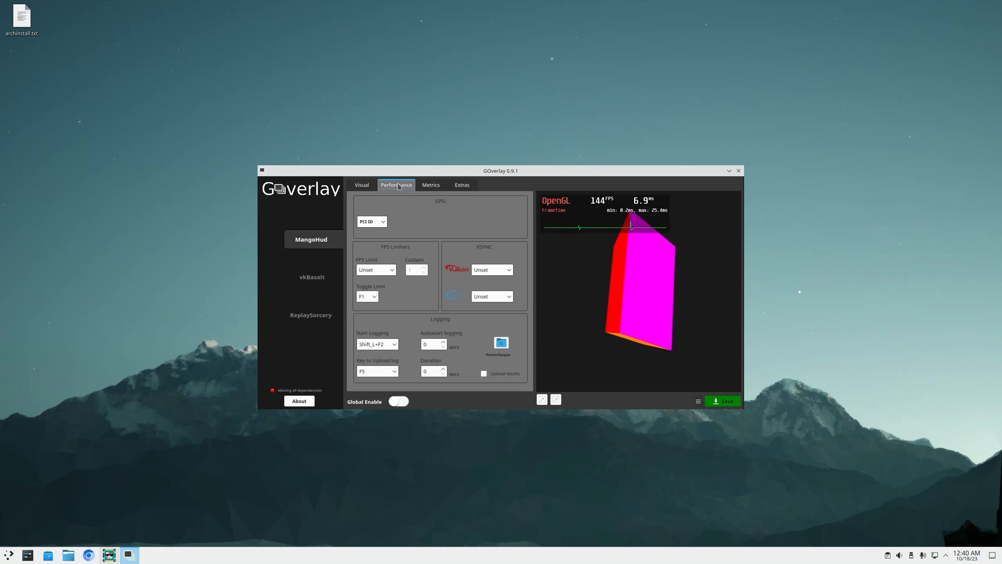
{"action": "left_click", "coordinate": [372, 221]}
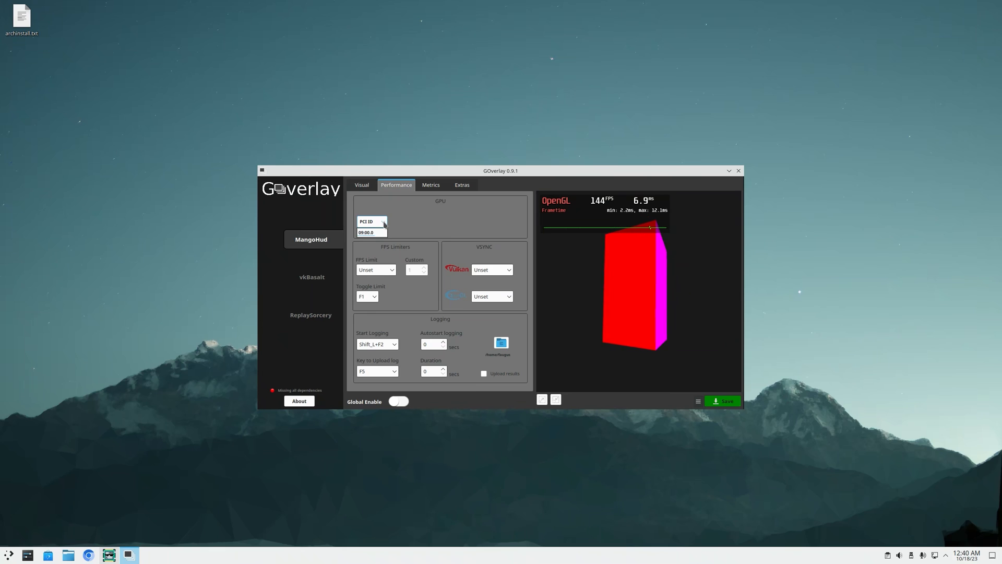
{"action": "left_click", "coordinate": [370, 232]}
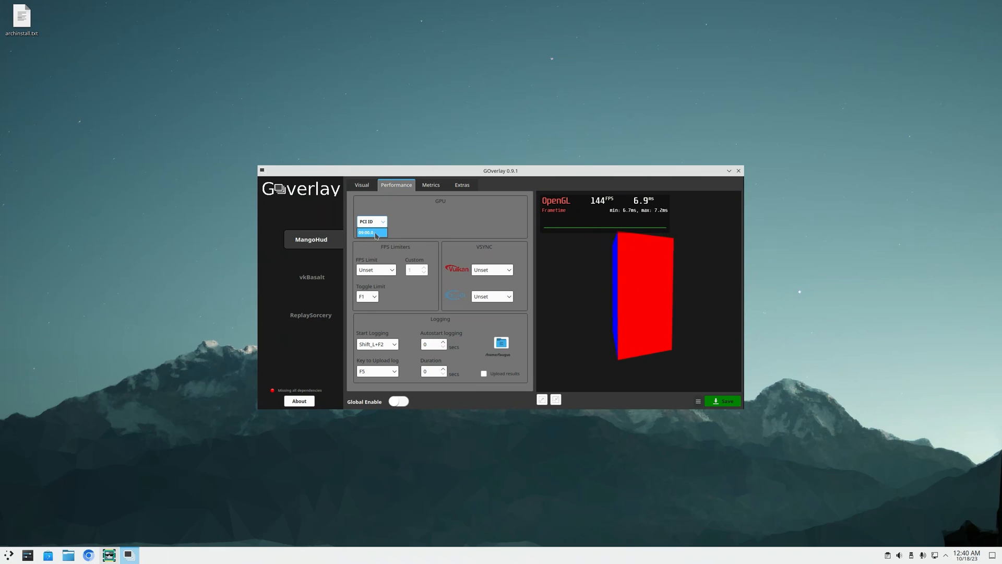
{"action": "left_click", "coordinate": [369, 232]}
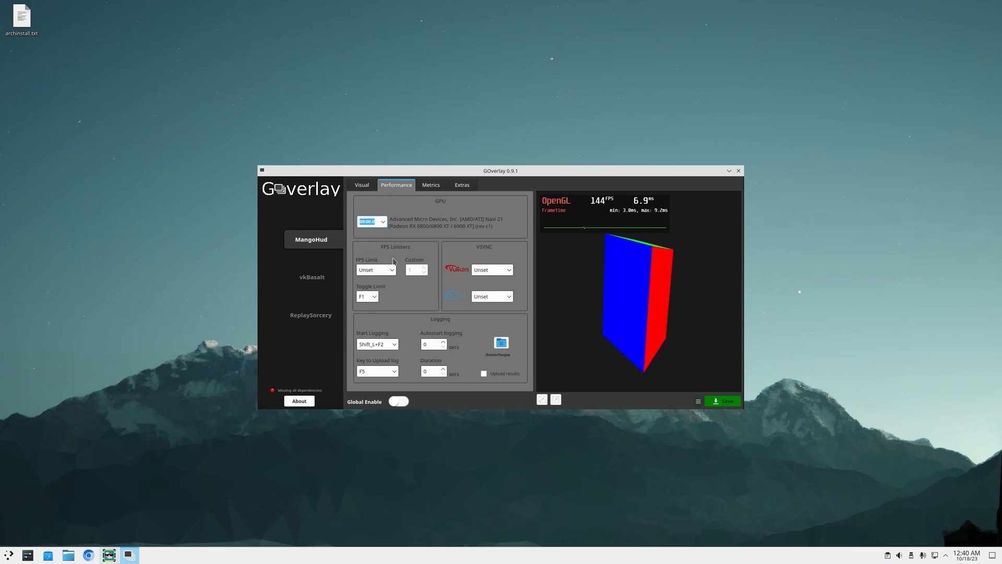
{"action": "left_click", "coordinate": [374, 269]}
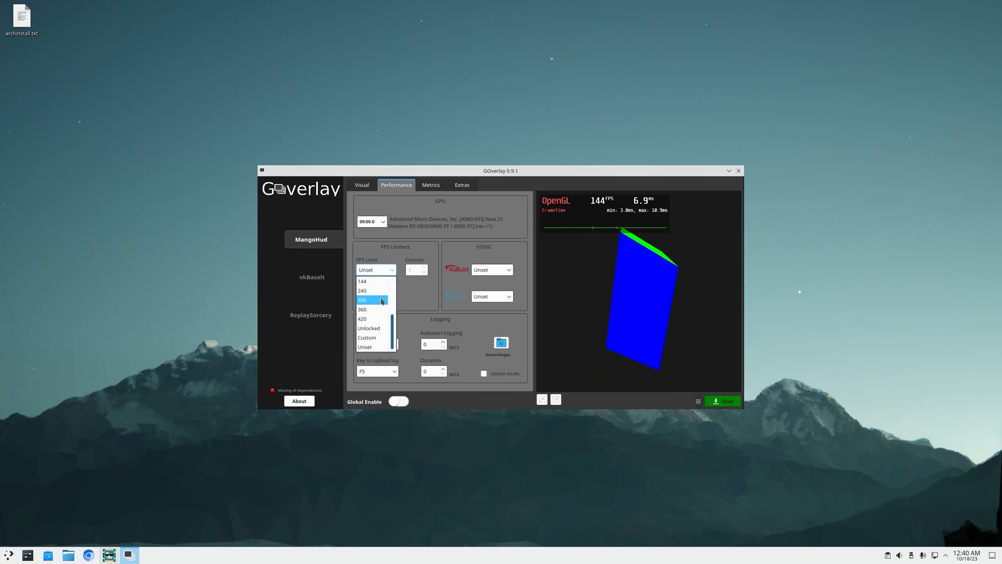
{"action": "left_click", "coordinate": [365, 346]}
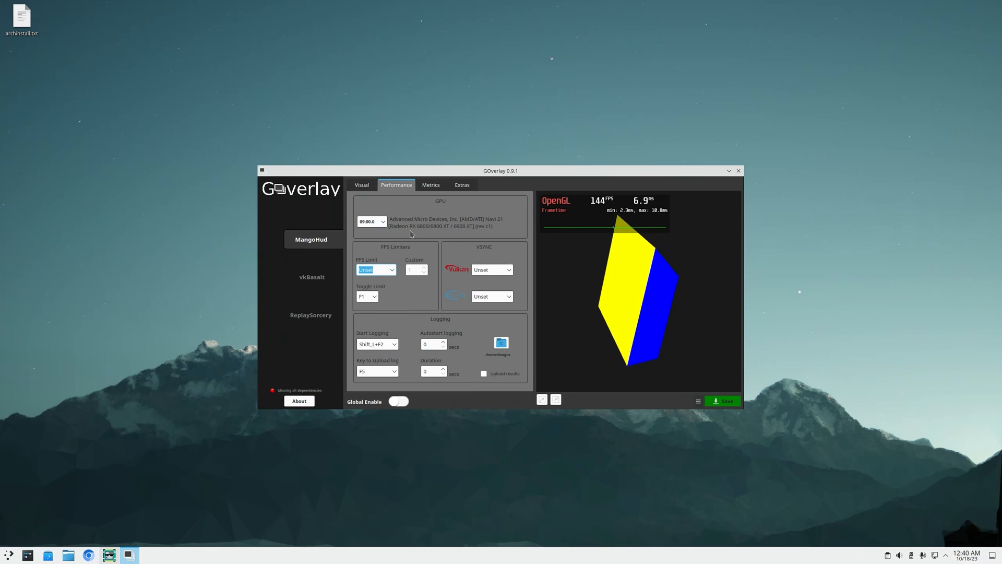
{"action": "left_click", "coordinate": [430, 185]}
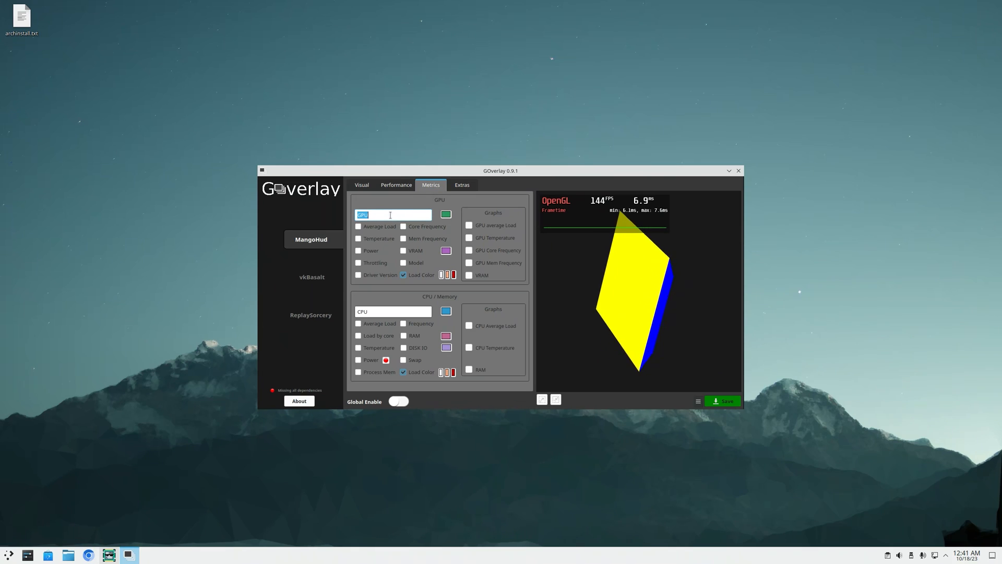
Label the GPU as 6800XT and the CPU as 5600X on the Metrics tab.
{"action": "type", "text": "6800"}
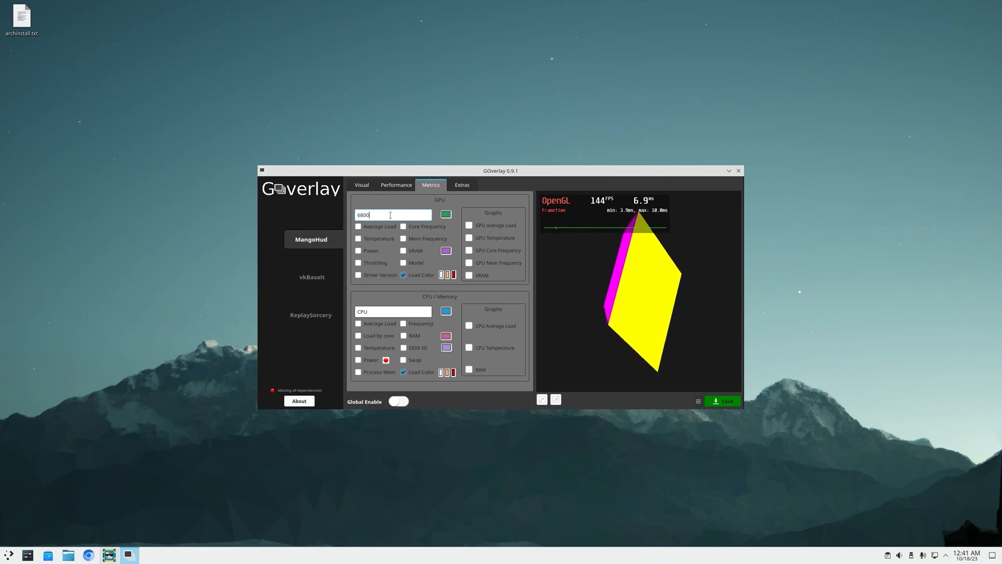
{"action": "type", "text": "XT"}
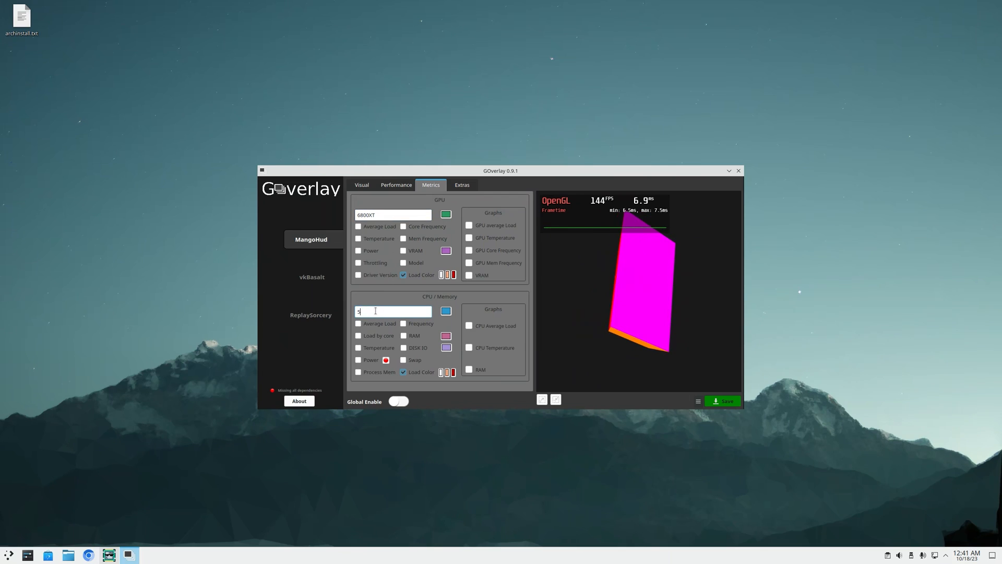
{"action": "type", "text": "600x"}
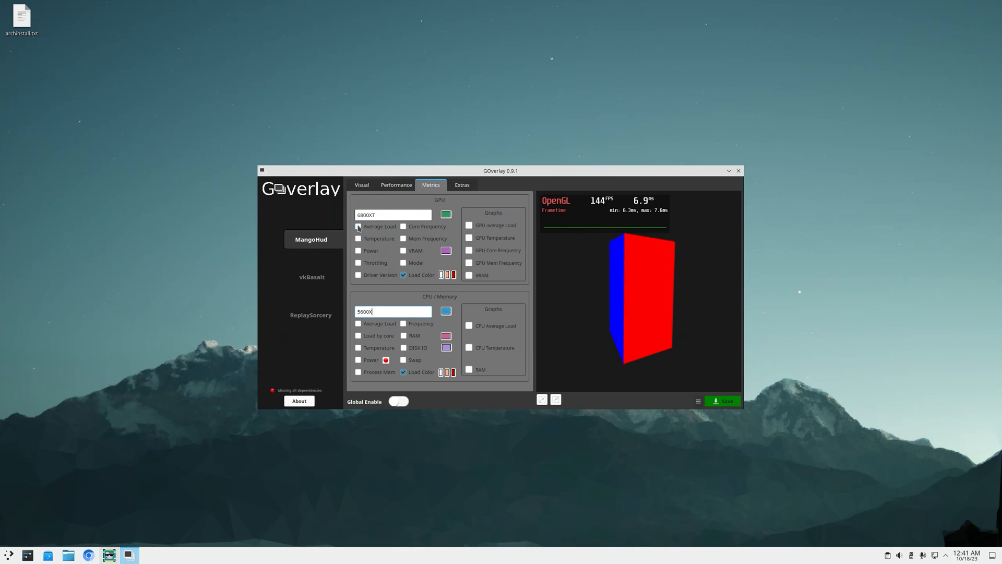
Enable GPU load, frequency, temperature, power and driver version plus CPU load readouts.
{"action": "left_click", "coordinate": [358, 227]}
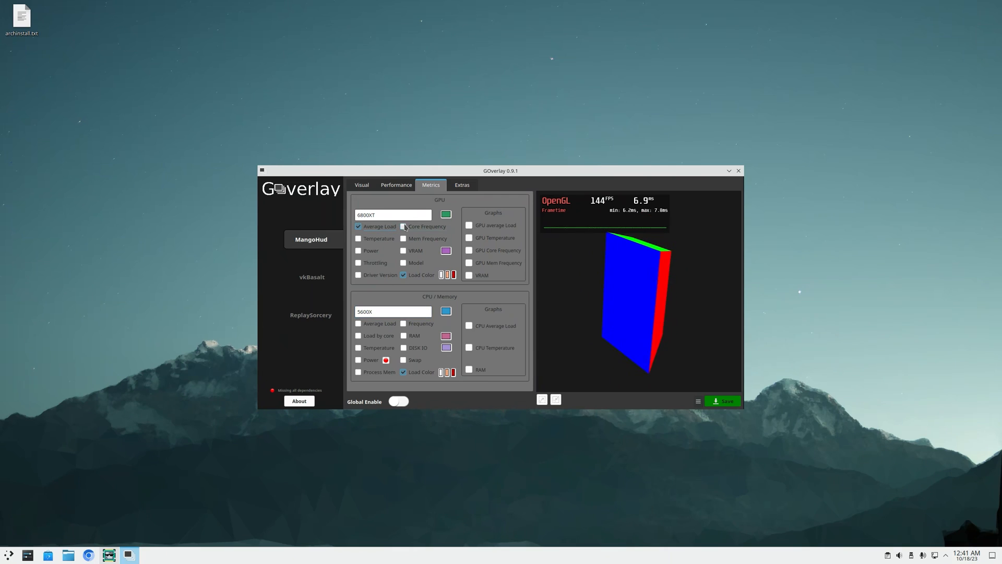
{"action": "left_click", "coordinate": [403, 227]}
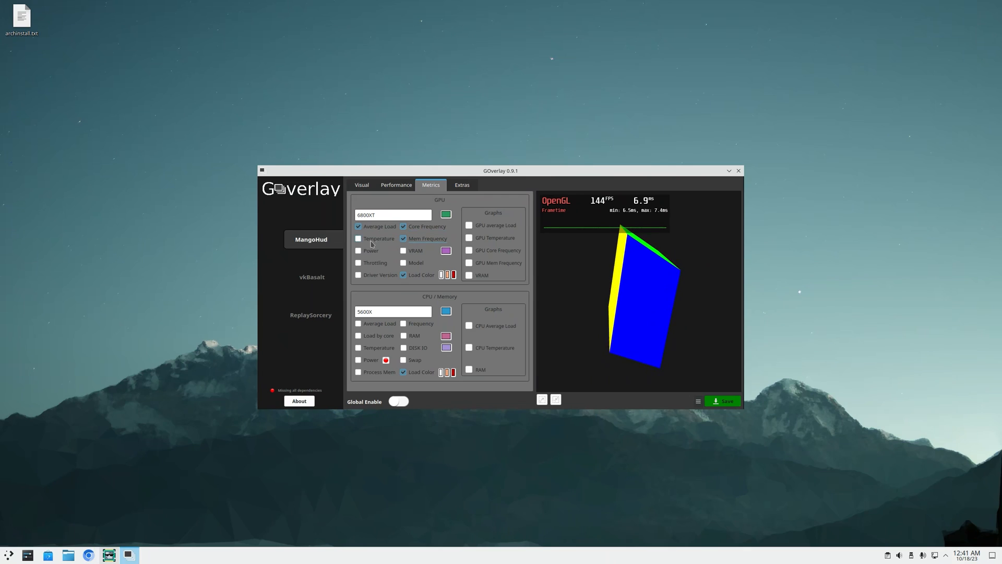
{"action": "left_click", "coordinate": [358, 238]}
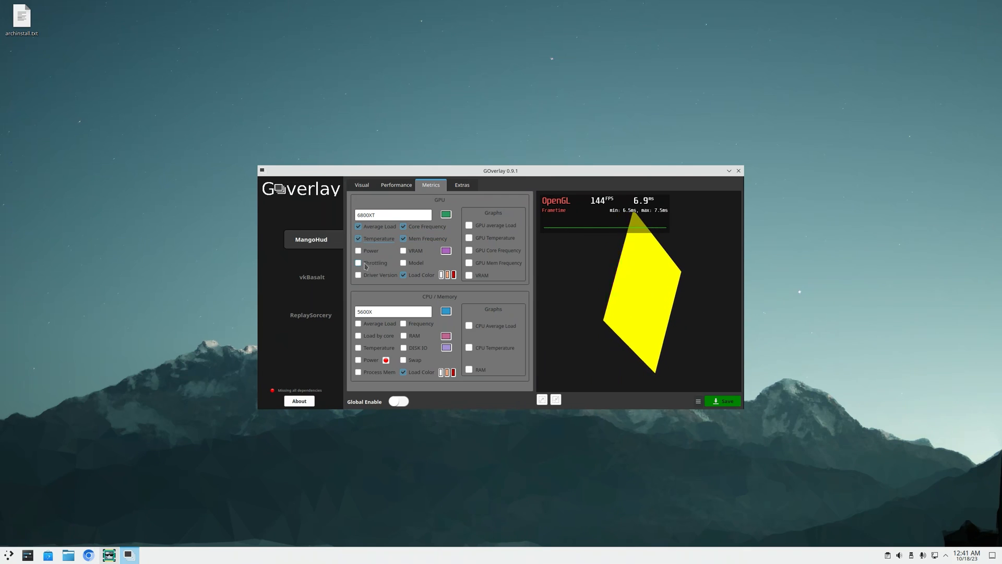
{"action": "left_click", "coordinate": [358, 249]}
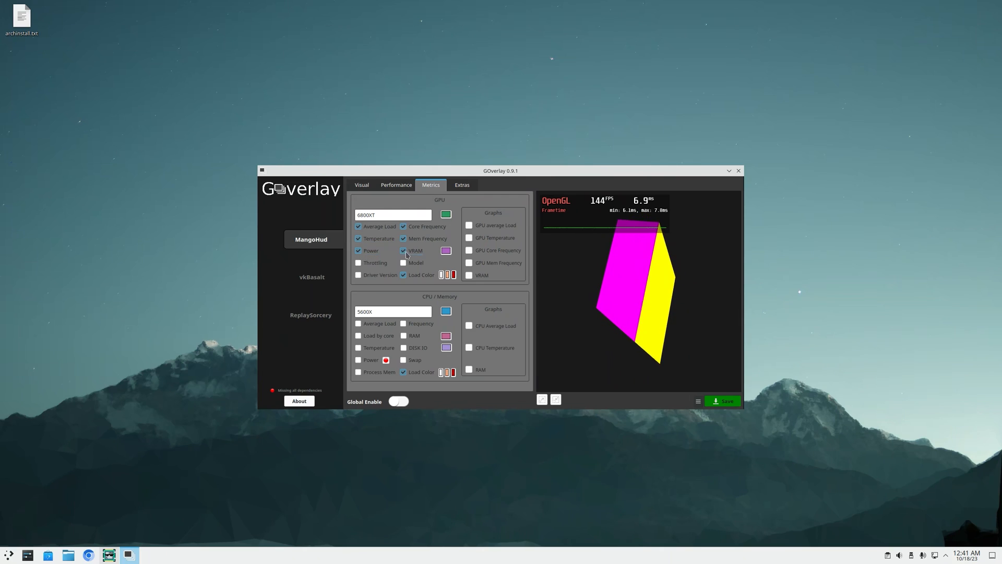
{"action": "left_click", "coordinate": [358, 274]}
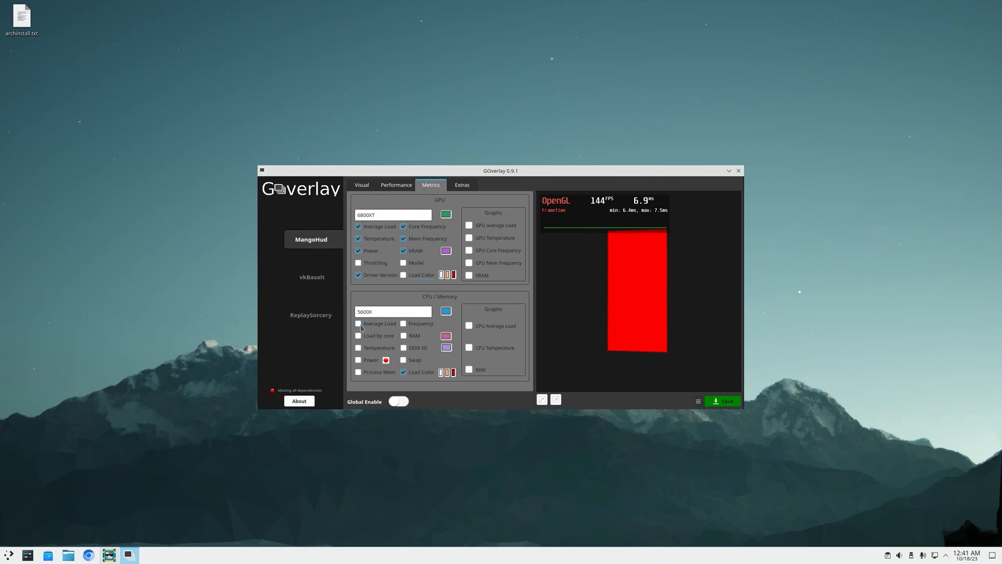
{"action": "left_click", "coordinate": [358, 323]}
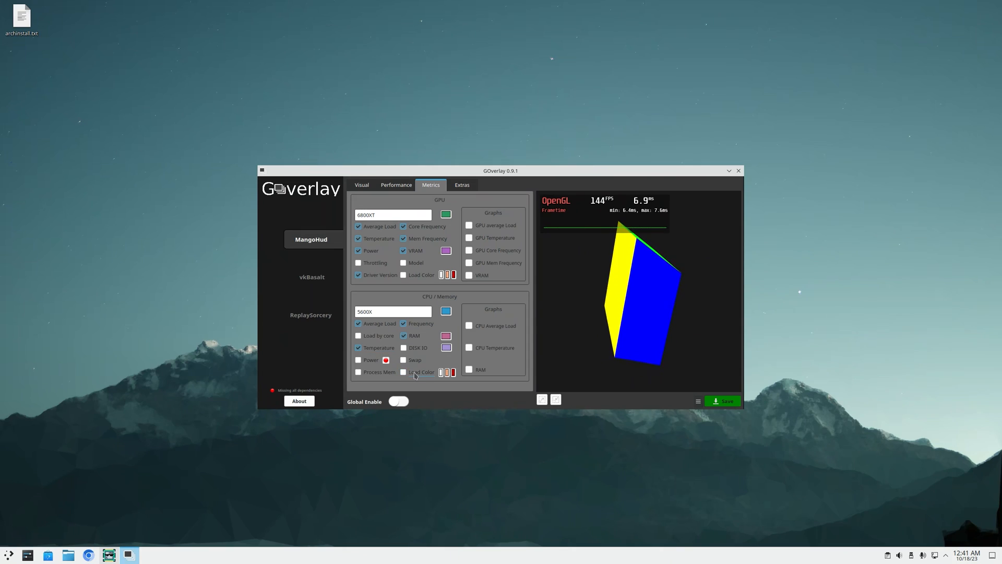
{"action": "left_click", "coordinate": [461, 185]}
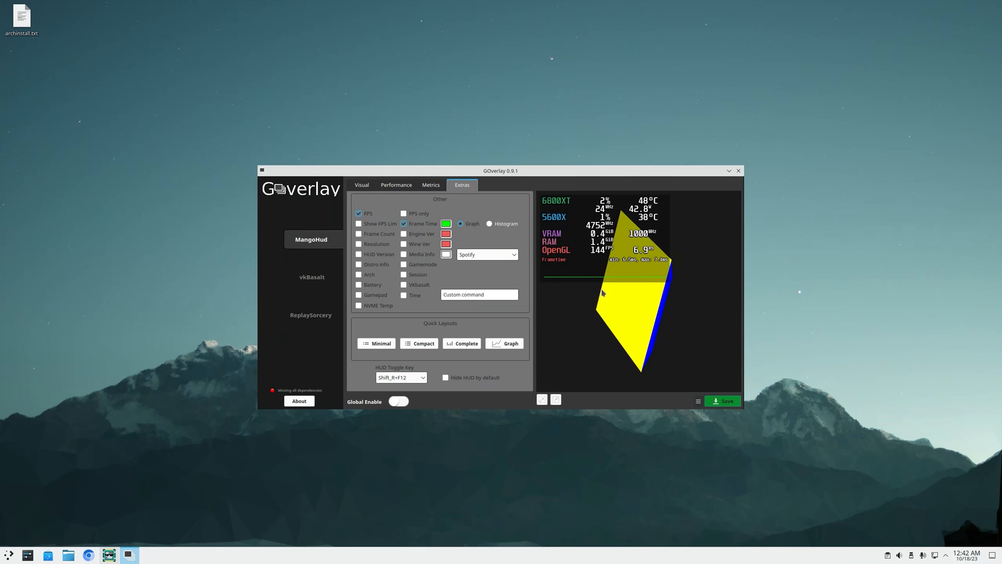
{"action": "mouse_move", "coordinate": [738, 170]}
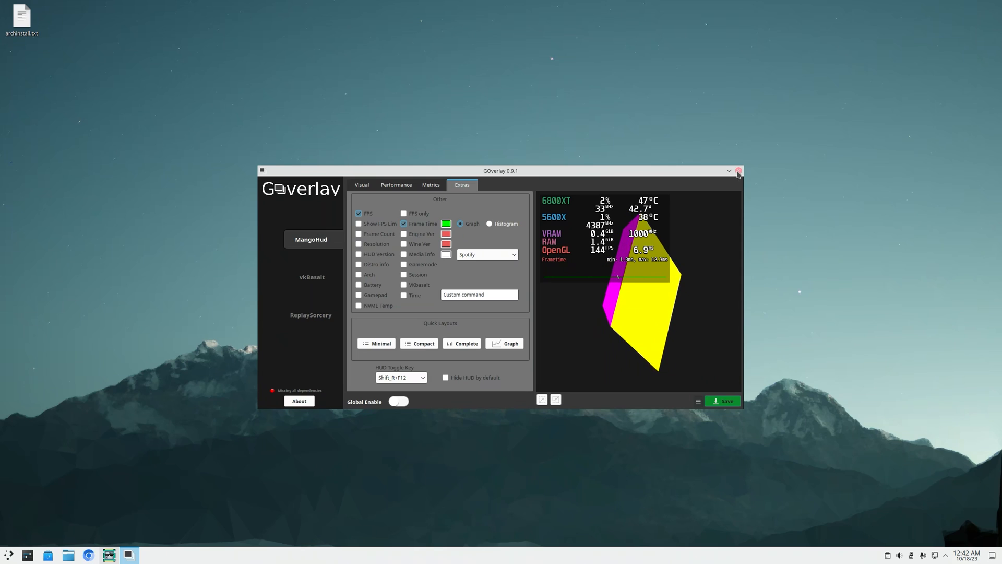
Close GOverlay after the preview shows the 6800XT and 5600X overlay.
{"action": "left_click", "coordinate": [738, 170]}
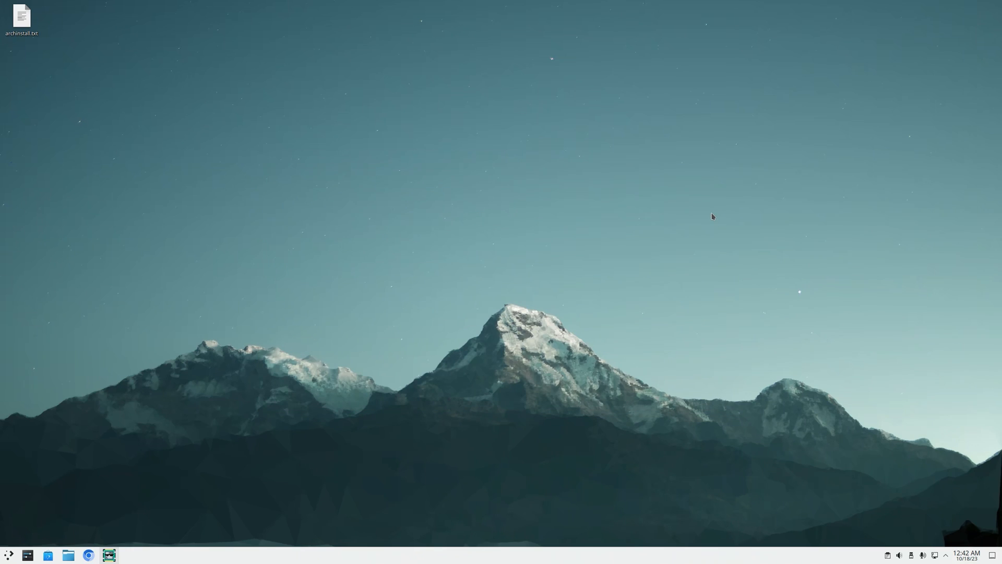
Launch Steam, visit the library and reach the Compatibility page of Steam Settings.
{"action": "left_click", "coordinate": [129, 554]}
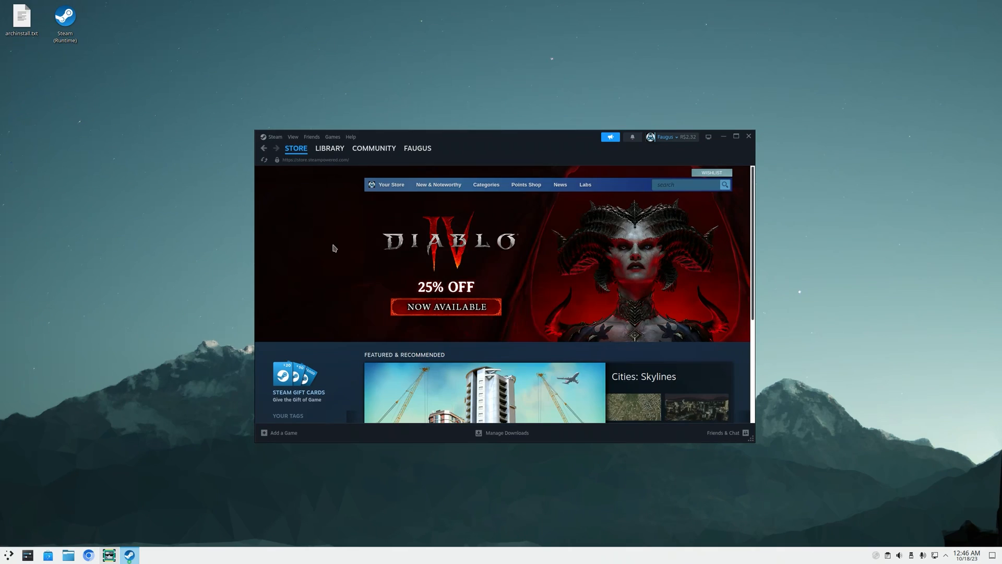
{"action": "left_click", "coordinate": [328, 147]}
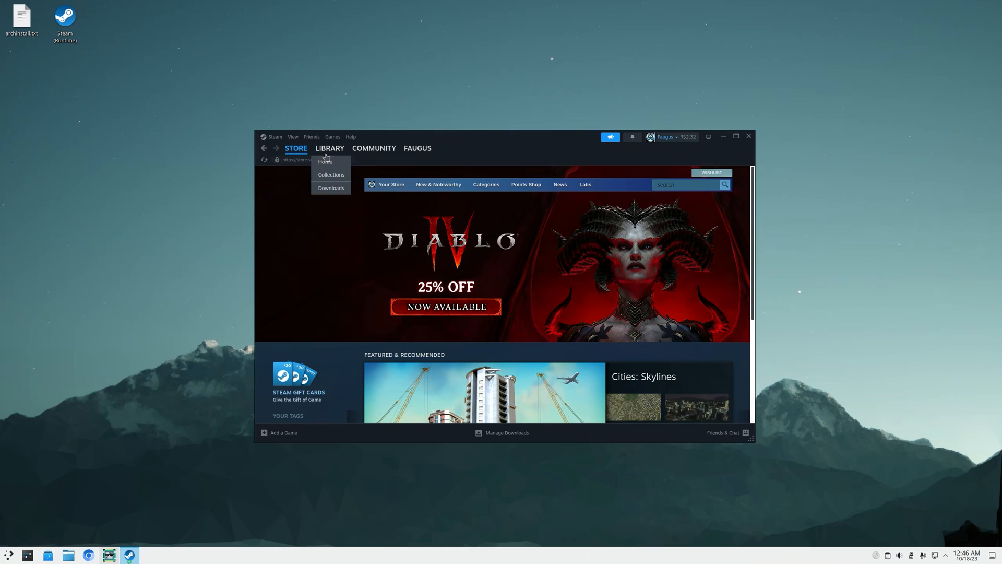
{"action": "left_click", "coordinate": [326, 160]}
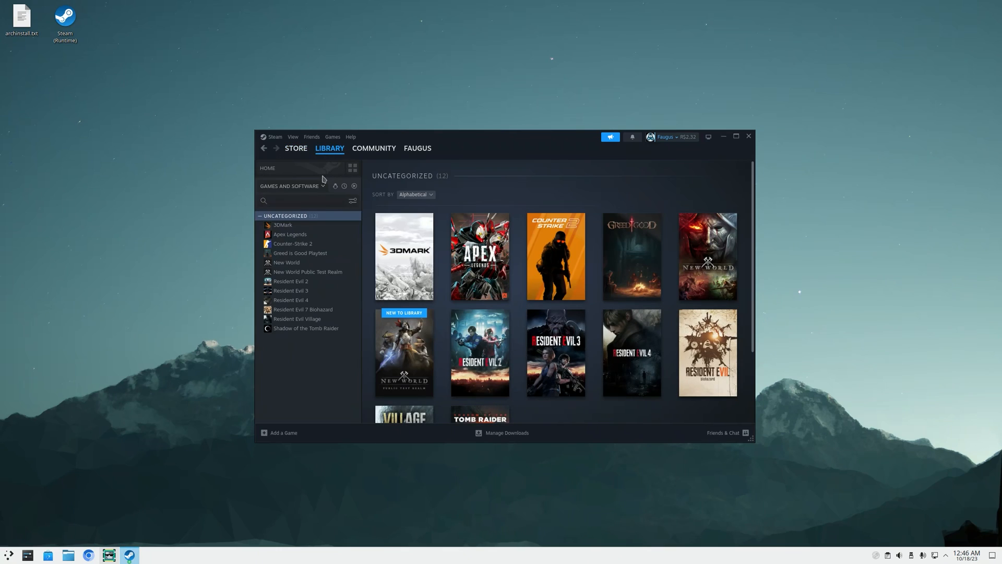
{"action": "mouse_move", "coordinate": [291, 281]}
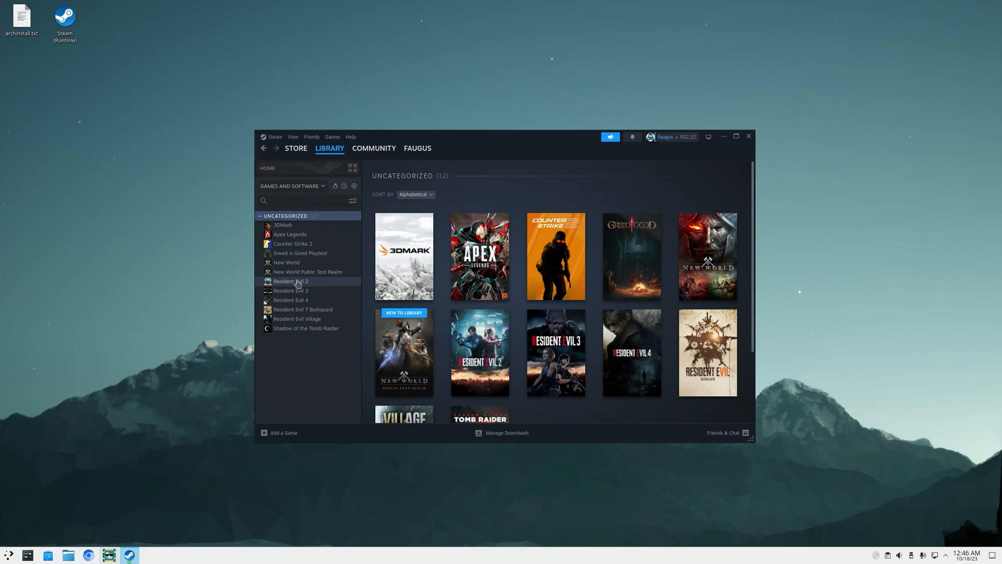
{"action": "left_click", "coordinate": [291, 281]}
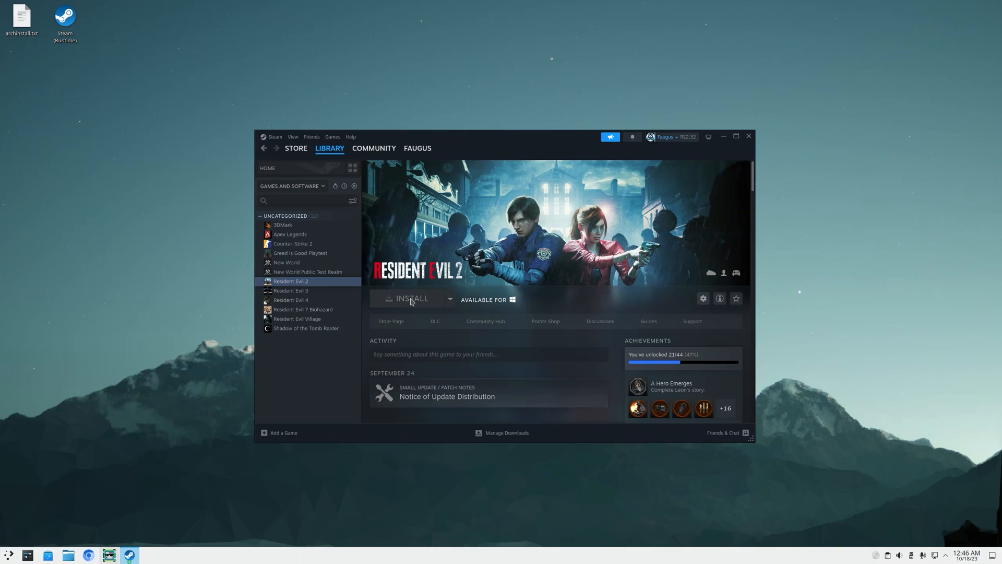
{"action": "left_click", "coordinate": [295, 148]}
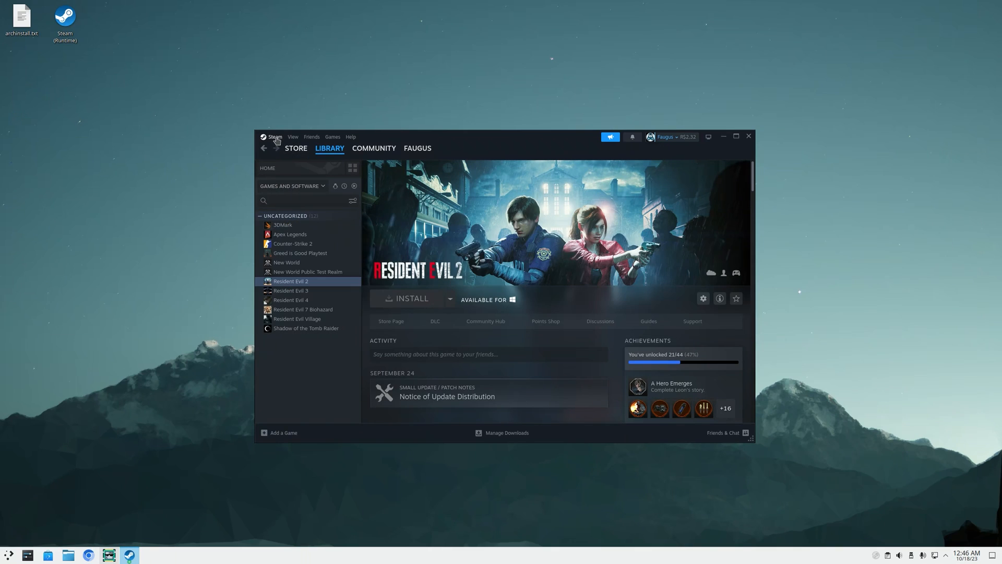
{"action": "left_click", "coordinate": [275, 135]}
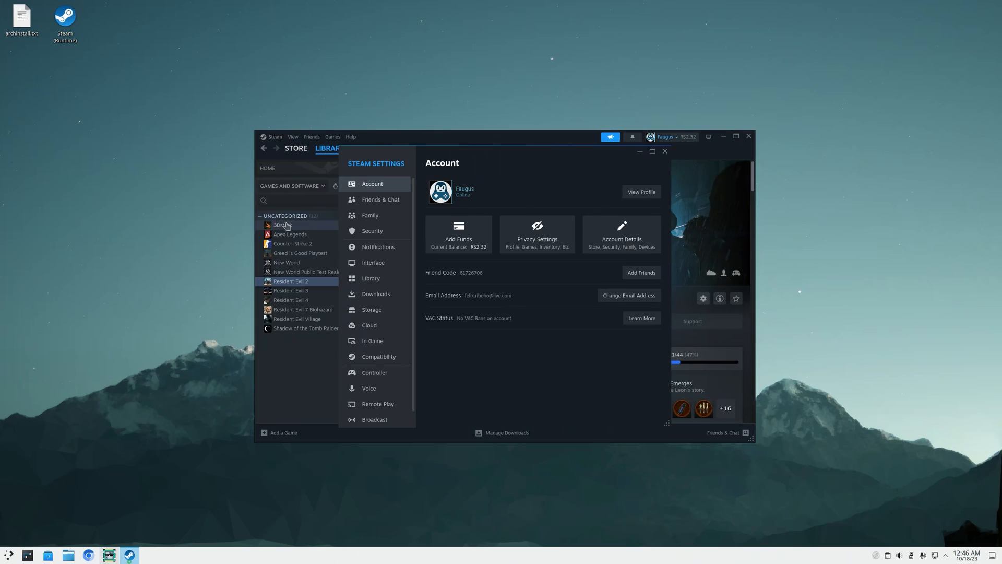
{"action": "left_click", "coordinate": [378, 356]}
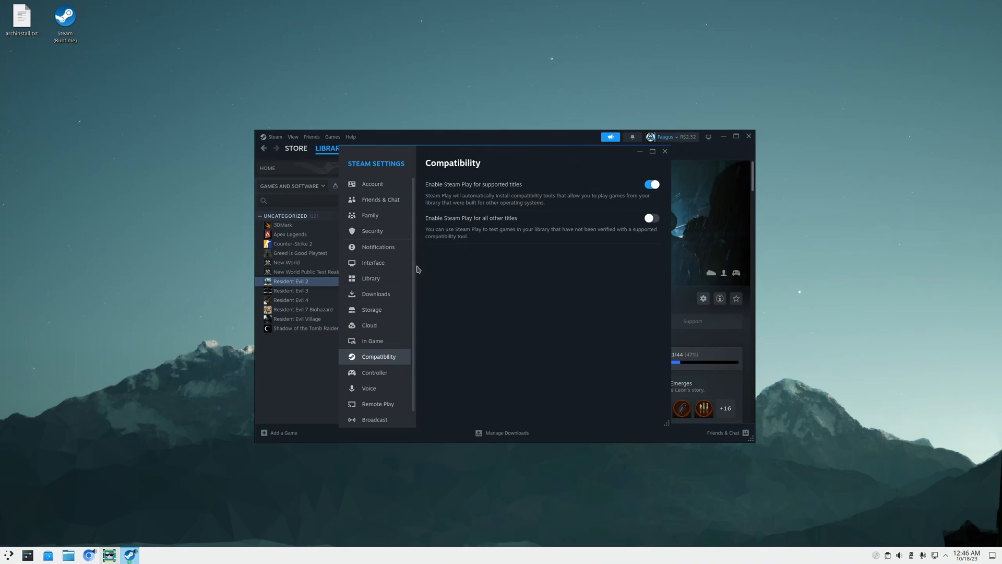
{"action": "mouse_move", "coordinate": [492, 226]}
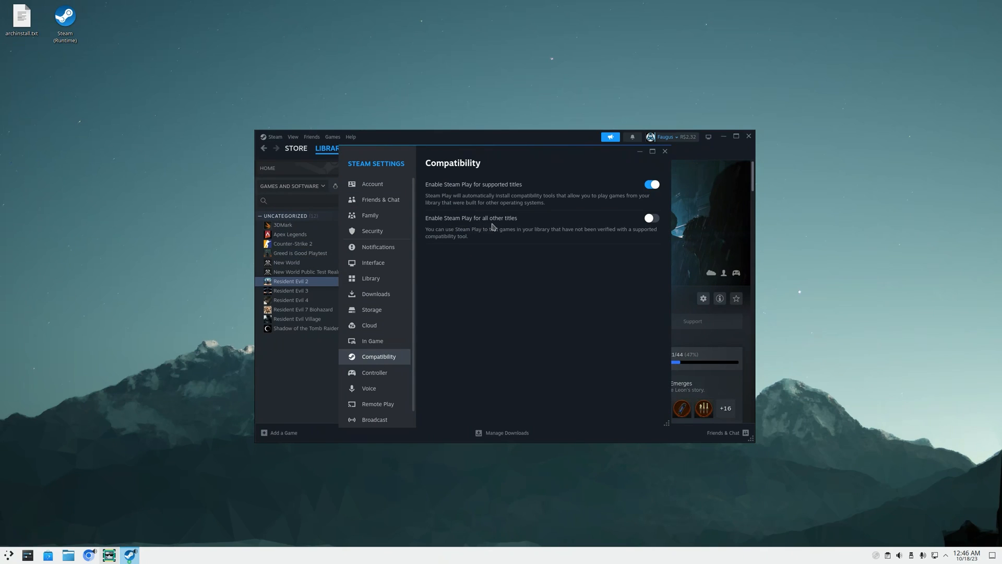
Enable Steam Play for all other titles, restart Steam, dismiss Friends and return to the library.
{"action": "left_click", "coordinate": [650, 218]}
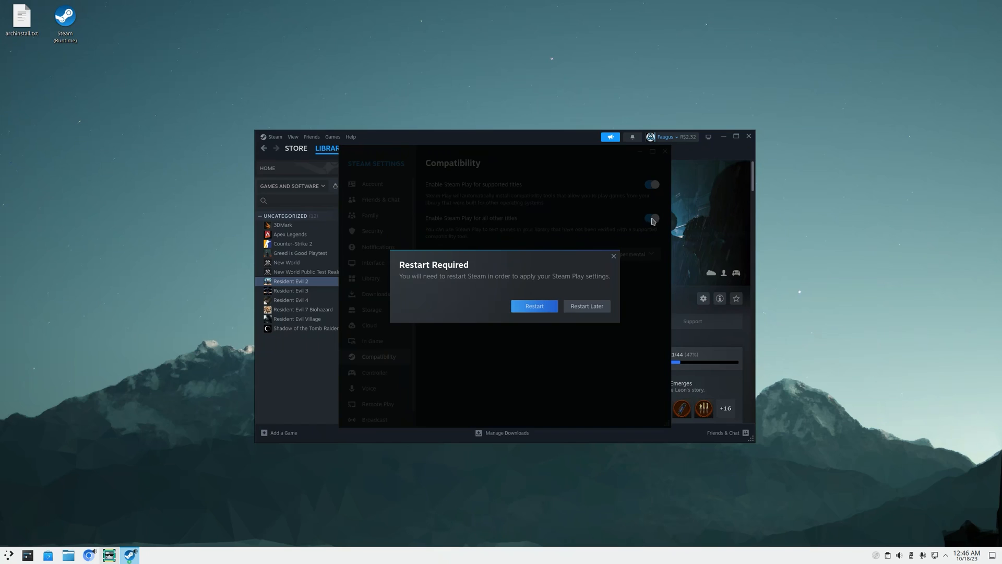
{"action": "left_click", "coordinate": [533, 306]}
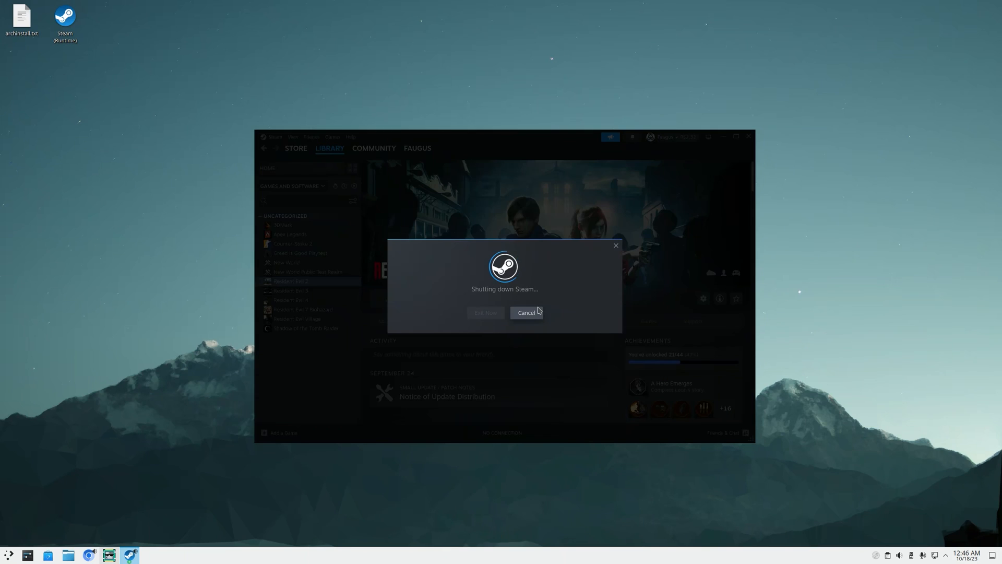
{"action": "left_click", "coordinate": [526, 312]}
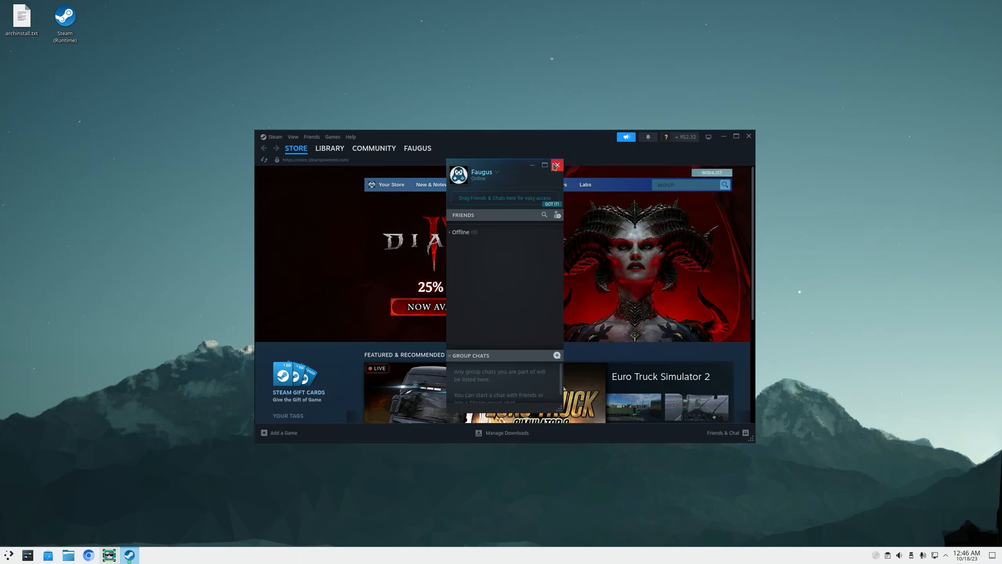
{"action": "left_click", "coordinate": [556, 165]}
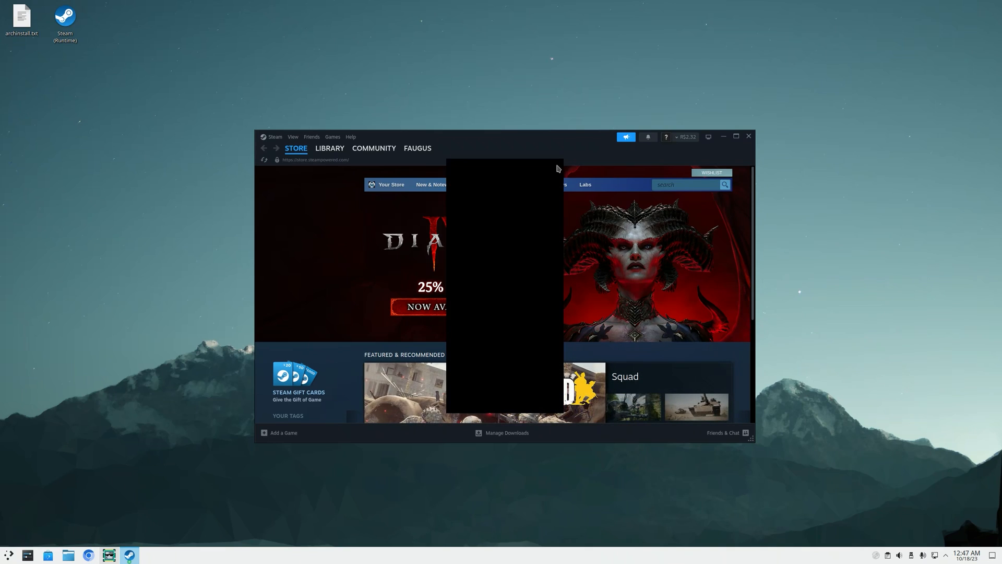
{"action": "left_click", "coordinate": [329, 148]}
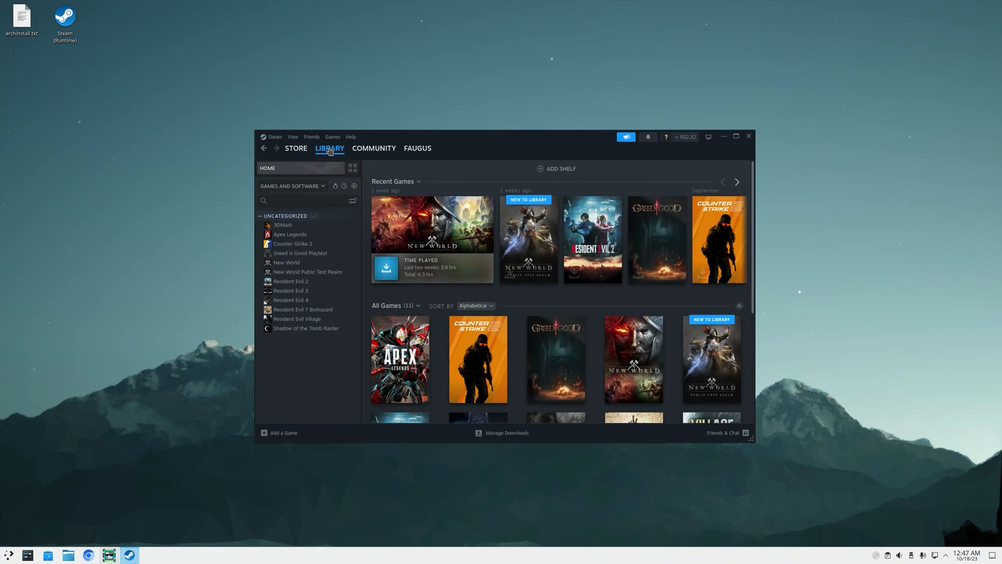
Install Resident Evil 2 from its library page onto the Local Drive.
{"action": "left_click", "coordinate": [291, 280]}
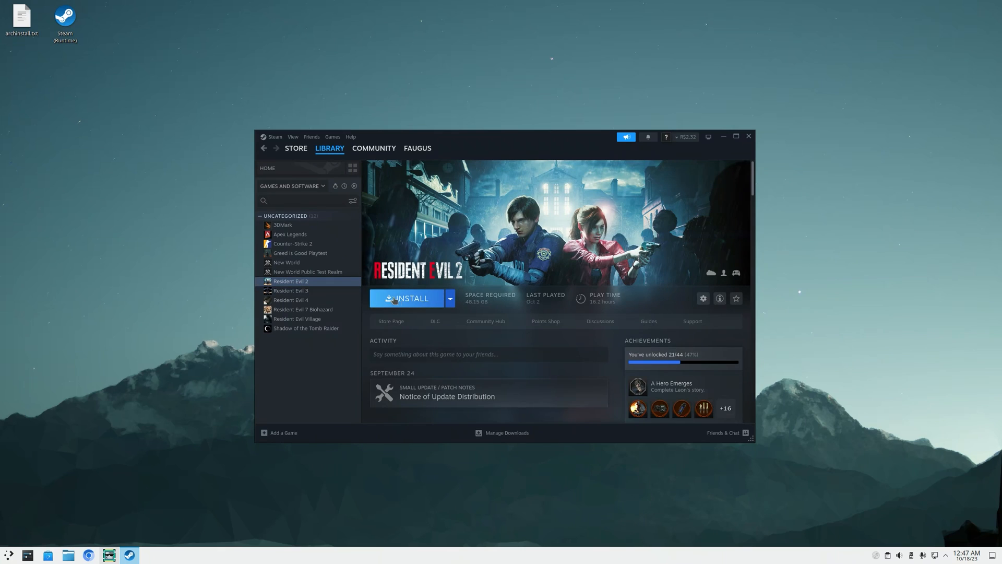
{"action": "left_click", "coordinate": [408, 299]}
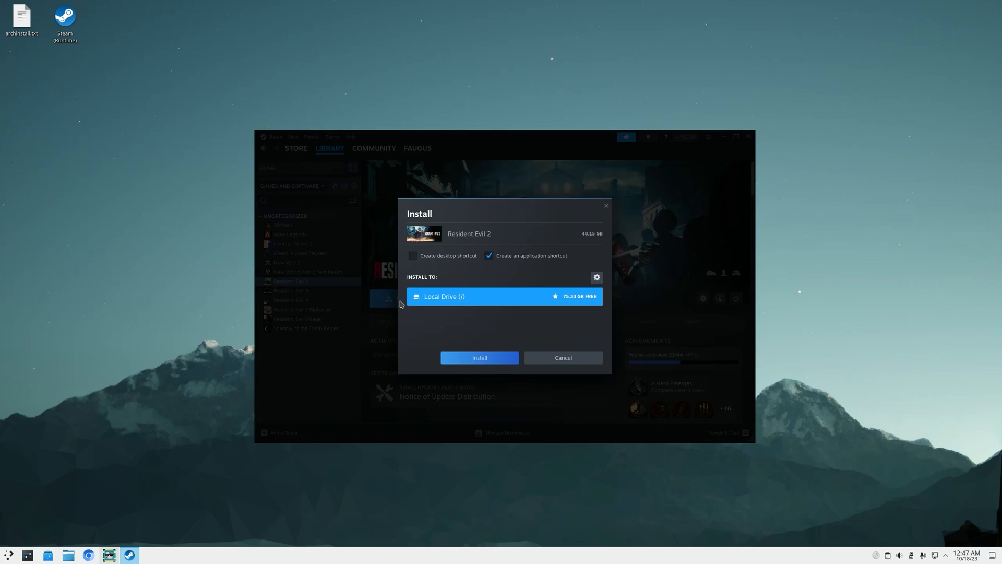
{"action": "mouse_move", "coordinate": [483, 322]}
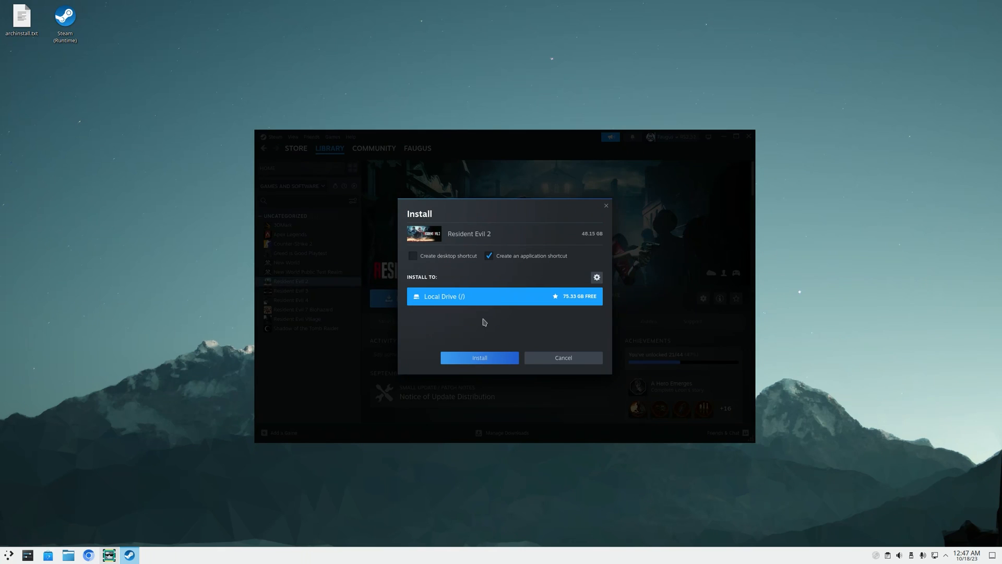
{"action": "mouse_move", "coordinate": [479, 357]}
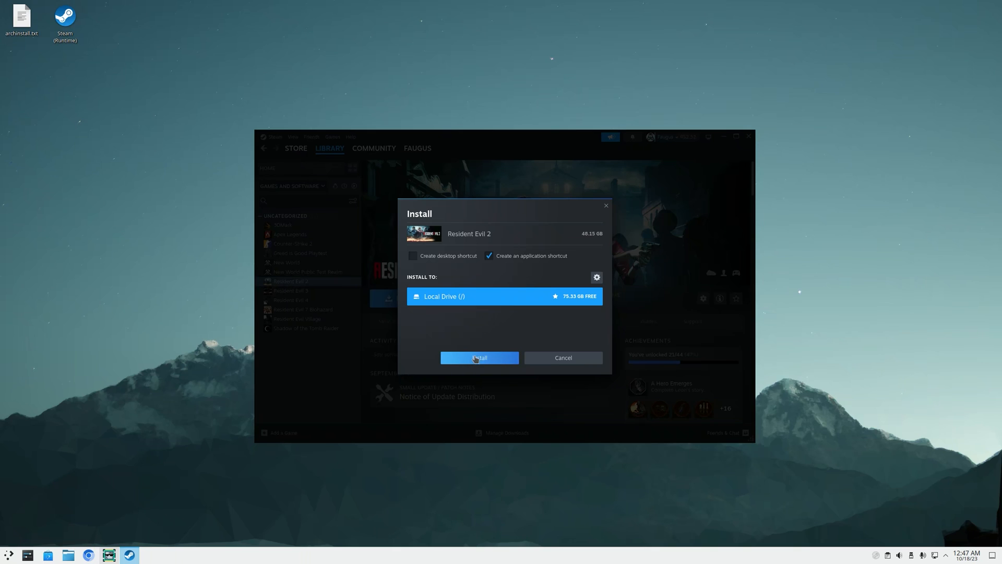
{"action": "left_click", "coordinate": [479, 357]}
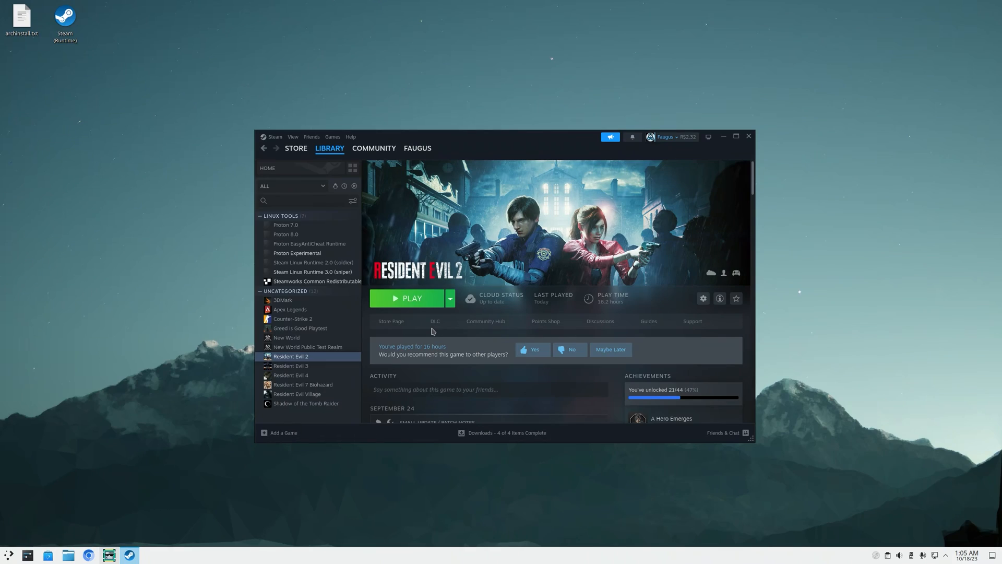
{"action": "mouse_move", "coordinate": [386, 347]}
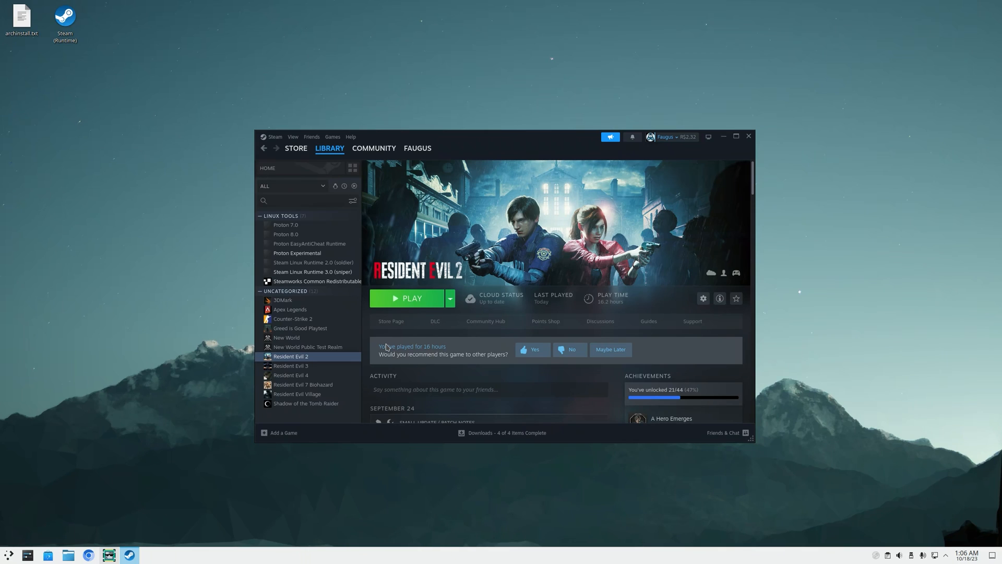
{"action": "mouse_move", "coordinate": [301, 358]}
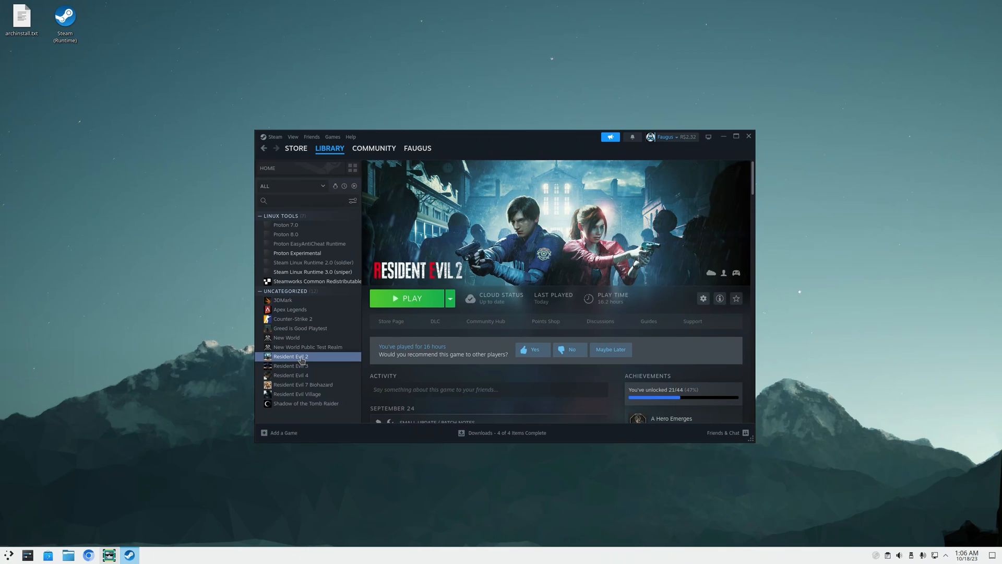
In Resident Evil 2 Properties > General, set launch options to MANGOHUD=1 gamemoderun %command%.
{"action": "left_click", "coordinate": [702, 299]}
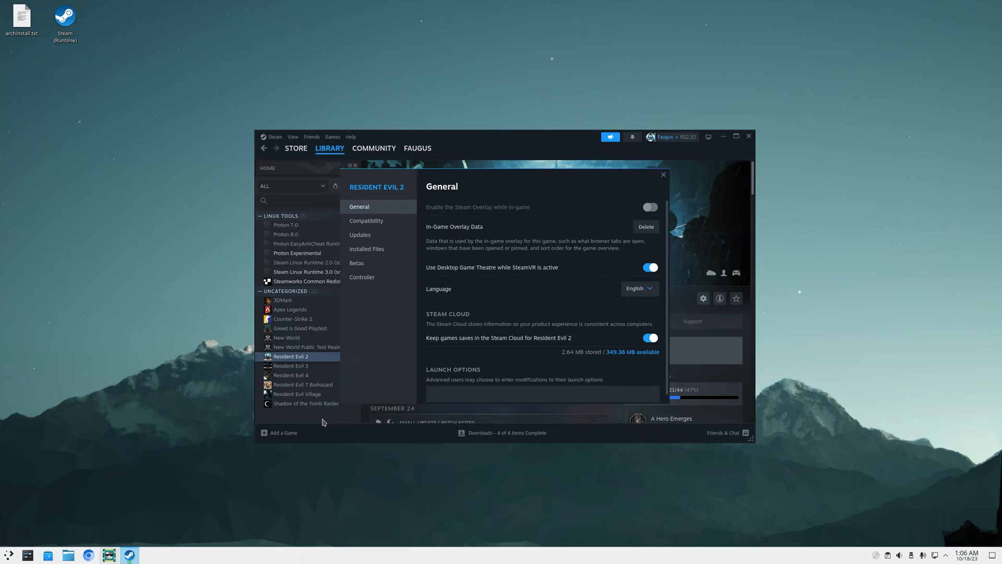
{"action": "scroll", "scroll_direction": "down", "scroll_amount": 3}
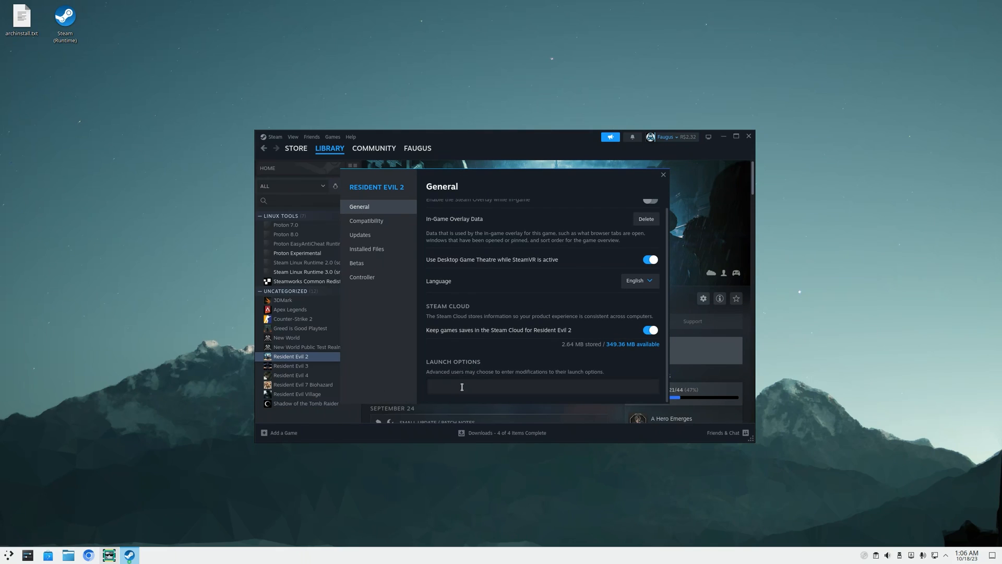
{"action": "type", "text": "MANGOHUD"}
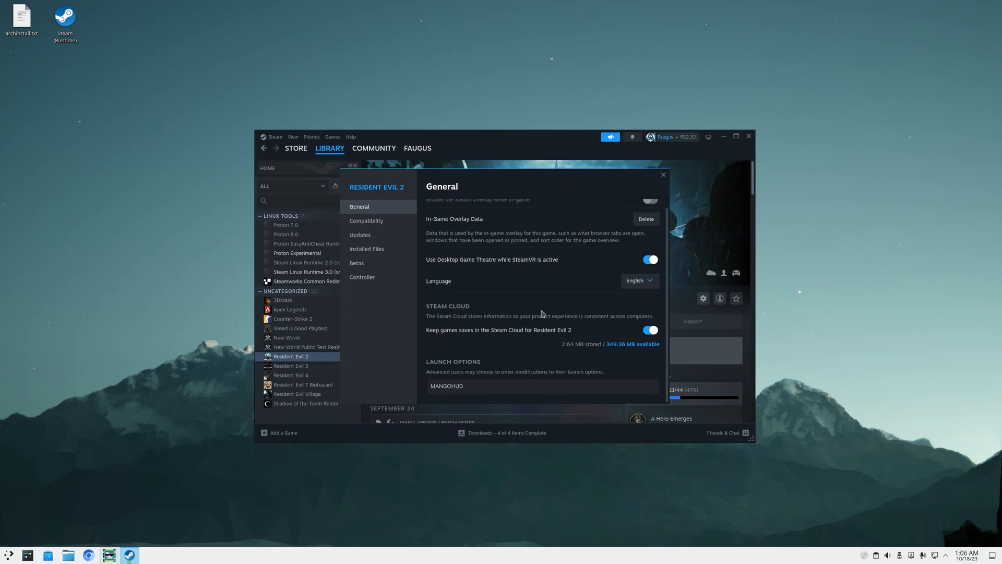
{"action": "type", "text": "=1"}
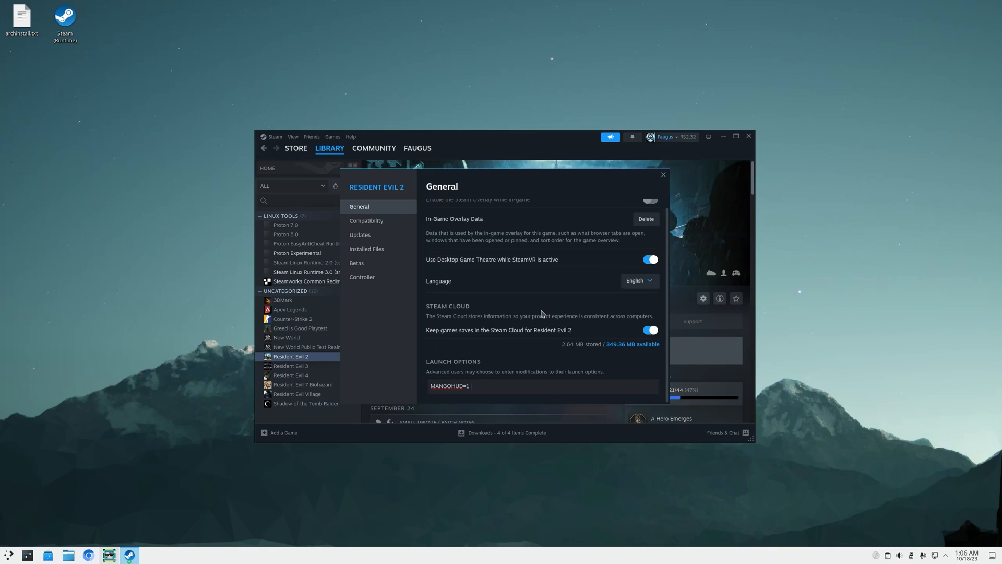
{"action": "type", "text": "gamemoderun %"}
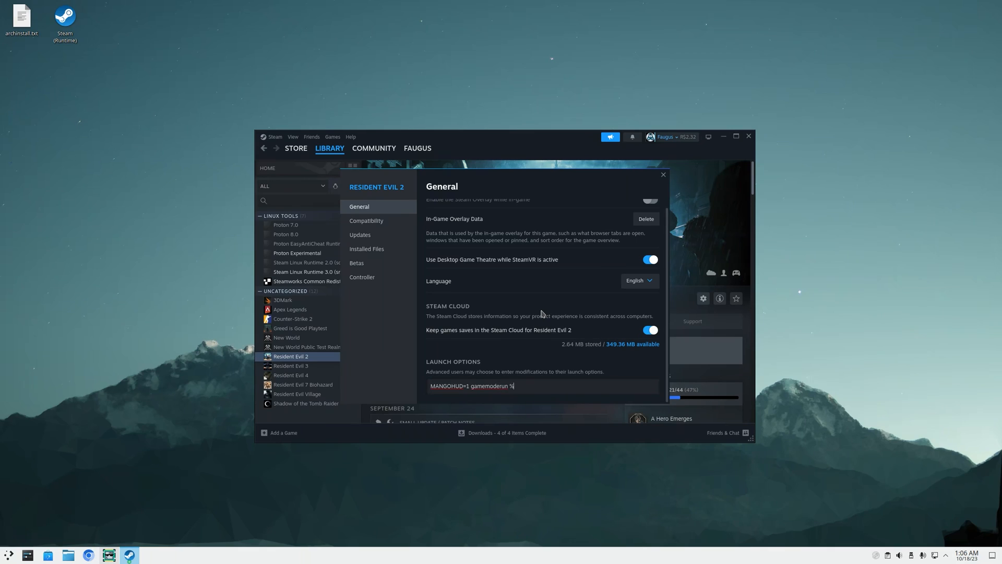
{"action": "type", "text": "command"}
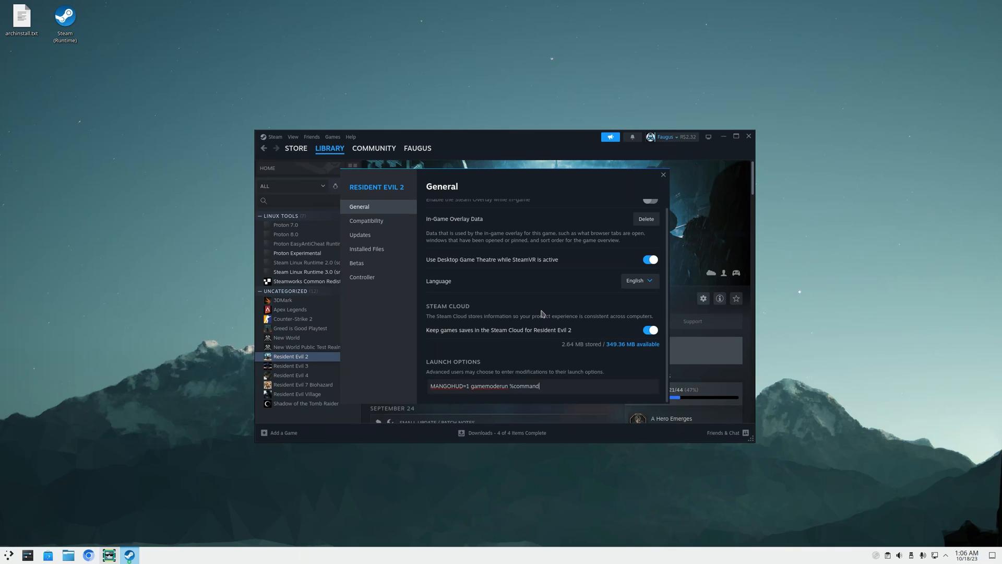
{"action": "mouse_move", "coordinate": [378, 235]}
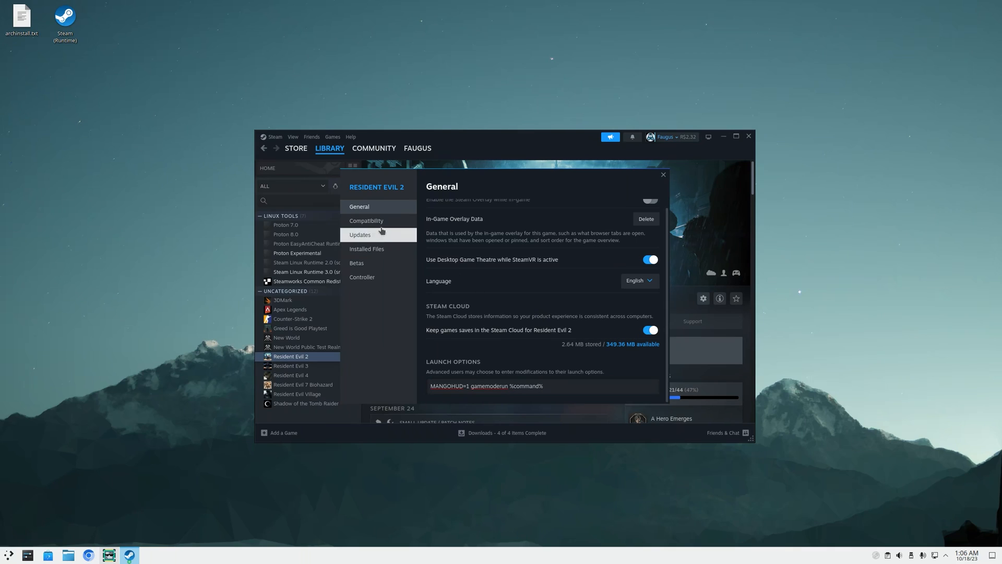
Under Compatibility, force a specific Steam Play tool (Proton Experimental) and close Properties.
{"action": "left_click", "coordinate": [367, 220]}
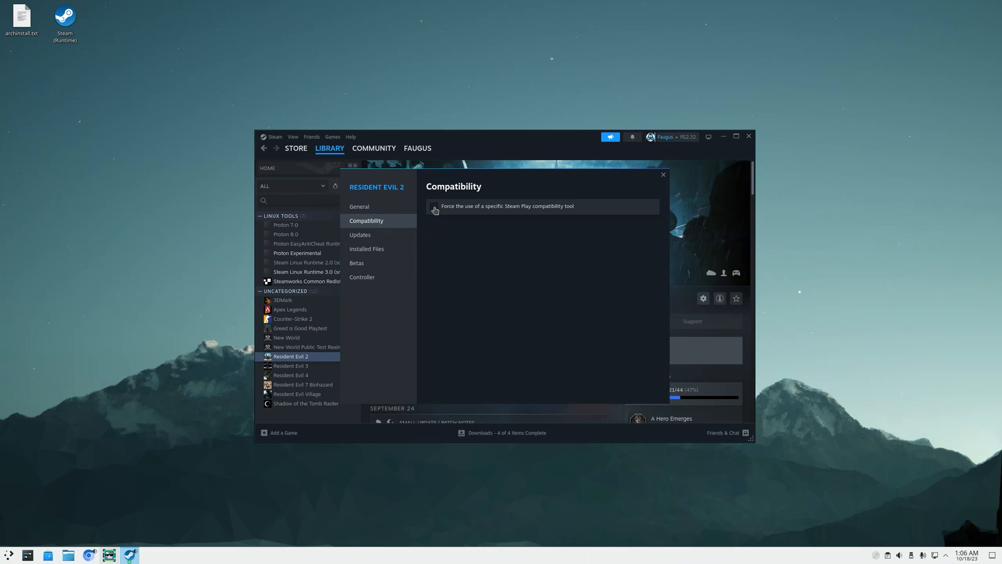
{"action": "left_click", "coordinate": [434, 206]}
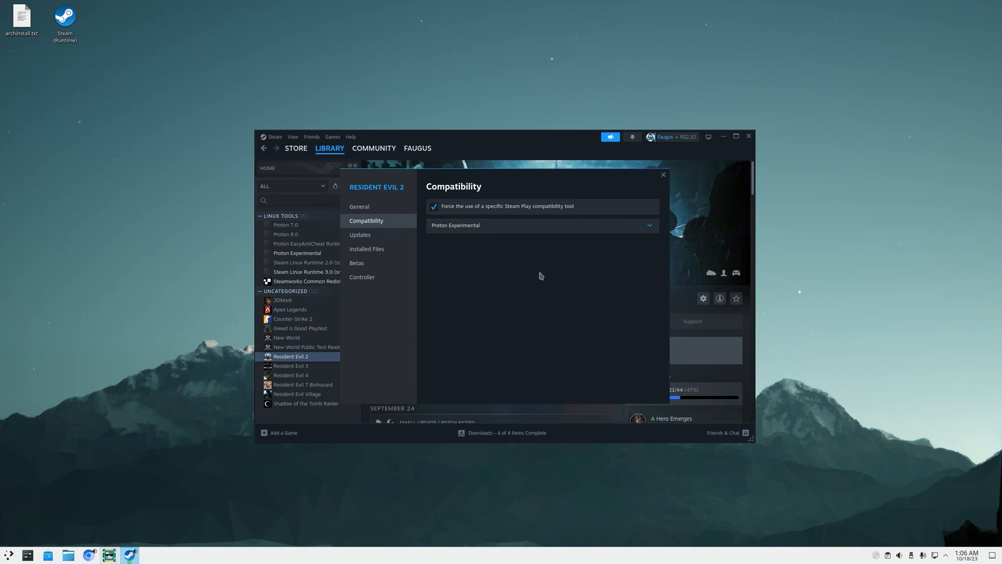
{"action": "left_click", "coordinate": [663, 174]}
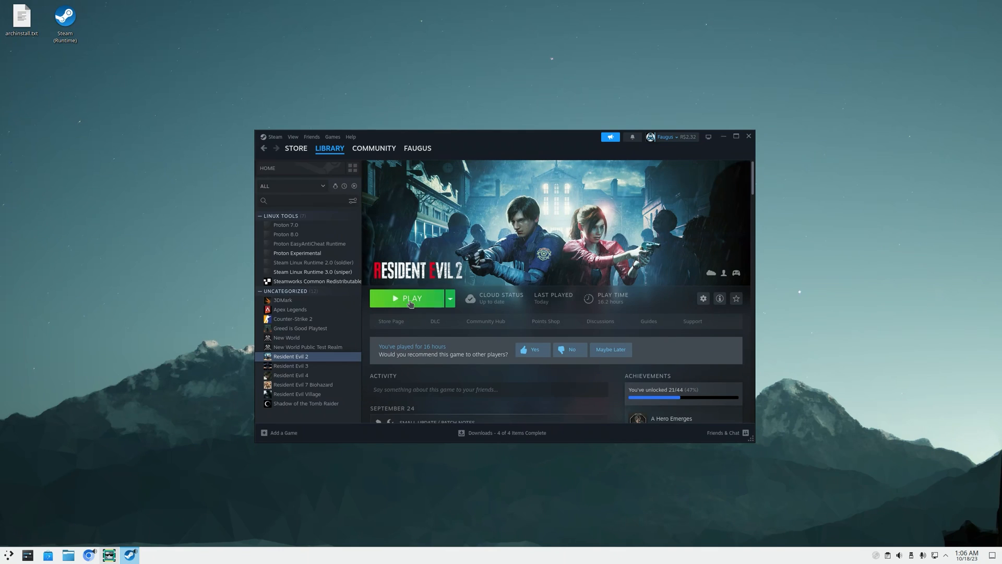
Launch Resident Evil 2 and enter Options > Graphics, dismissing the memory warning.
{"action": "left_click", "coordinate": [409, 297]}
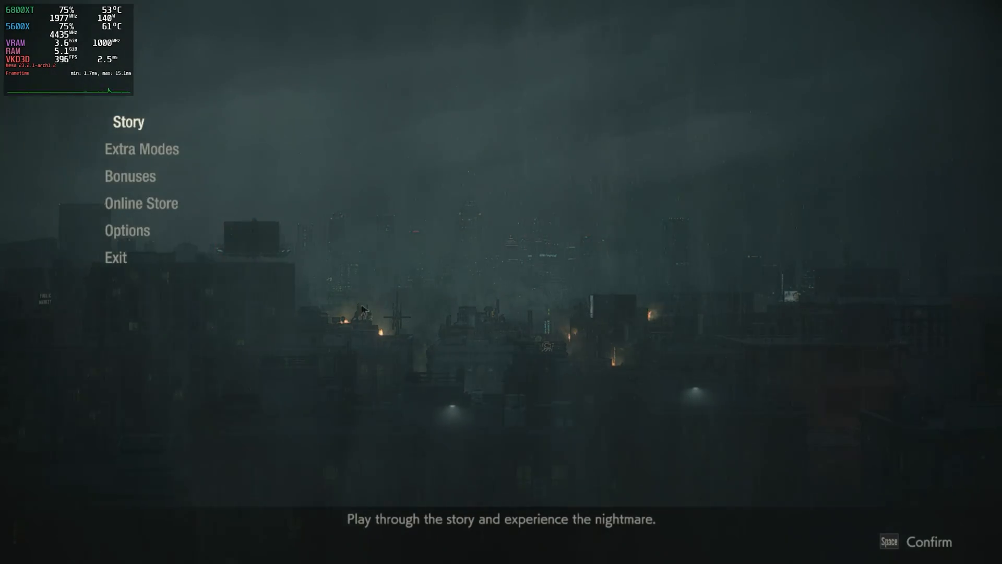
{"action": "left_click", "coordinate": [126, 230]}
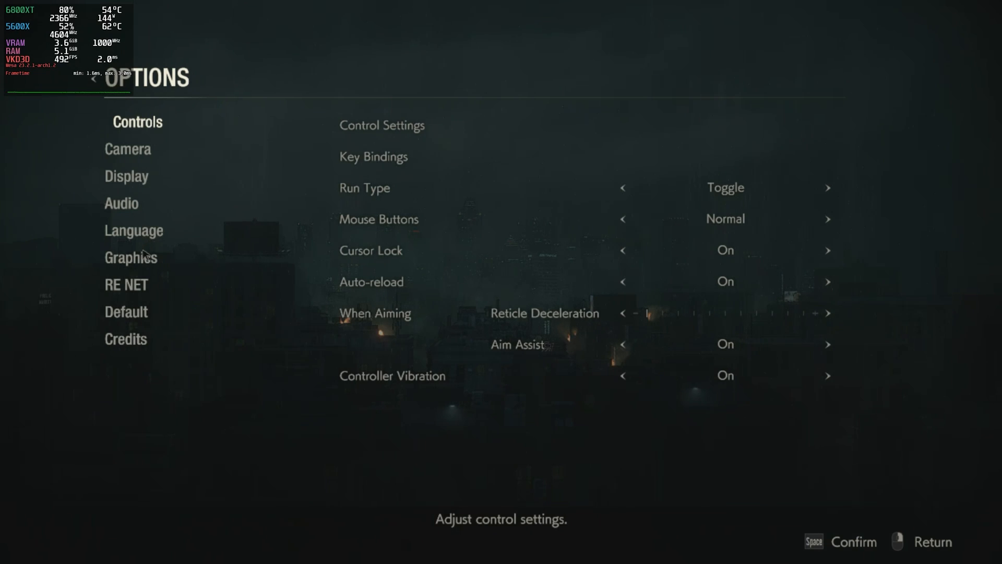
{"action": "left_click", "coordinate": [130, 257]}
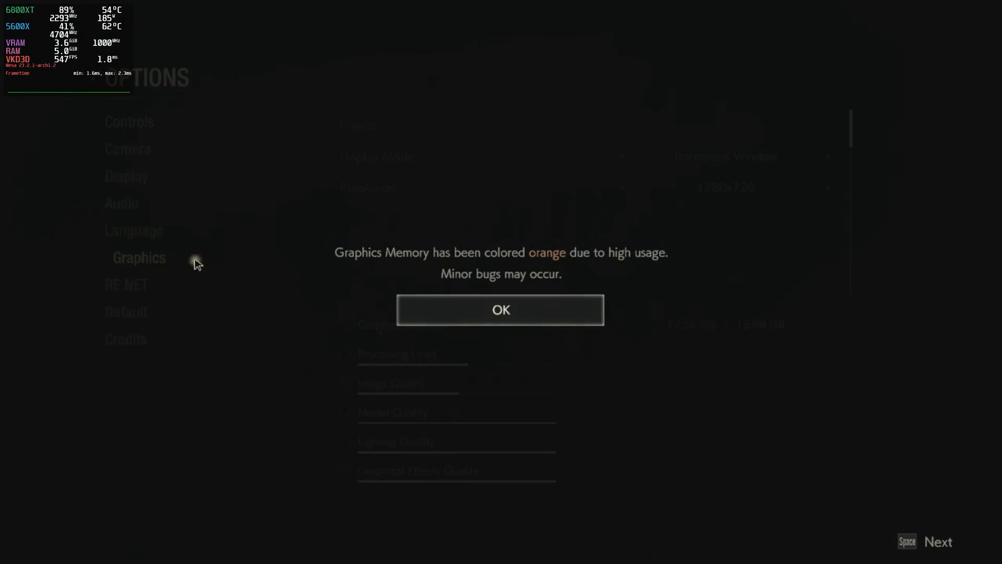
{"action": "left_click", "coordinate": [500, 309]}
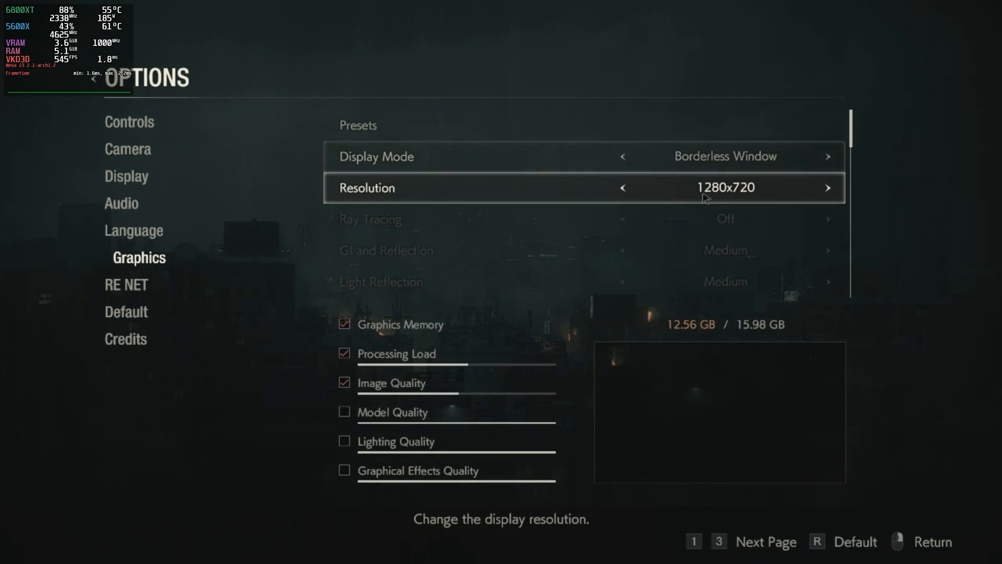
Raise the resolution step by step up to 2560x1440.
{"action": "left_click", "coordinate": [828, 186]}
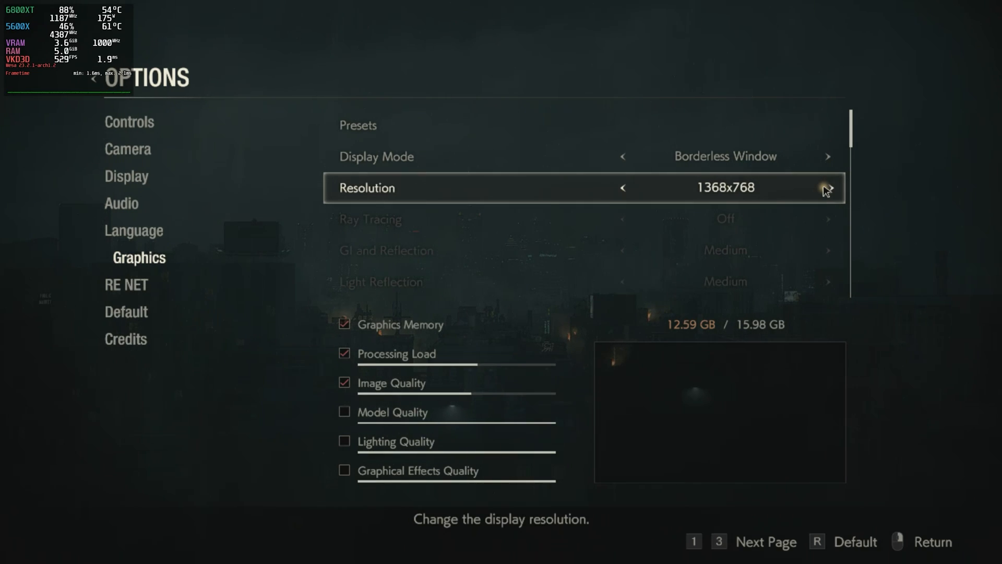
{"action": "left_click", "coordinate": [827, 187]}
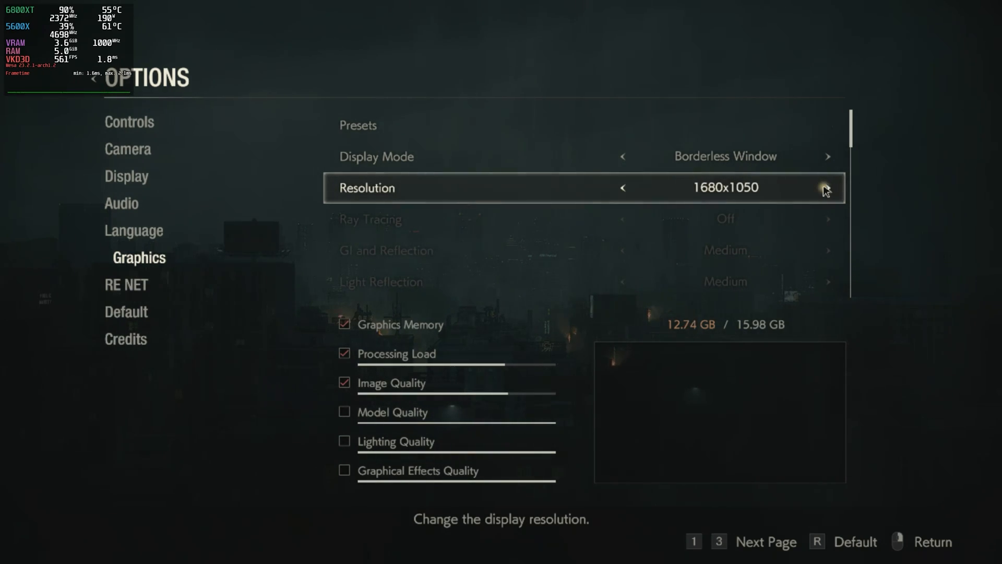
{"action": "left_click", "coordinate": [828, 187]}
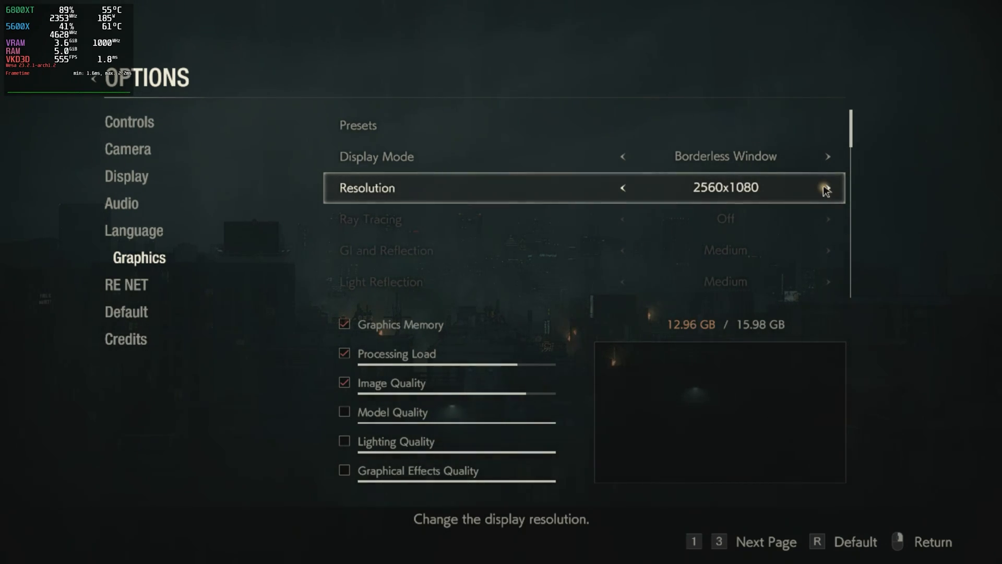
{"action": "left_click", "coordinate": [828, 187]}
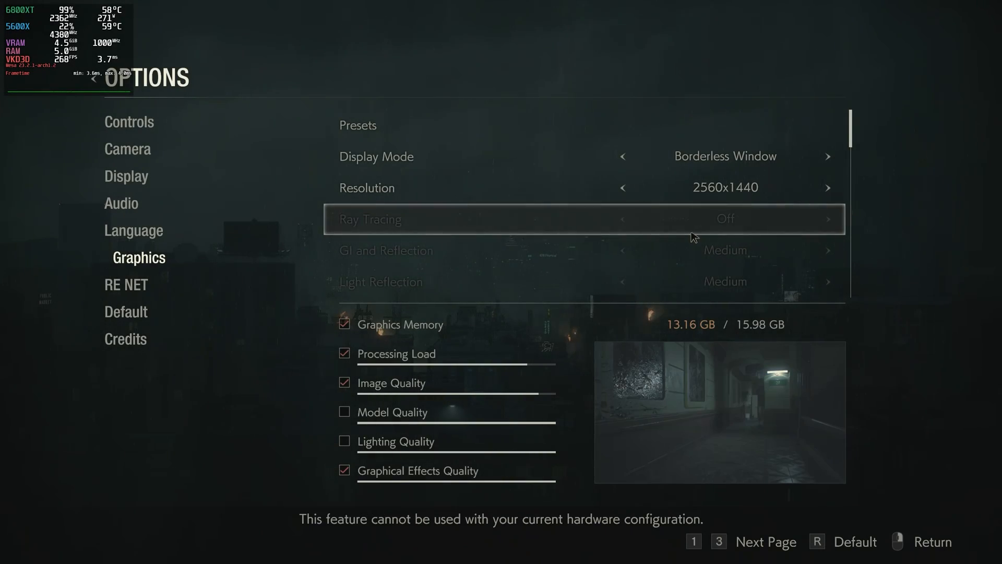
Apply the Max graphics preset, review the settings and confirm the changes.
{"action": "left_click", "coordinate": [358, 124]}
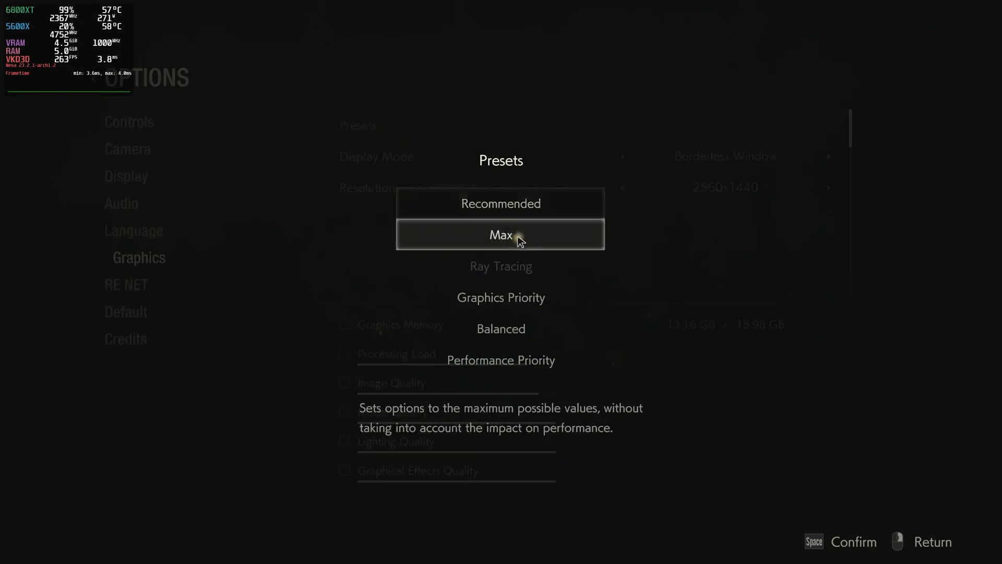
{"action": "left_click", "coordinate": [500, 234]}
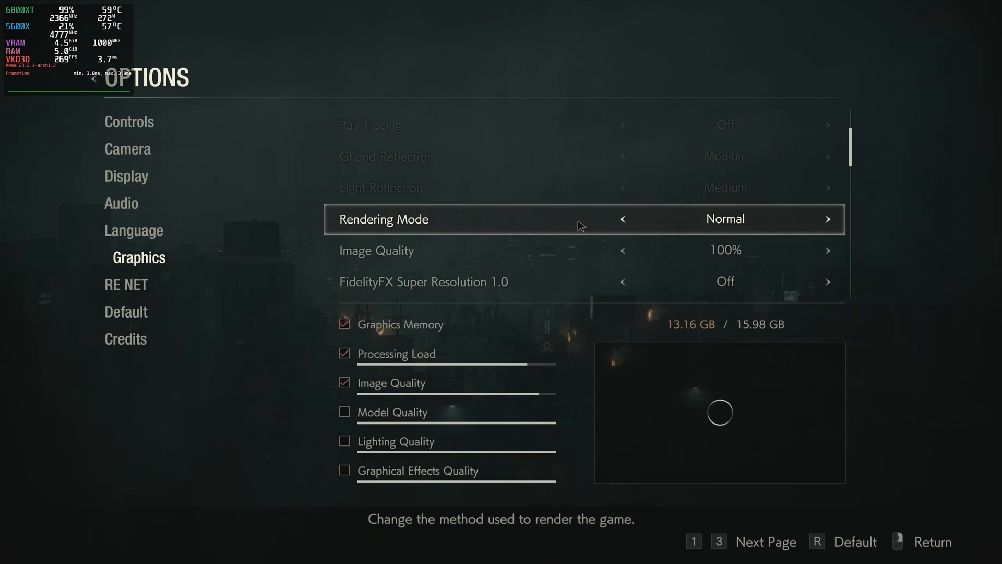
{"action": "scroll", "scroll_direction": "down", "scroll_amount": 3}
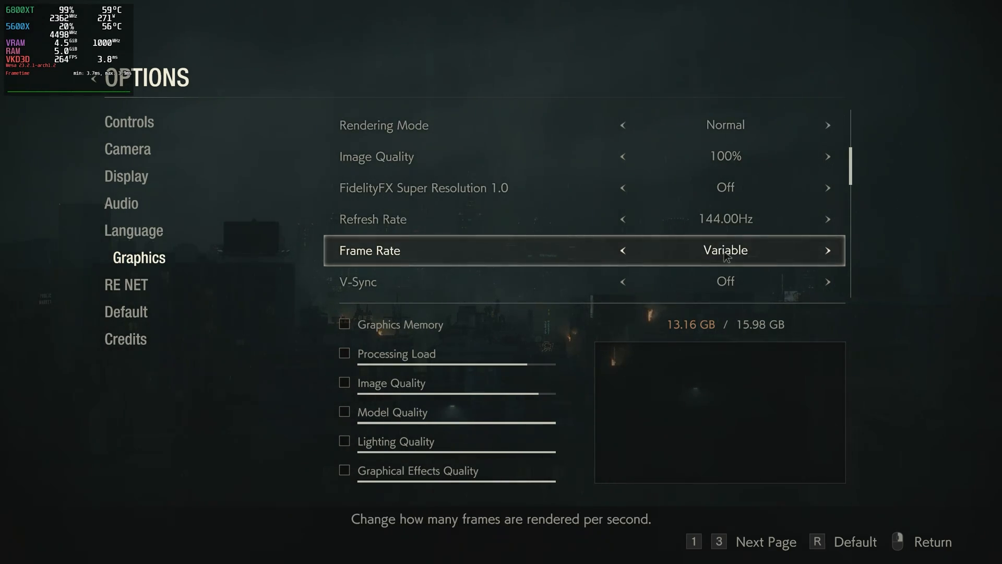
{"action": "scroll", "scroll_direction": "down", "scroll_amount": 3}
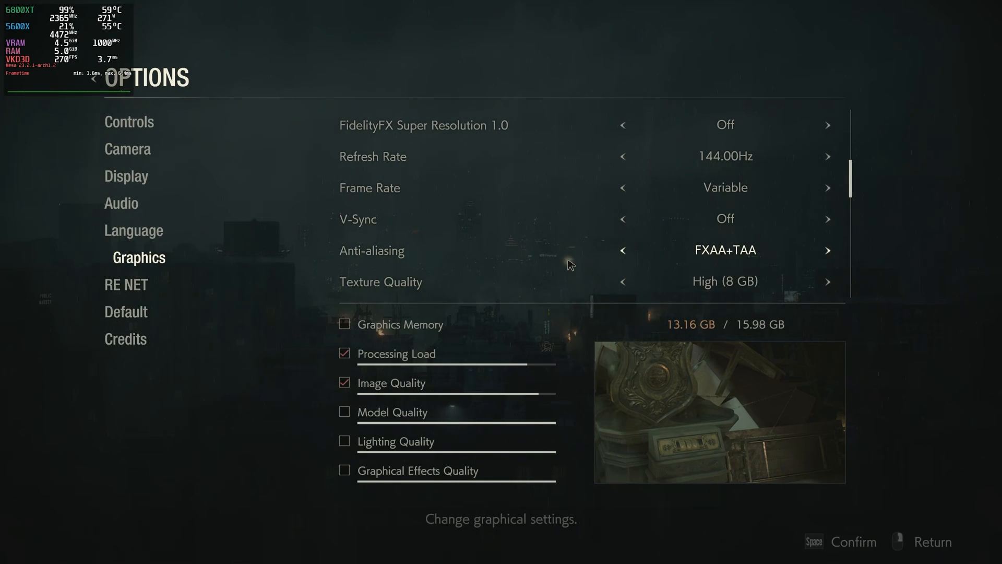
{"action": "key", "text": "Escape"}
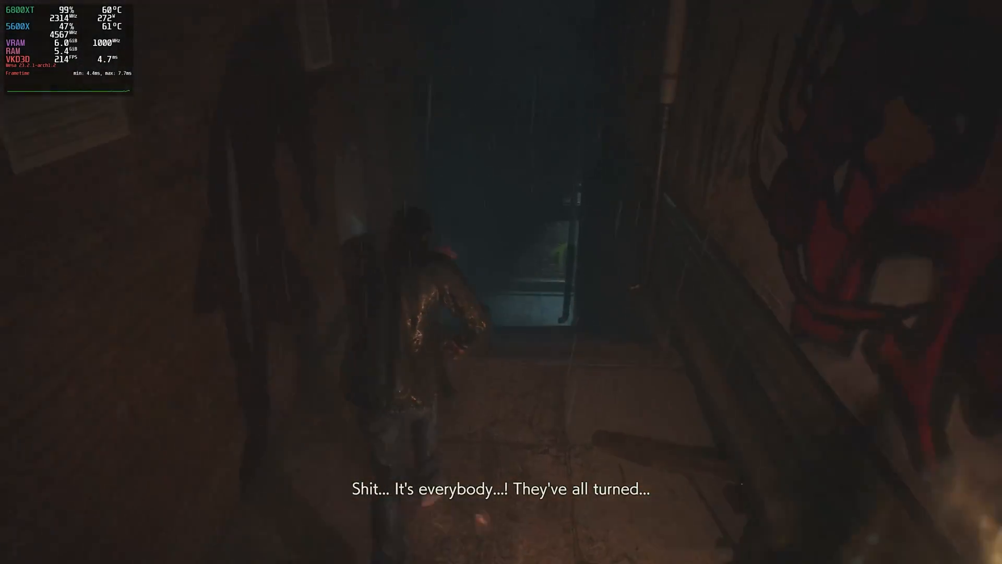
{"action": "mouse_move", "coordinate": [501, 282]}
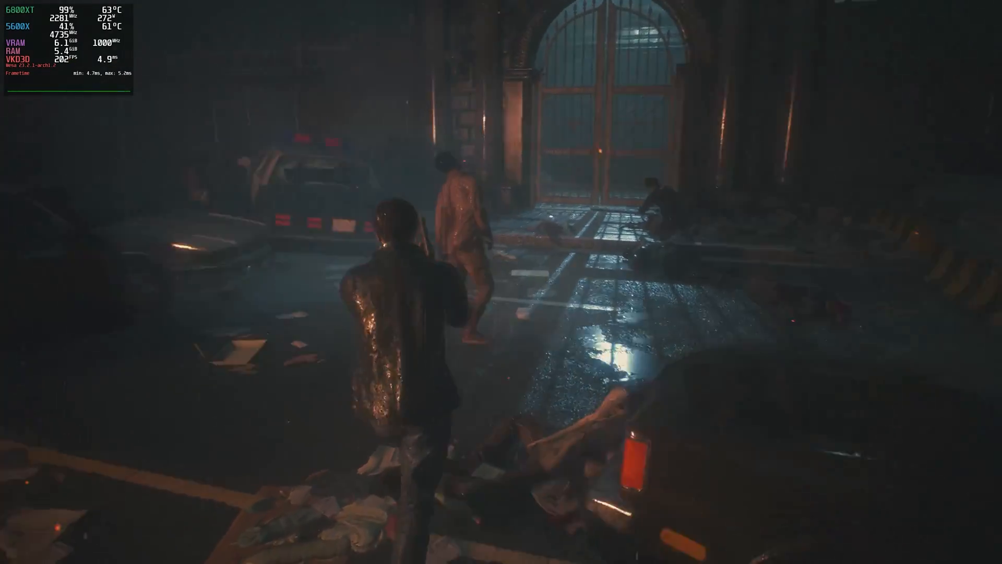
{"action": "mouse_move", "coordinate": [501, 282]}
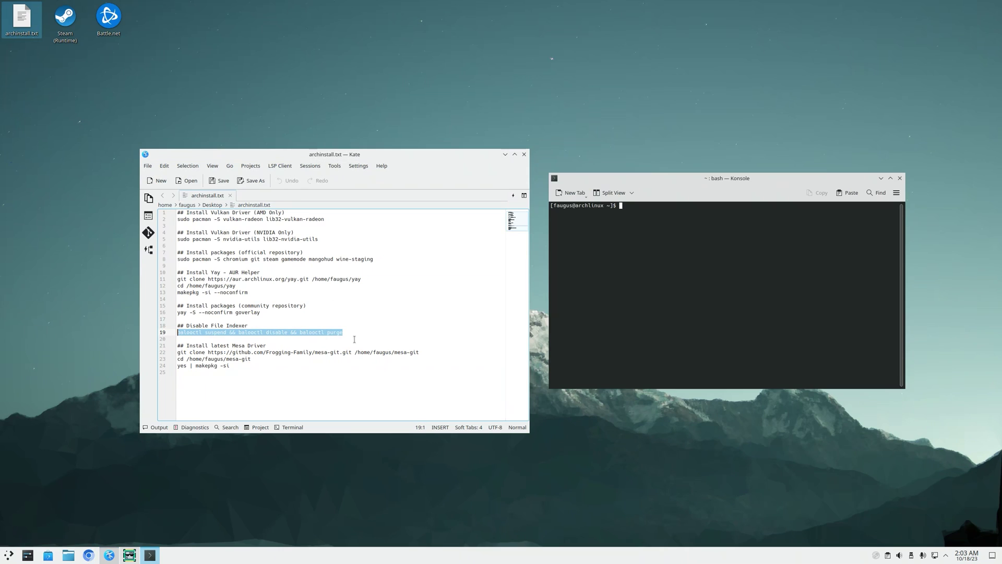
Run the baloo command in Konsole to disable file indexing and delete its index.
{"action": "left_click", "coordinate": [848, 192]}
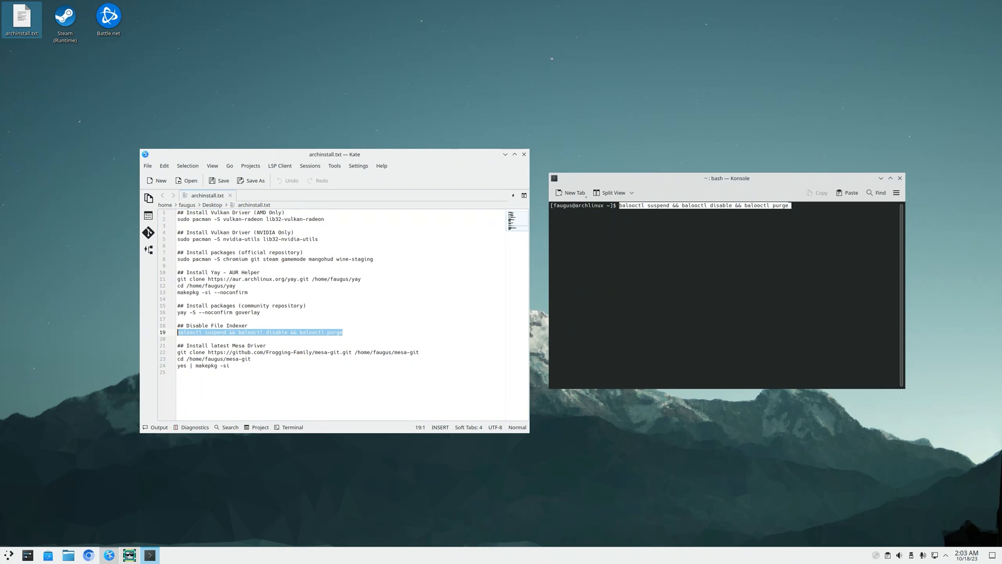
{"action": "key", "text": "Return"}
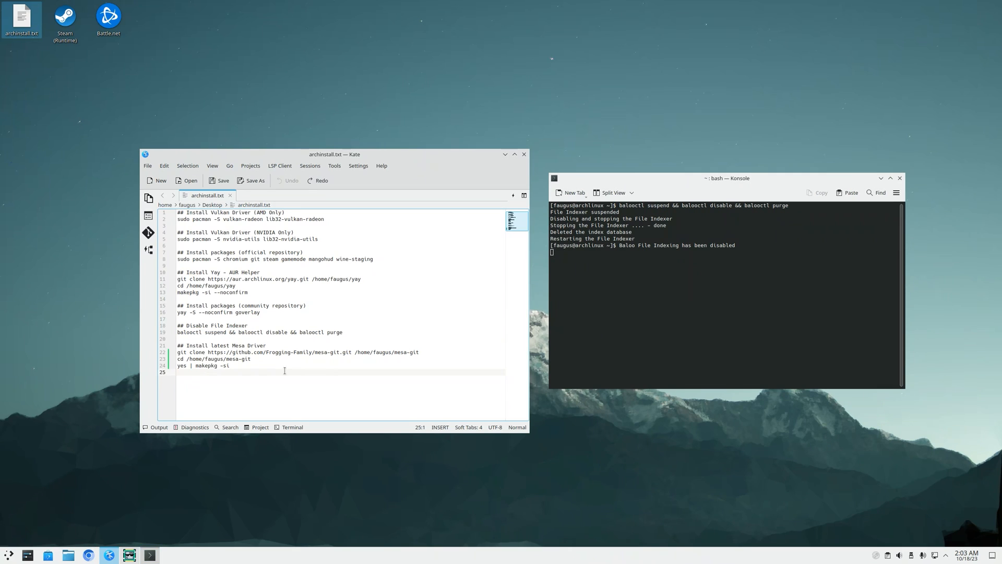
{"action": "left_click", "coordinate": [233, 365]}
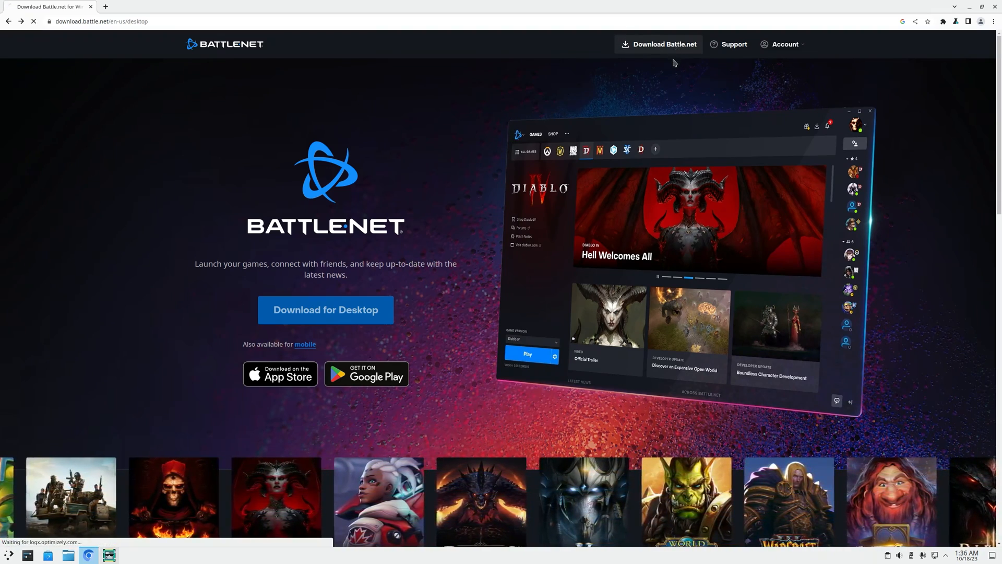
Download the Battle.net desktop installer from the Battle.net download page.
{"action": "left_click", "coordinate": [325, 309]}
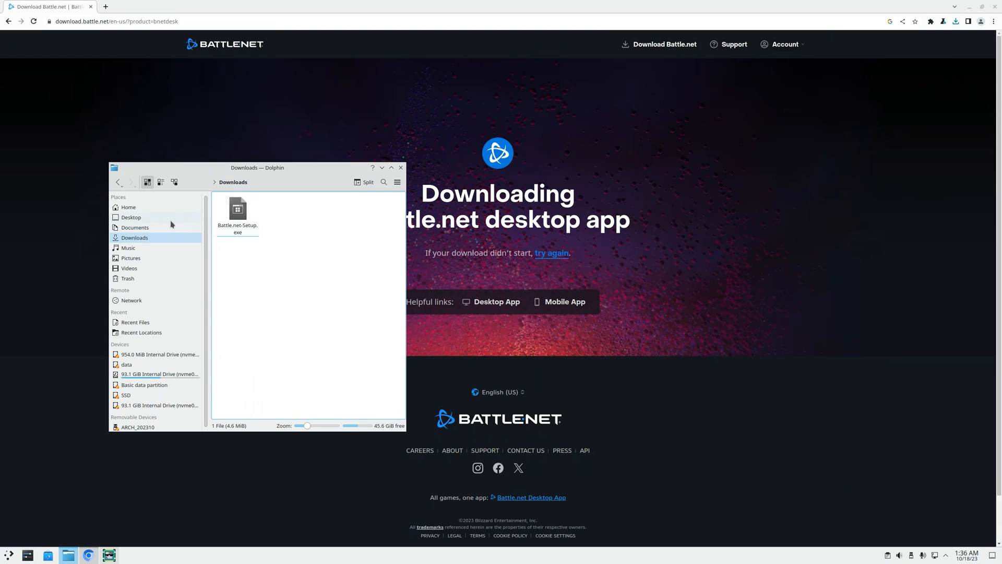
Run Battle.net-Setup.exe with Wine Windows Program Loader, letting Wine install Mono.
{"action": "left_click", "coordinate": [237, 214]}
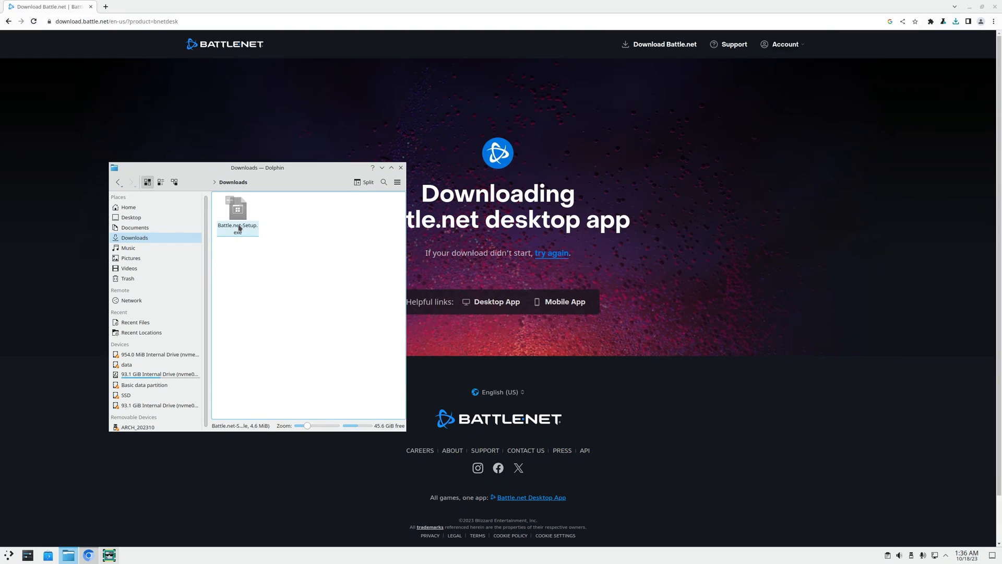
{"action": "right_click", "coordinate": [237, 213]}
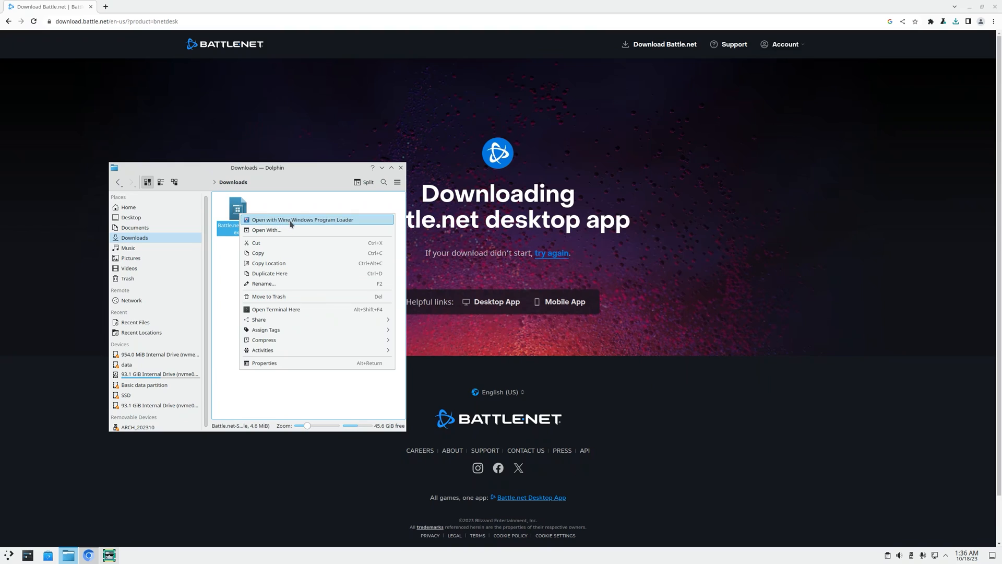
{"action": "mouse_move", "coordinate": [314, 224]}
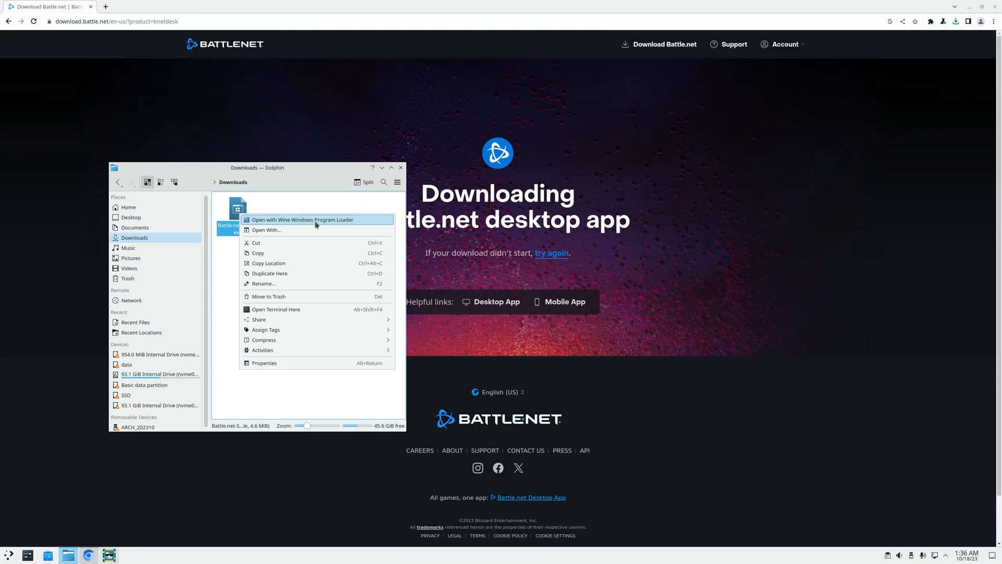
{"action": "left_click", "coordinate": [302, 219]}
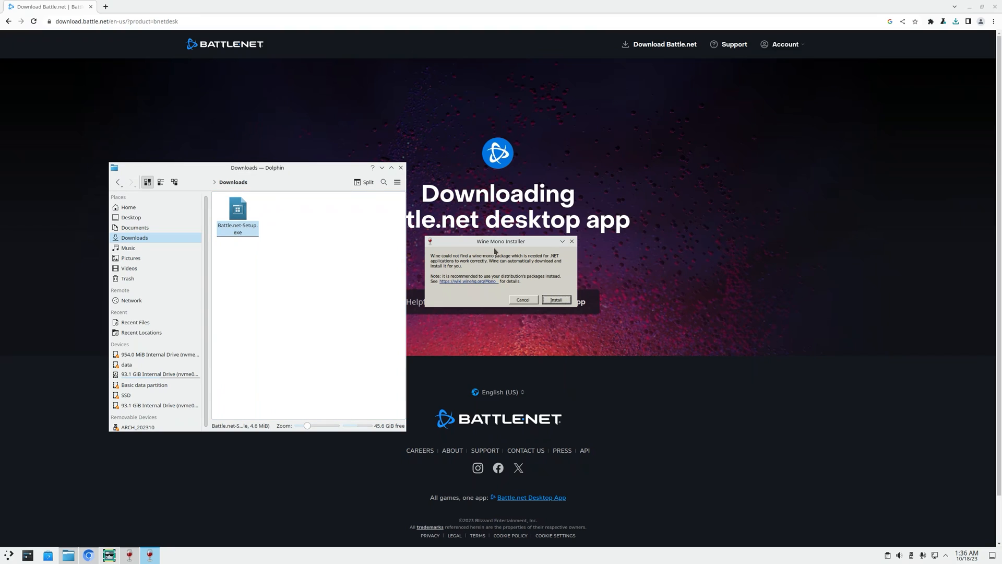
{"action": "left_click", "coordinate": [554, 299]}
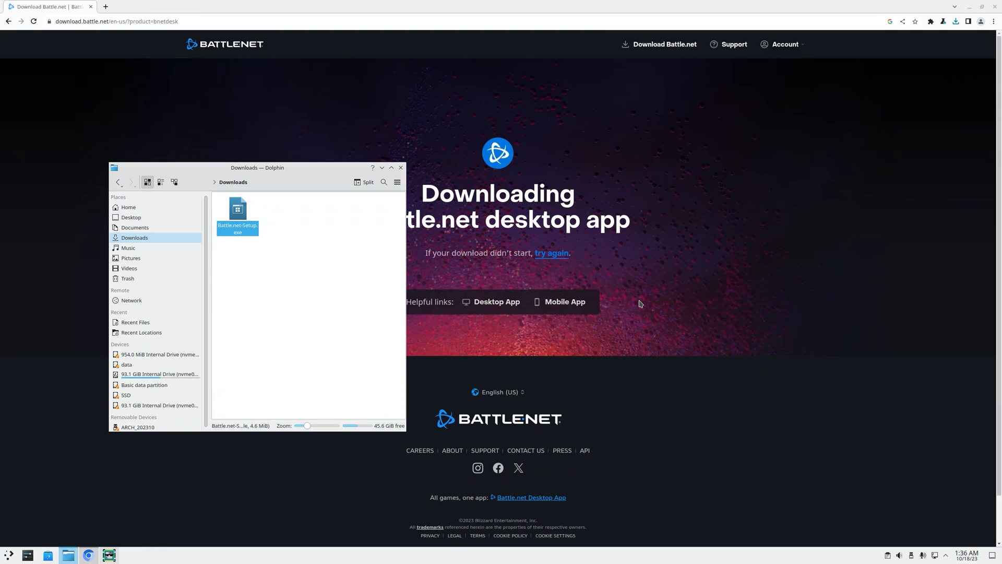
{"action": "double_click", "coordinate": [237, 208]}
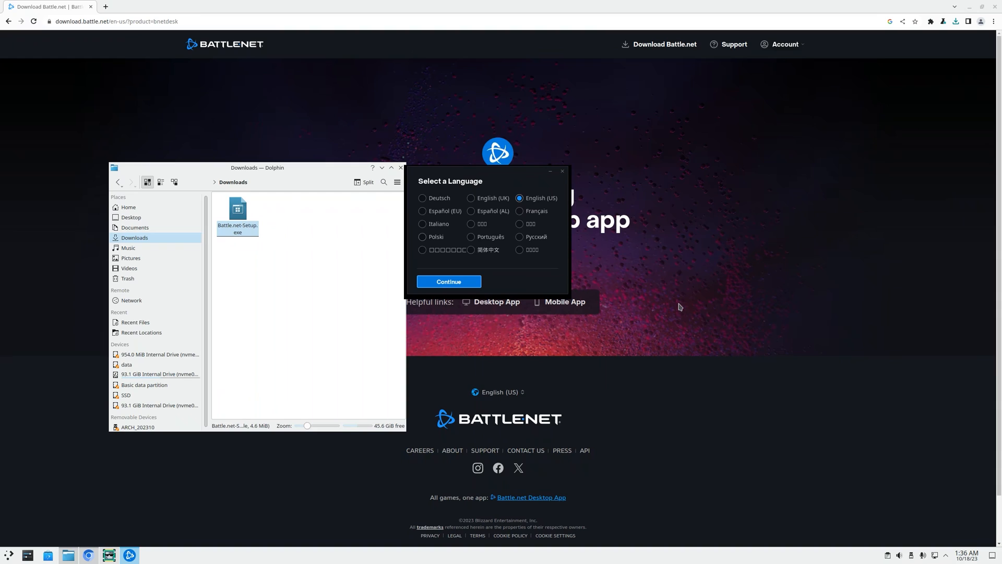
Keep English (US) in the installer and create a Games folder in Home via Dolphin.
{"action": "left_click", "coordinate": [448, 281]}
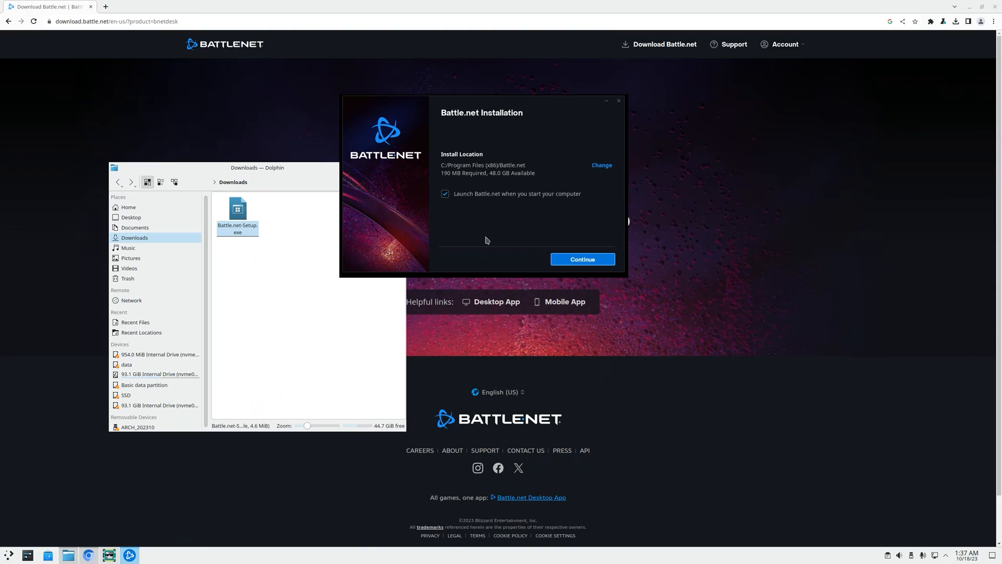
{"action": "mouse_move", "coordinate": [119, 211]}
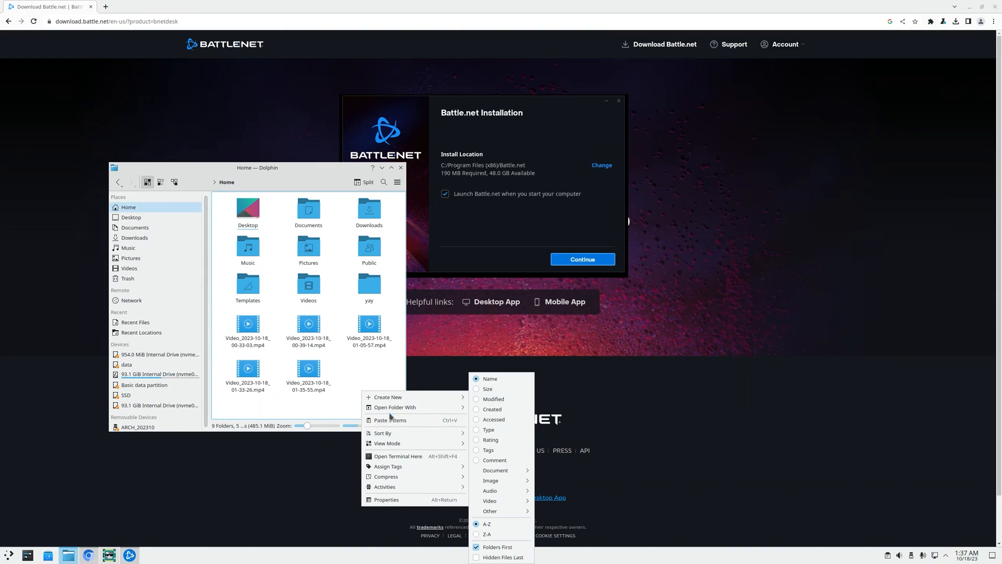
{"action": "left_click", "coordinate": [388, 397]}
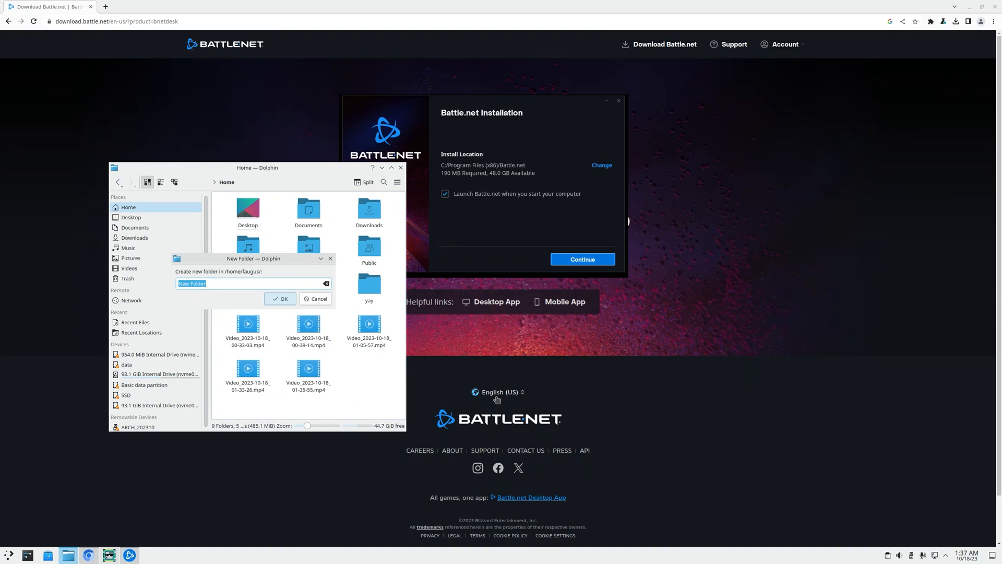
{"action": "left_click", "coordinate": [280, 299]}
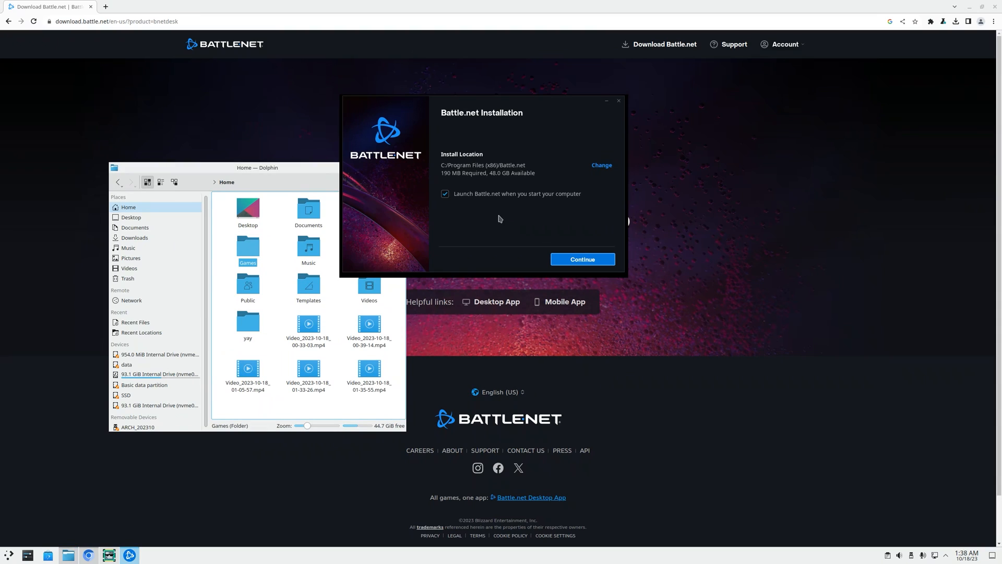
Change the Battle.net install location to the Games folder in Home.
{"action": "left_click", "coordinate": [601, 165]}
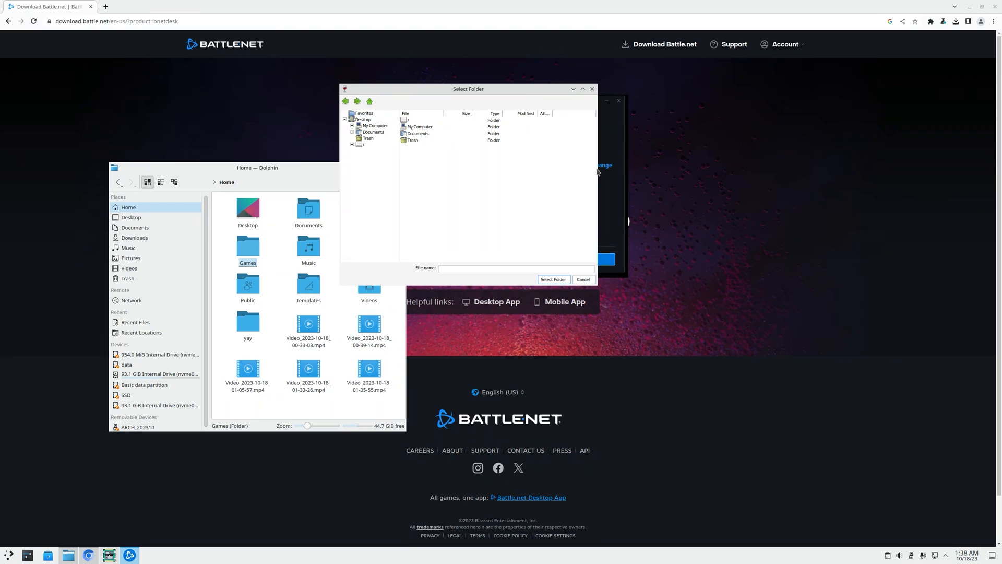
{"action": "left_click", "coordinate": [364, 113]}
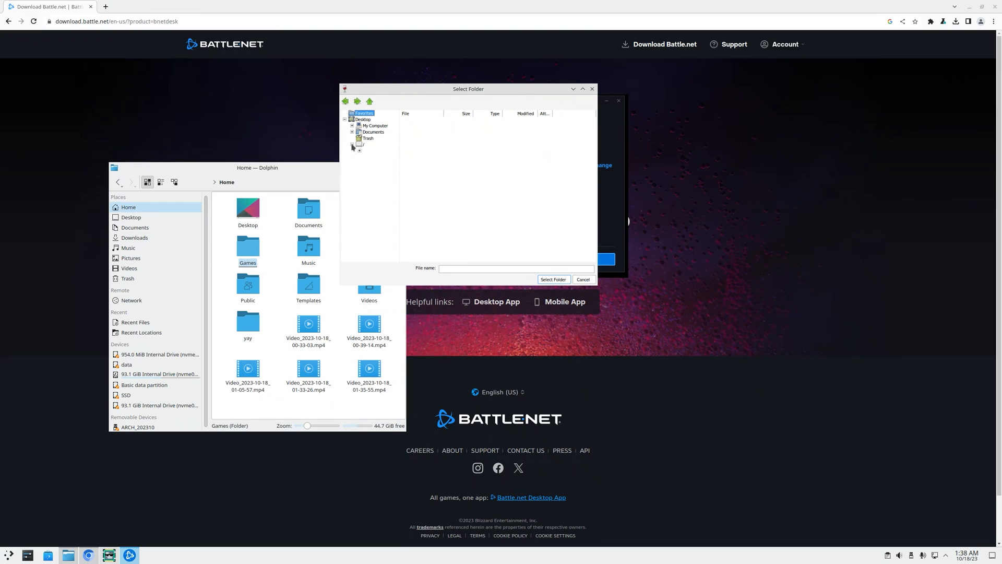
{"action": "left_click", "coordinate": [352, 144]}
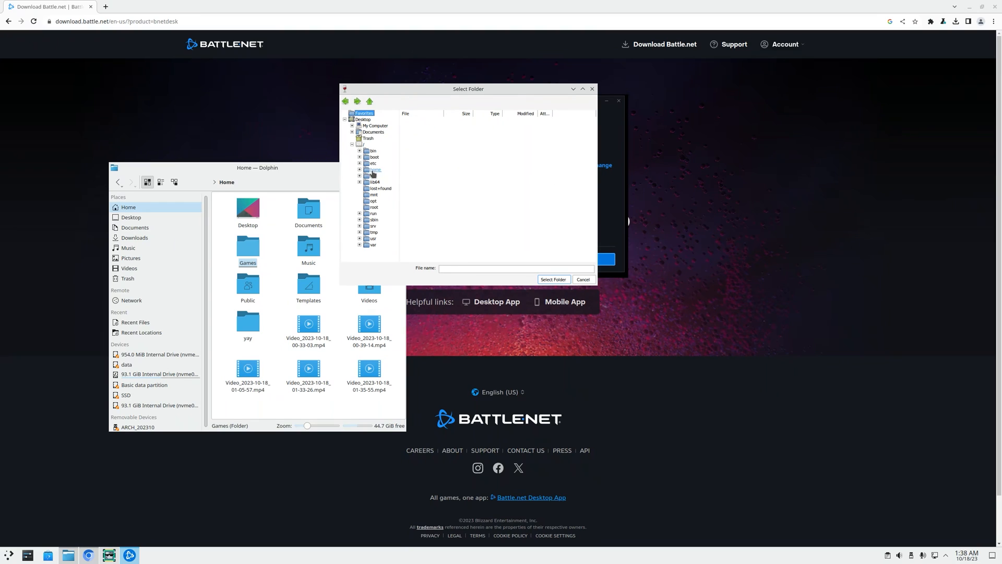
{"action": "left_click", "coordinate": [375, 169]}
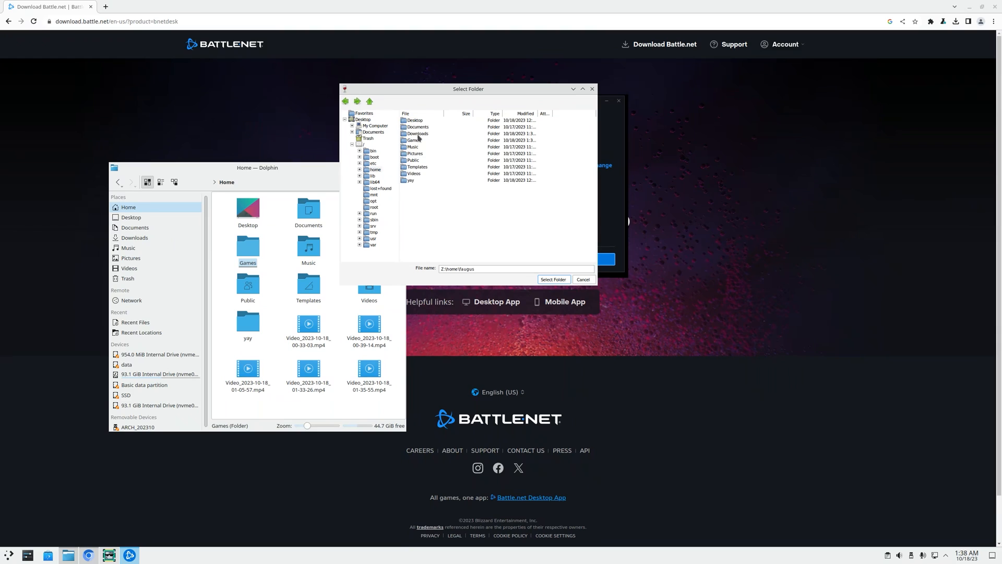
{"action": "double_click", "coordinate": [414, 140]}
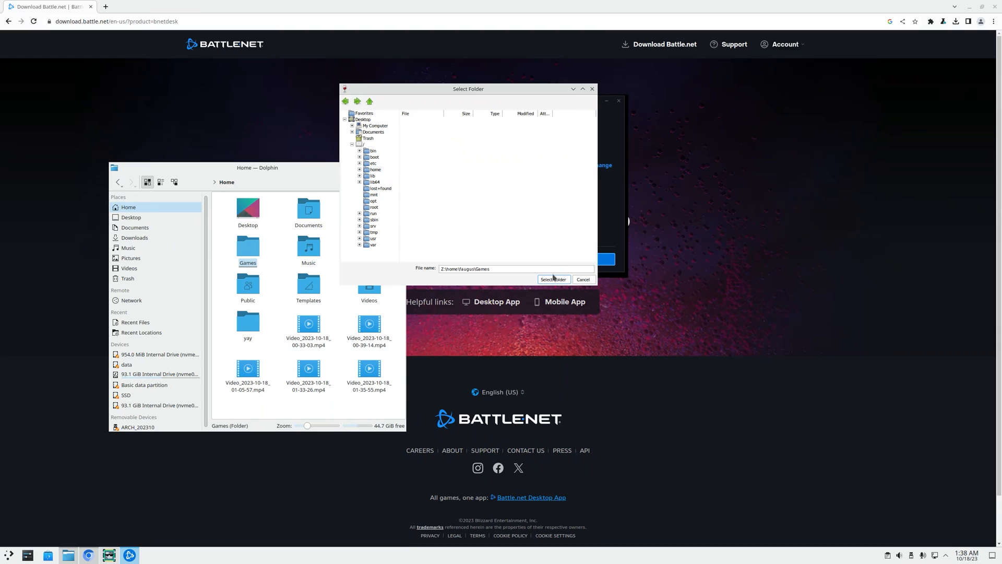
{"action": "left_click", "coordinate": [553, 280]}
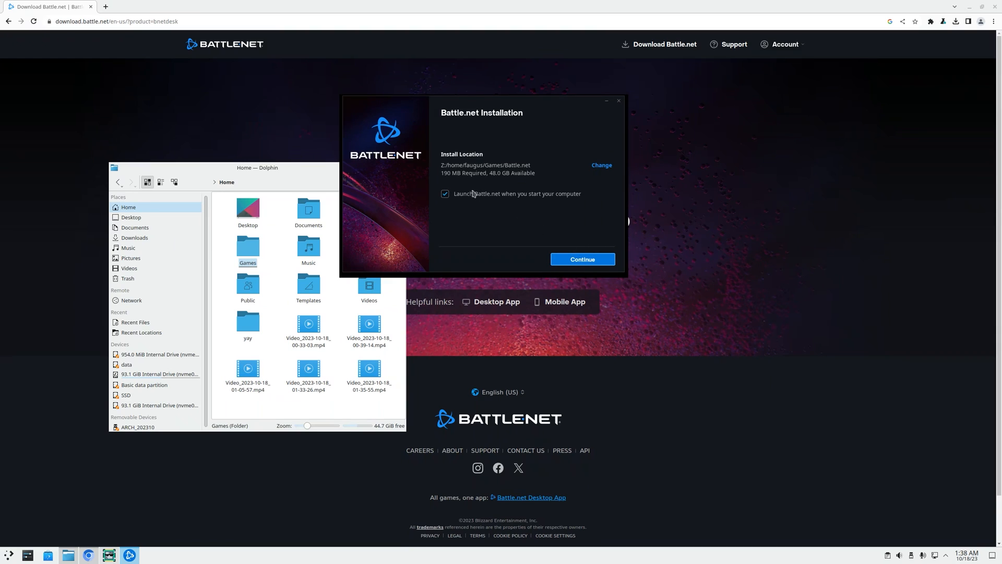
Untick launch at startup, install Battle.net, then close its login window.
{"action": "left_click", "coordinate": [445, 194]}
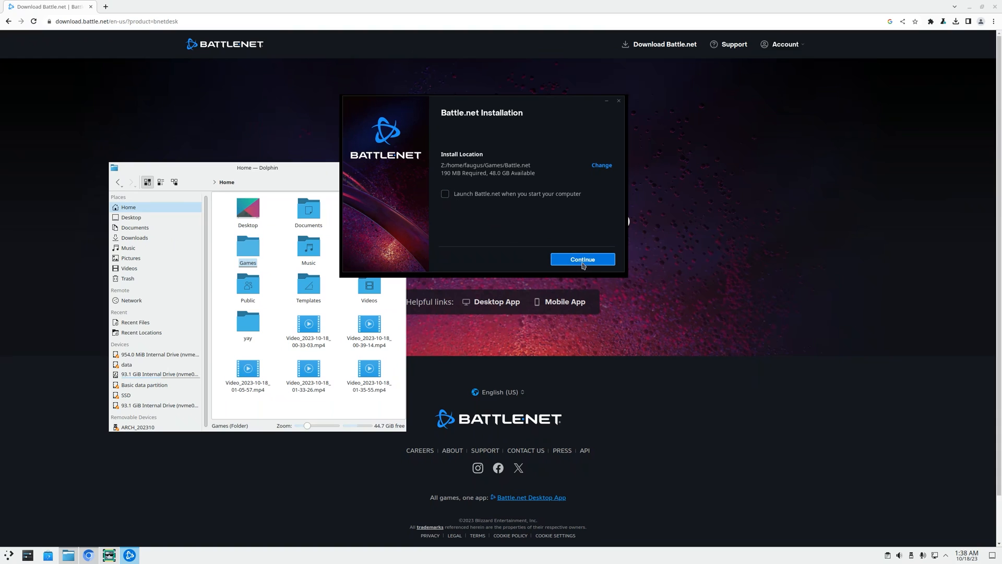
{"action": "left_click", "coordinate": [581, 259]}
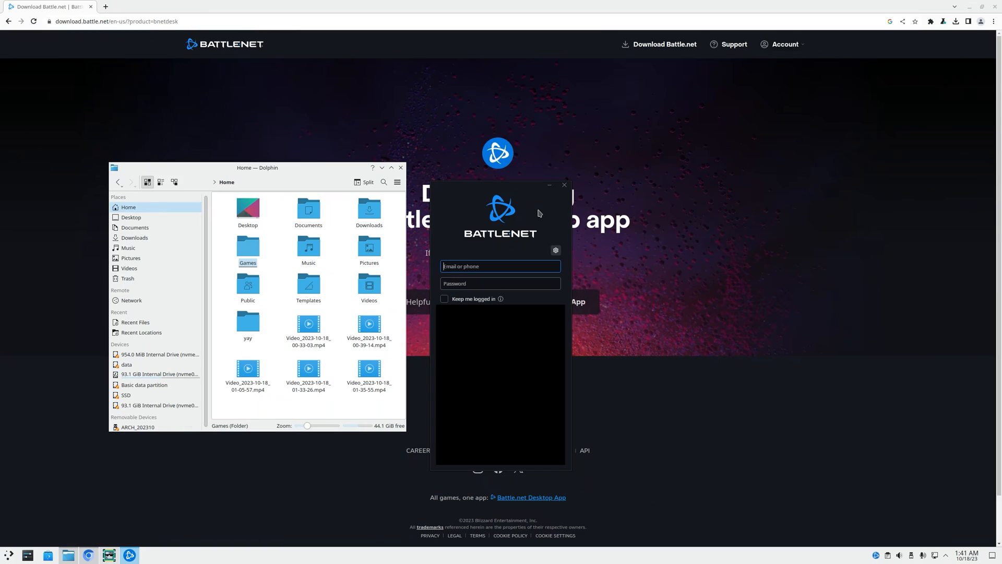
{"action": "mouse_move", "coordinate": [558, 215]}
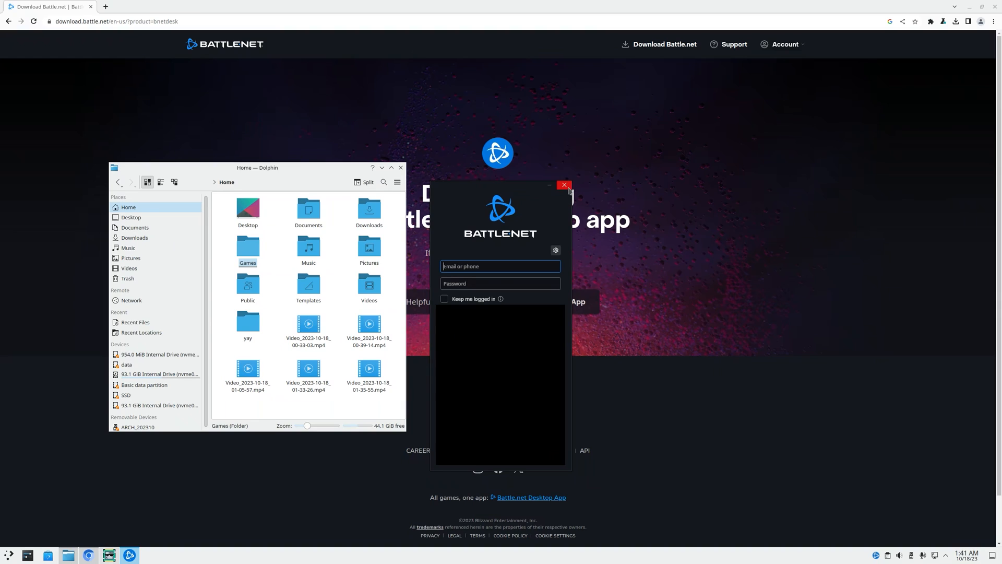
{"action": "left_click", "coordinate": [564, 186]}
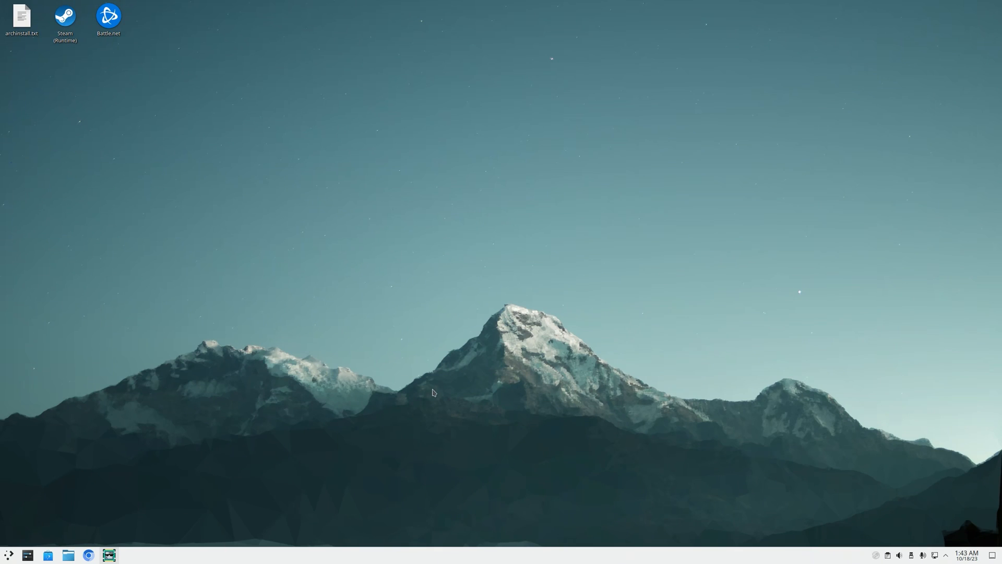
{"action": "mouse_move", "coordinate": [109, 416]}
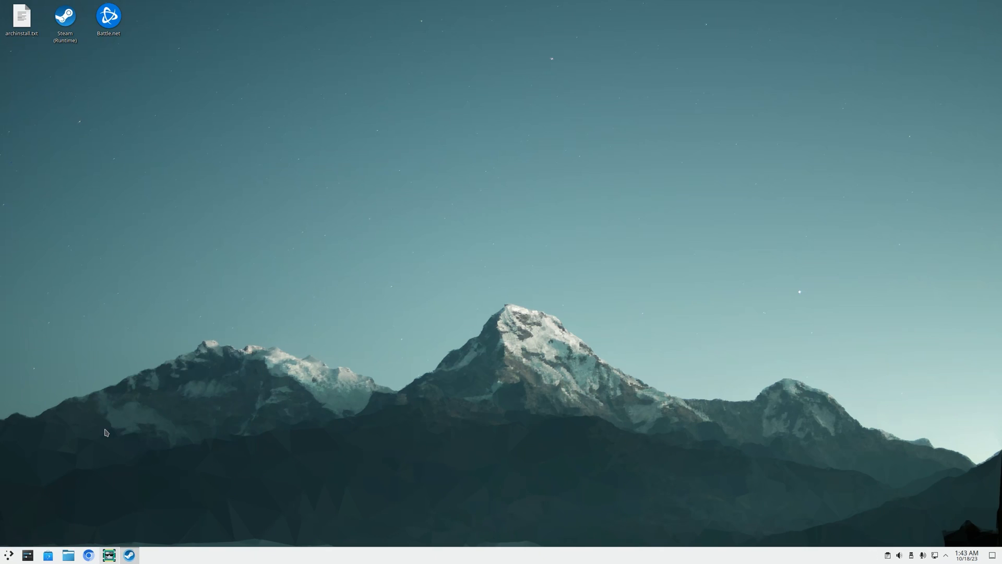
In Steam's library, add a non-Steam game and select Battle.net.exe from Home/Games/Battle.net.
{"action": "left_click", "coordinate": [128, 554]}
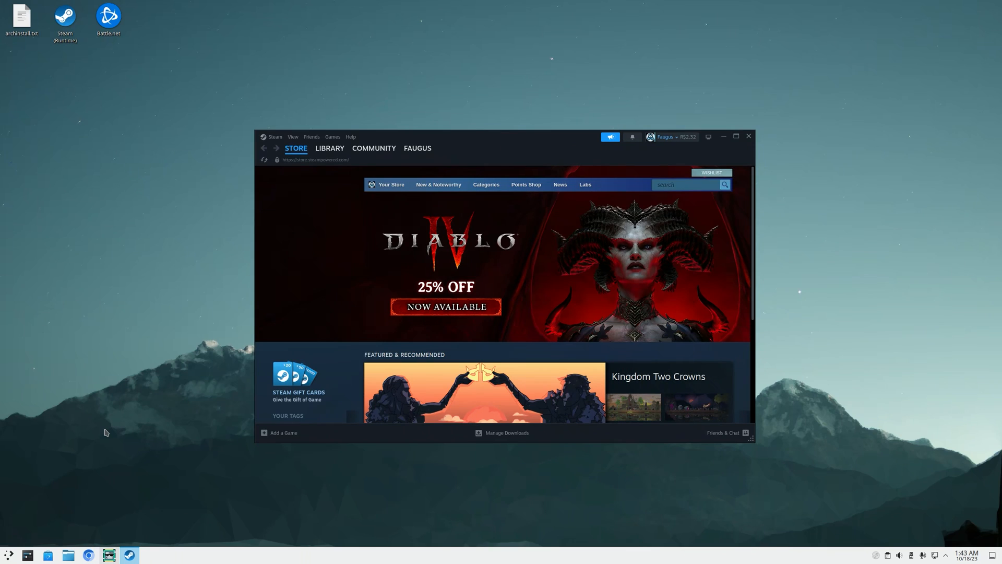
{"action": "left_click", "coordinate": [329, 147]}
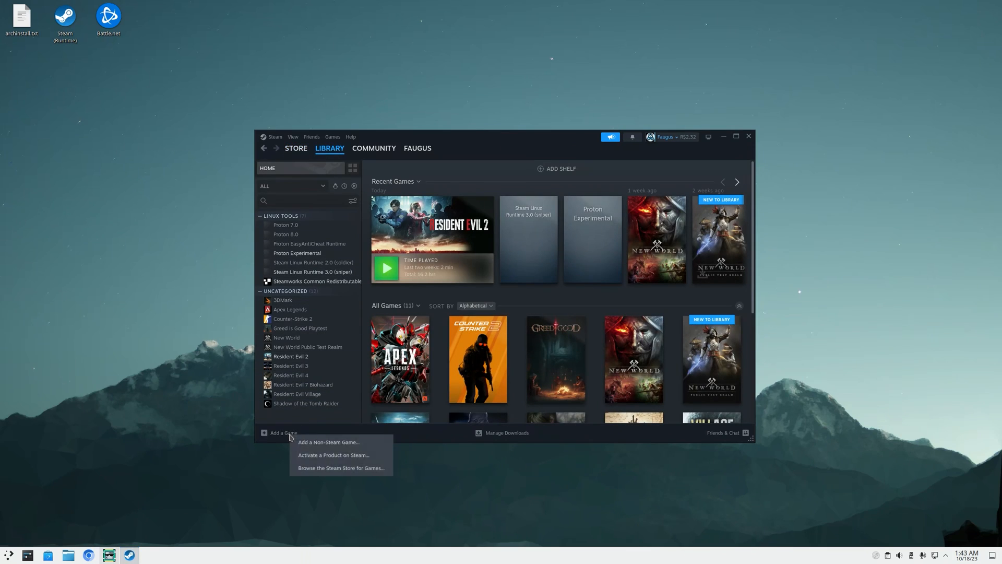
{"action": "mouse_move", "coordinate": [328, 442]}
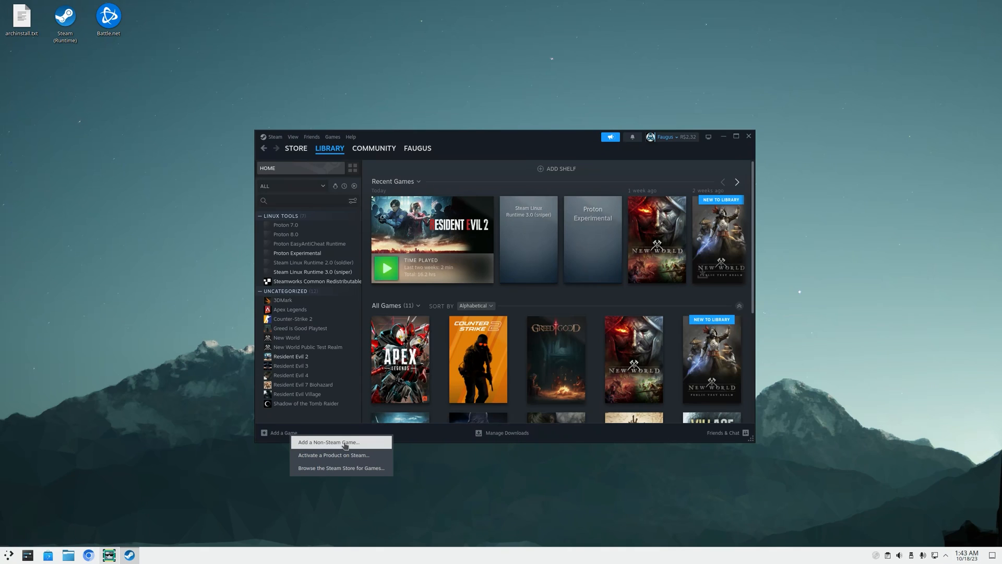
{"action": "left_click", "coordinate": [331, 441]}
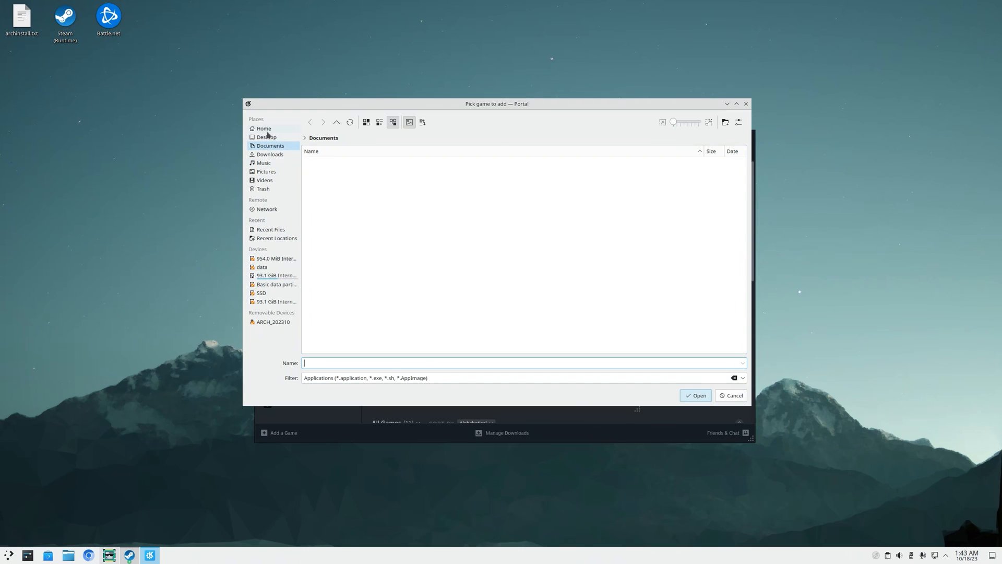
{"action": "left_click", "coordinate": [263, 128]}
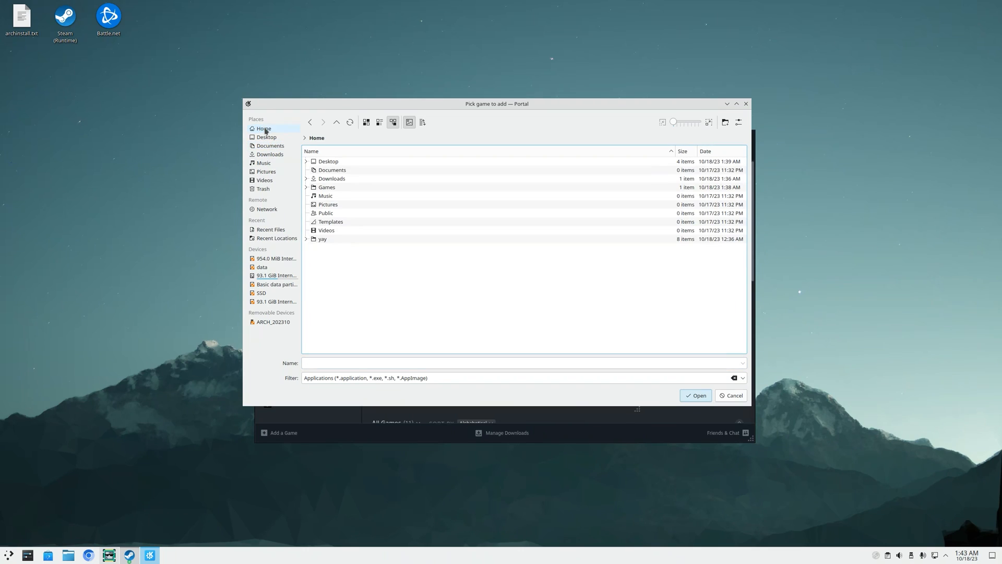
{"action": "double_click", "coordinate": [326, 187]}
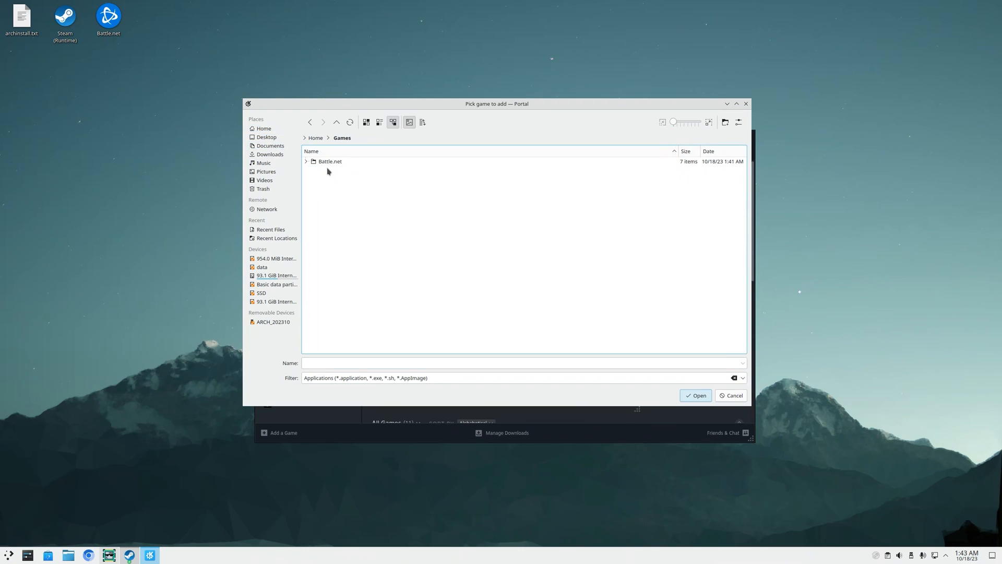
{"action": "double_click", "coordinate": [330, 161]}
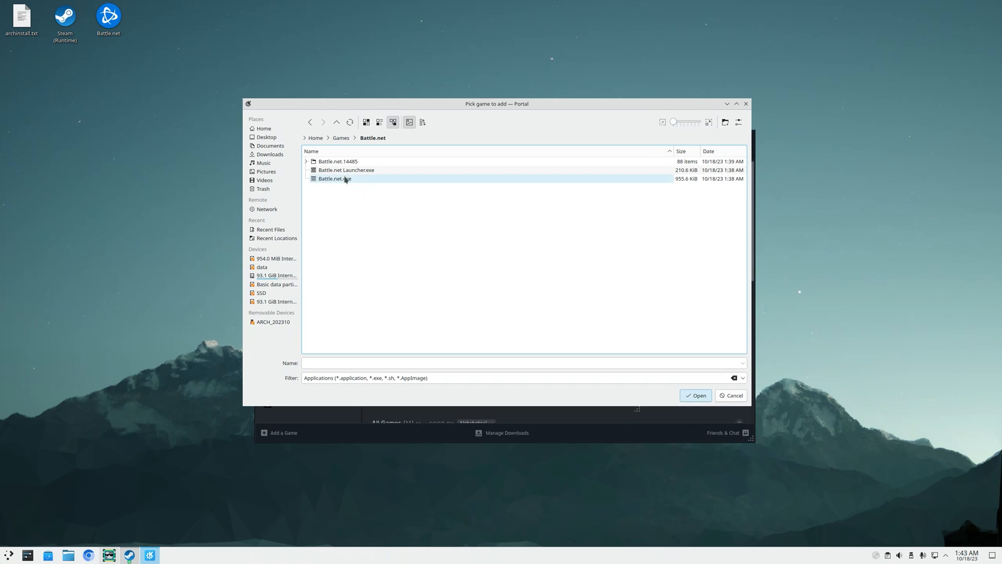
{"action": "left_click", "coordinate": [695, 394]}
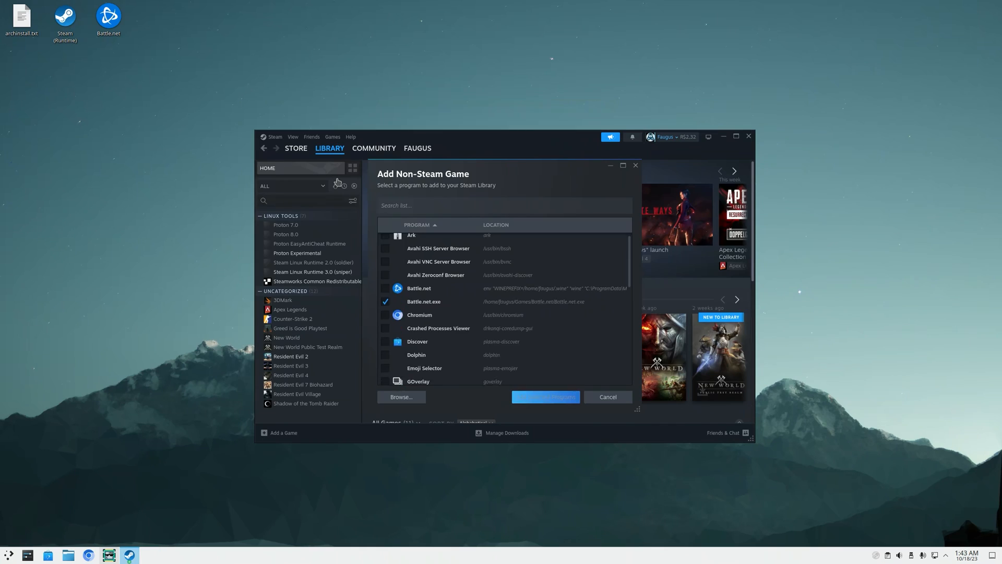
Add Battle.net.exe to the library and bring up its shortcut properties.
{"action": "scroll", "scroll_direction": "down", "scroll_amount": 3}
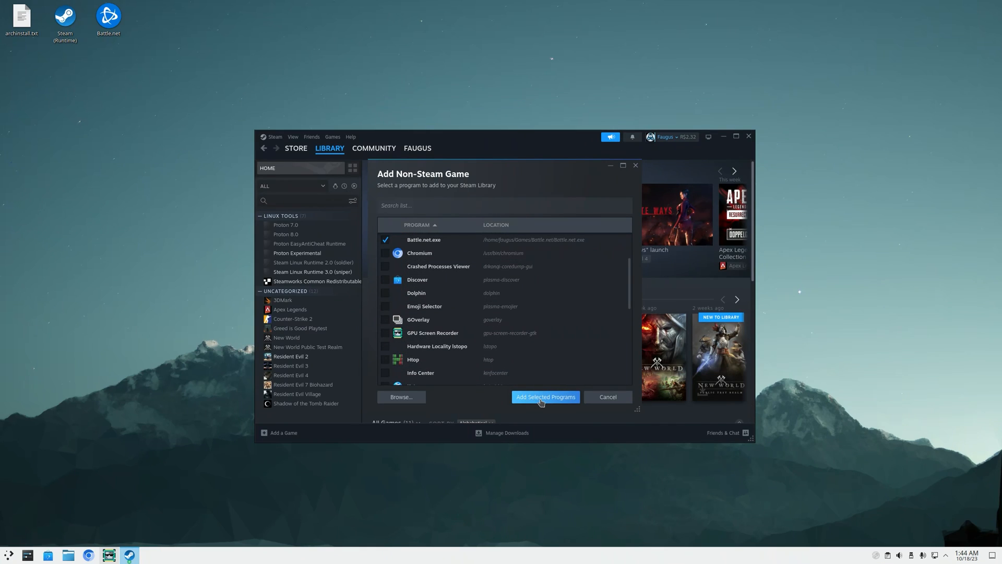
{"action": "left_click", "coordinate": [545, 397]}
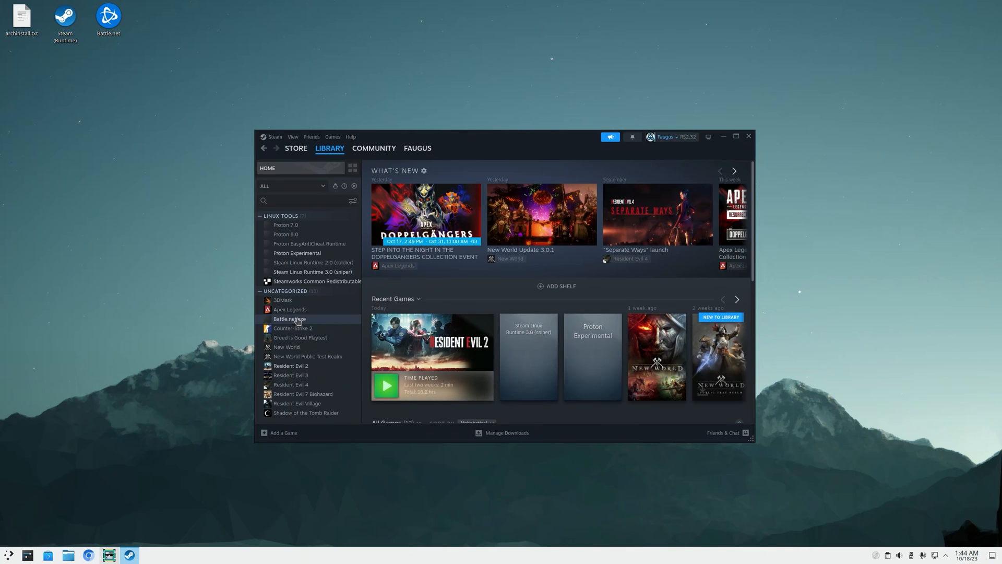
{"action": "left_click", "coordinate": [289, 318]}
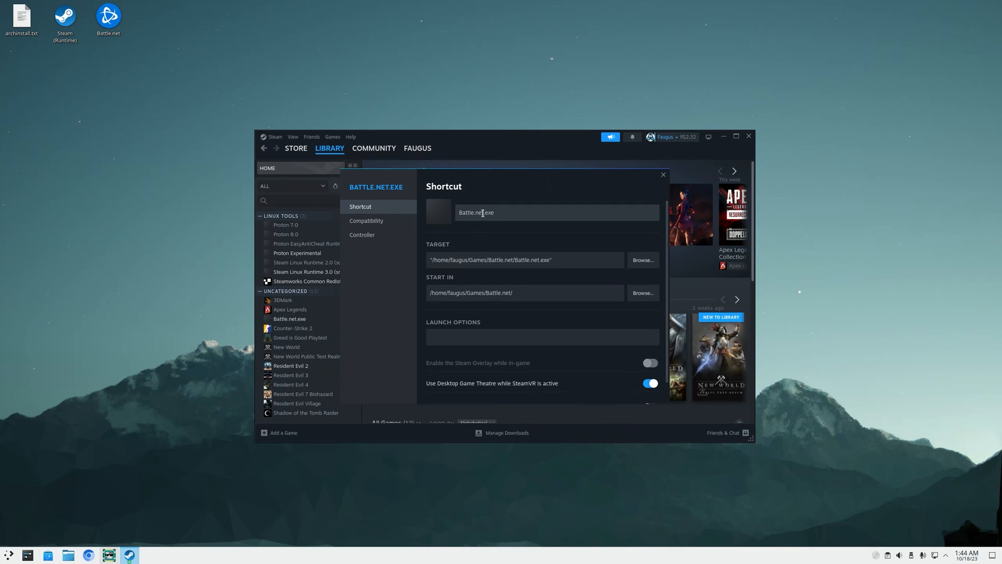
Name the shortcut Battle.net with launch options MANGOHUD=1 gamemoderun %command%.
{"action": "key", "text": "BackSpace"}
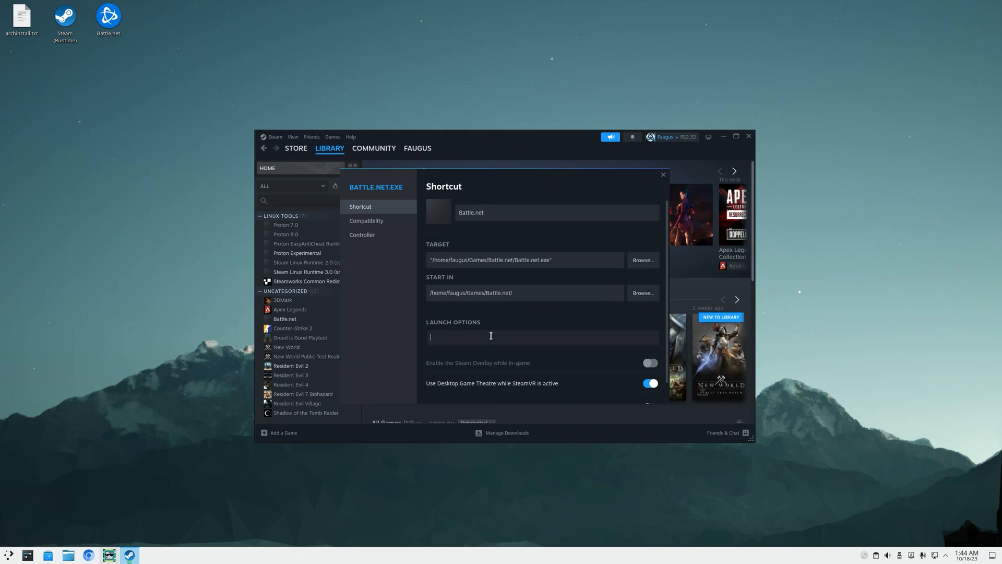
{"action": "type", "text": "MANGOHUD"}
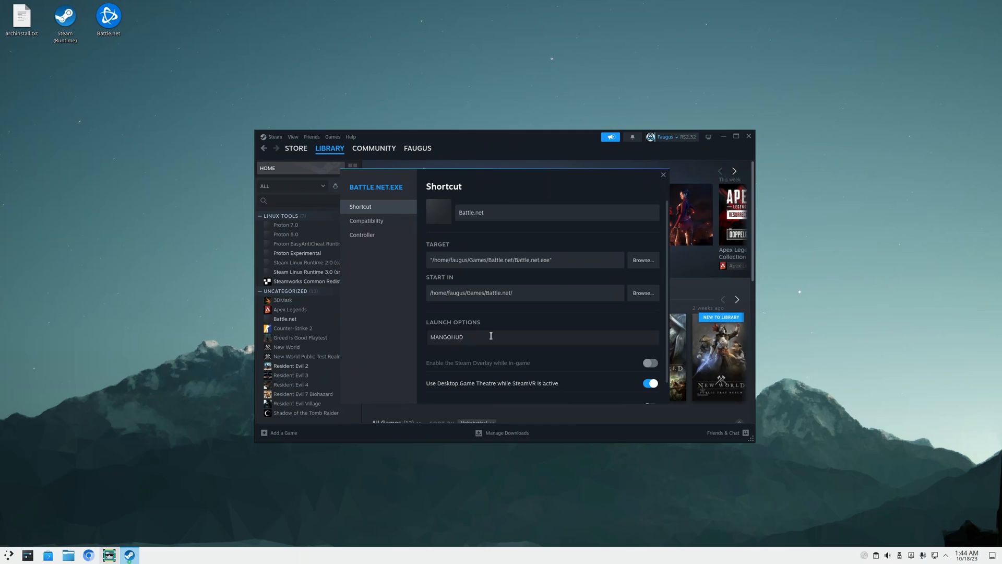
{"action": "type", "text": "=1 gamemode"}
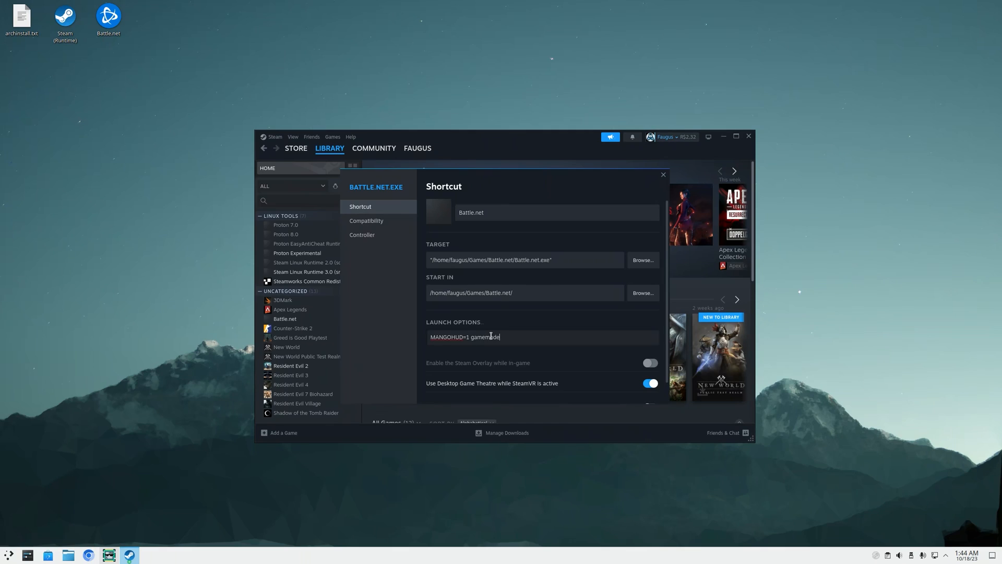
{"action": "type", "text": "run %"}
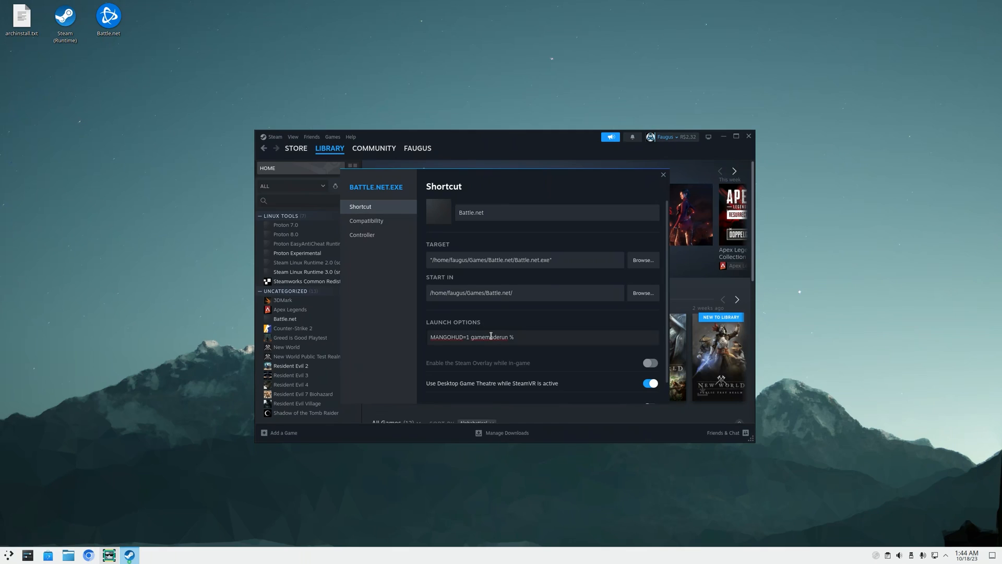
{"action": "type", "text": "command%"}
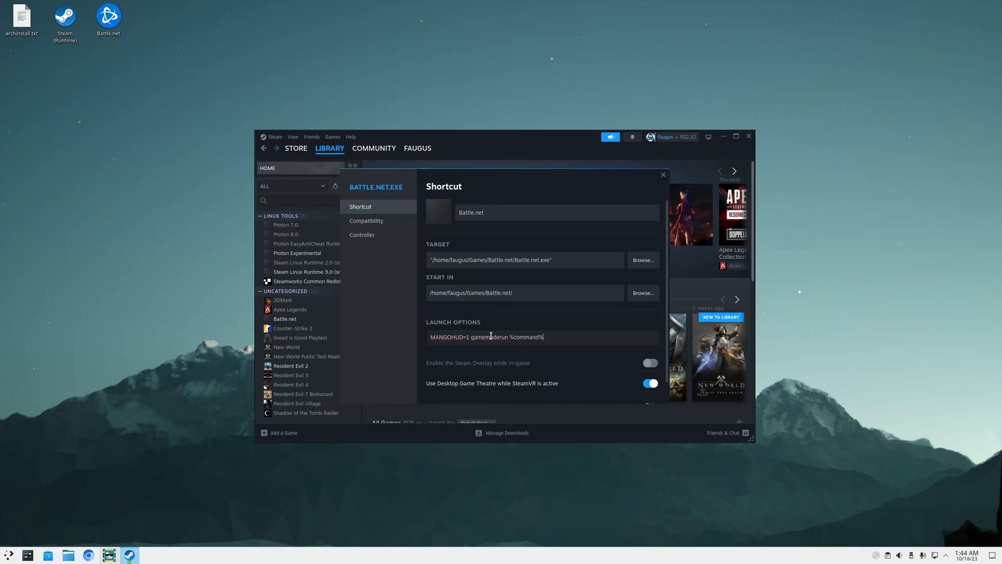
{"action": "mouse_move", "coordinate": [374, 220]}
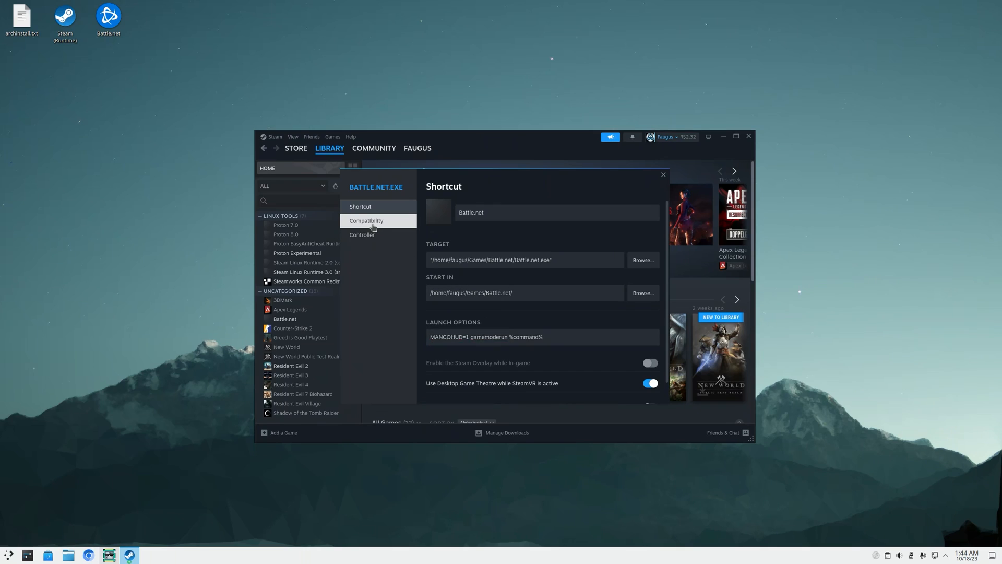
Force Proton Experimental under Compatibility and close the shortcut properties.
{"action": "left_click", "coordinate": [366, 220]}
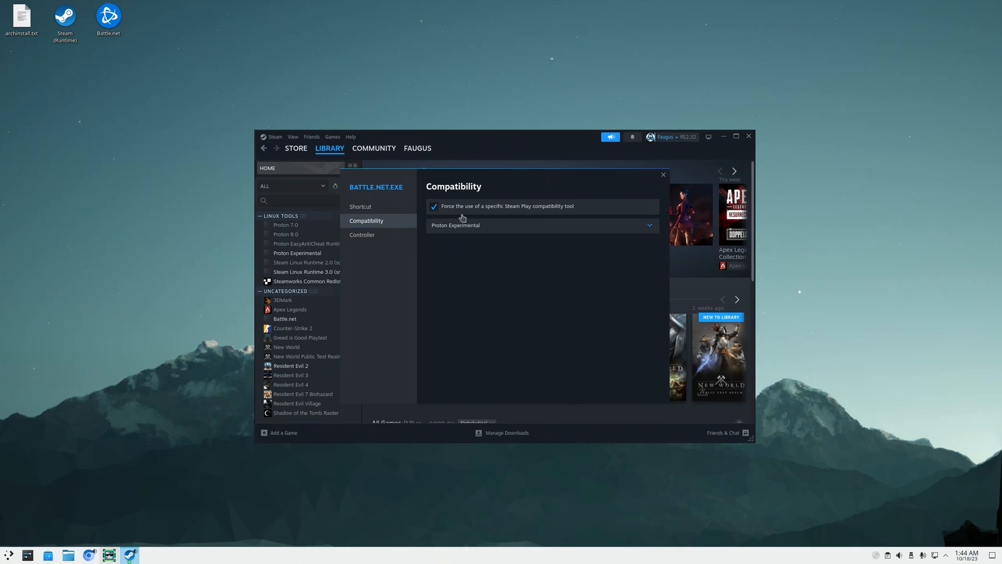
{"action": "left_click", "coordinate": [661, 174]}
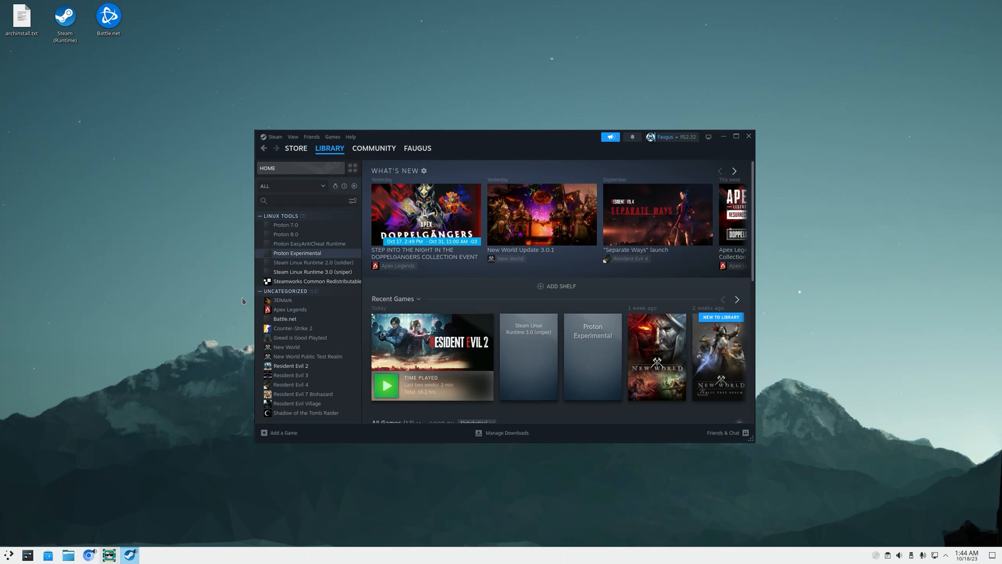
Launch the Battle.net shortcut from its Steam library page.
{"action": "left_click", "coordinate": [284, 318]}
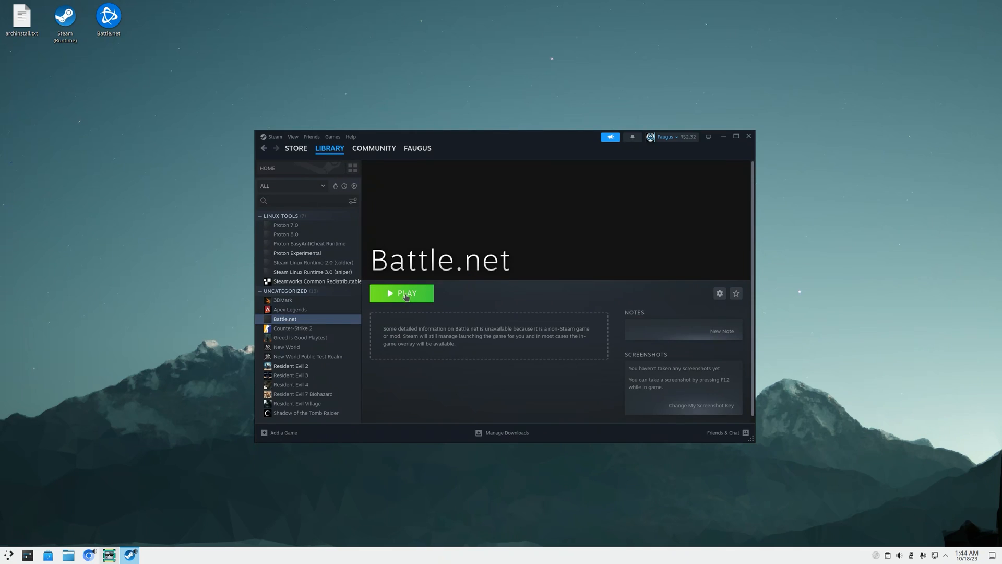
{"action": "left_click", "coordinate": [400, 292]}
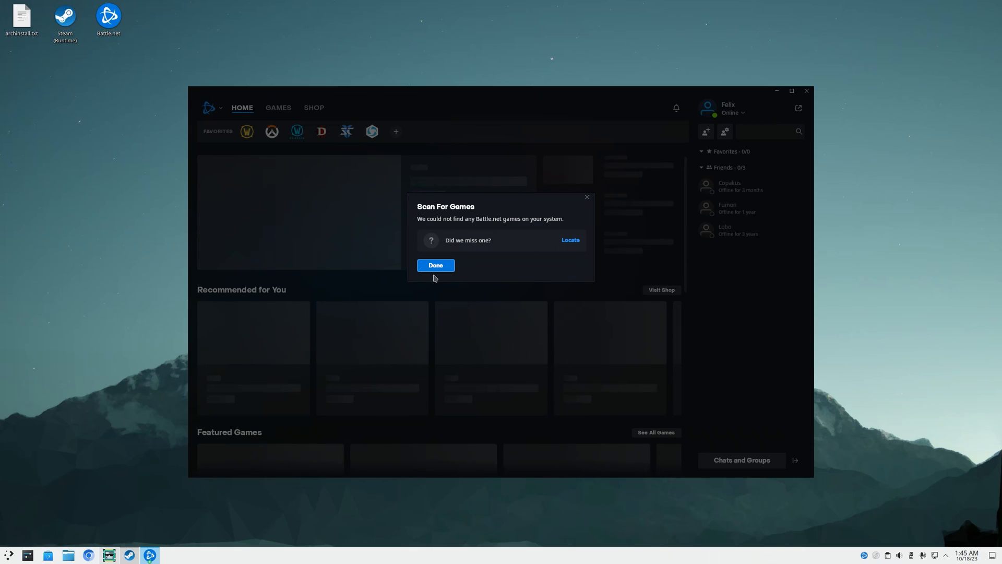
Dismiss the Scan For Games notice and go to the World of Warcraft page.
{"action": "left_click", "coordinate": [435, 266]}
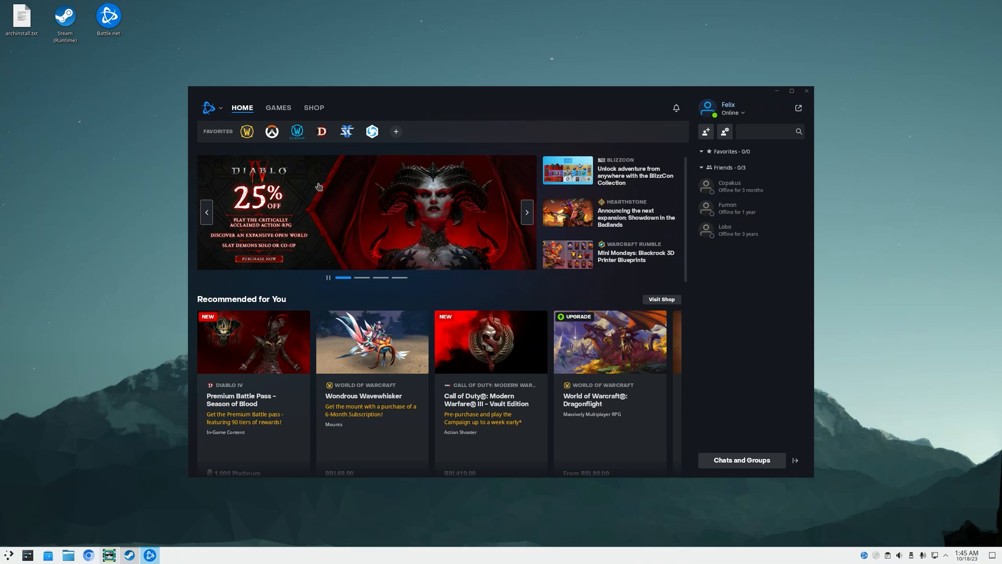
{"action": "mouse_move", "coordinate": [247, 131]}
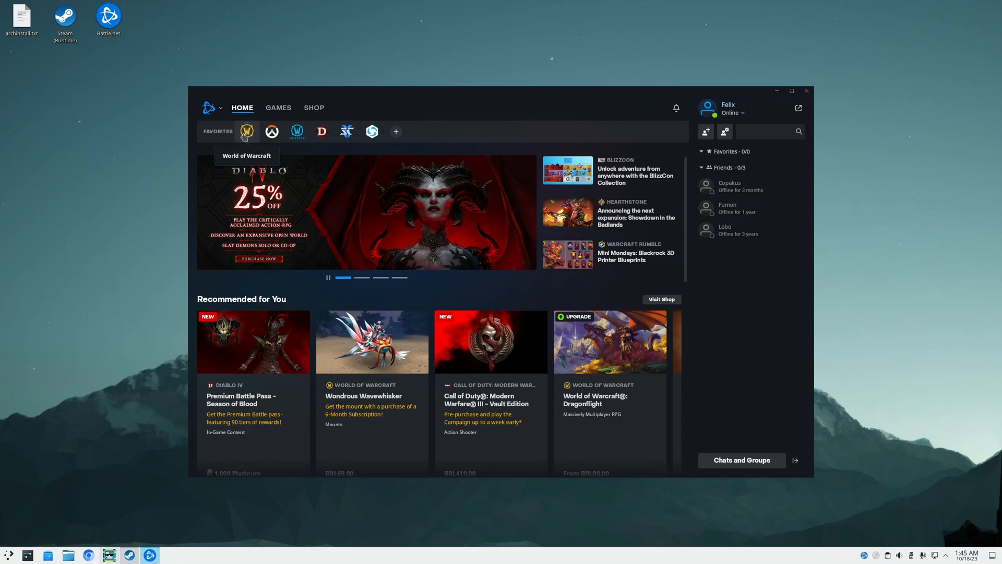
{"action": "mouse_move", "coordinate": [321, 131]}
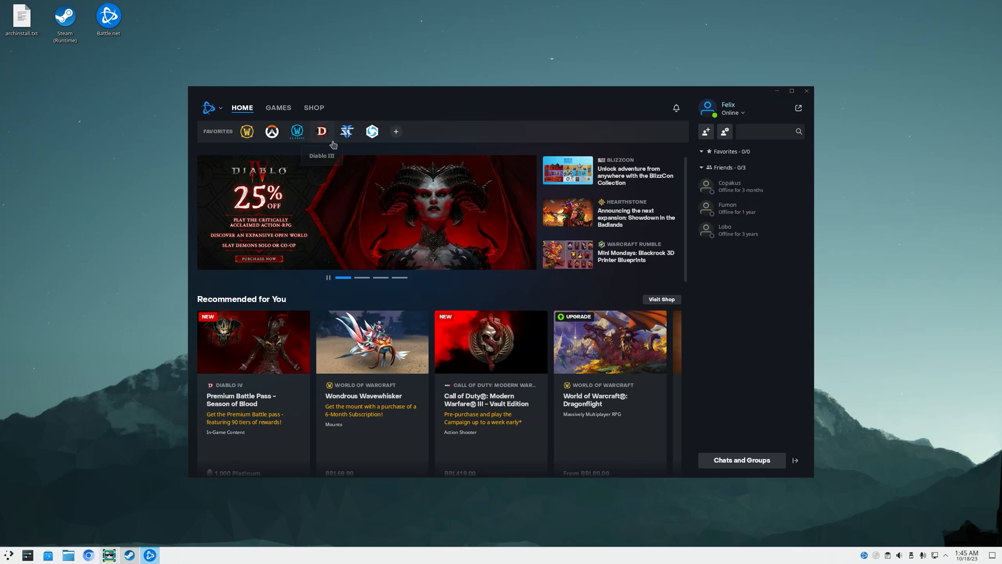
{"action": "mouse_move", "coordinate": [272, 131]}
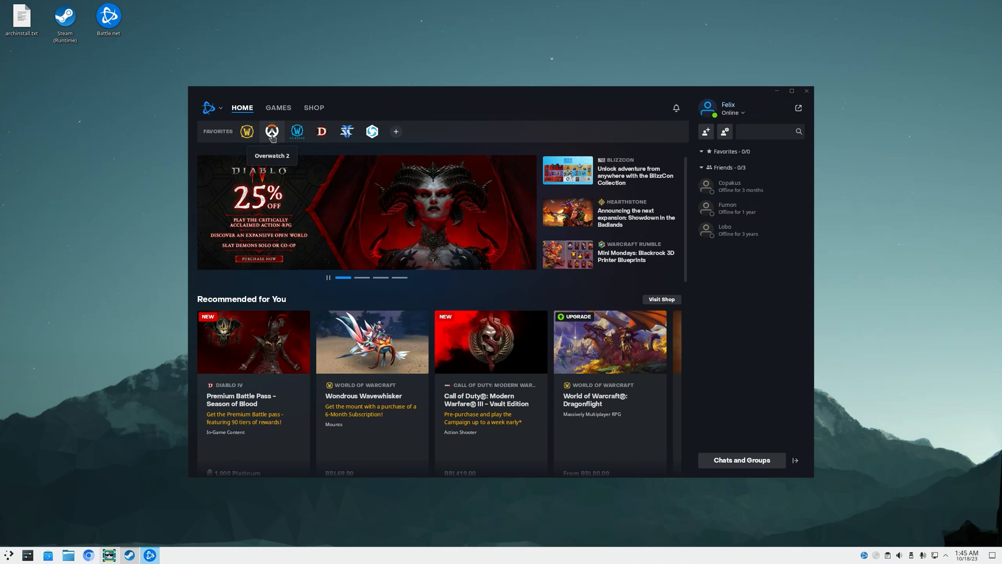
{"action": "mouse_move", "coordinate": [247, 131]}
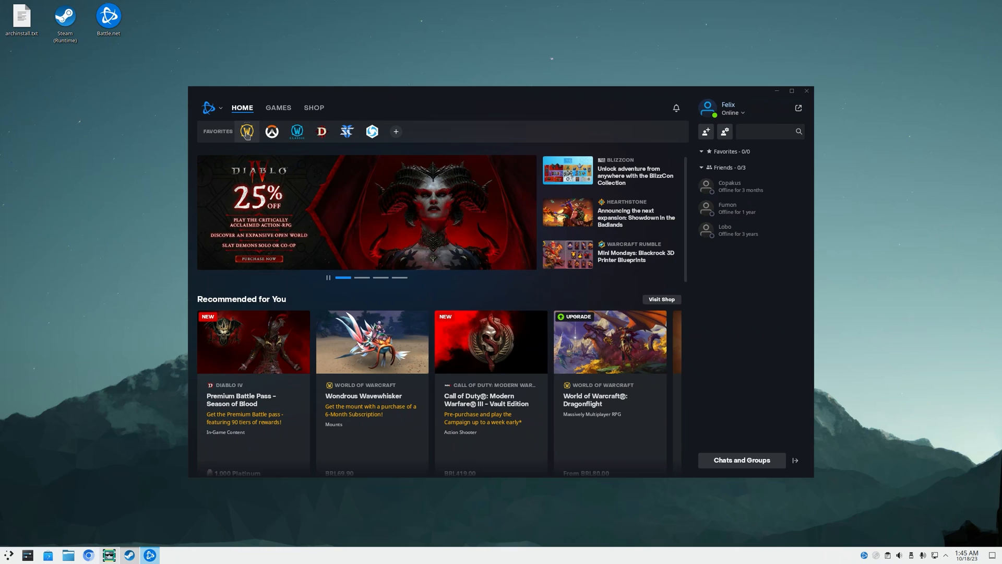
{"action": "left_click", "coordinate": [247, 132]}
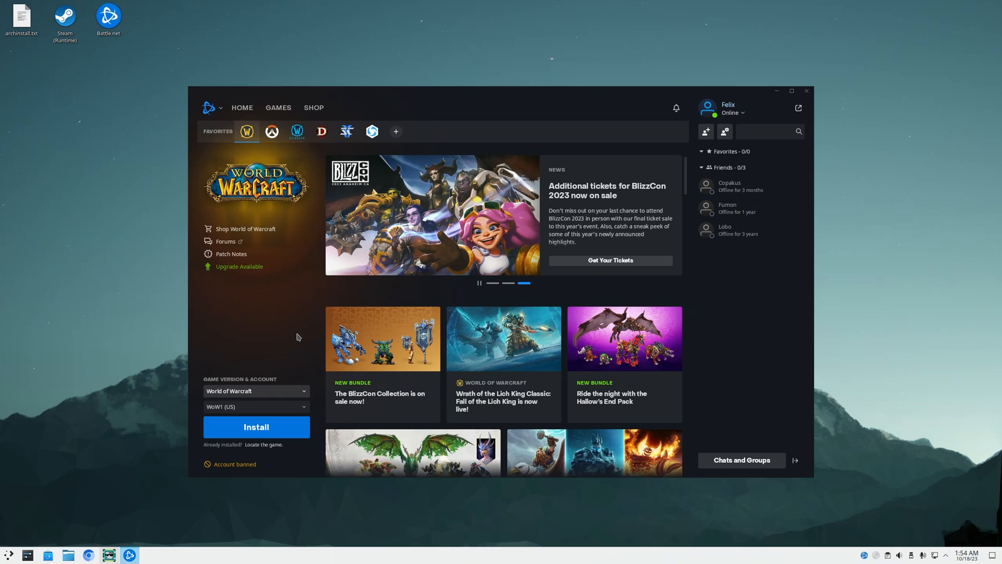
Choose the Public Test Realm (DF 10.2.0) version, start its install and browse for another folder.
{"action": "left_click", "coordinate": [255, 391]}
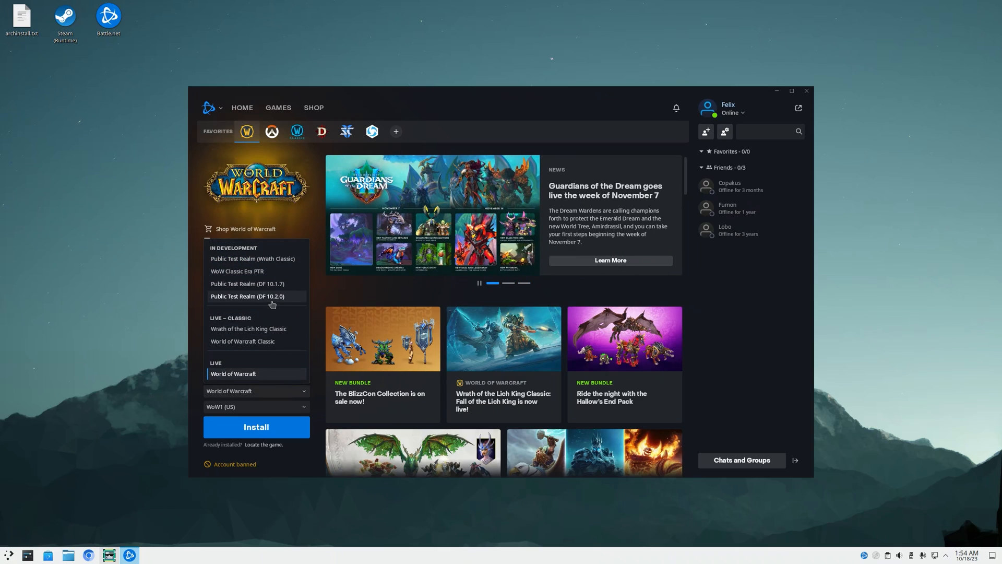
{"action": "left_click", "coordinate": [247, 295]}
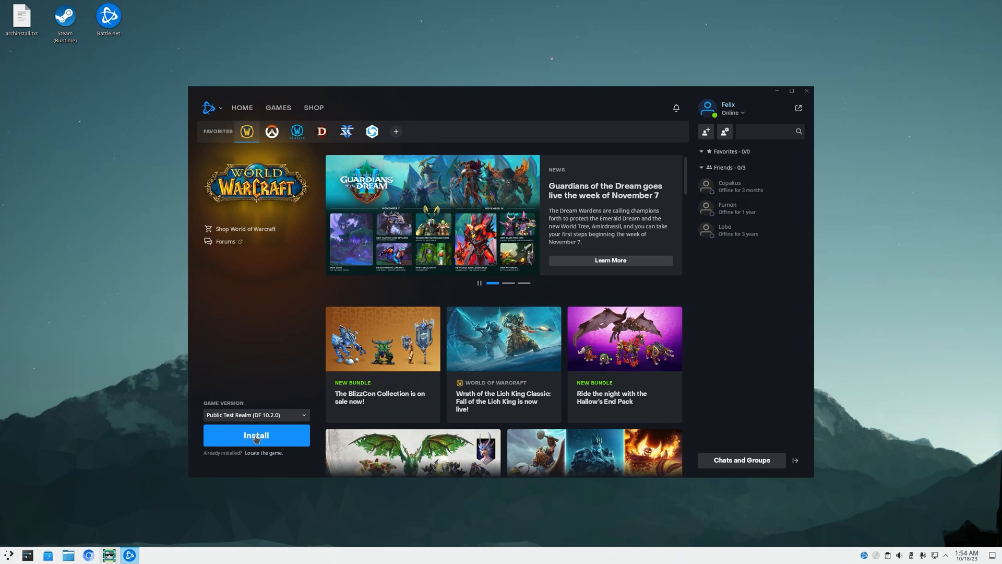
{"action": "left_click", "coordinate": [256, 434]}
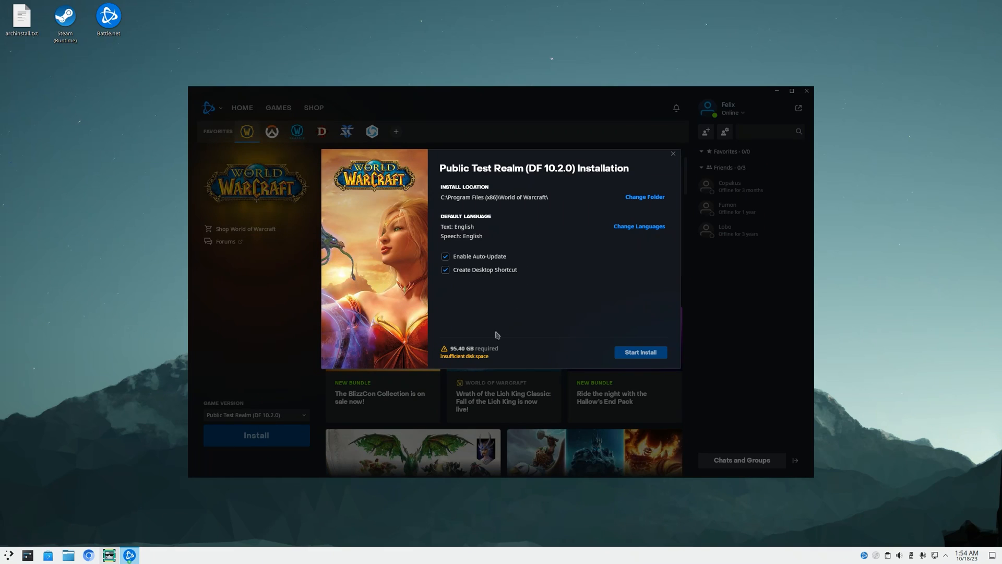
{"action": "mouse_move", "coordinate": [474, 364]}
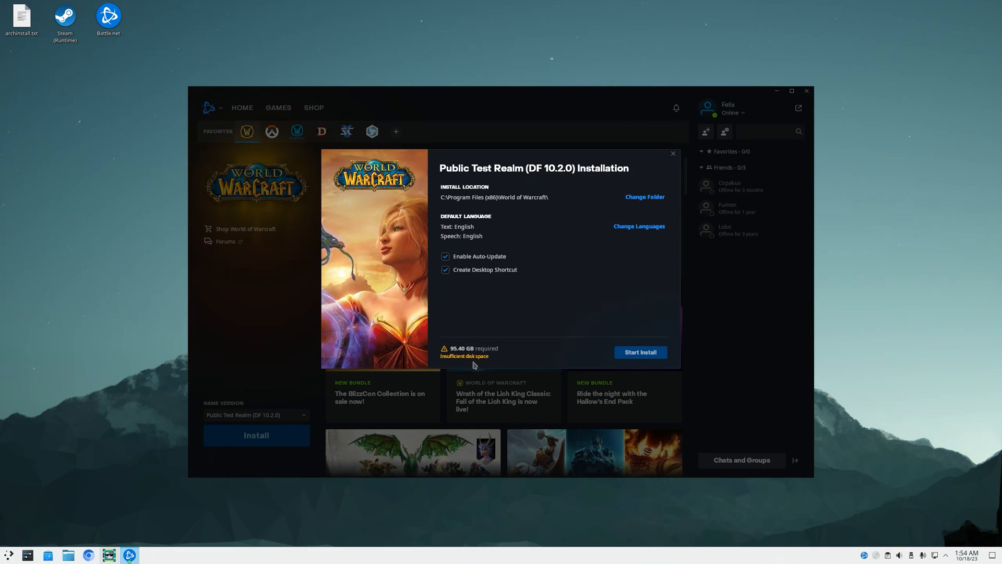
{"action": "mouse_move", "coordinate": [644, 197]}
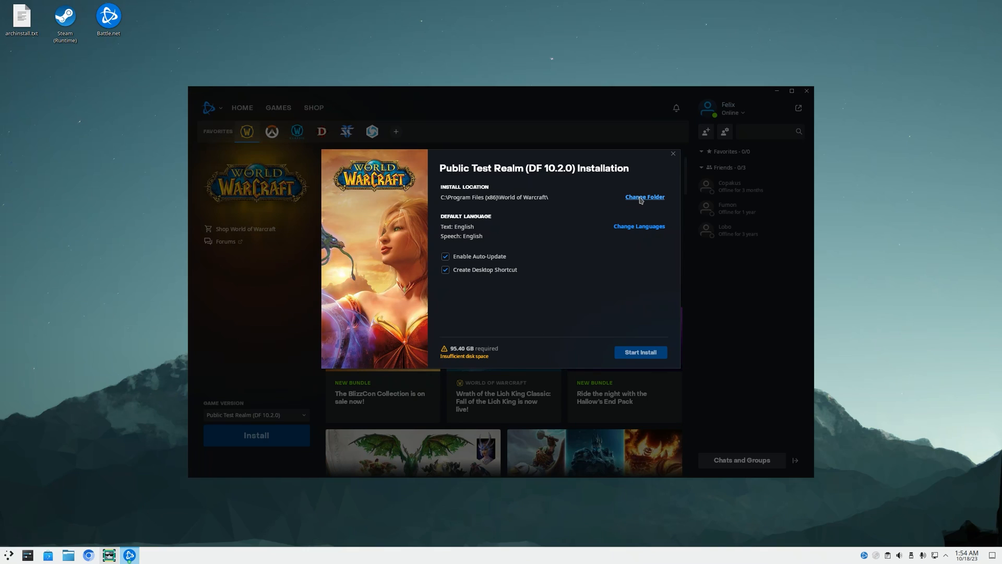
{"action": "left_click", "coordinate": [644, 198]}
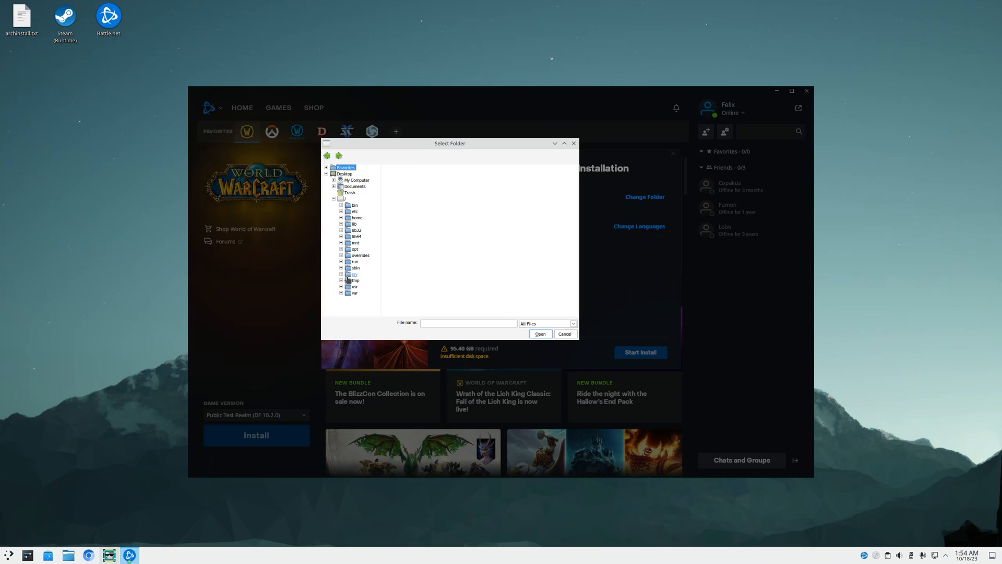
Set the install location to the external drive's data/Games folder and start installing.
{"action": "left_click", "coordinate": [342, 261]}
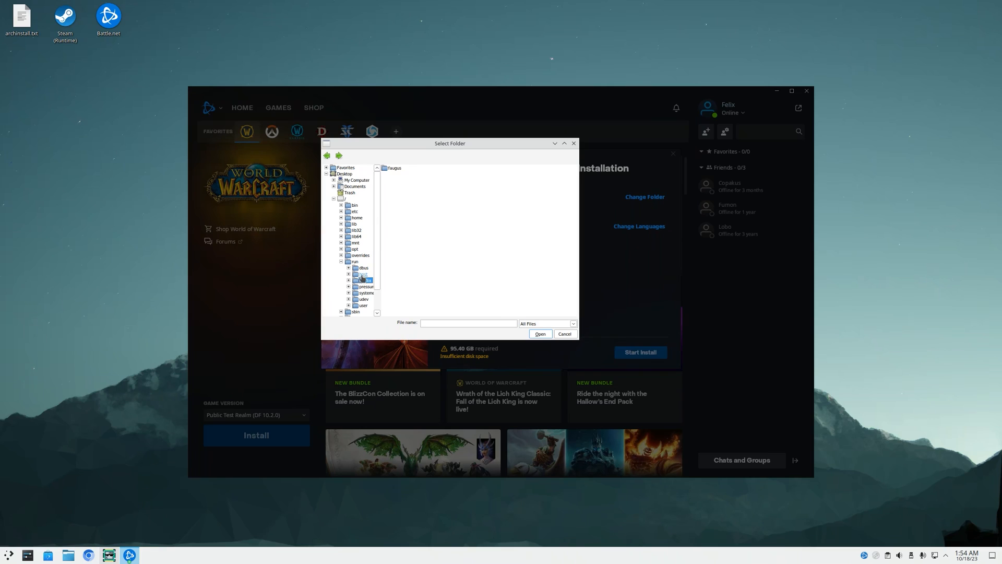
{"action": "left_click", "coordinate": [366, 279]}
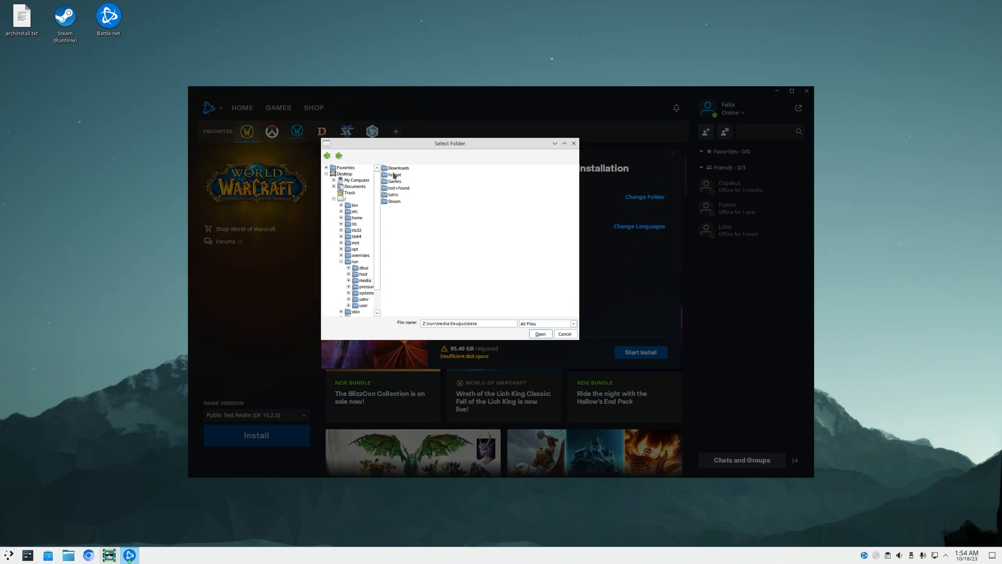
{"action": "double_click", "coordinate": [395, 181]}
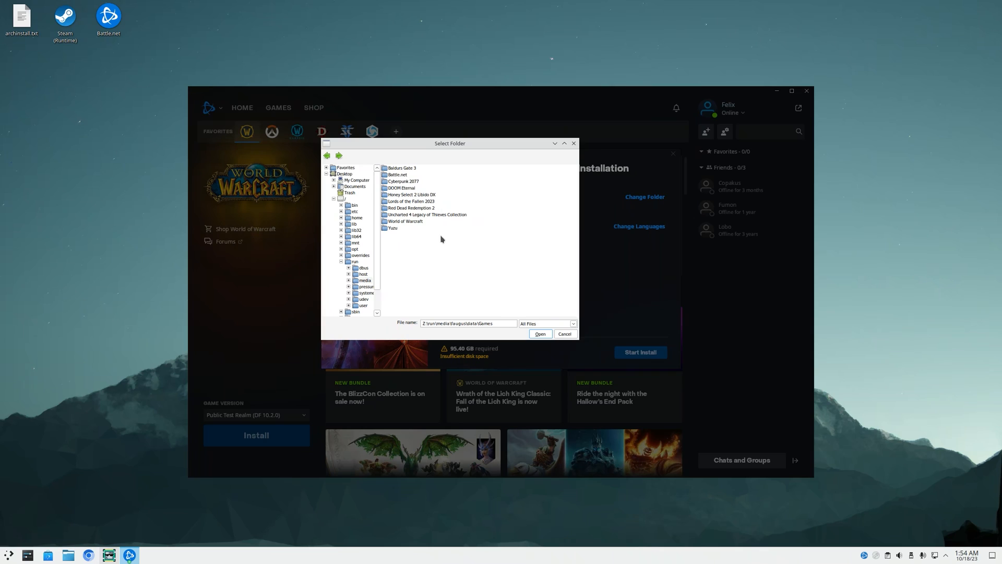
{"action": "left_click", "coordinate": [565, 334]}
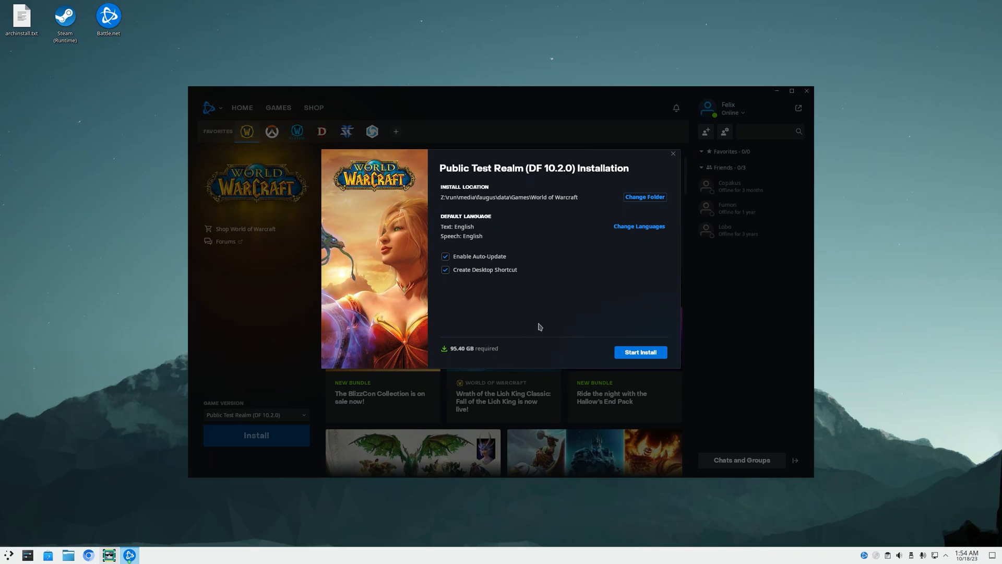
{"action": "left_click", "coordinate": [639, 352]}
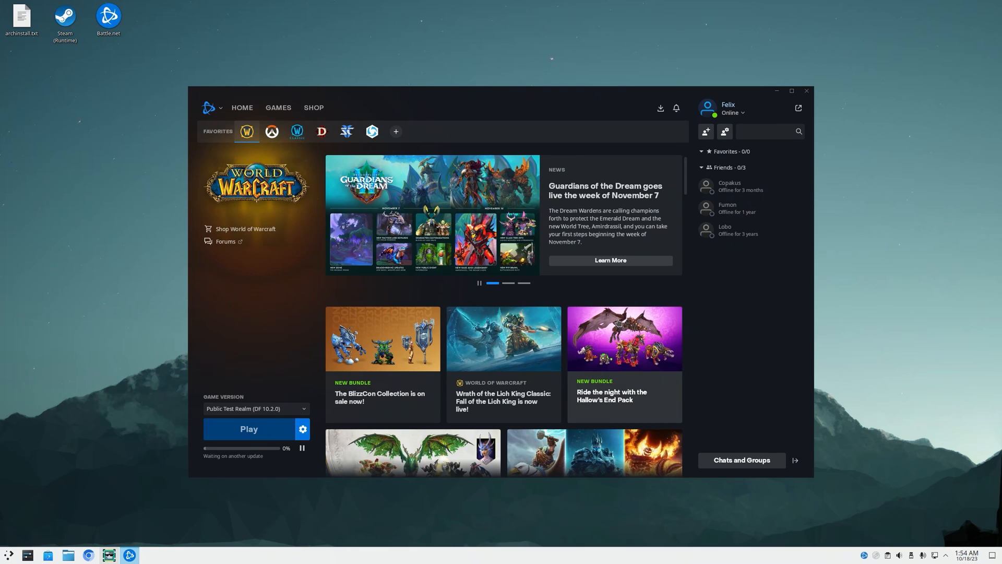
Play the installed Public Test Realm and dismiss the Last Played notice.
{"action": "left_click", "coordinate": [249, 428]}
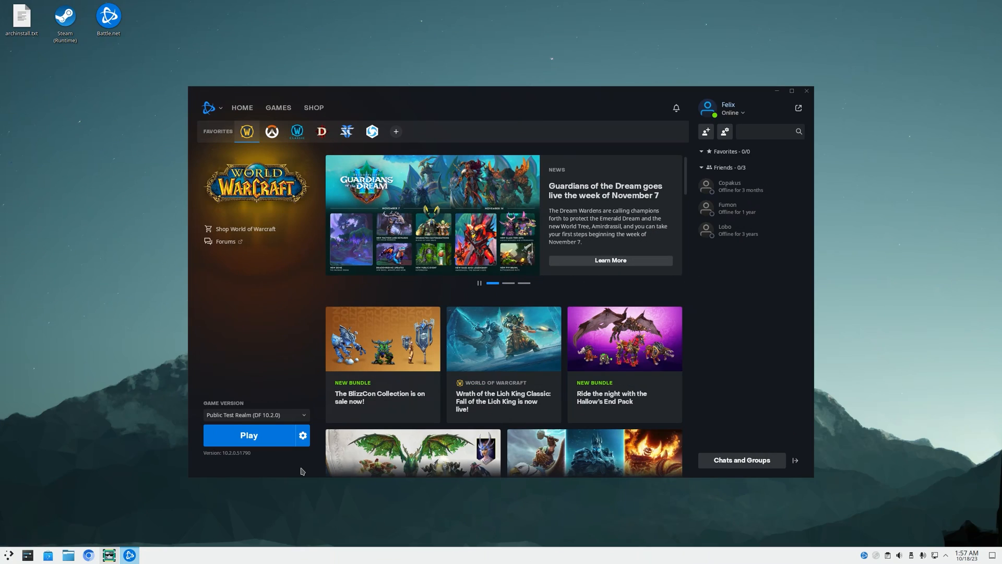
{"action": "mouse_move", "coordinate": [248, 435]}
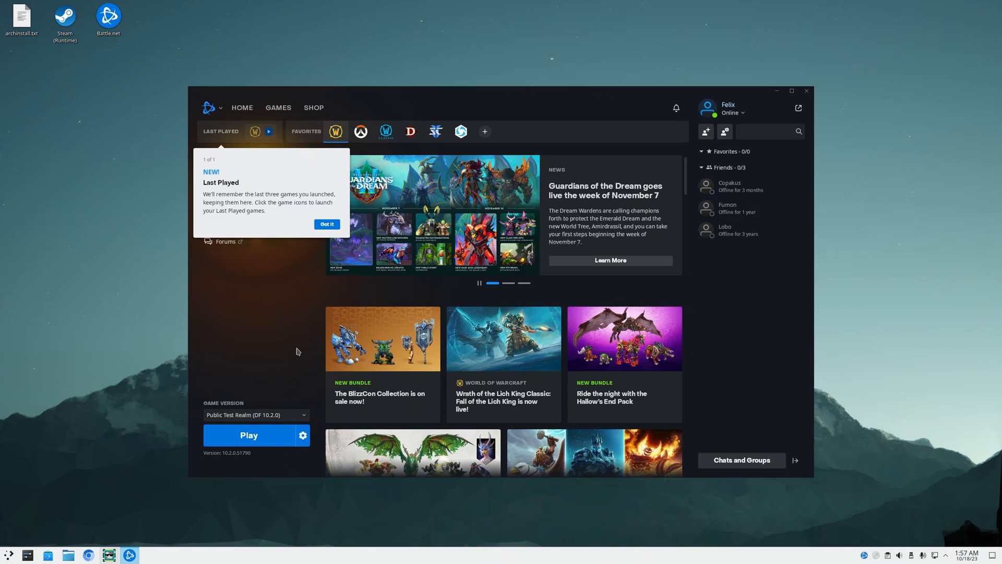
{"action": "left_click", "coordinate": [248, 434]}
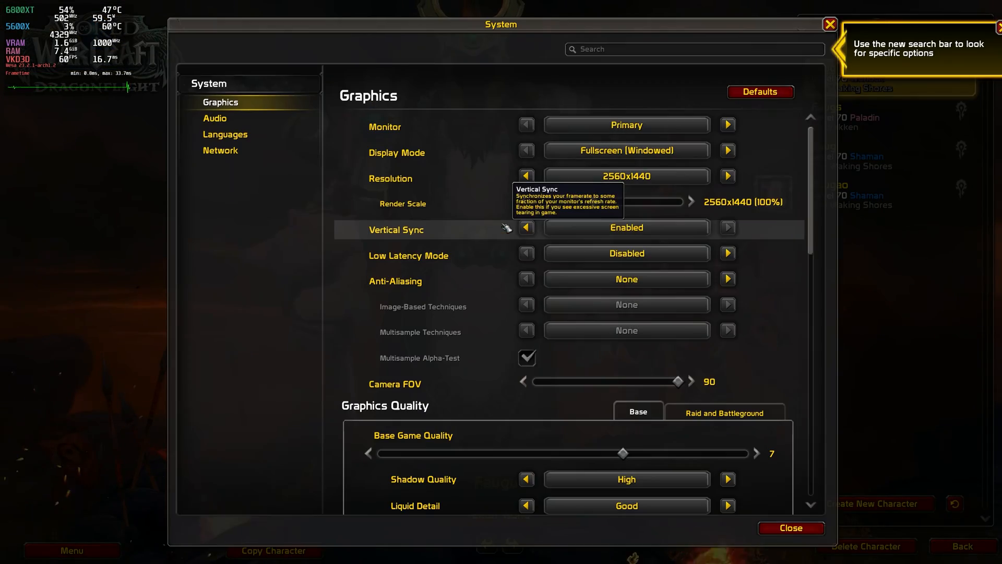
{"action": "mouse_move", "coordinate": [626, 125]}
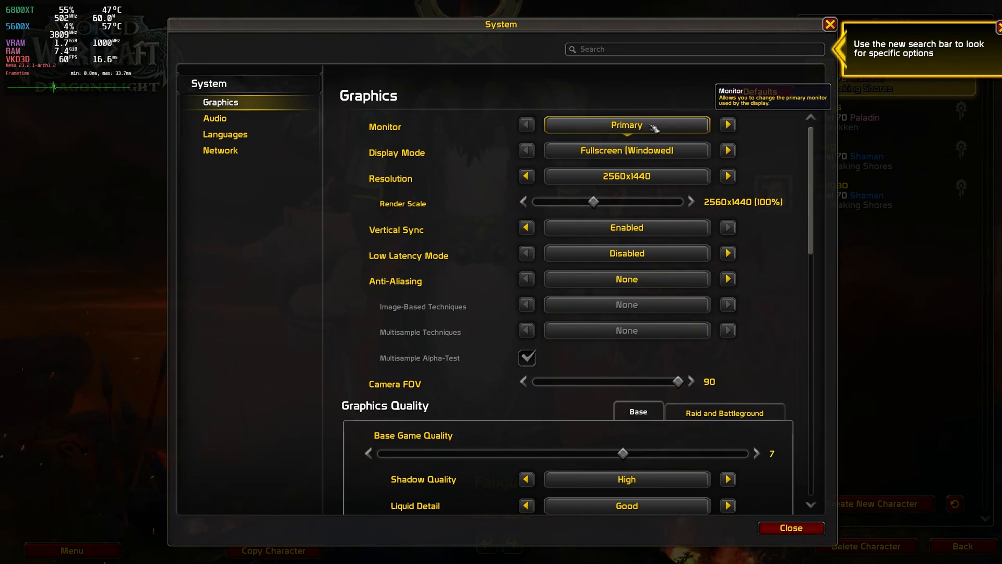
Disable vertical sync and set anti-aliasing to CMAA 2 with 8x multisample.
{"action": "left_click", "coordinate": [625, 228]}
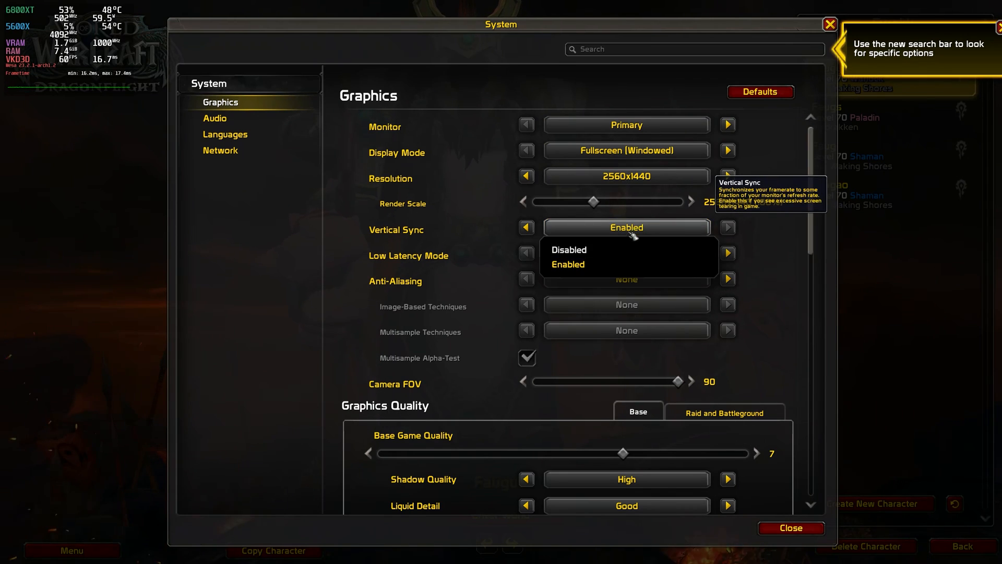
{"action": "left_click", "coordinate": [567, 249]}
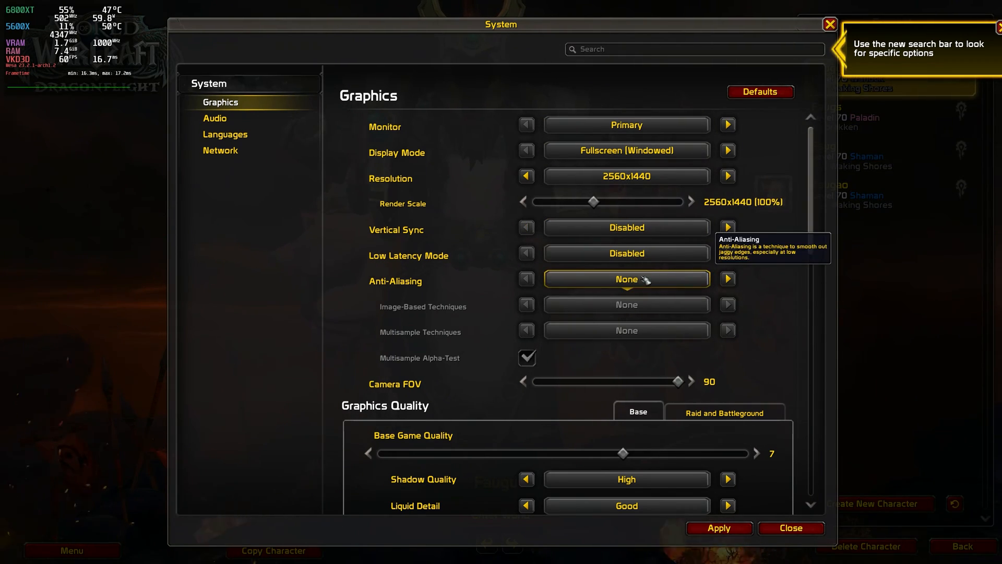
{"action": "left_click", "coordinate": [726, 278]}
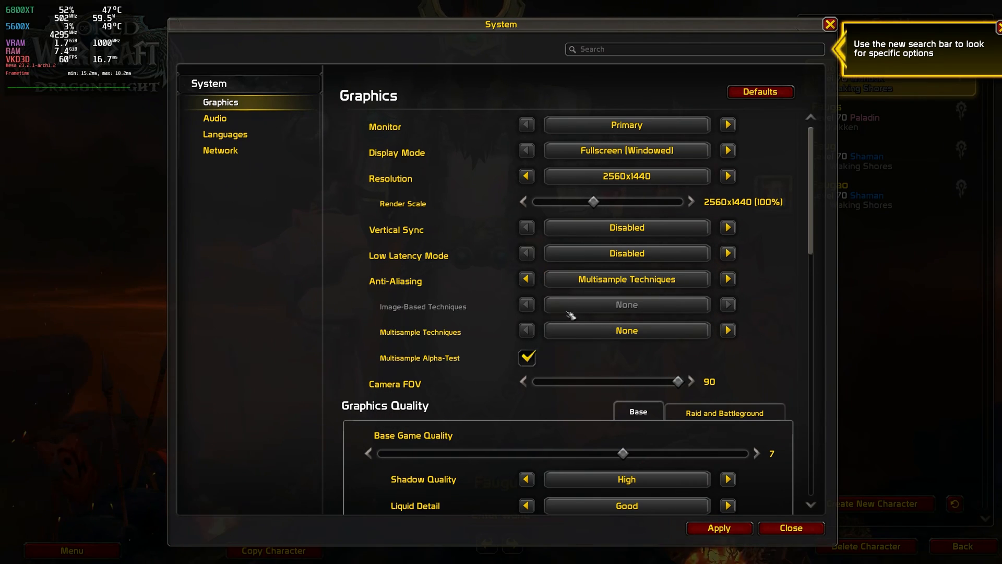
{"action": "left_click", "coordinate": [626, 304]}
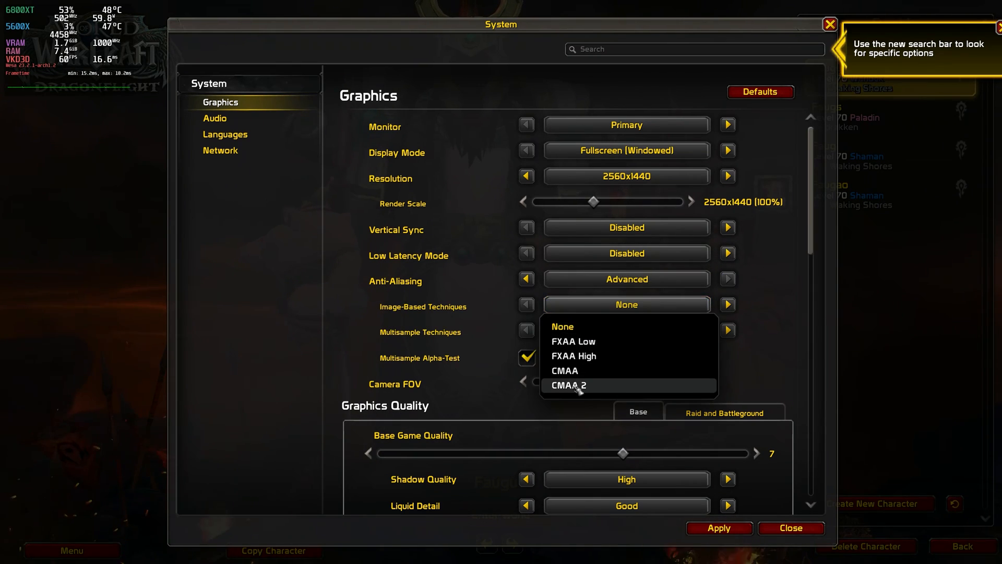
{"action": "left_click", "coordinate": [568, 385]}
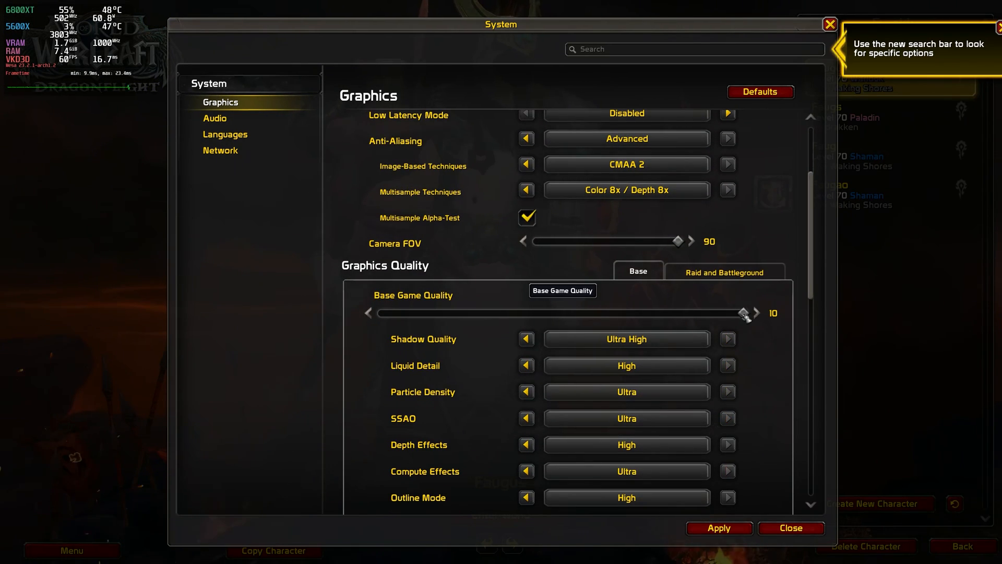
Raise Base Game Quality to 10 and apply the graphics changes.
{"action": "scroll", "scroll_direction": "down", "scroll_amount": 3}
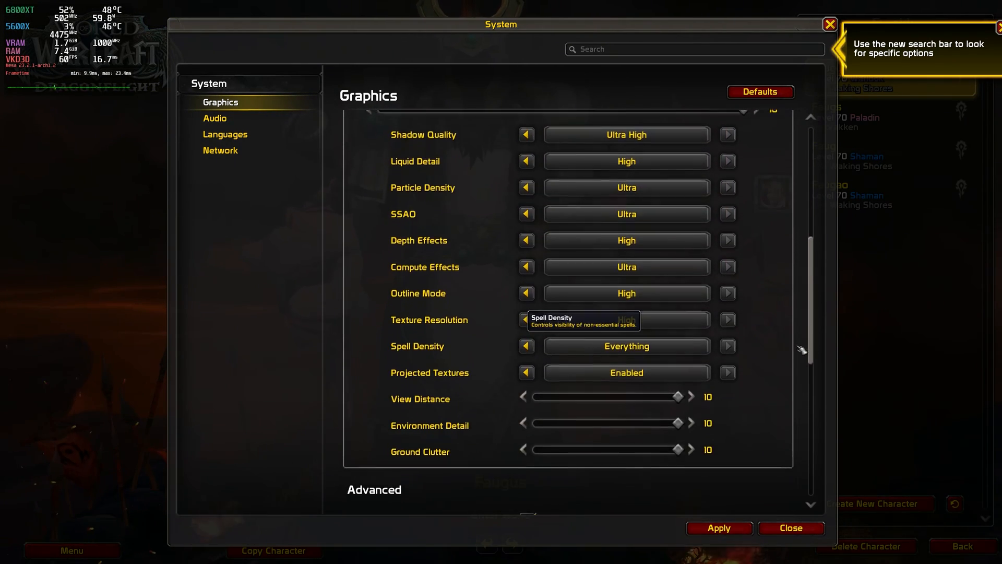
{"action": "scroll", "scroll_direction": "down", "scroll_amount": 3}
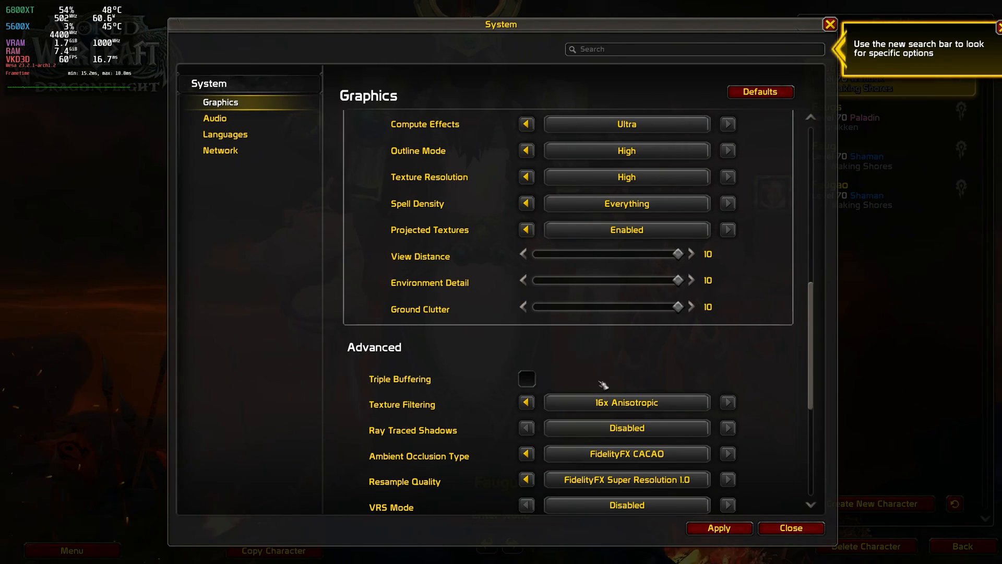
{"action": "scroll", "scroll_direction": "down", "scroll_amount": 3}
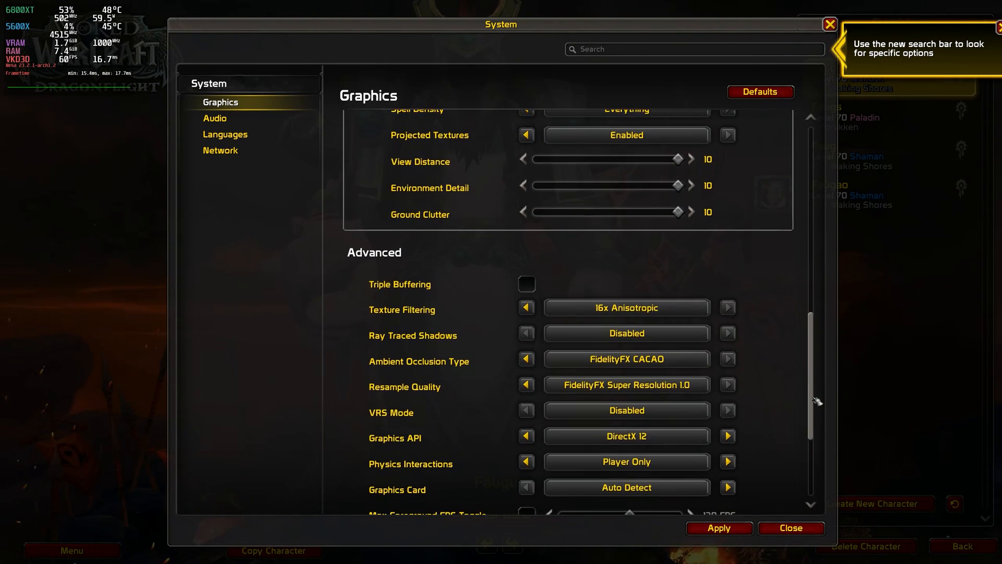
{"action": "scroll", "scroll_direction": "down", "scroll_amount": 3}
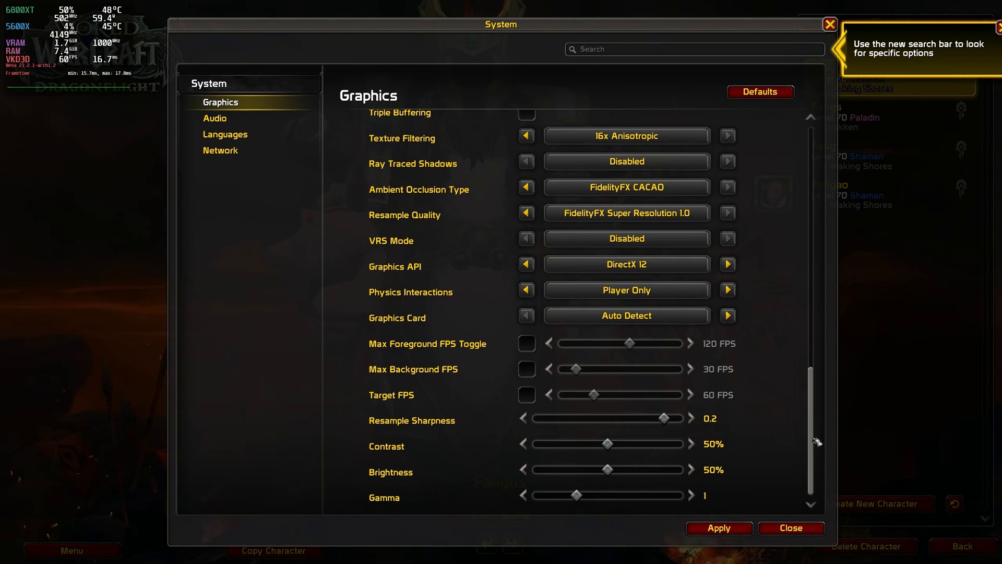
{"action": "left_click", "coordinate": [718, 528]}
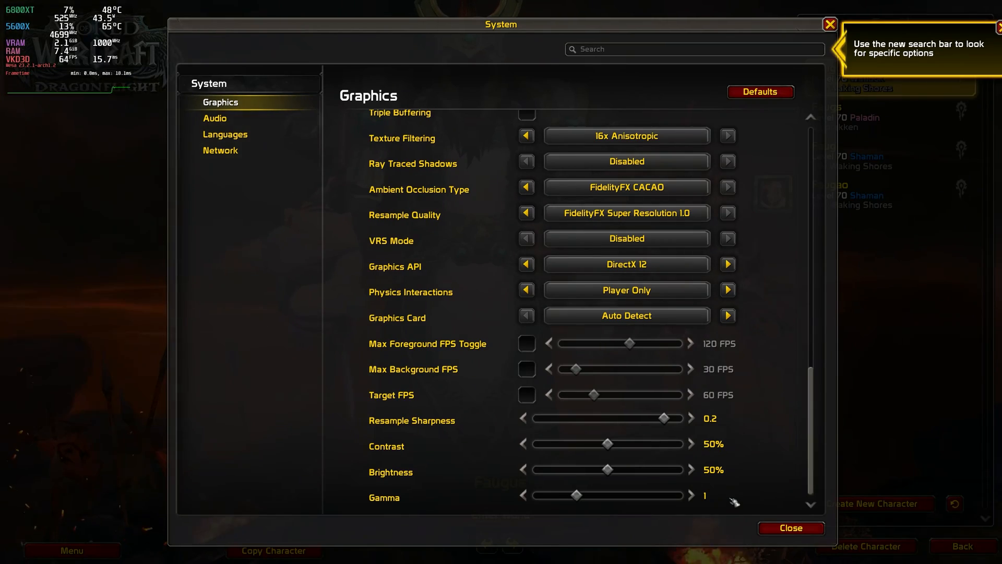
Close graphics settings, enter the world as the second Shaman and dismiss What's New.
{"action": "left_click", "coordinate": [790, 527]}
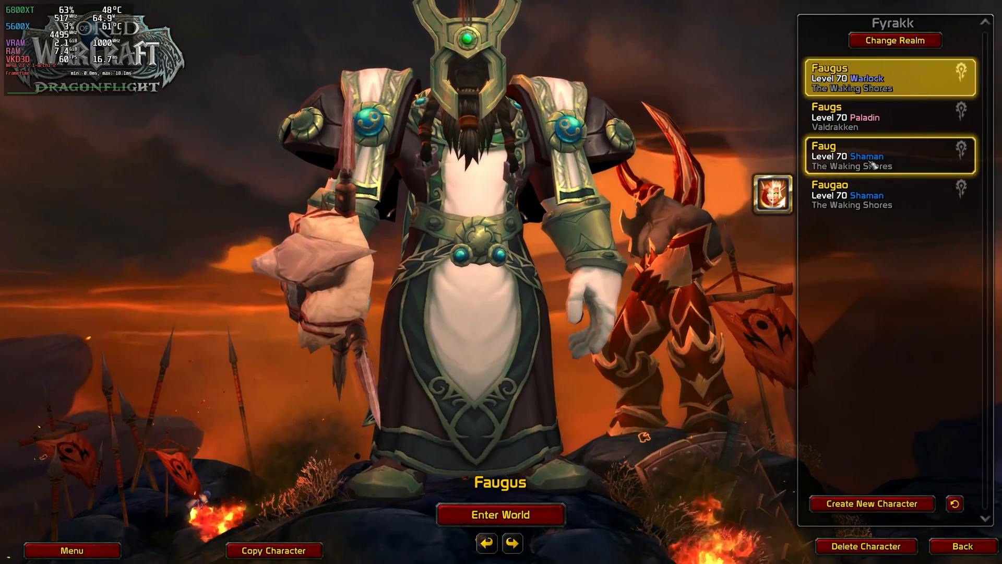
{"action": "left_click", "coordinate": [499, 513]}
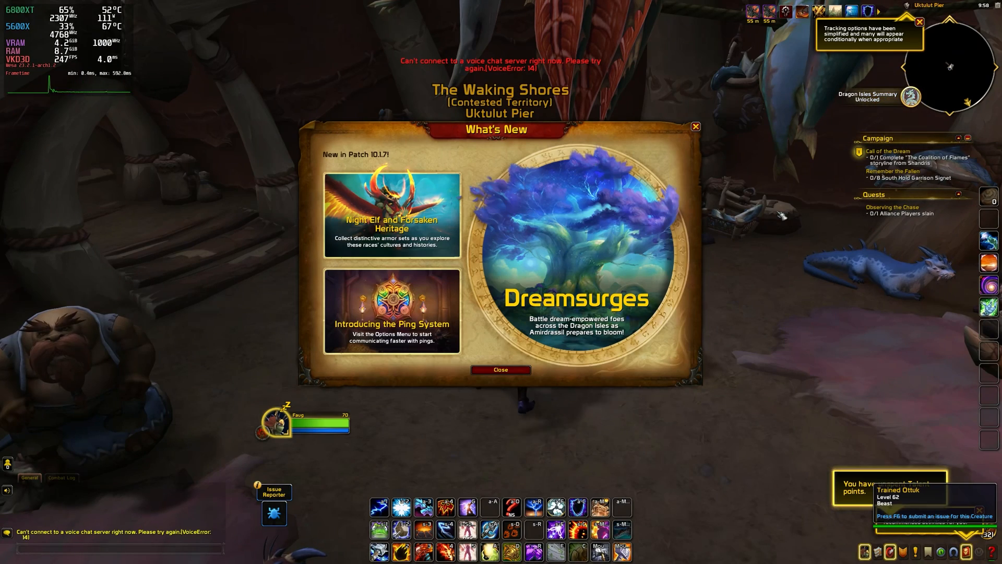
{"action": "left_click", "coordinate": [500, 369]}
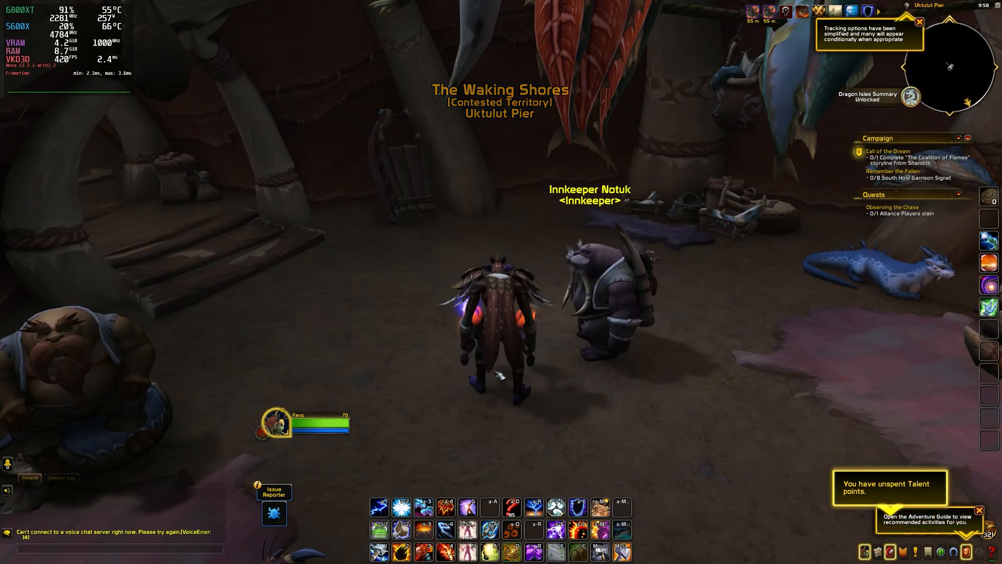